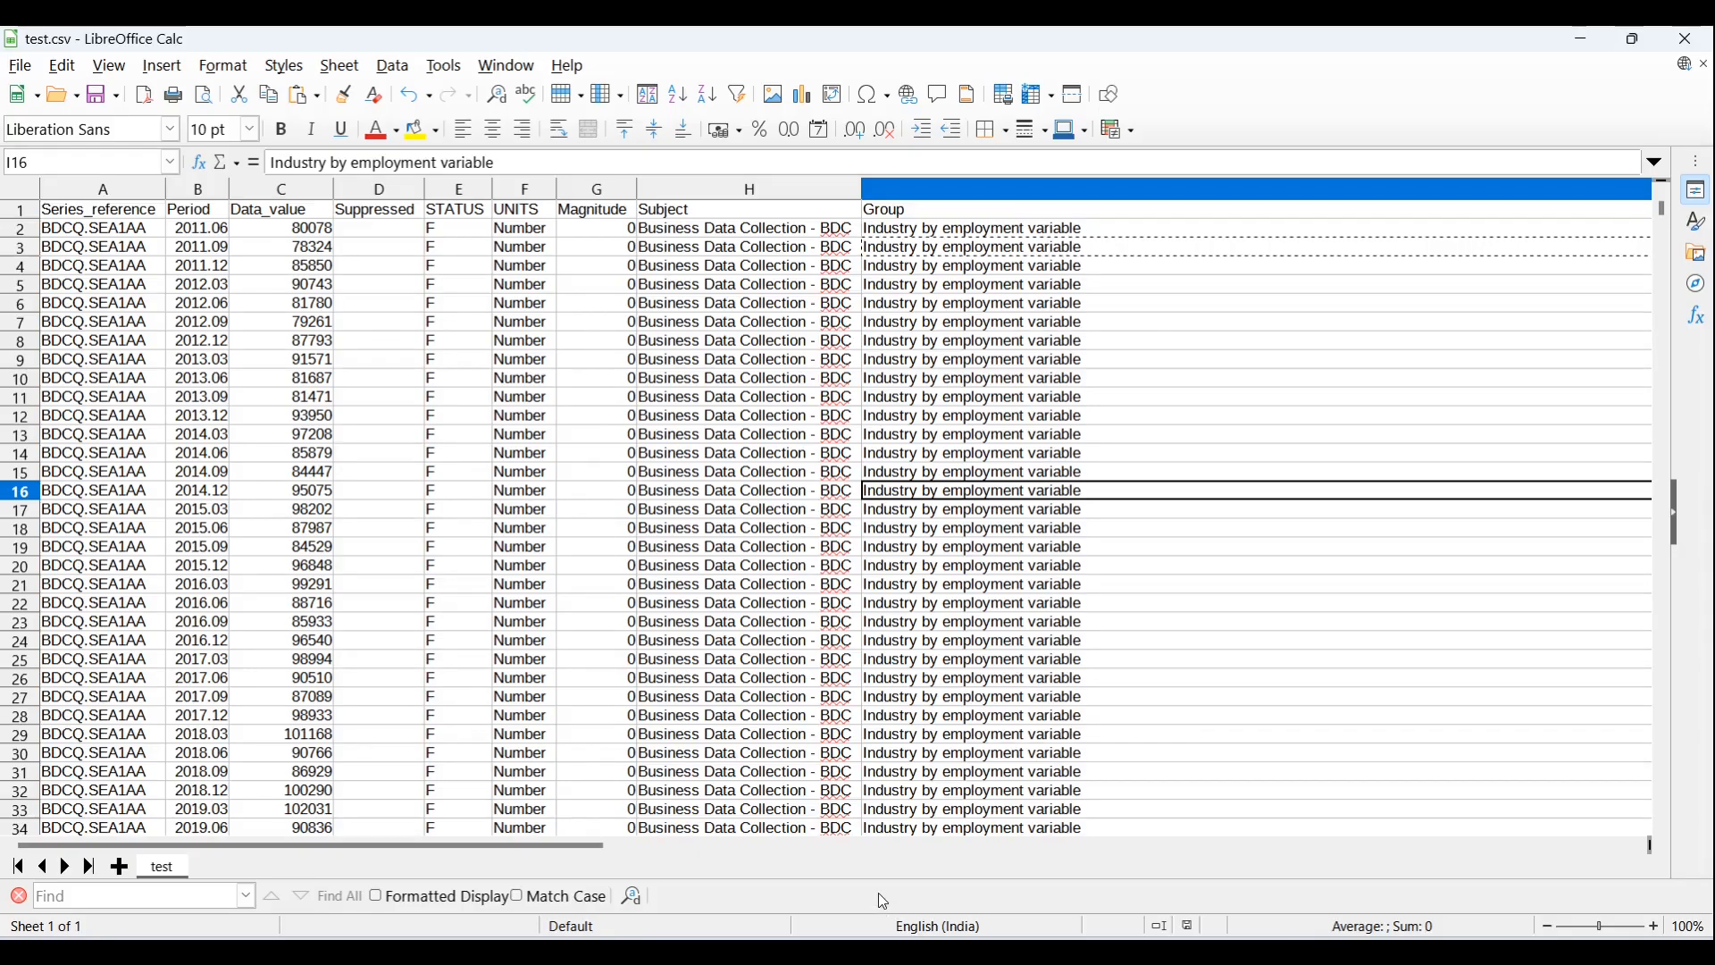
mouse_move(886, 878)
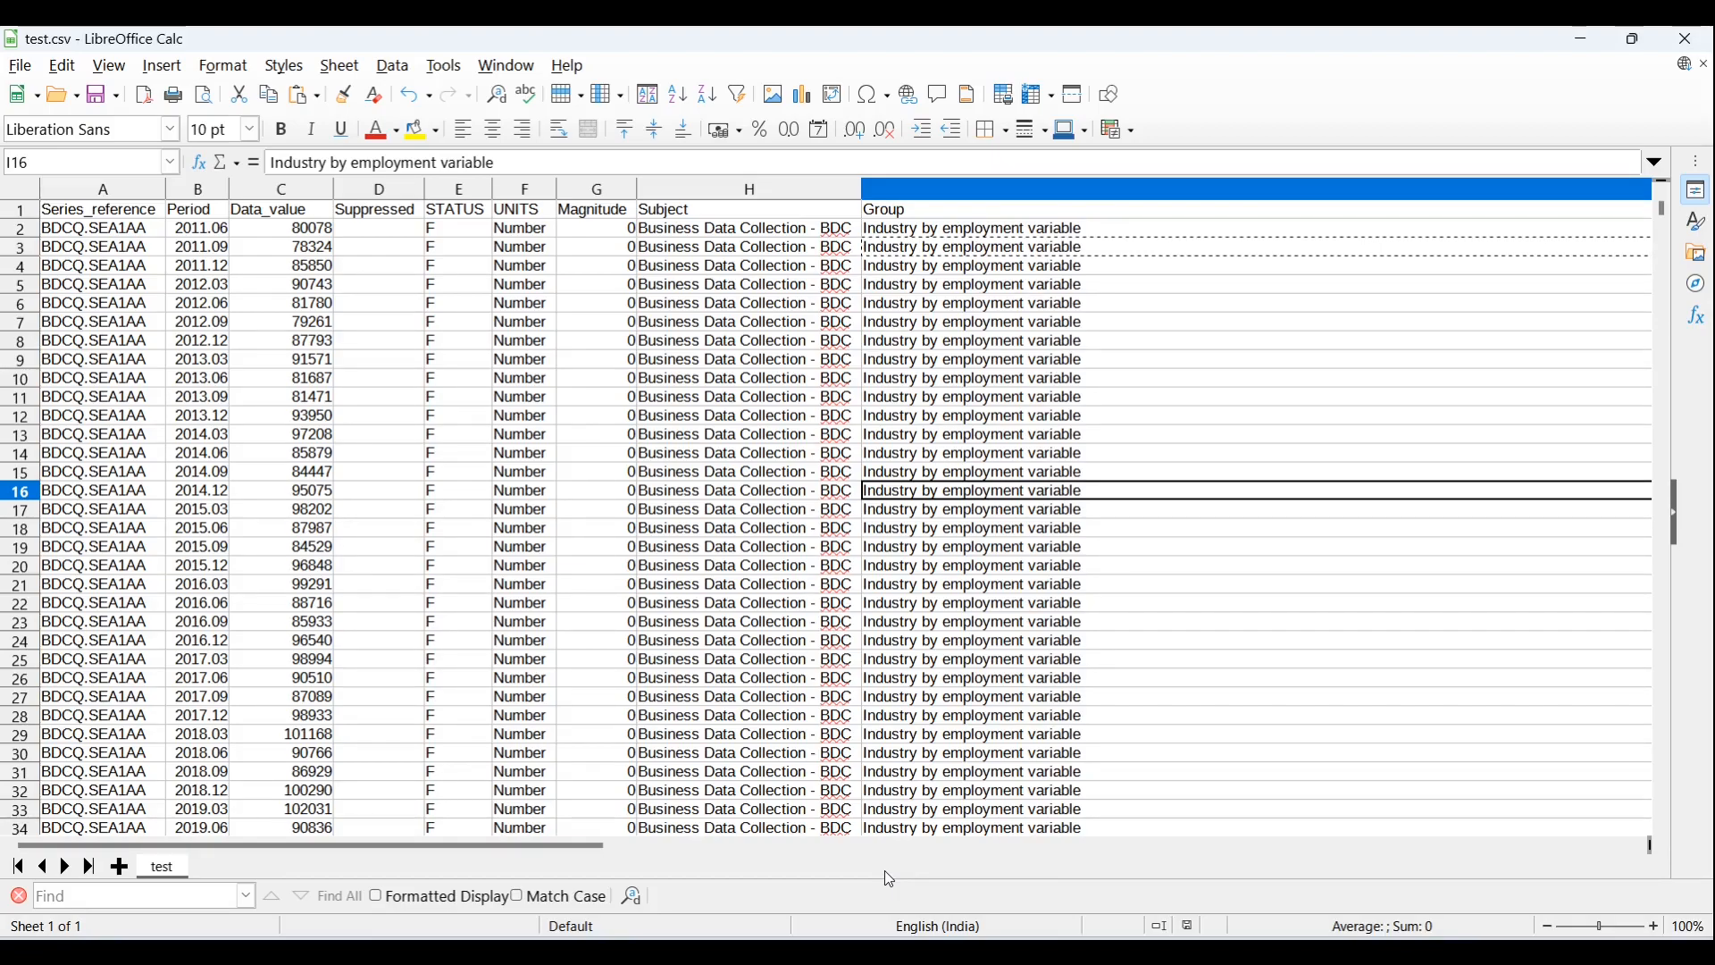
mouse_move(911, 843)
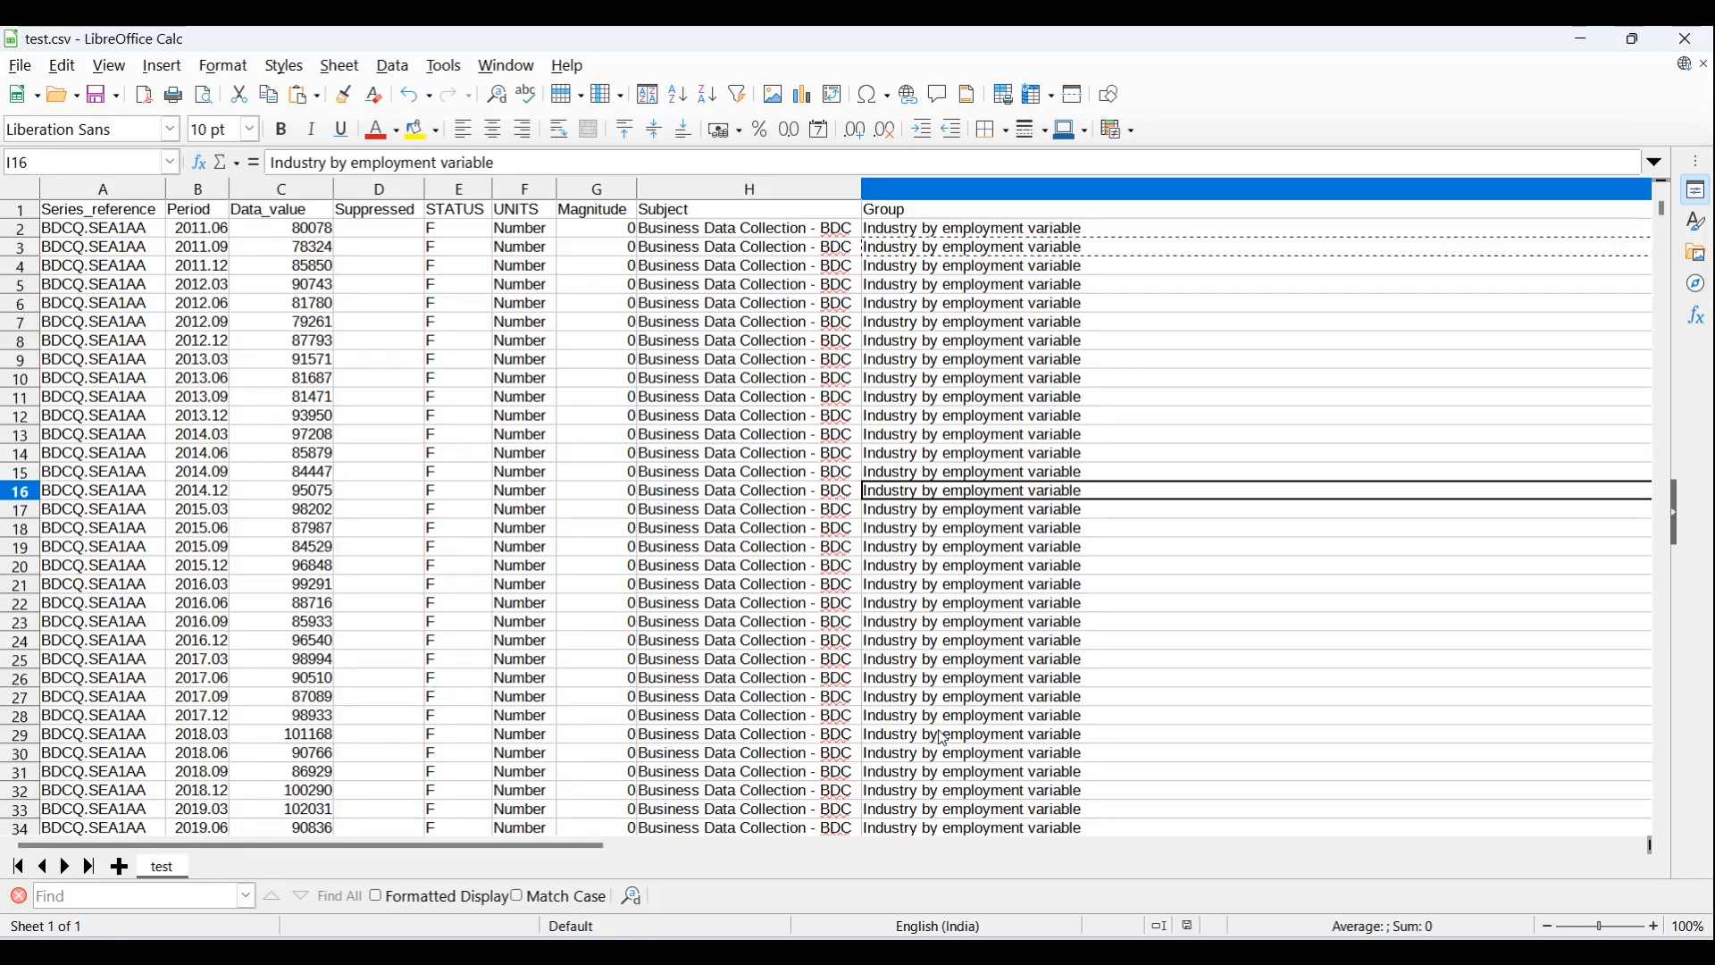
- Select the row 23 Data_value cell in test.csv and scroll across the columns and back
click(280, 622)
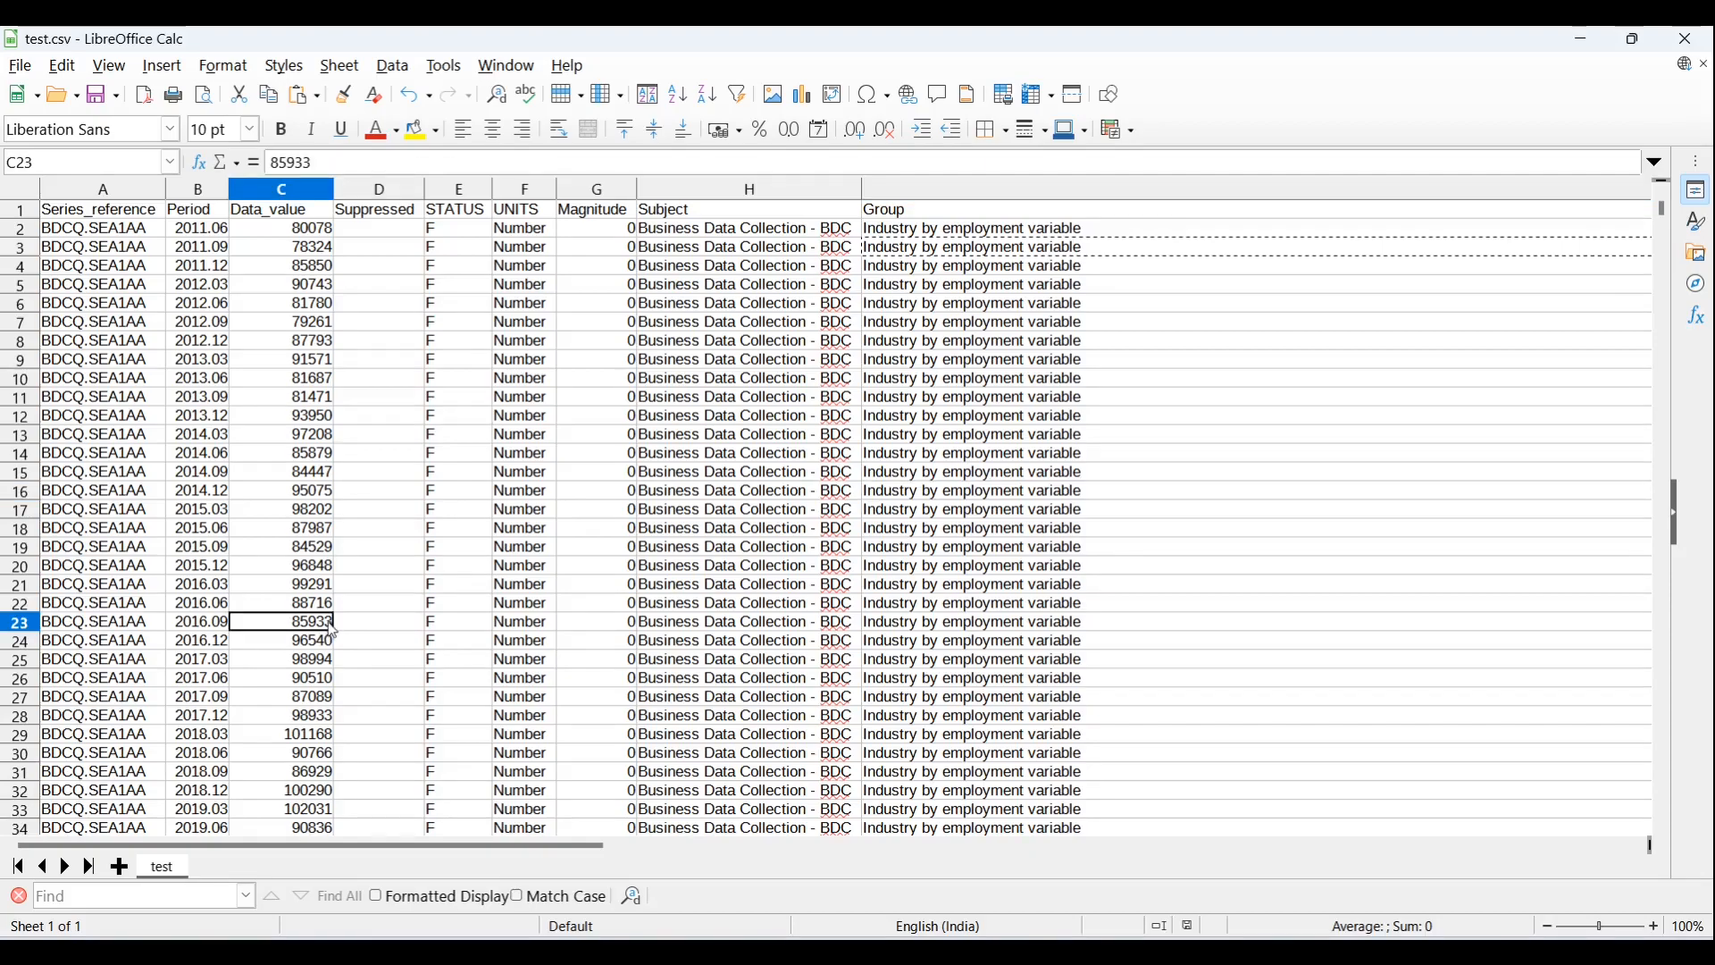
scroll(right, 3)
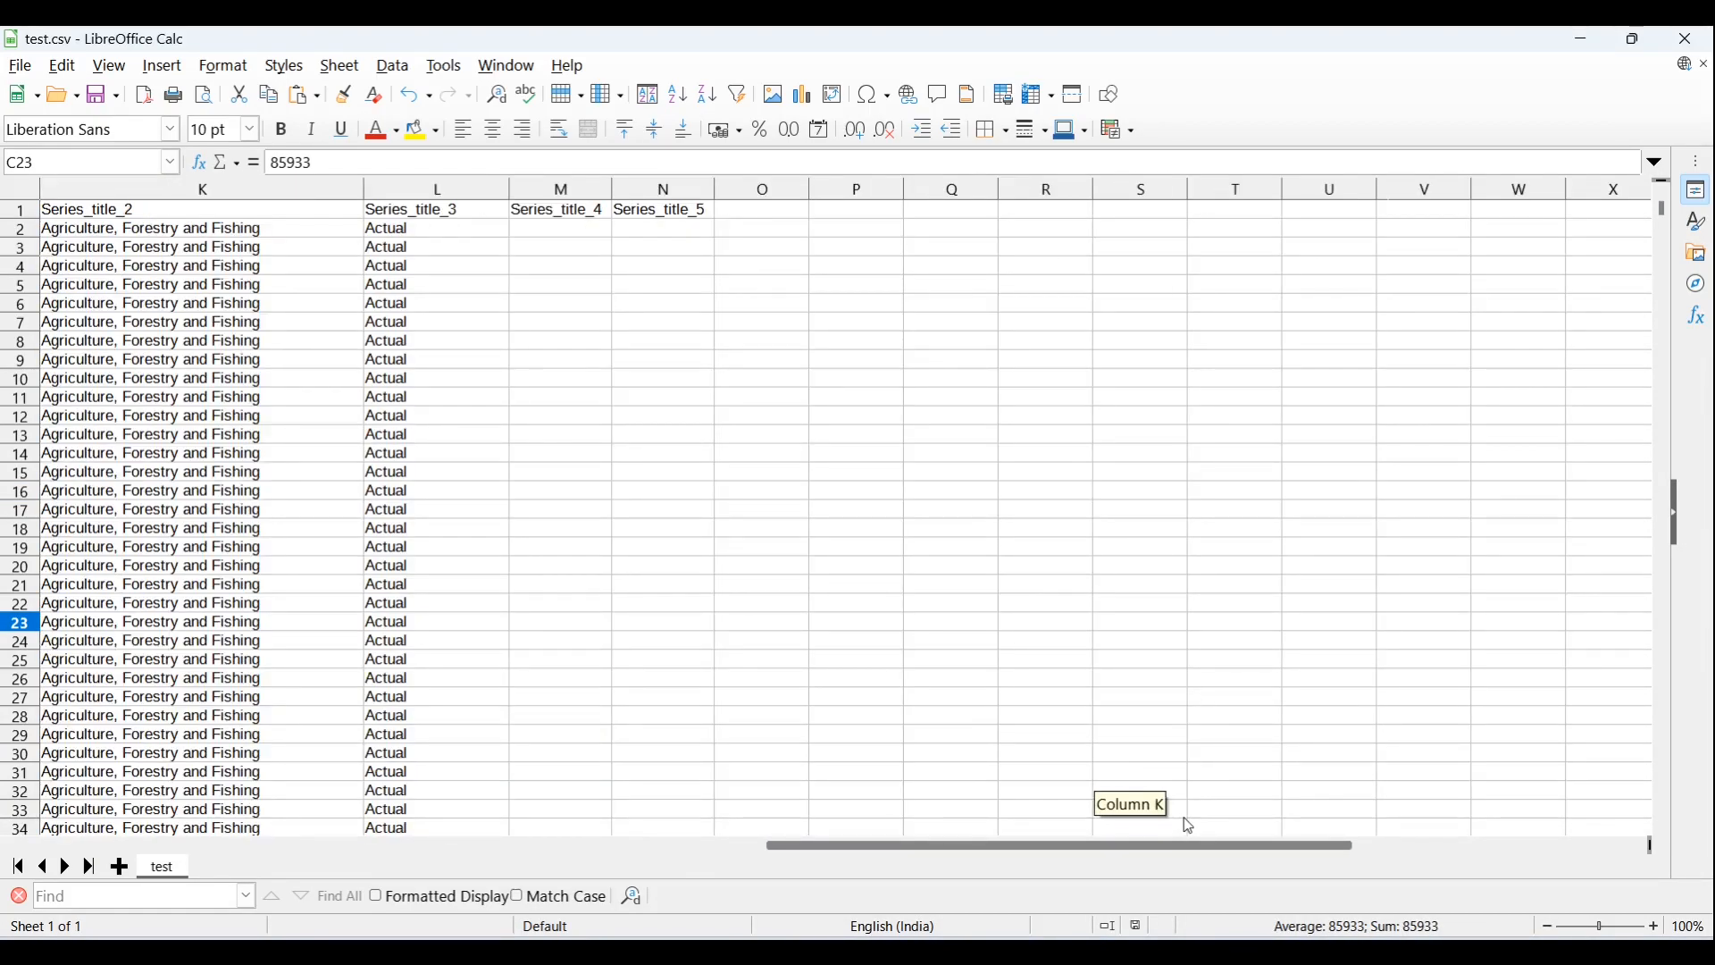
scroll(left, 3)
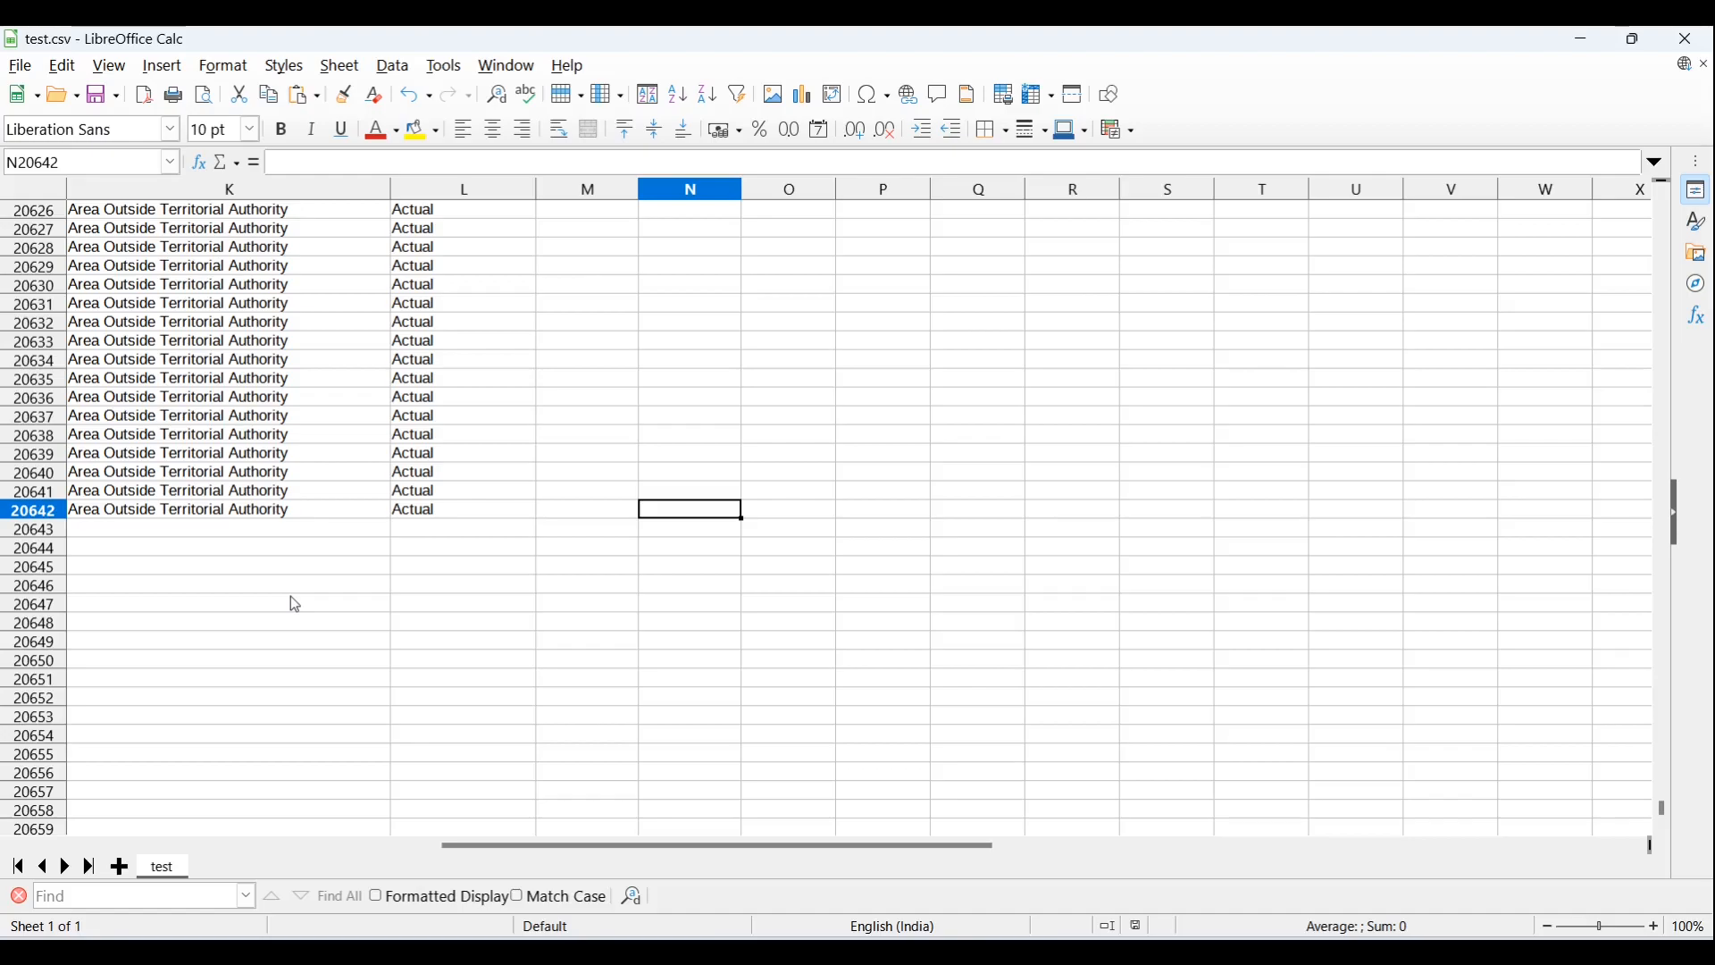
mouse_move(145, 551)
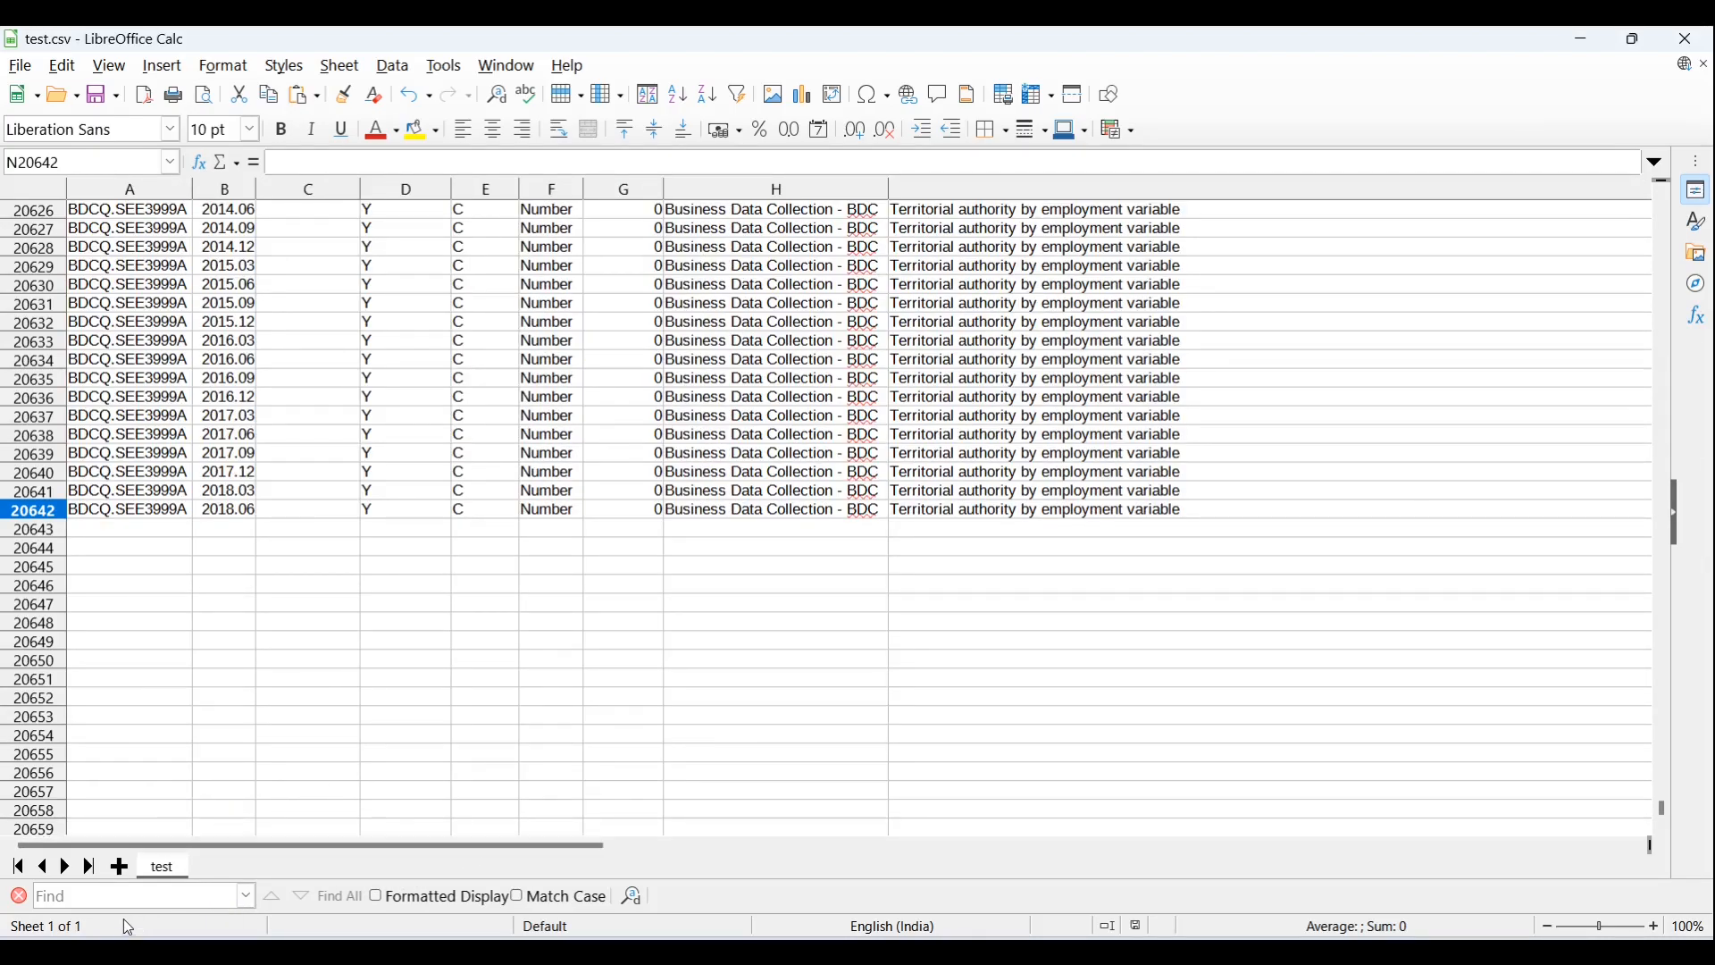
mouse_move(1658, 815)
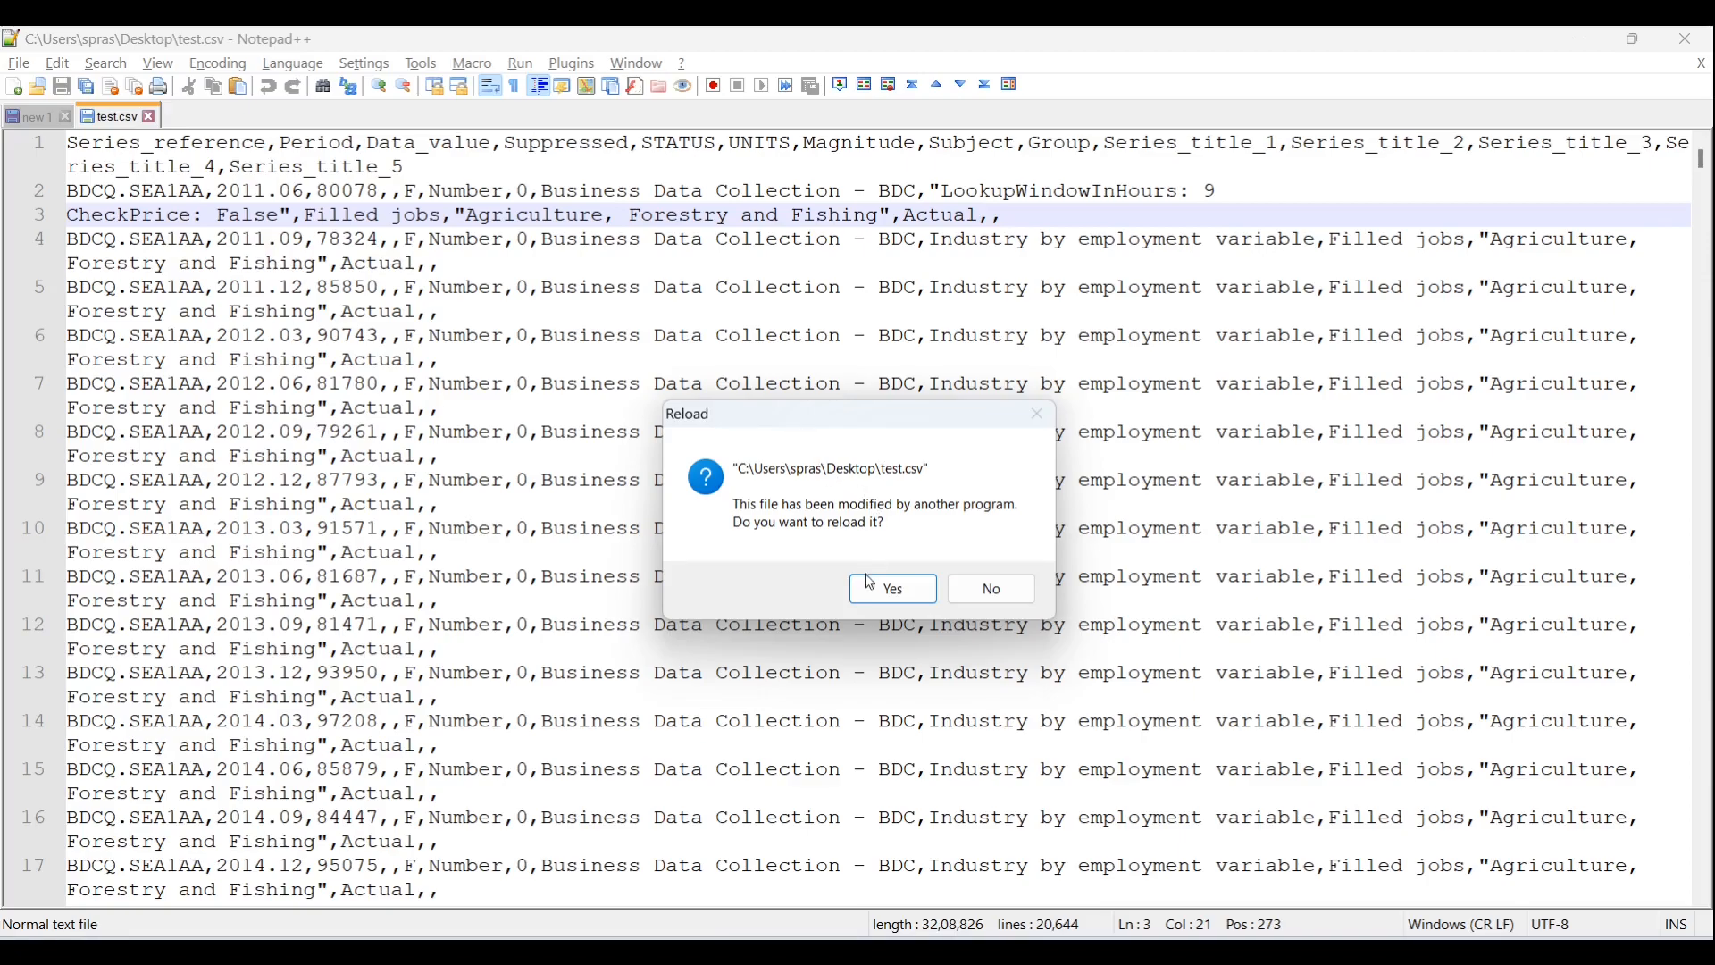
- Select all four test1/test2 lines in the Notepad++ scratch note
click(988, 587)
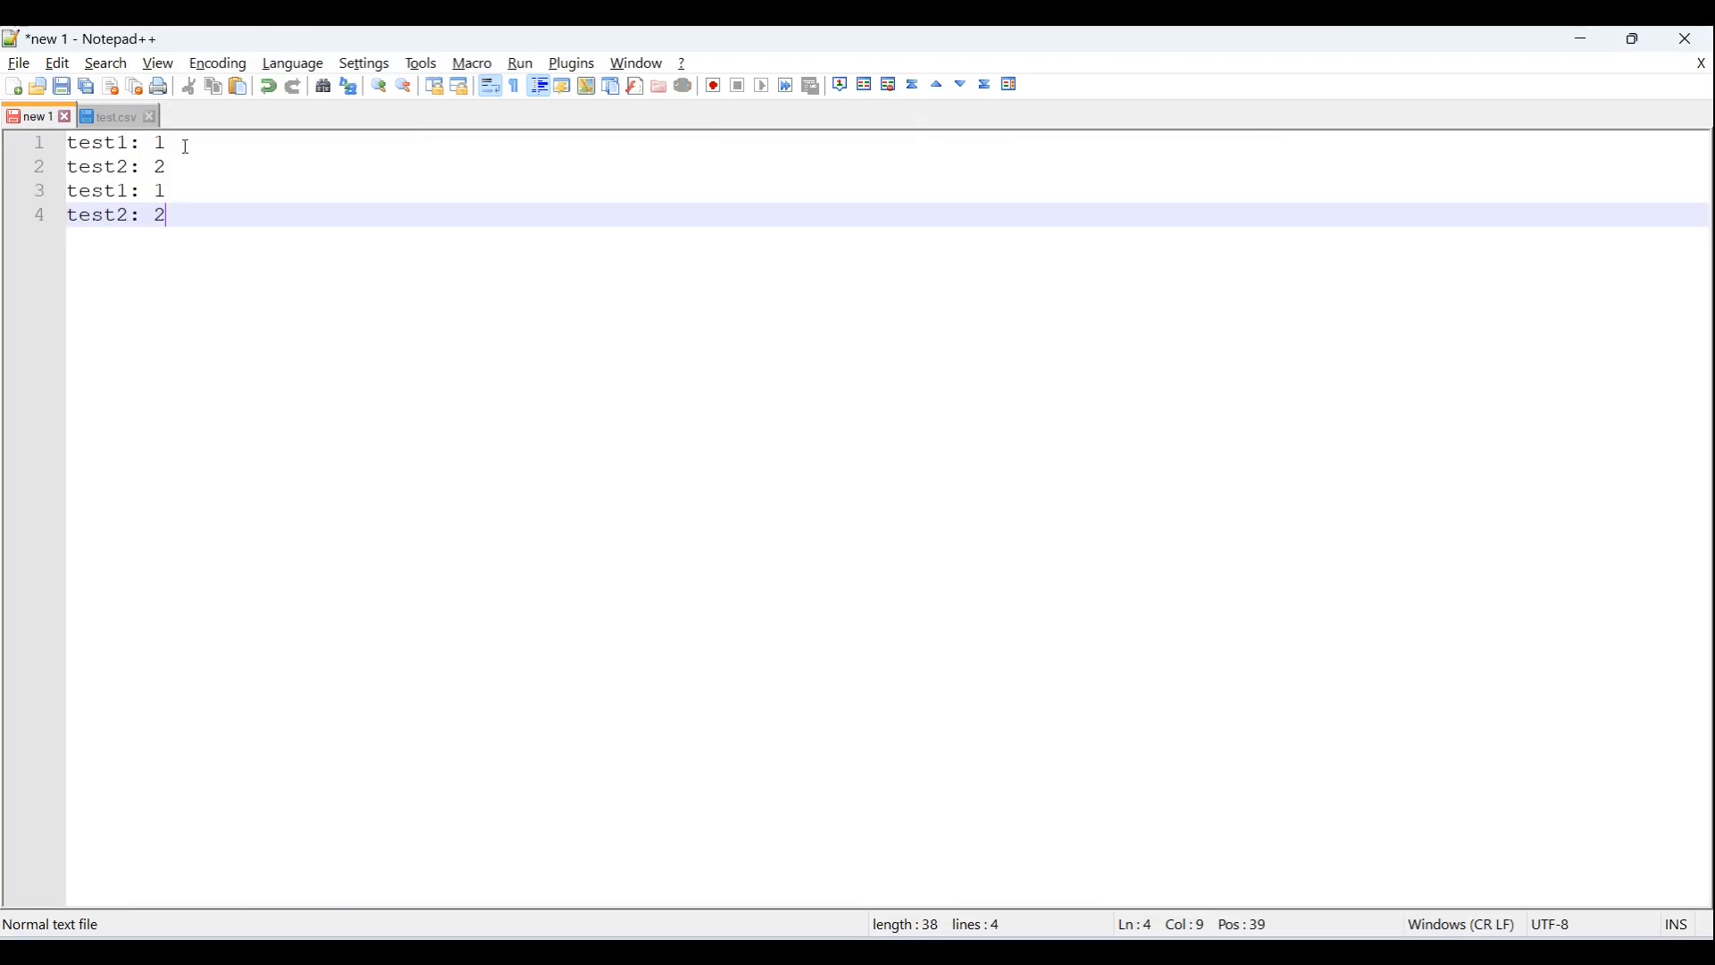
key(ctrl+a)
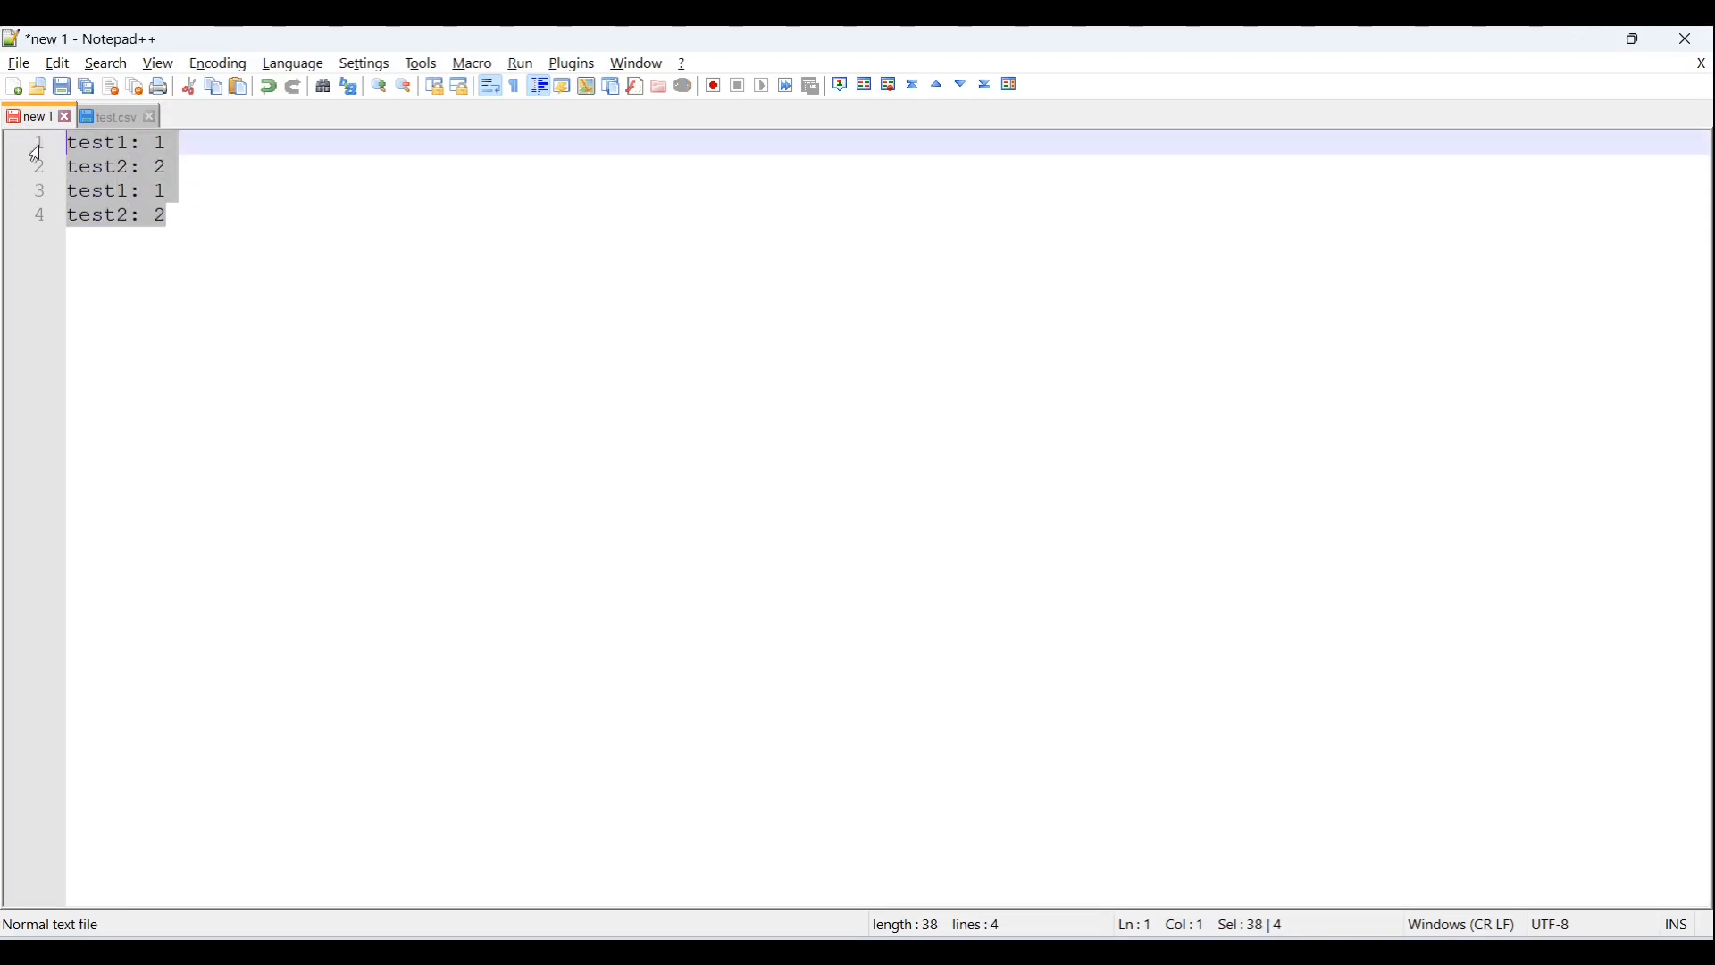
mouse_move(800, 580)
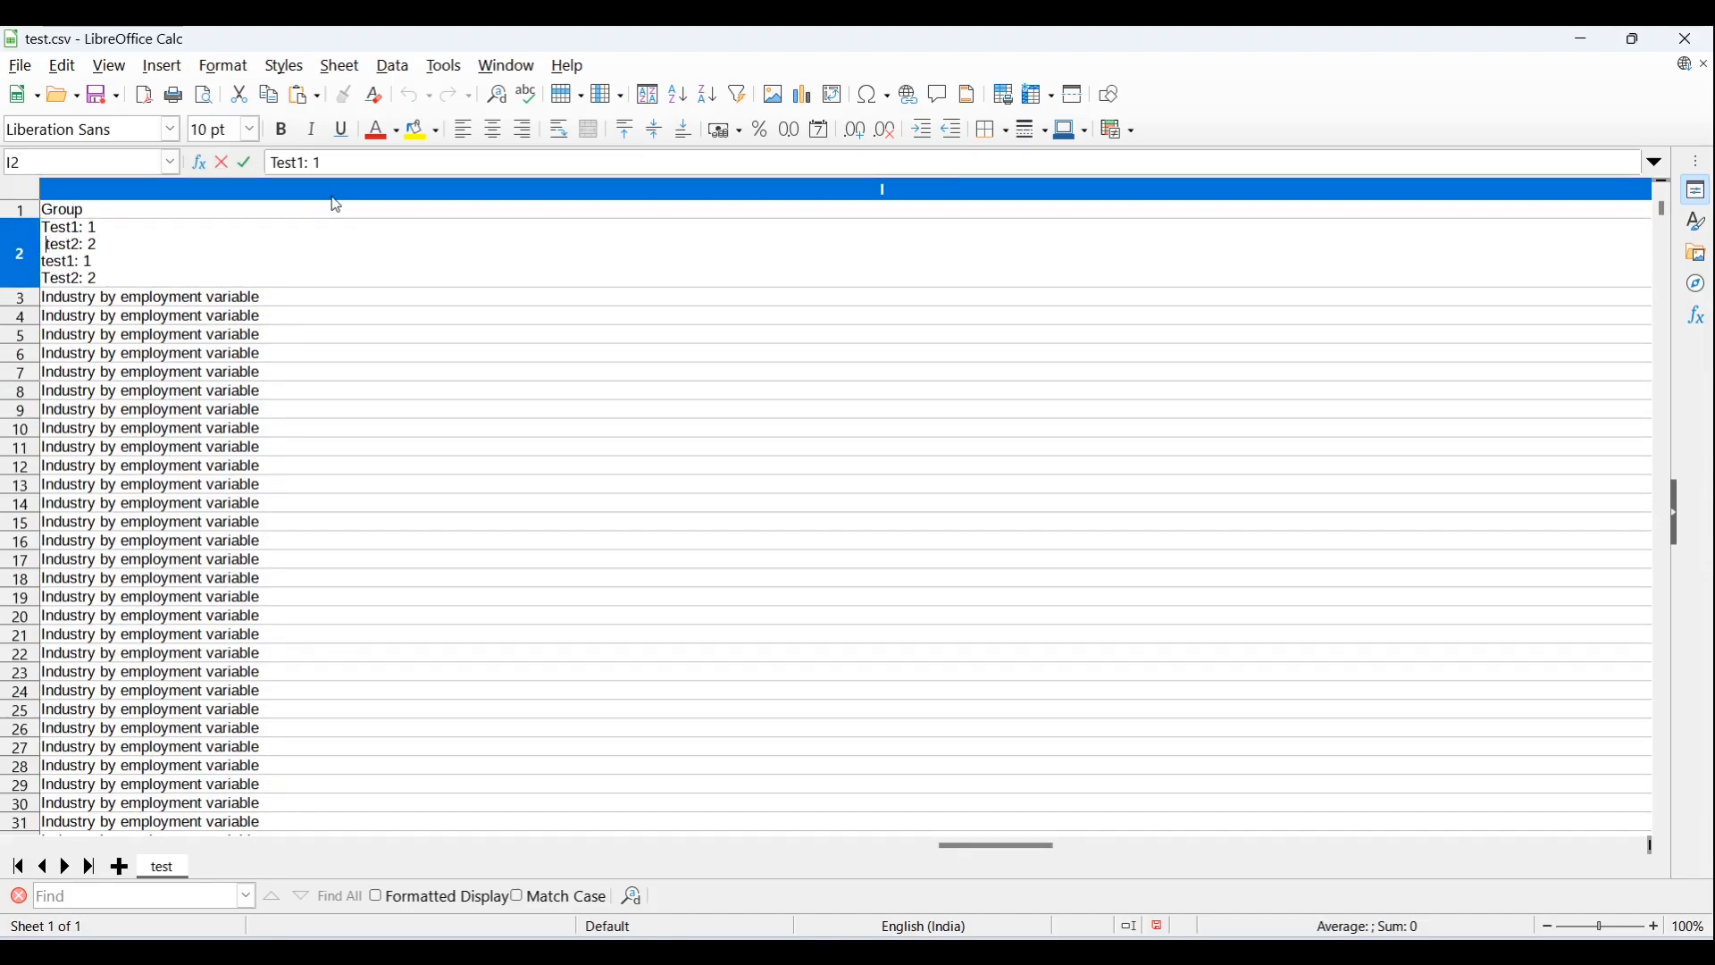
- Commit the four-line test entry in Calc cell I2
click(150, 333)
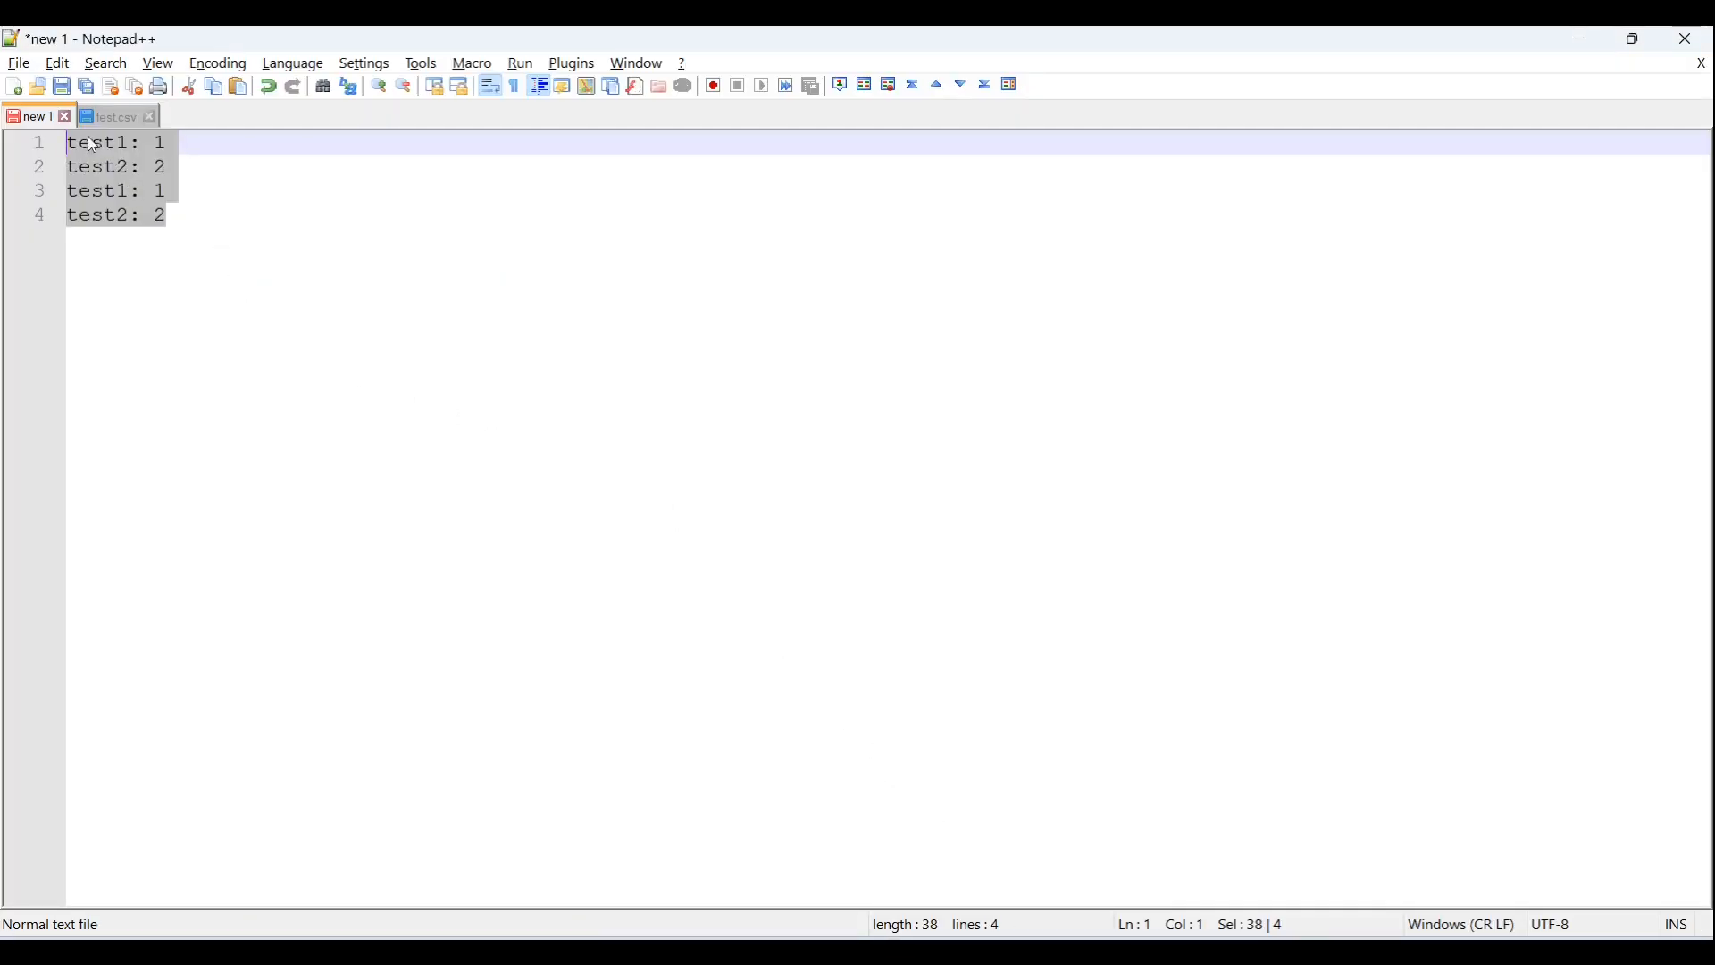
- Switch to test.csv in Notepad++ and accept reloading the changed file
click(109, 116)
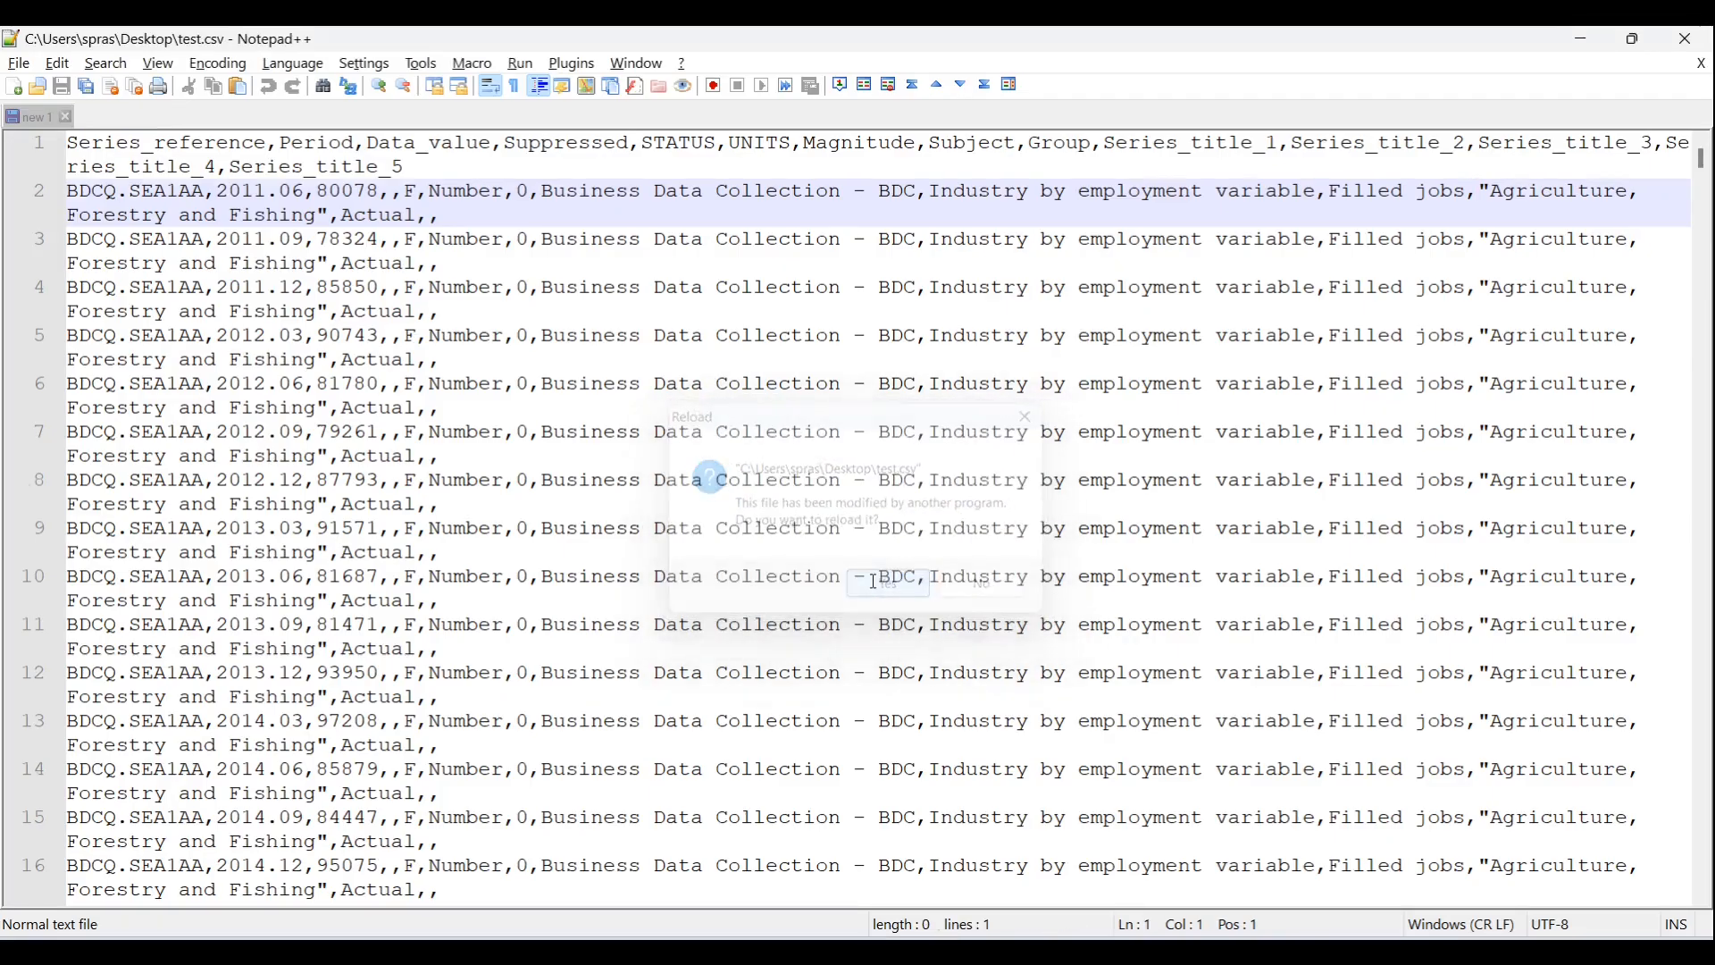
click(887, 580)
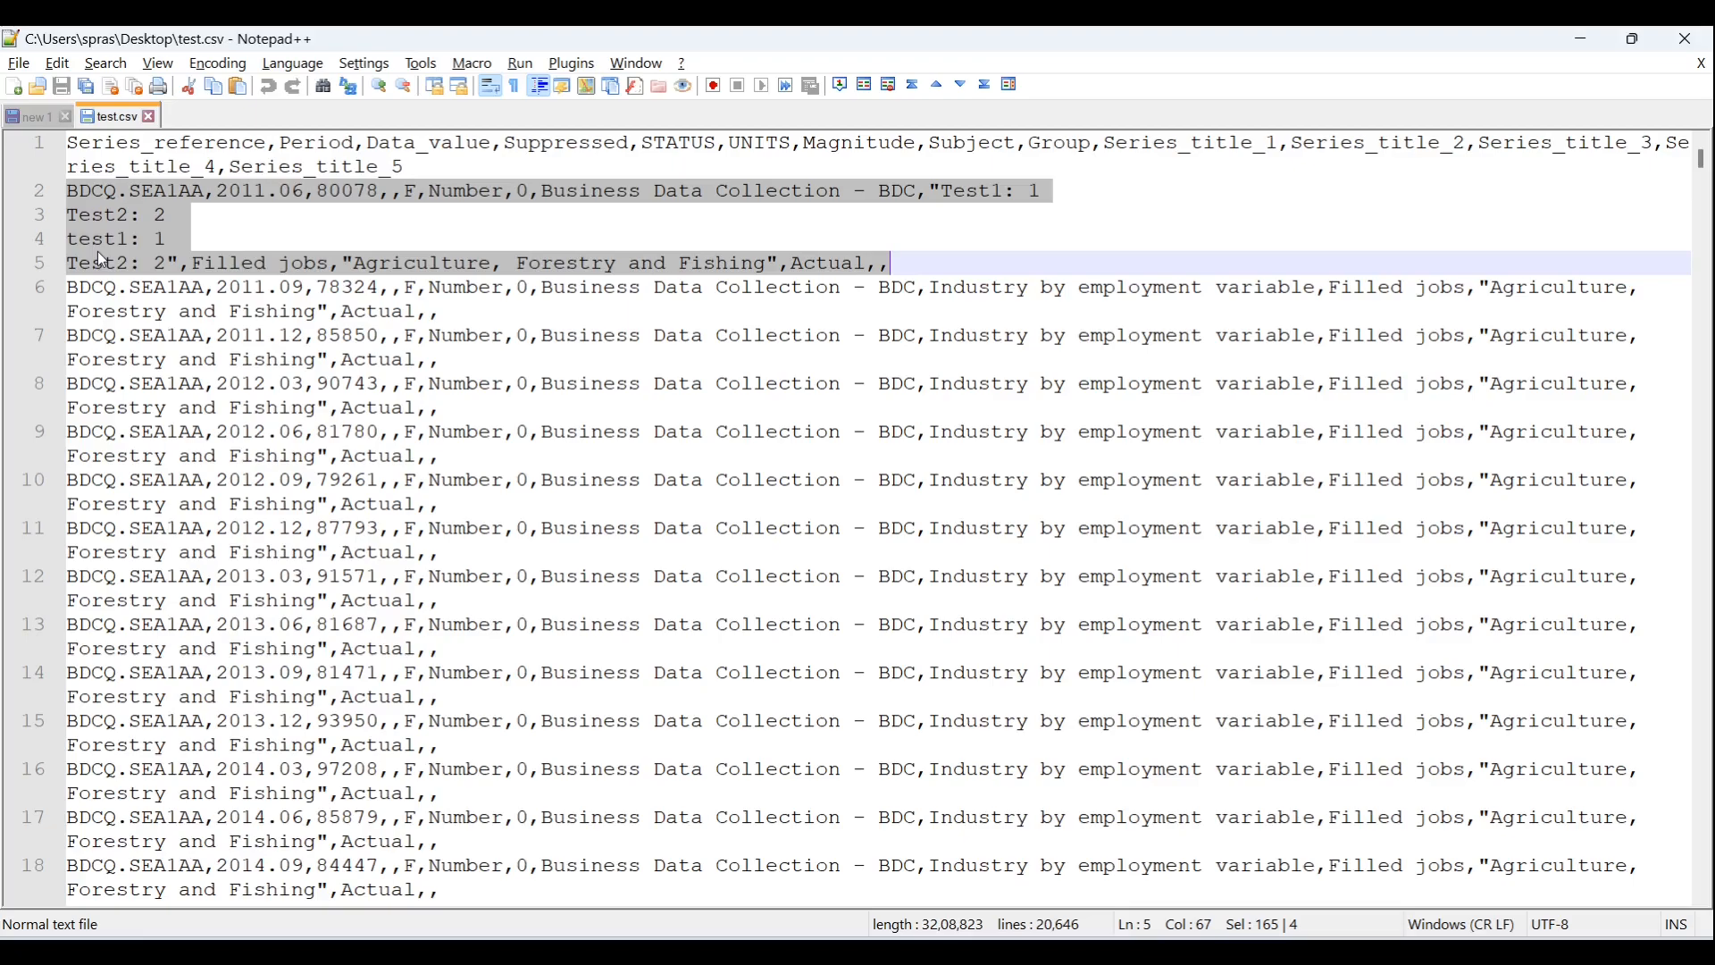
mouse_move(389, 379)
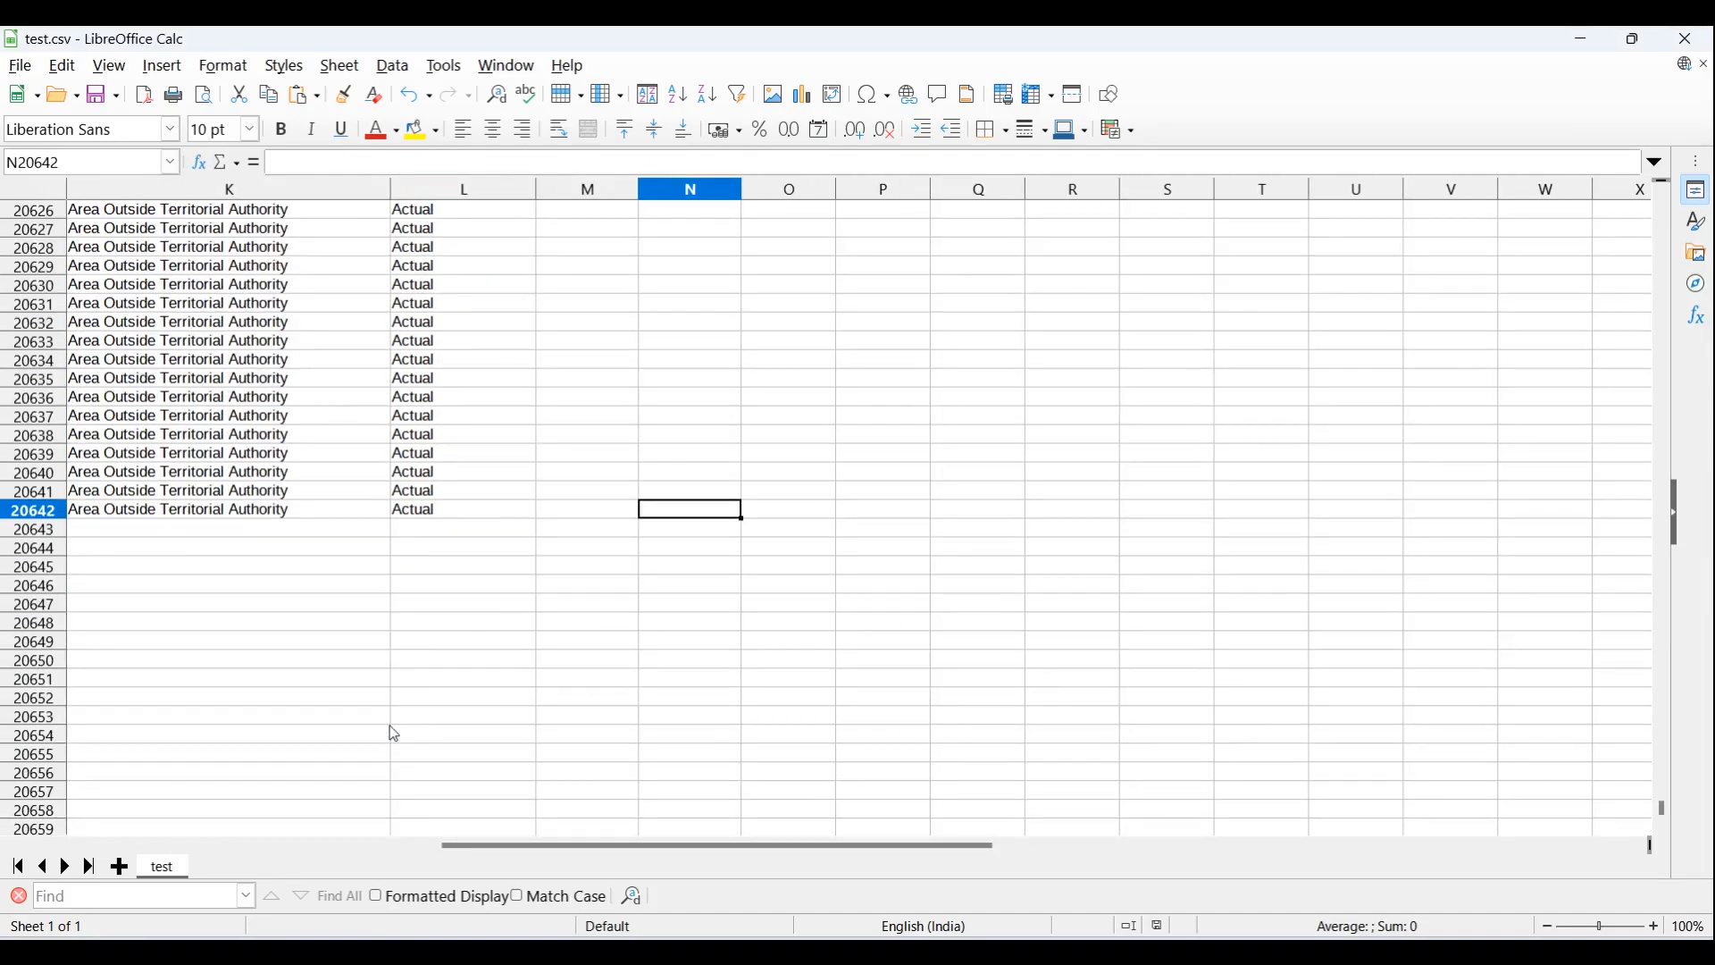
mouse_move(82, 520)
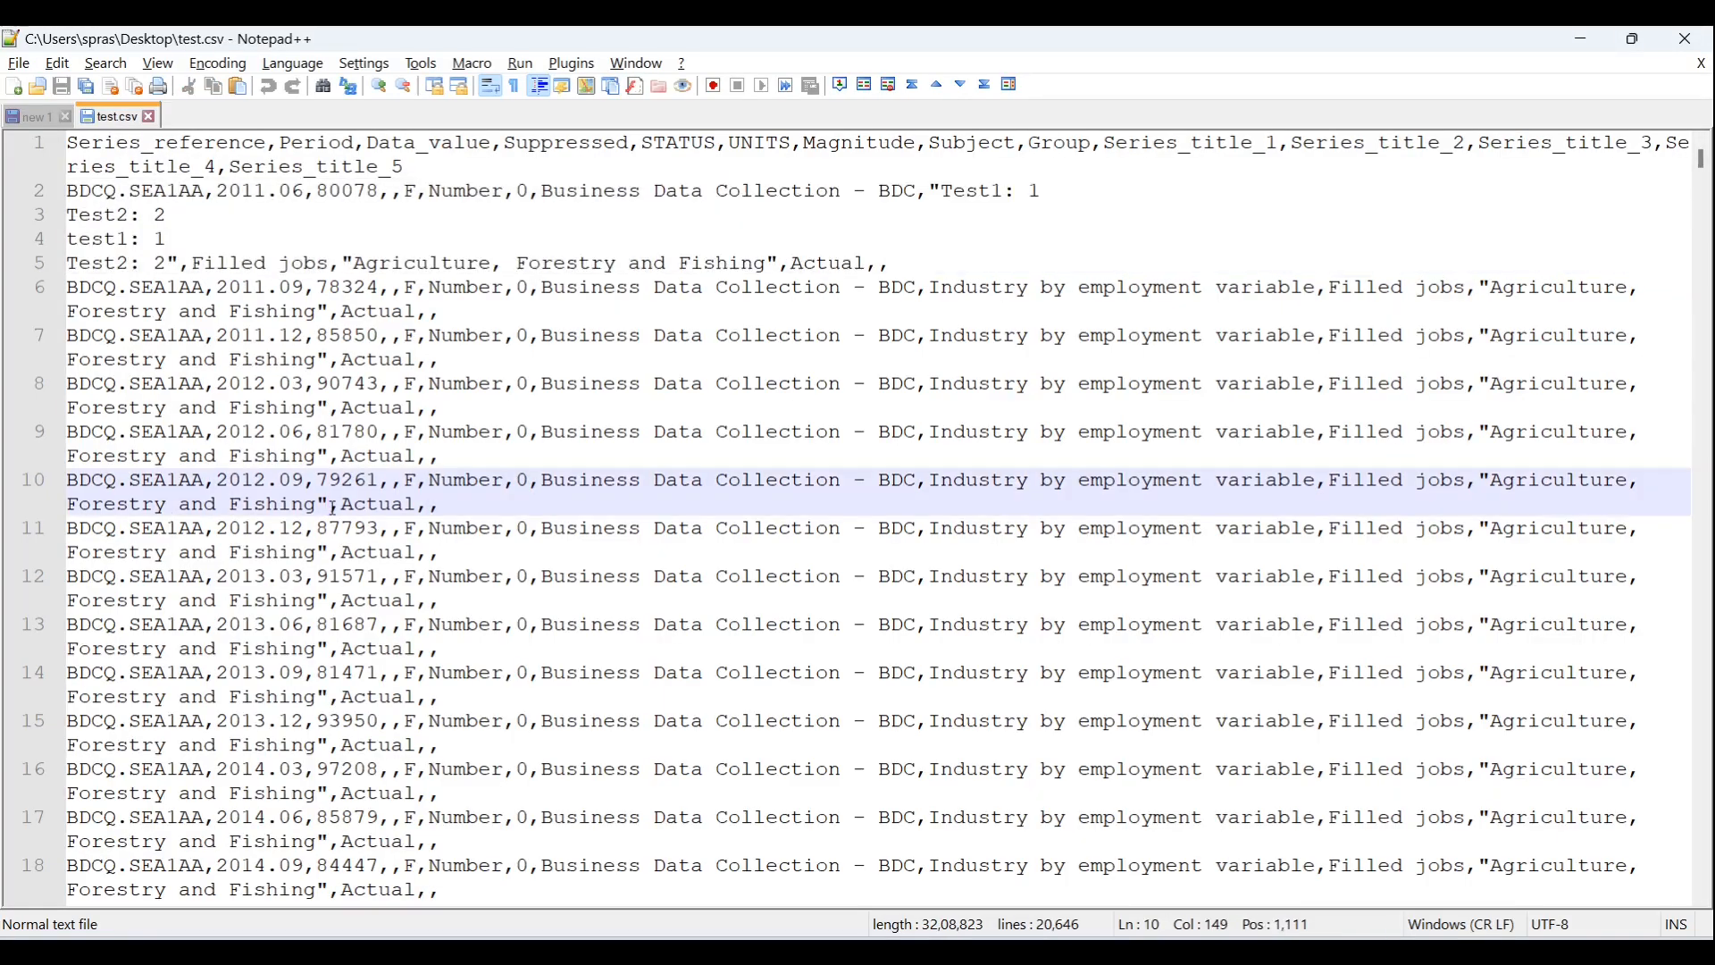
- Jump to the end of test.csv to see it now runs to 20,646 lines
key(ctrl+End)
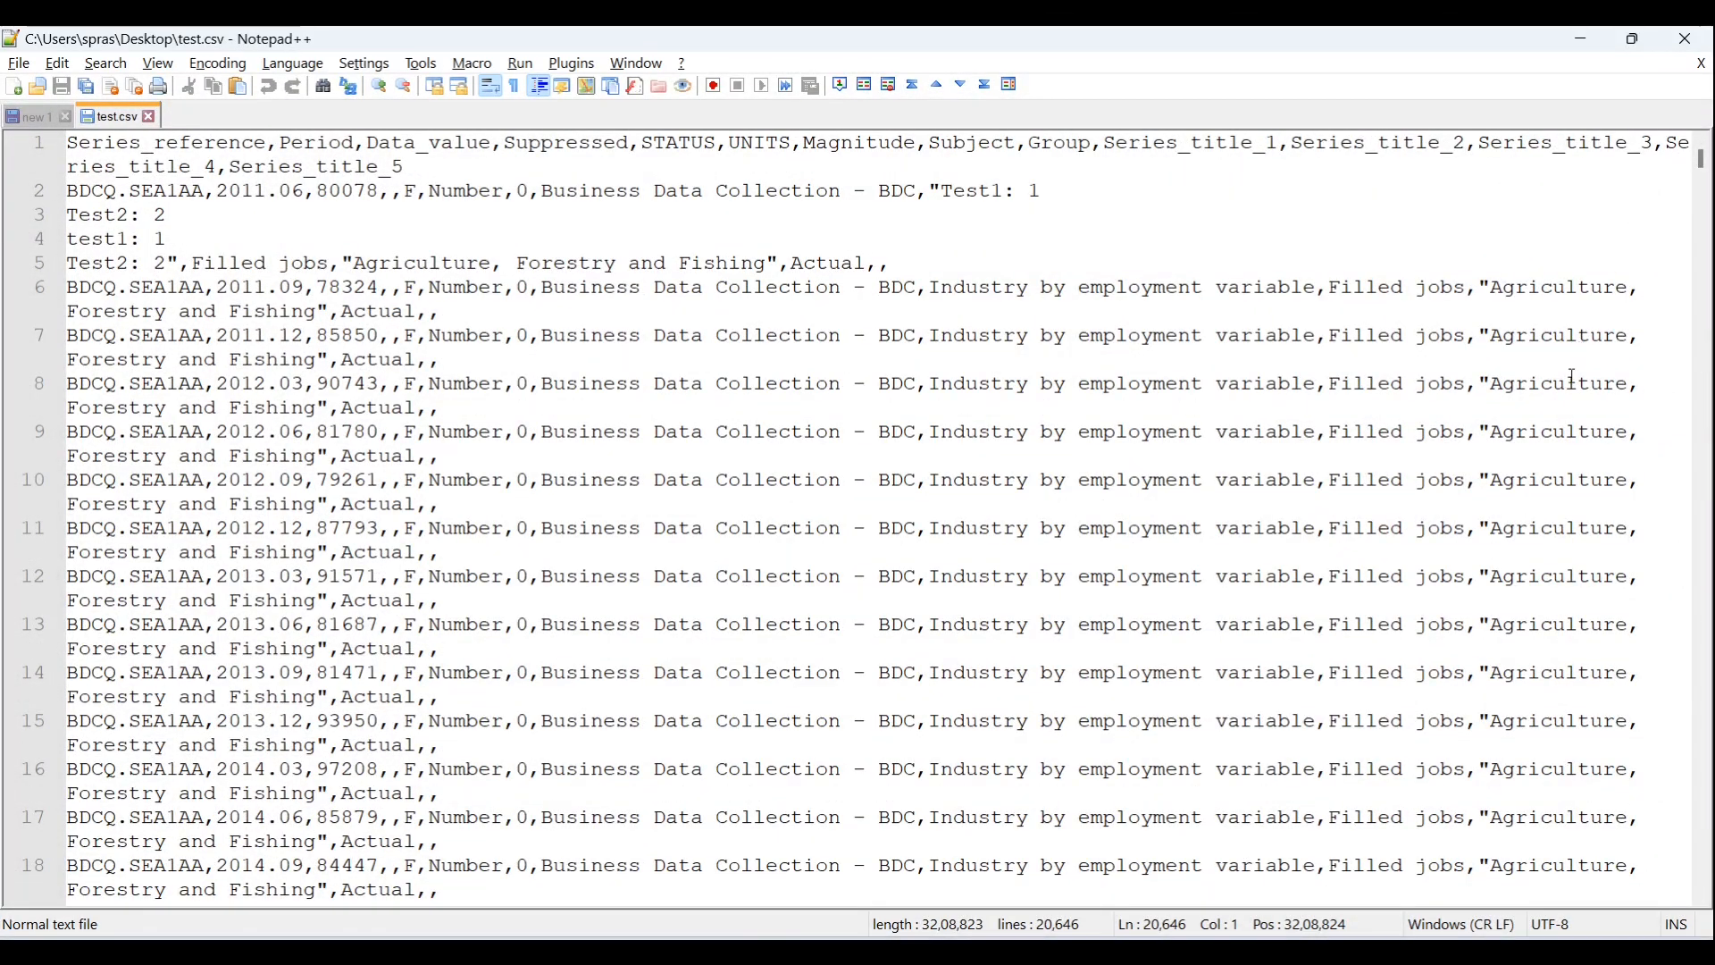
mouse_move(1504, 512)
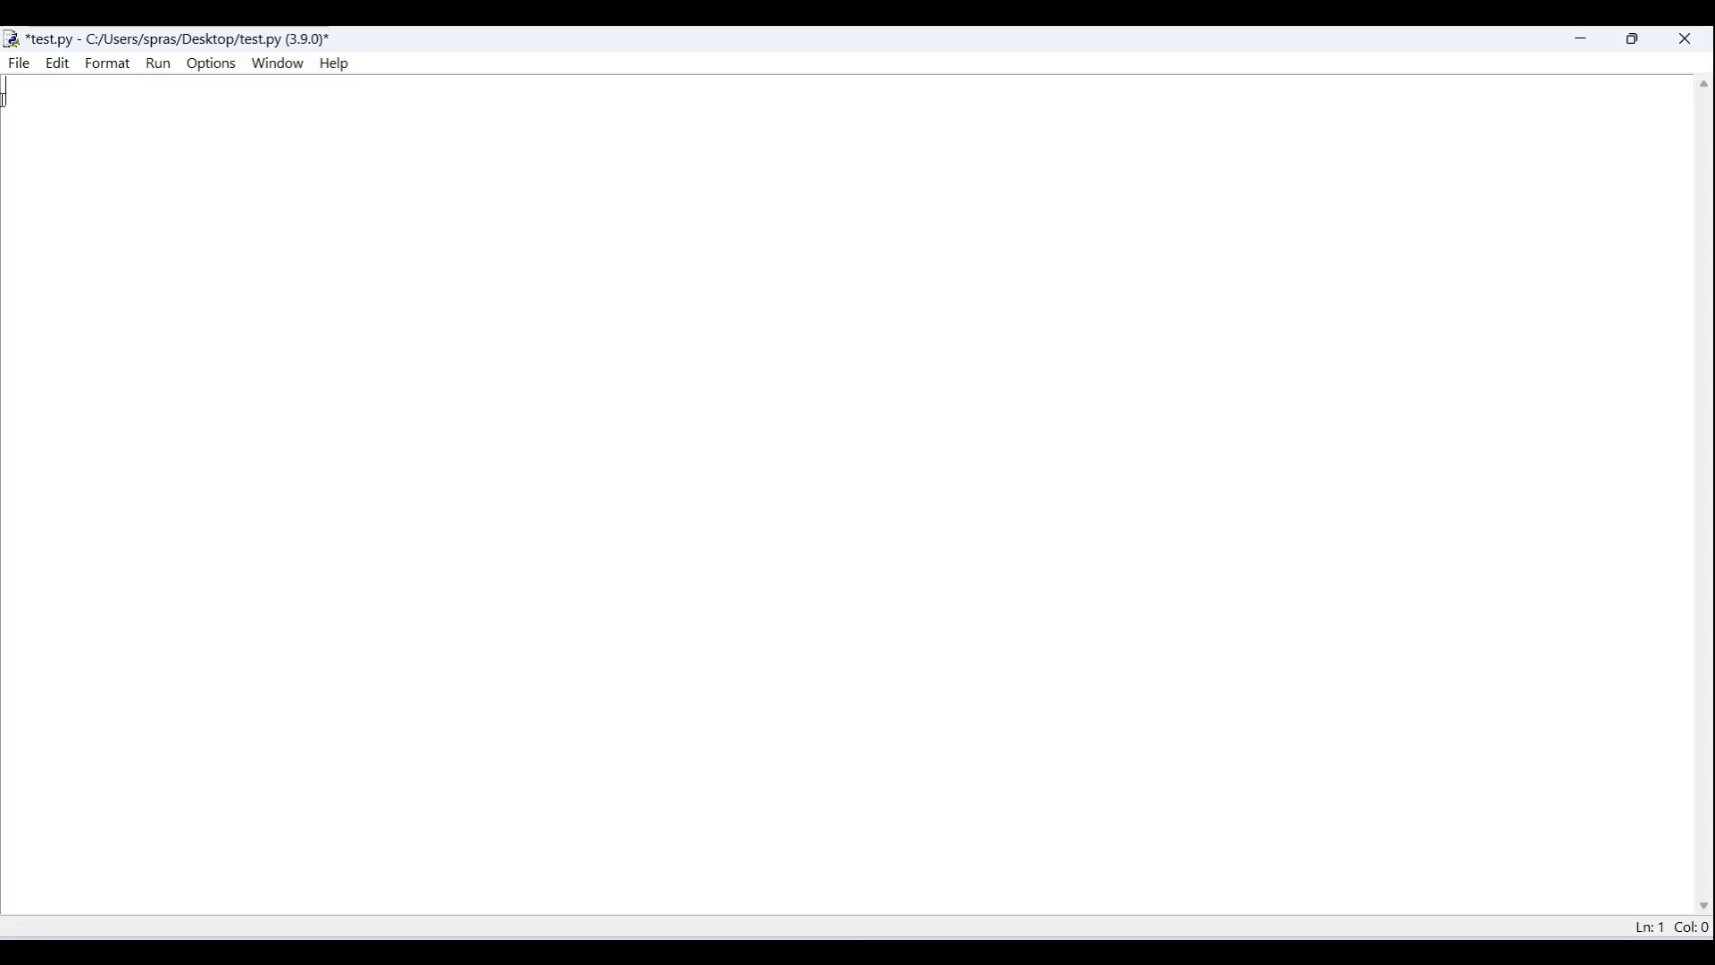
- Write 'import pandas as pd' as the first line of test.py
text(pandas)
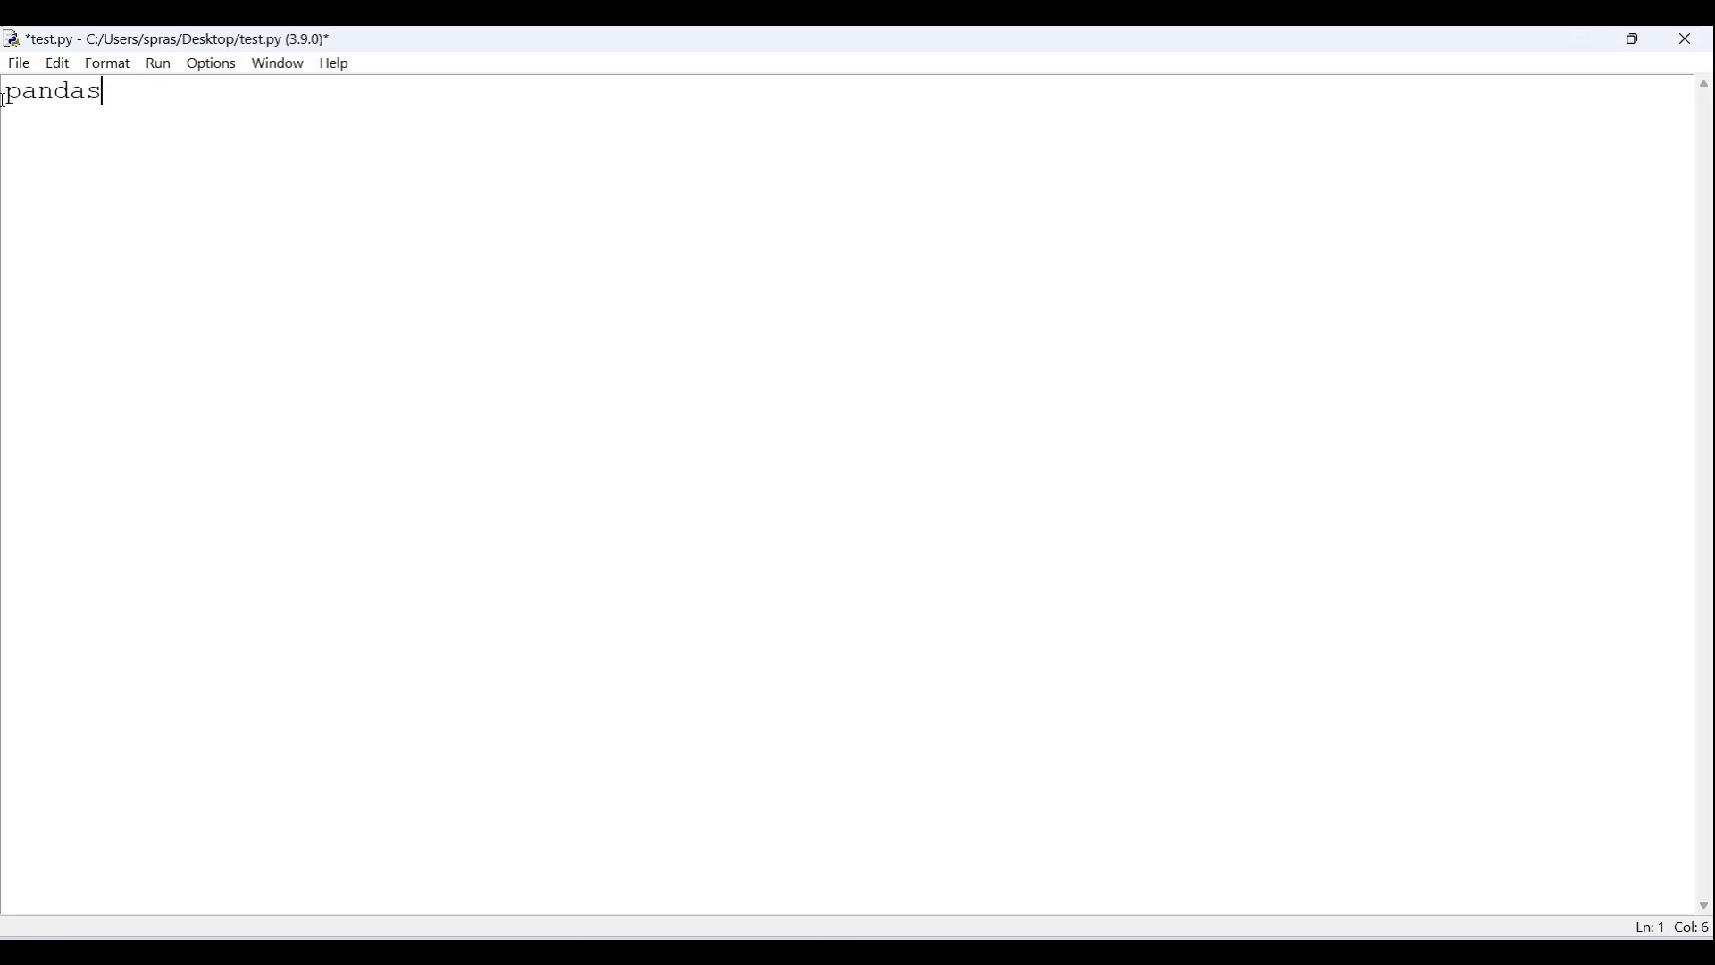
key(Home)
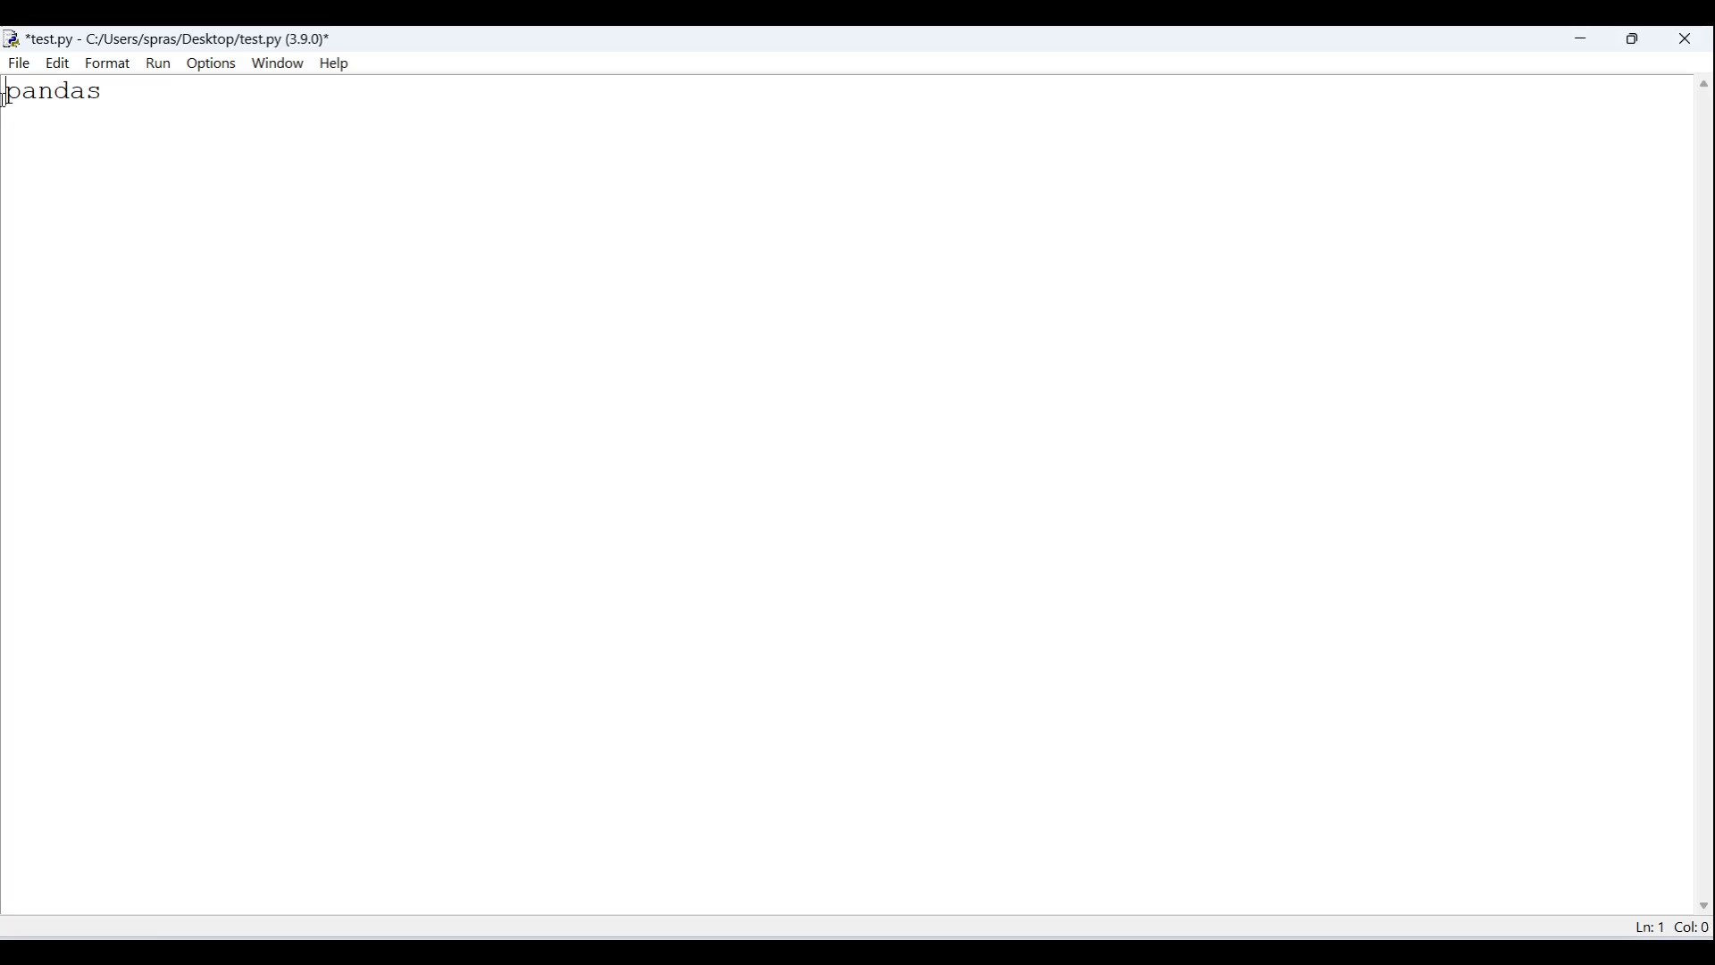
text(import)
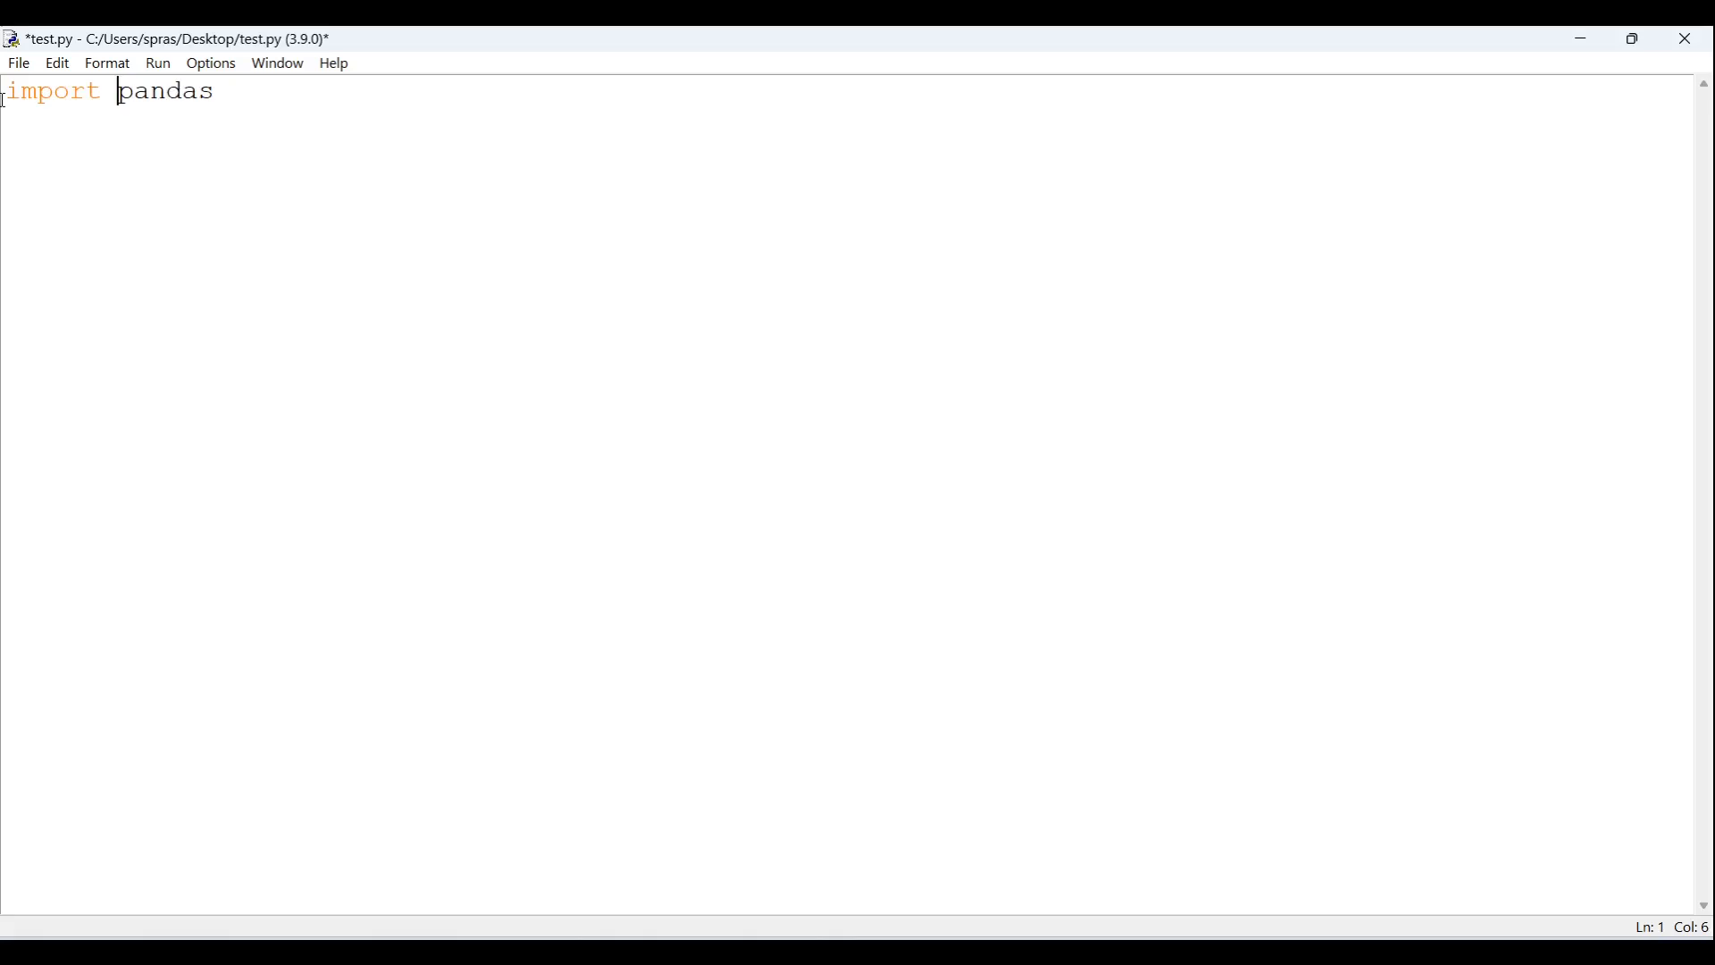
text(as)
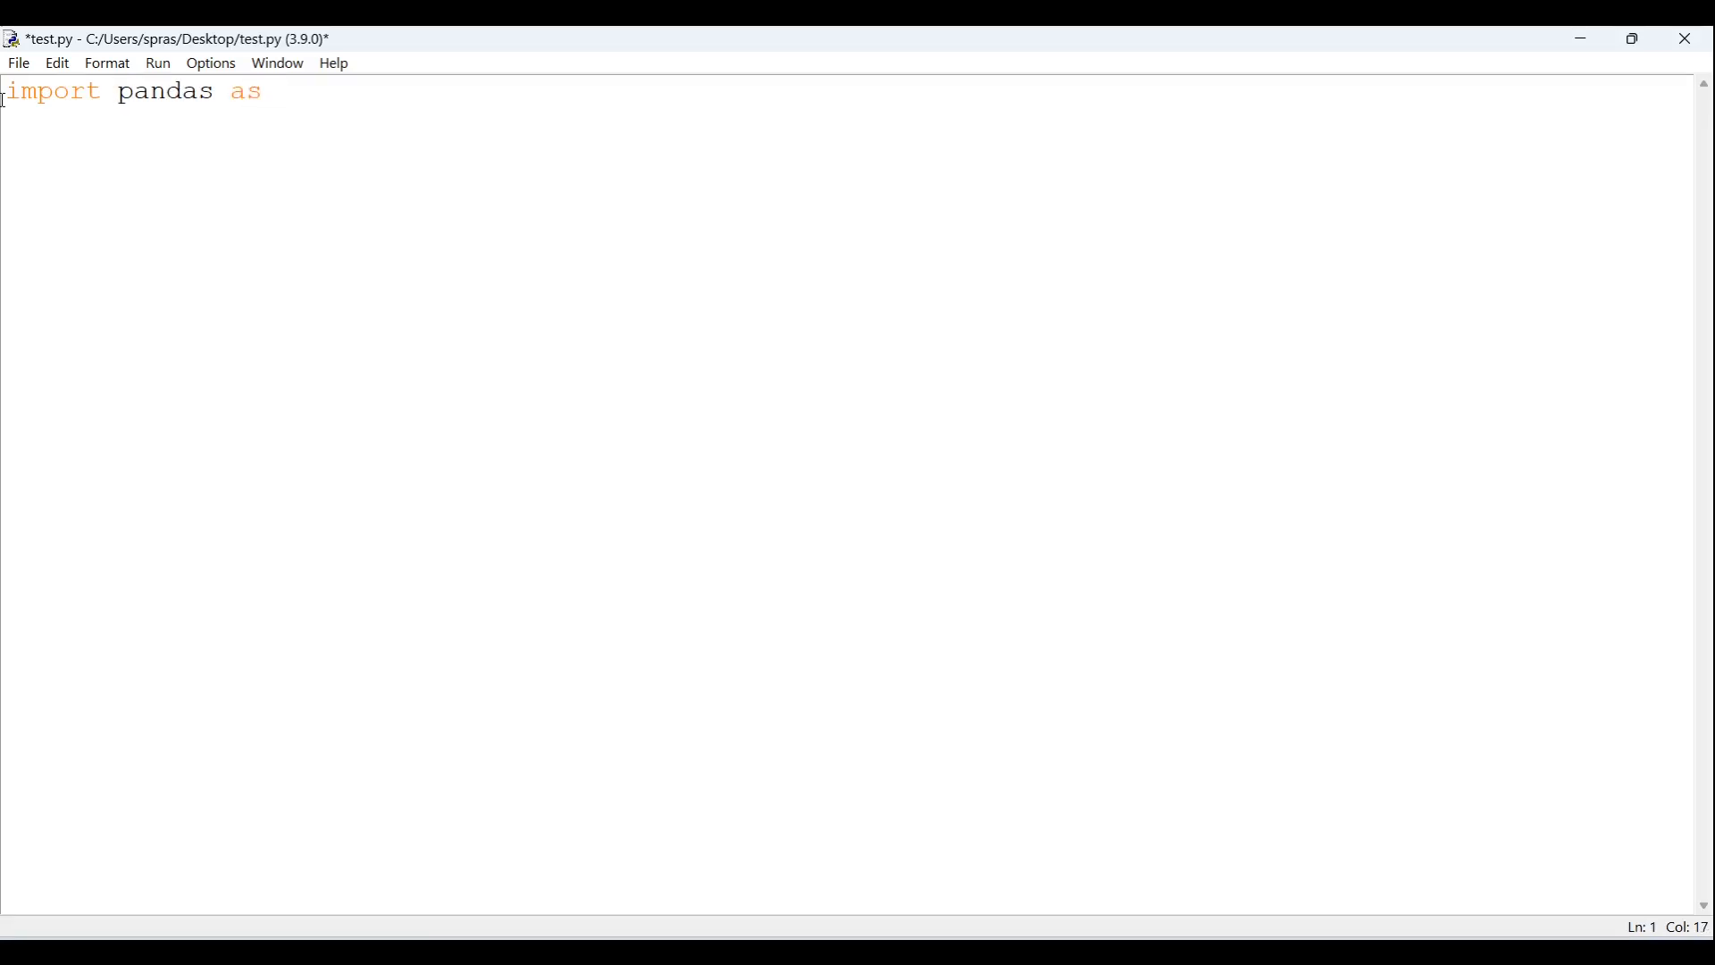
text(pd)
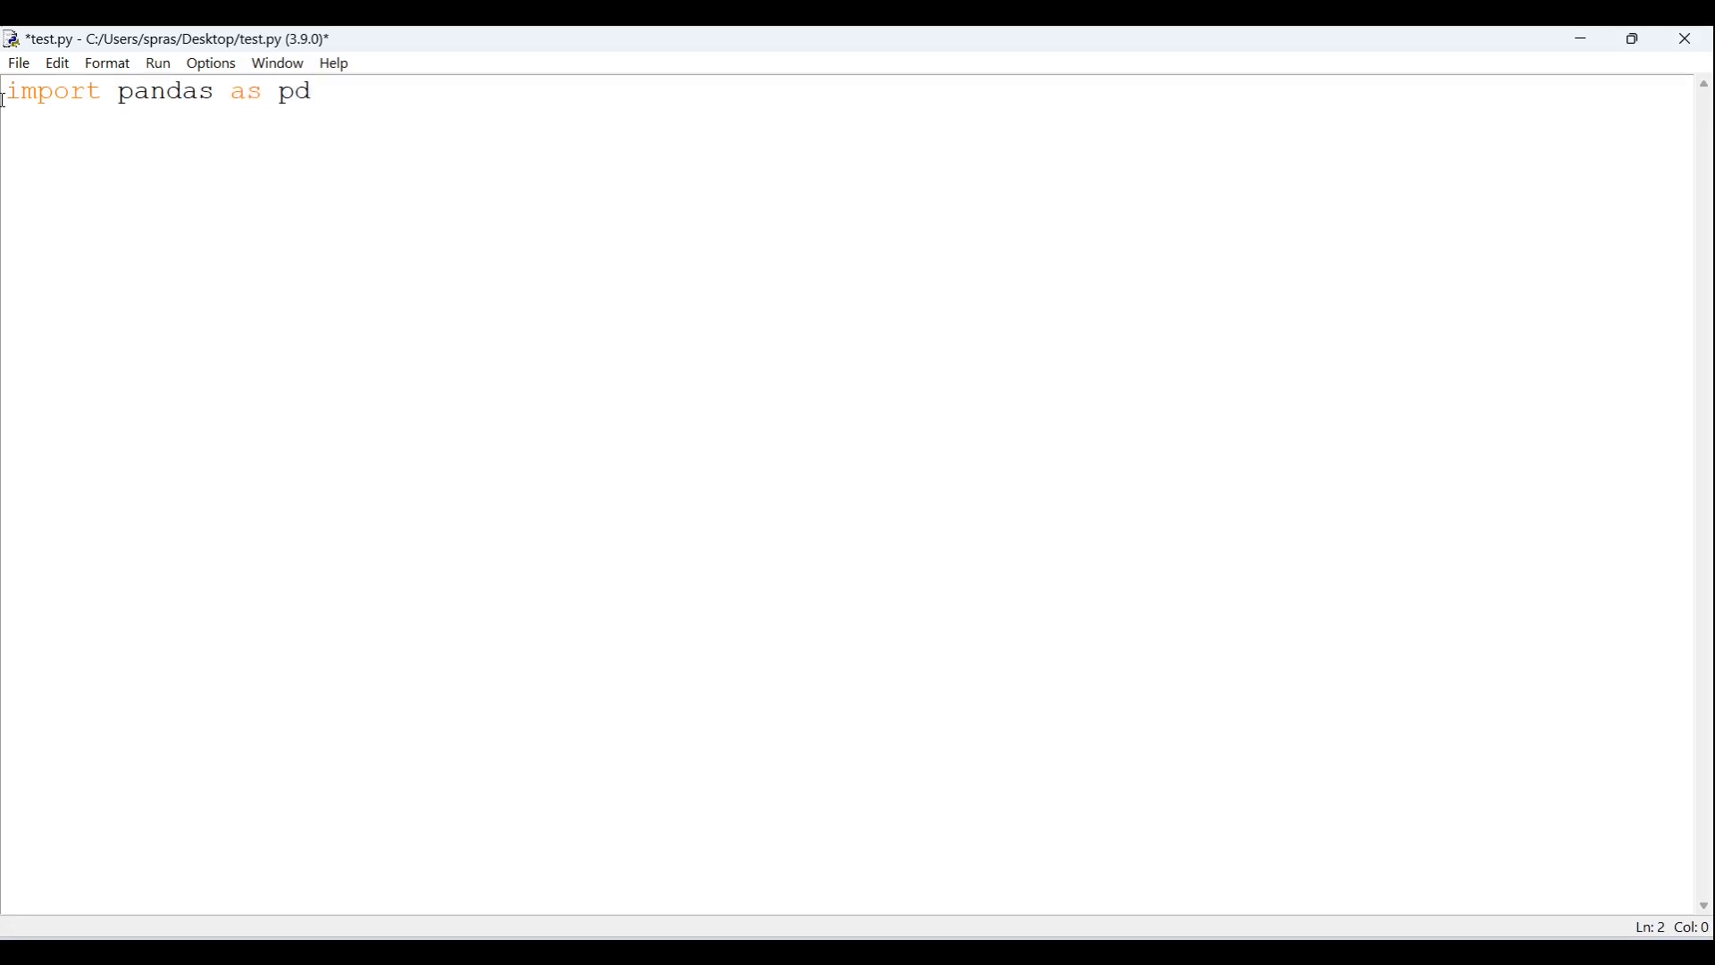
key(Return)
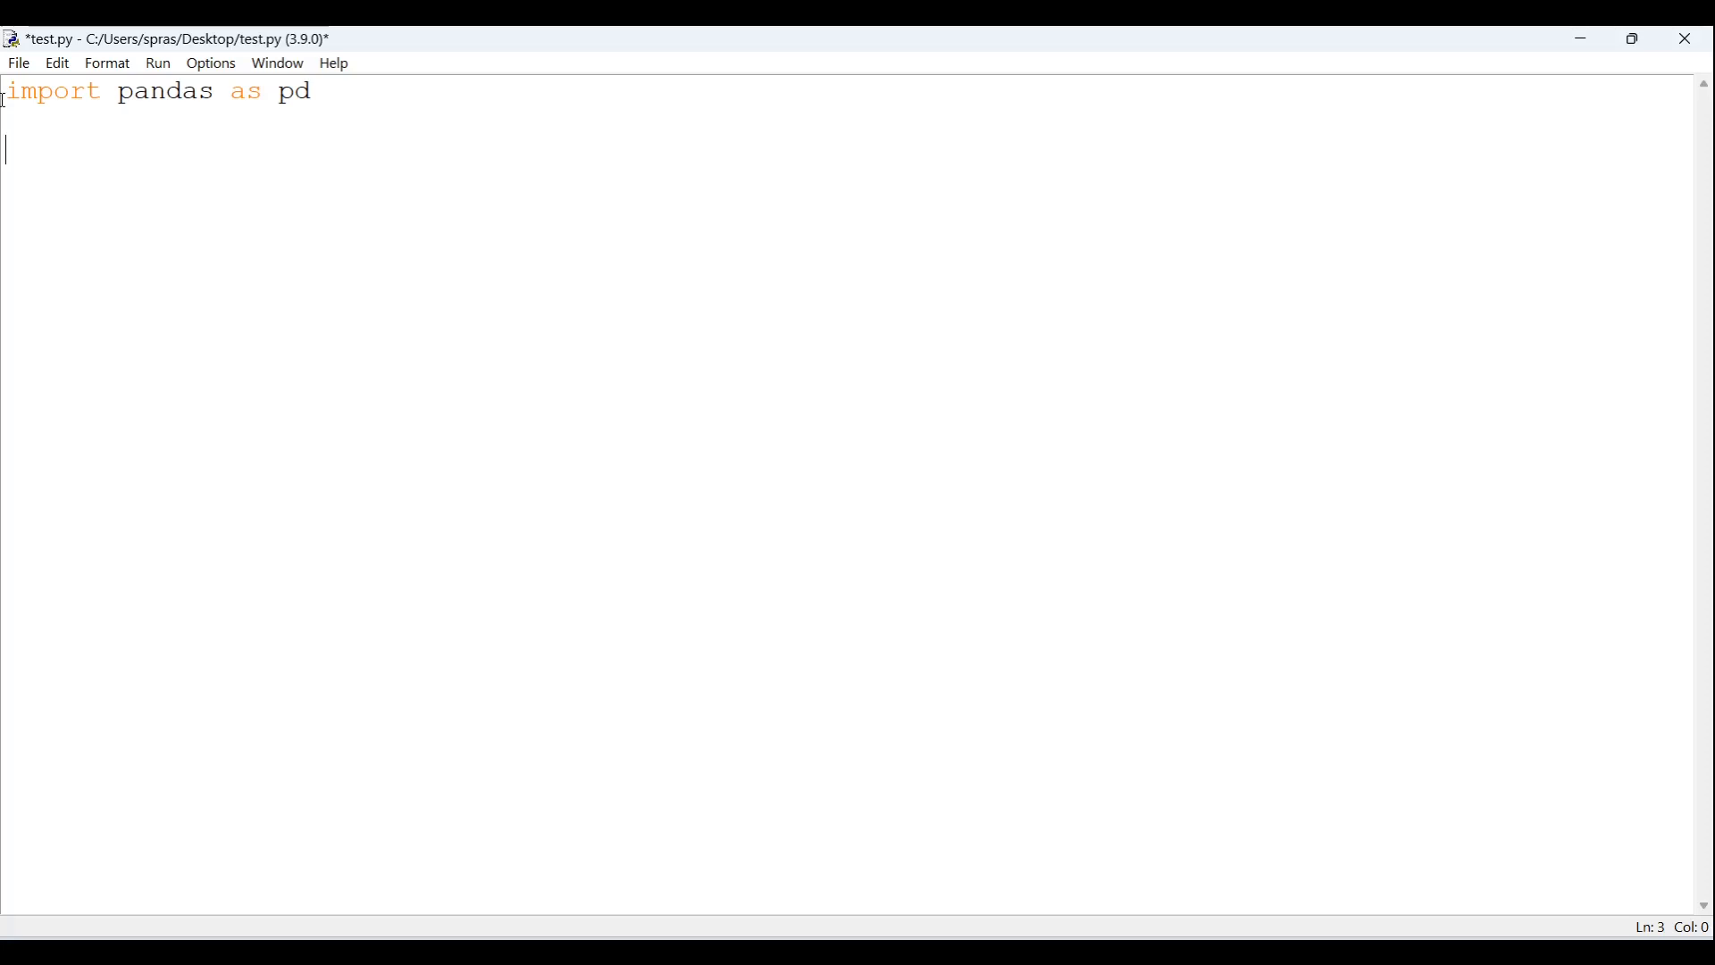
- Add df = pd.read_csv('test.csv') on line 3 with a new line below
text(p)
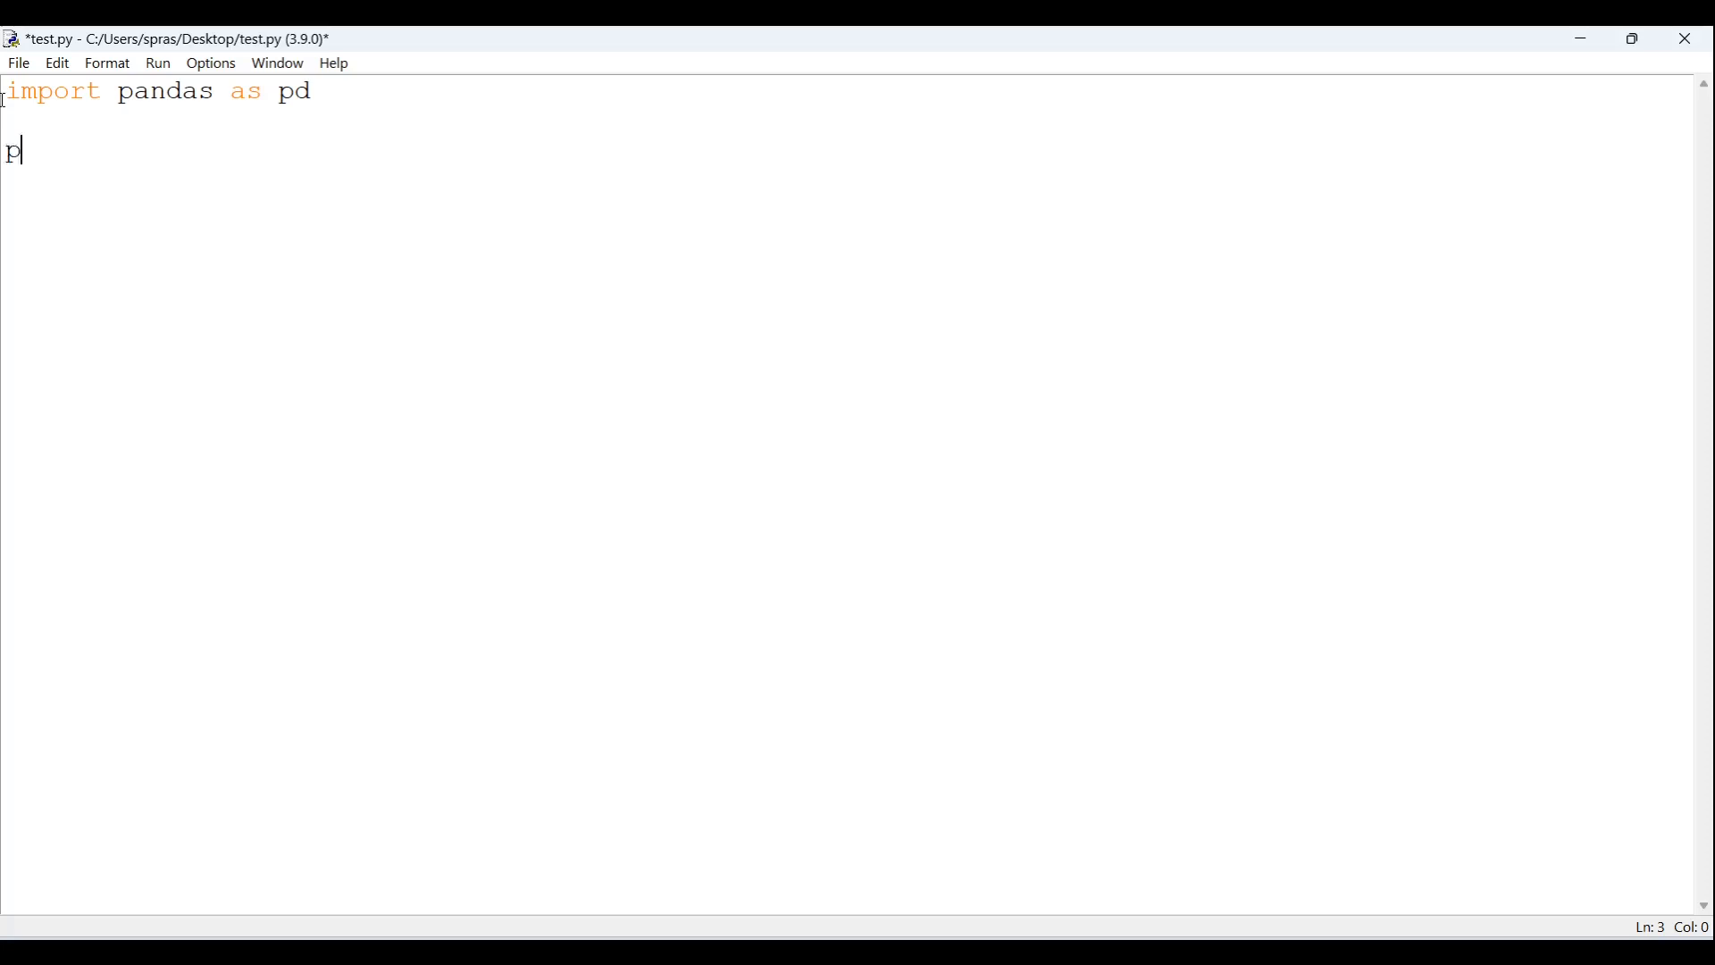
text(d.read)
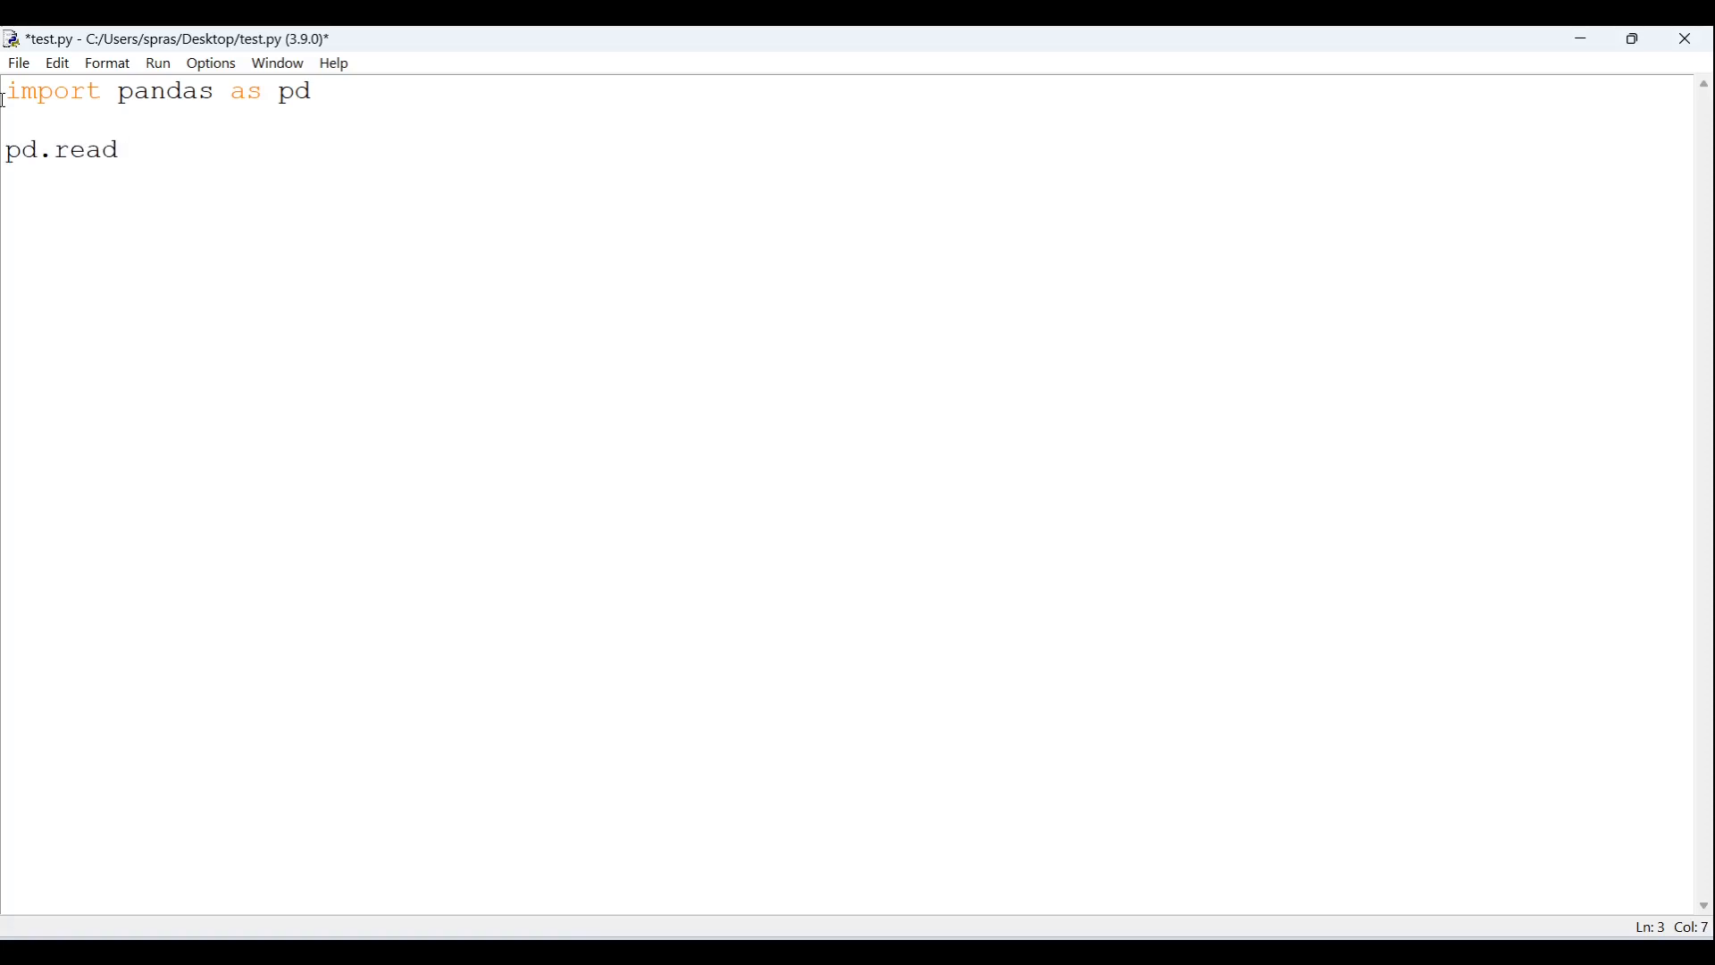
text(_)
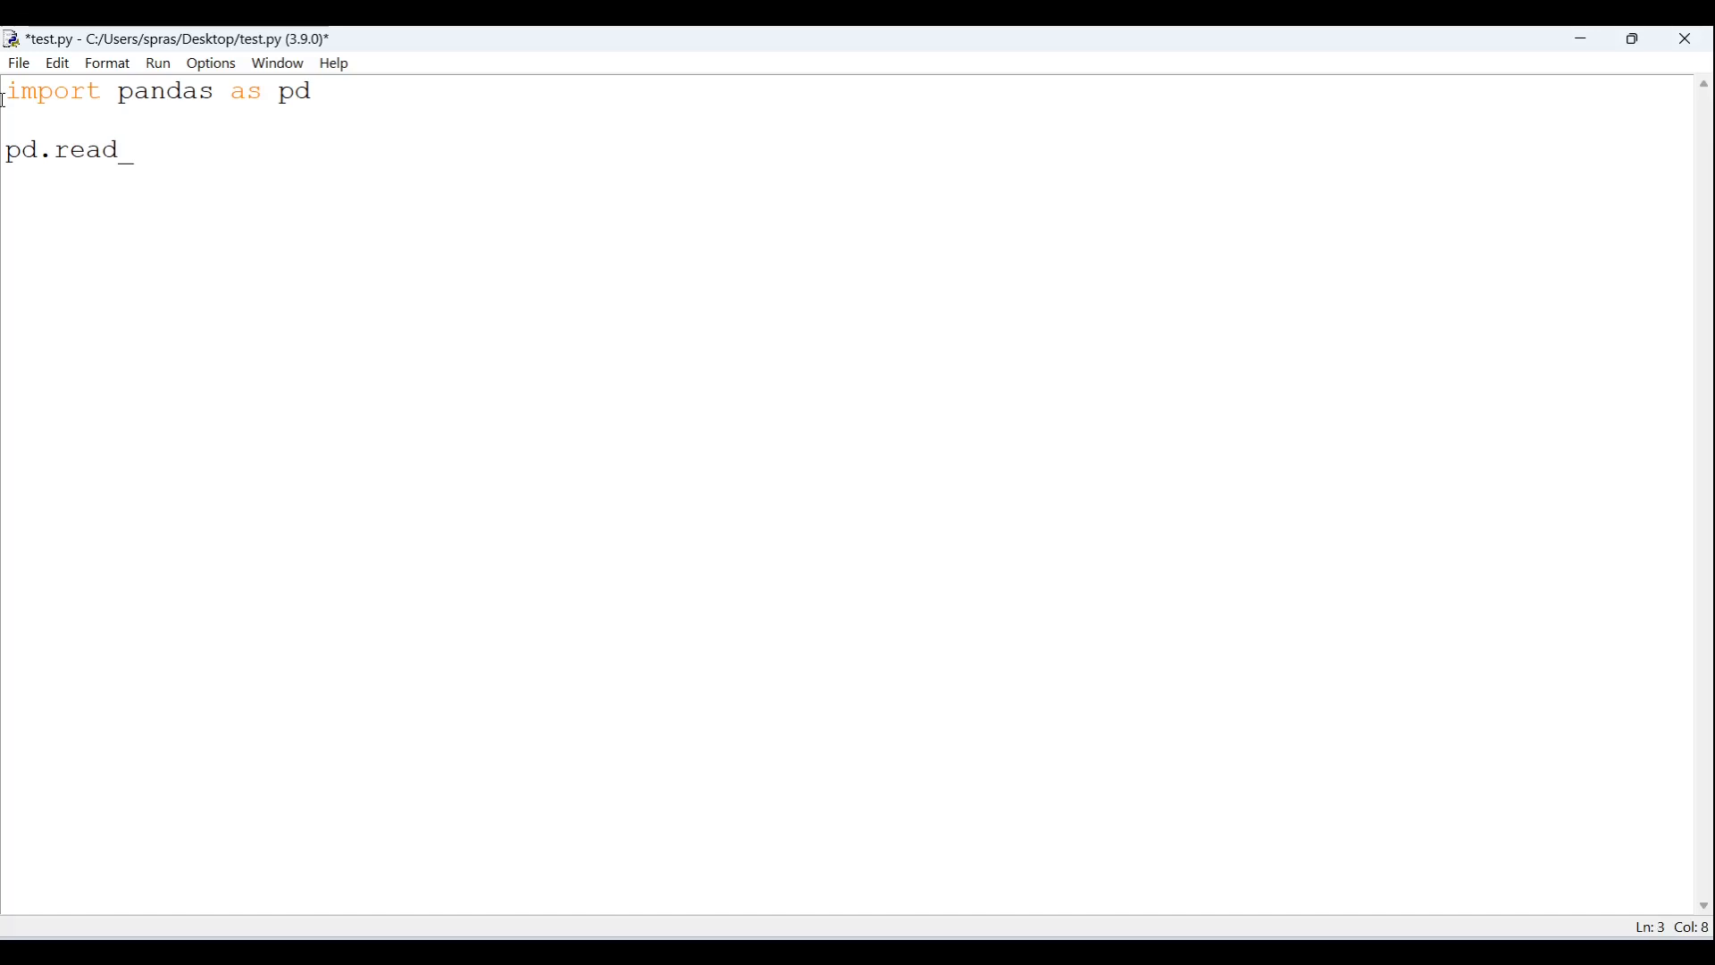
text(csv)
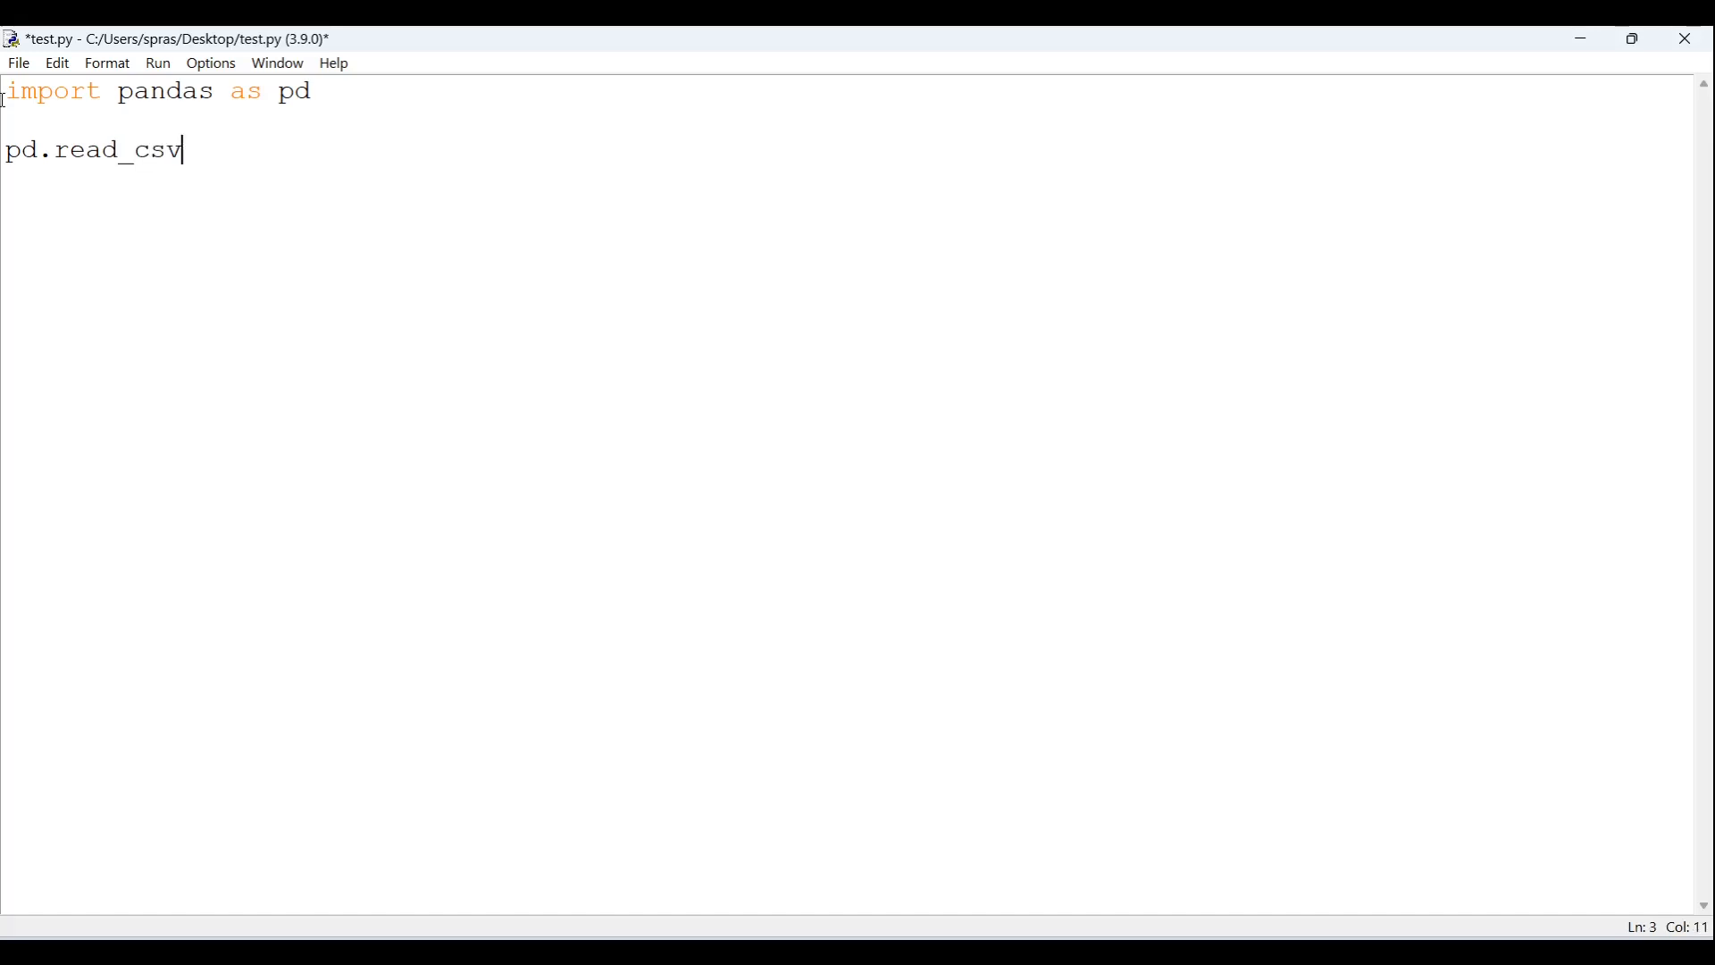
text(())
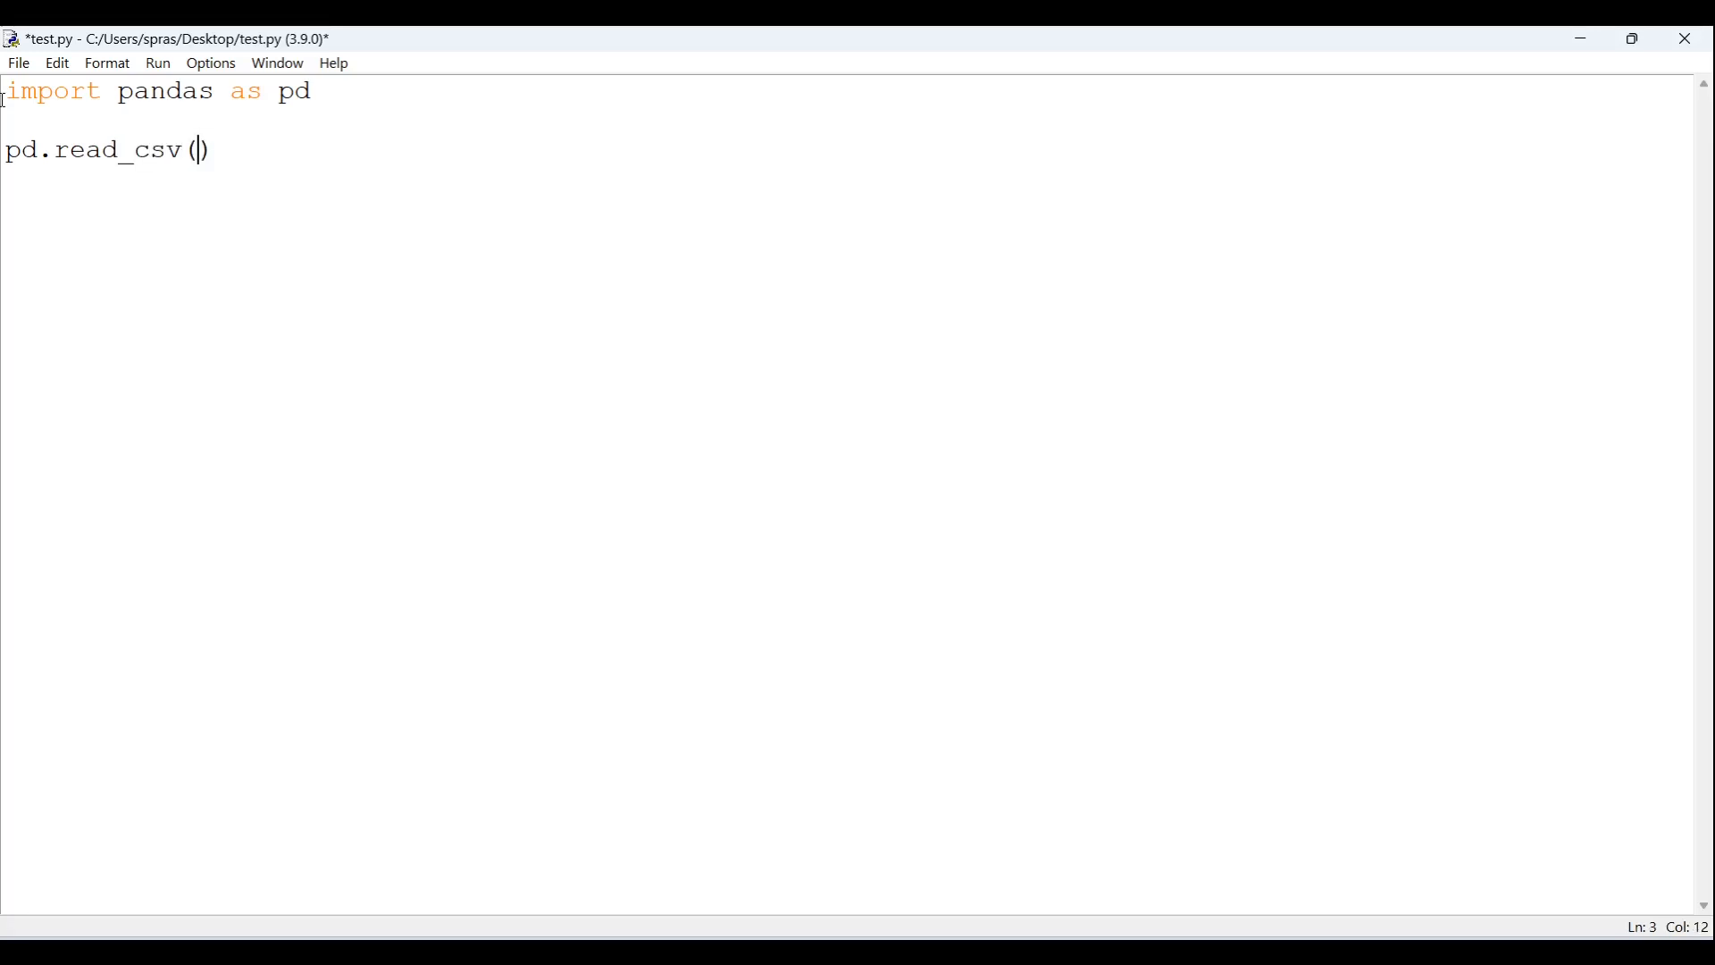
text('')
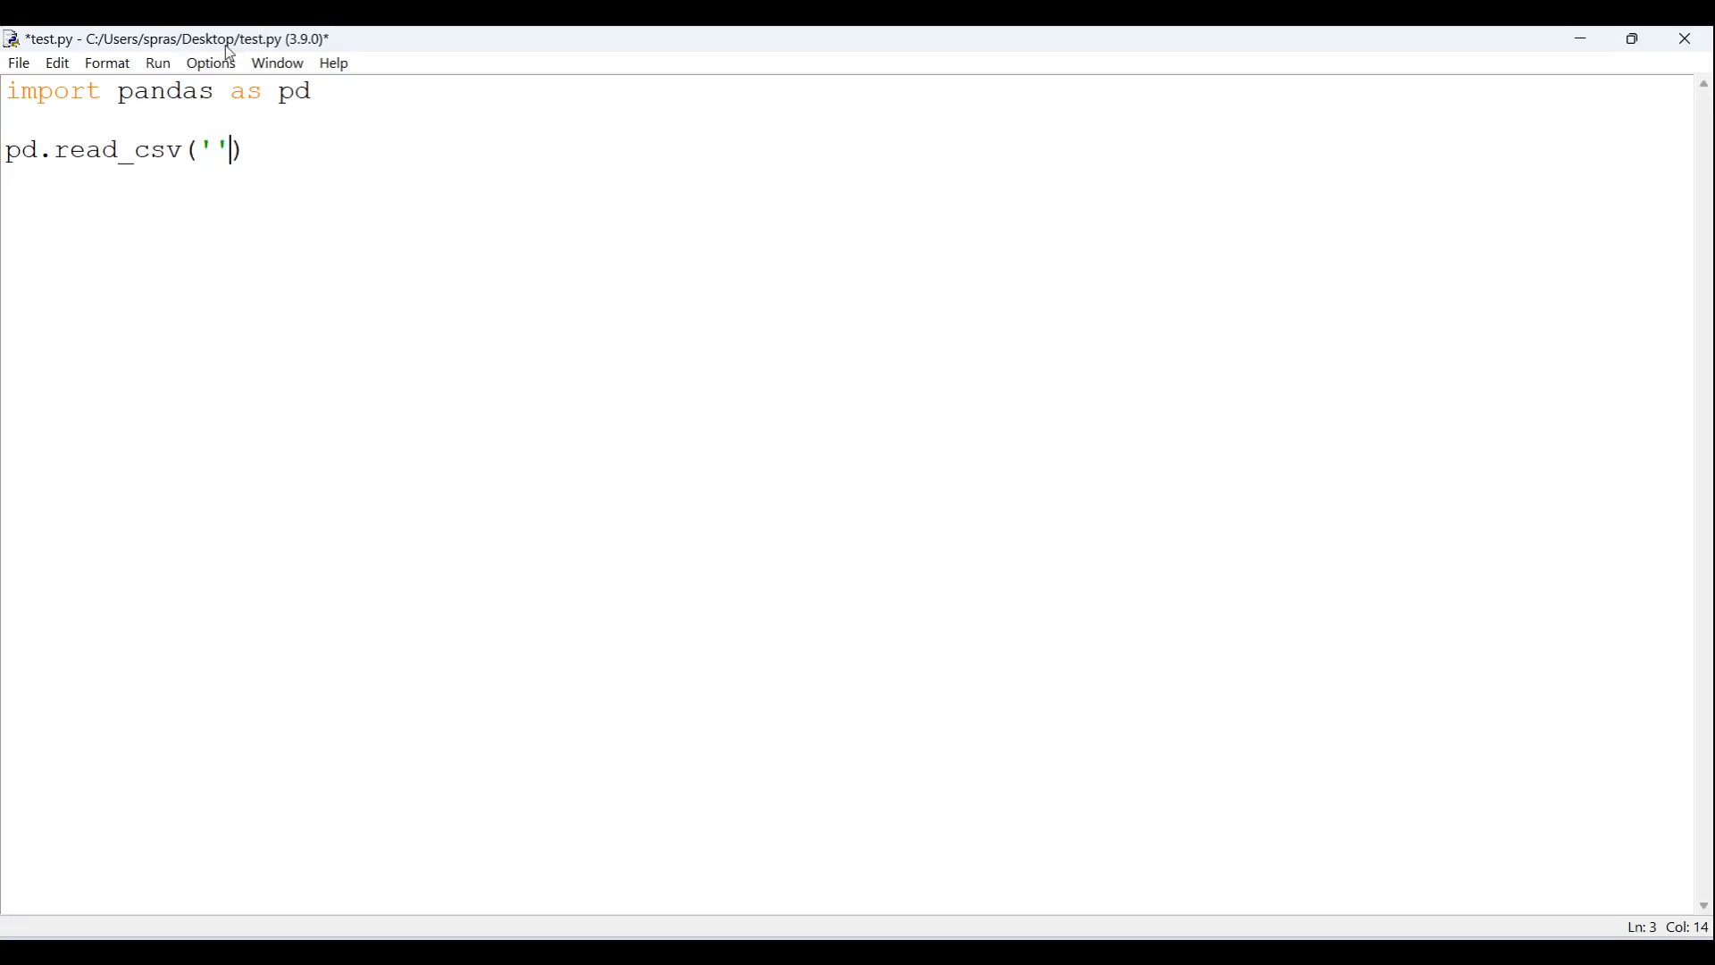
mouse_move(440, 145)
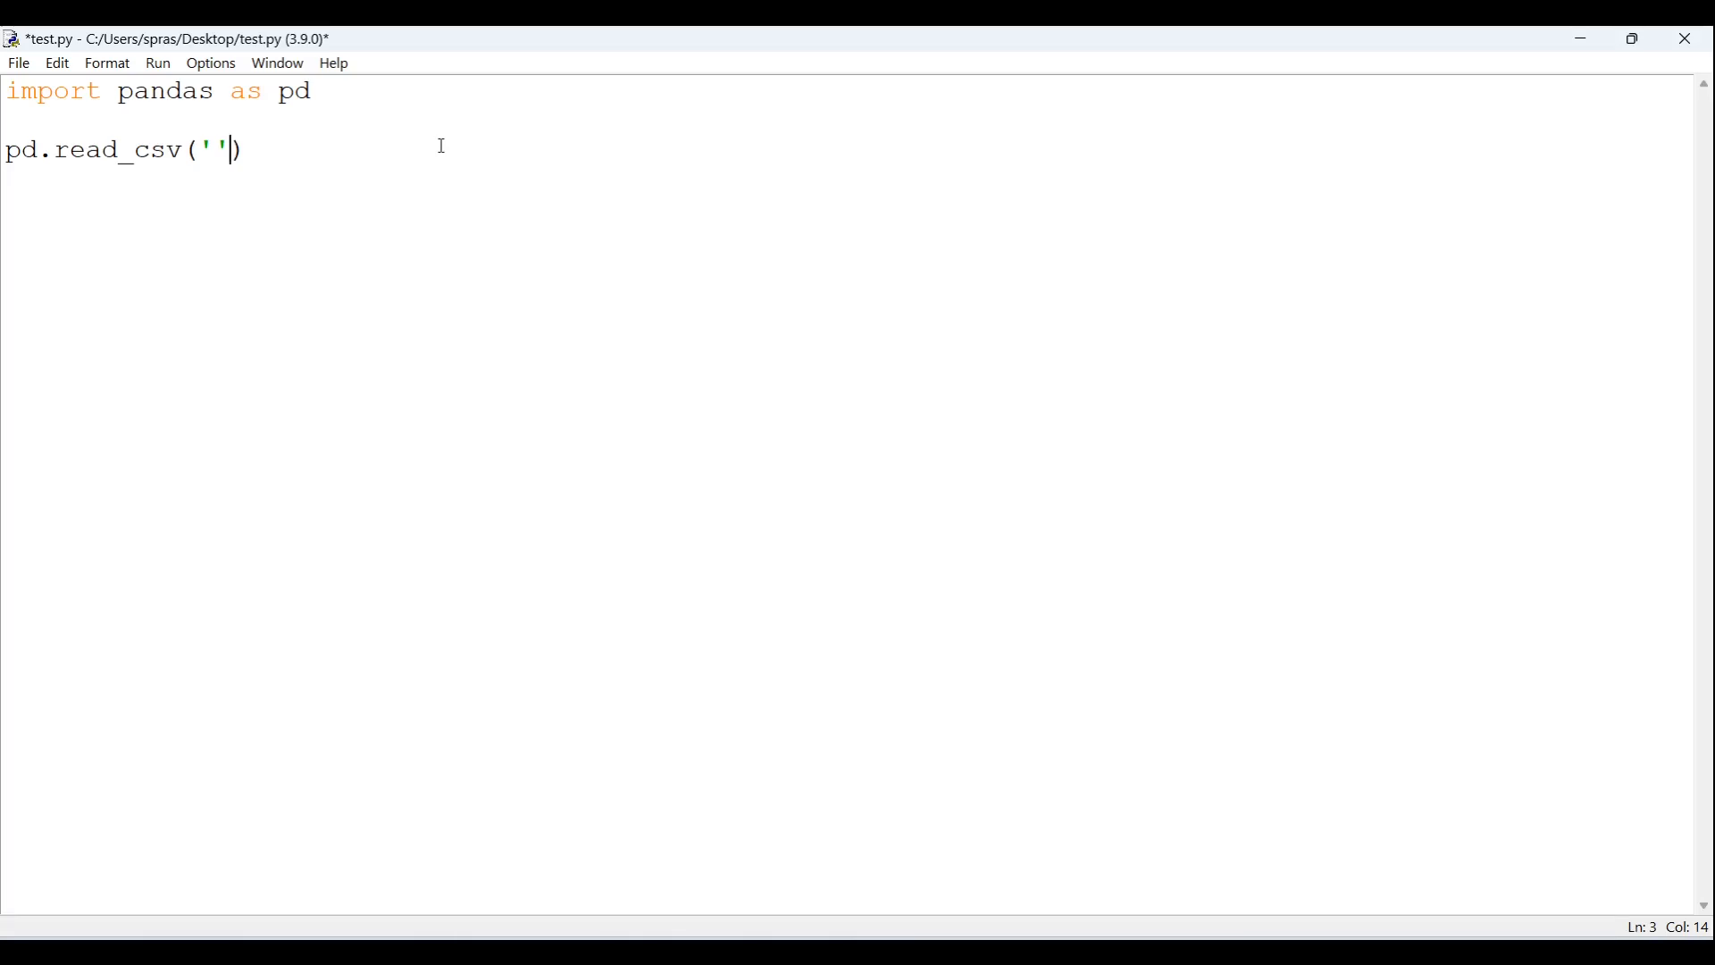
key(Left)
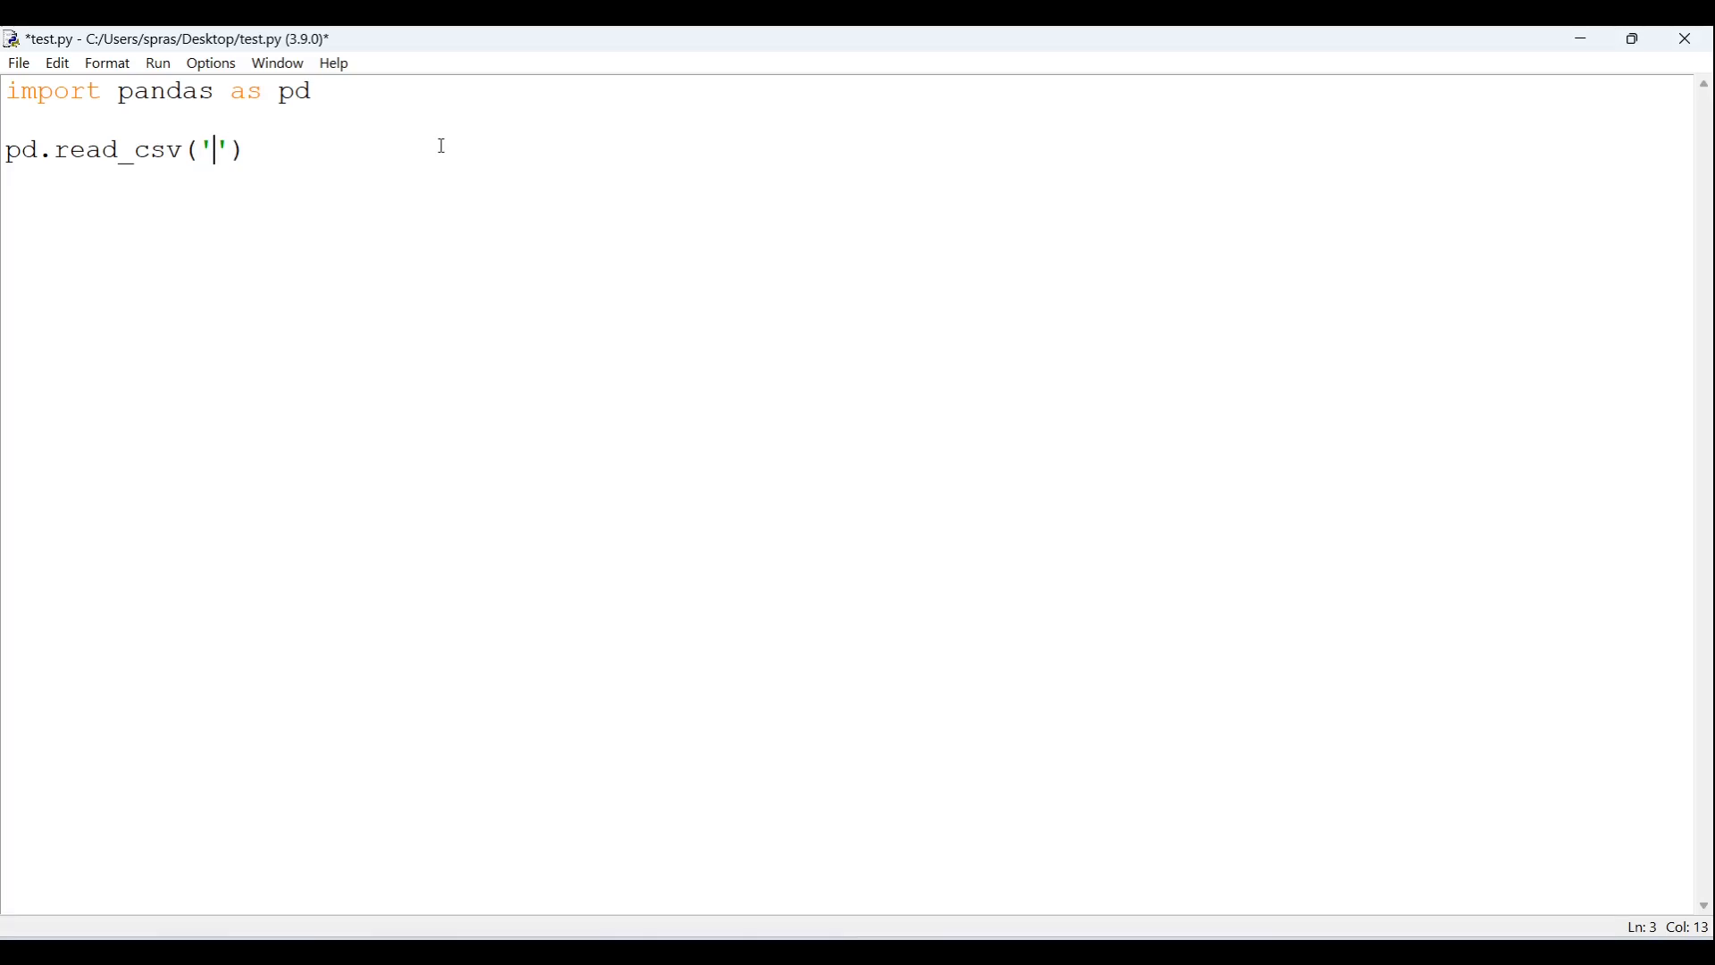
text(test)
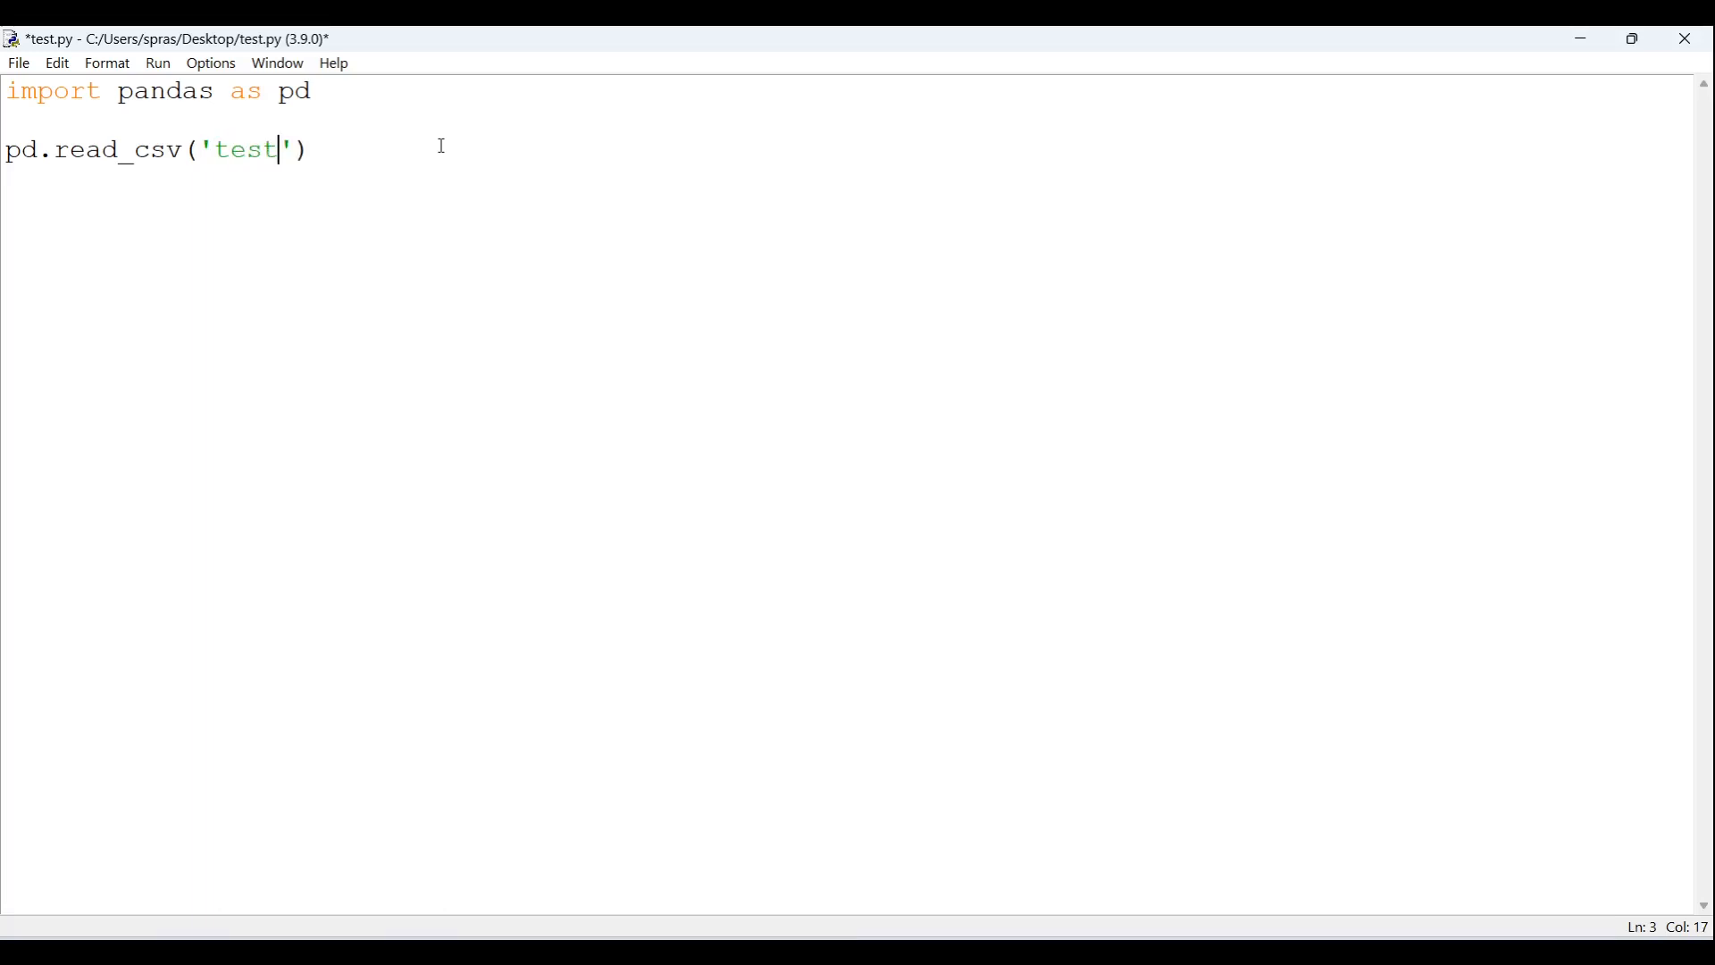
text(.csv)
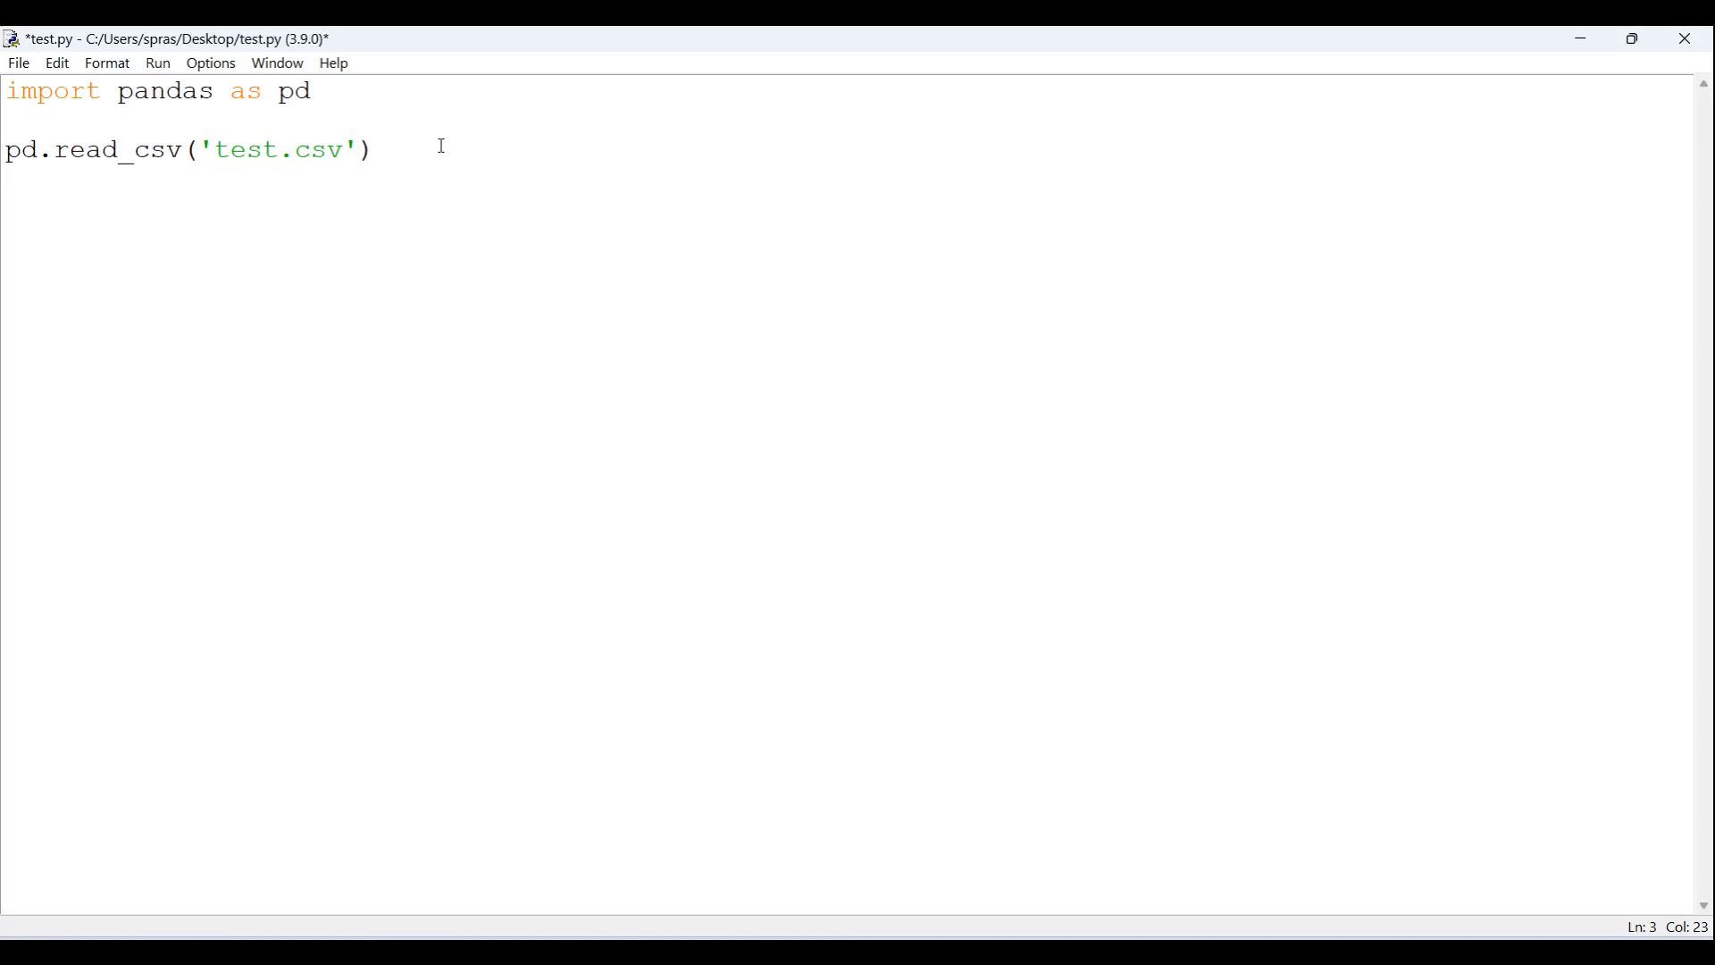
text(df)
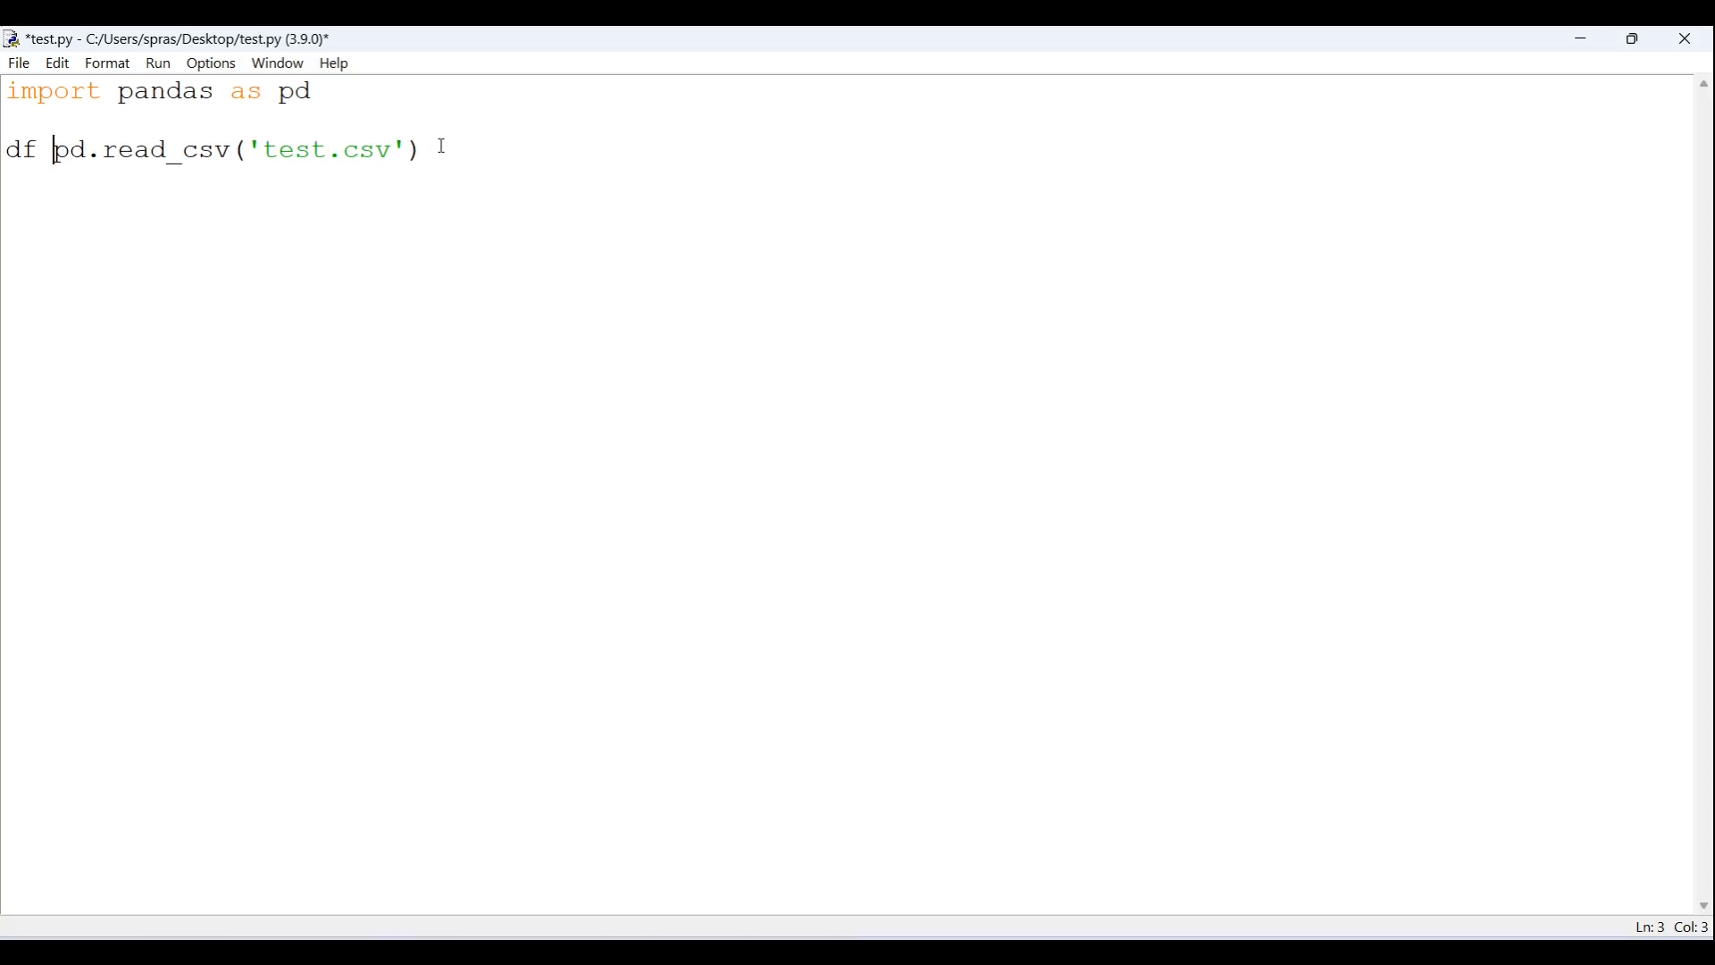
text(=)
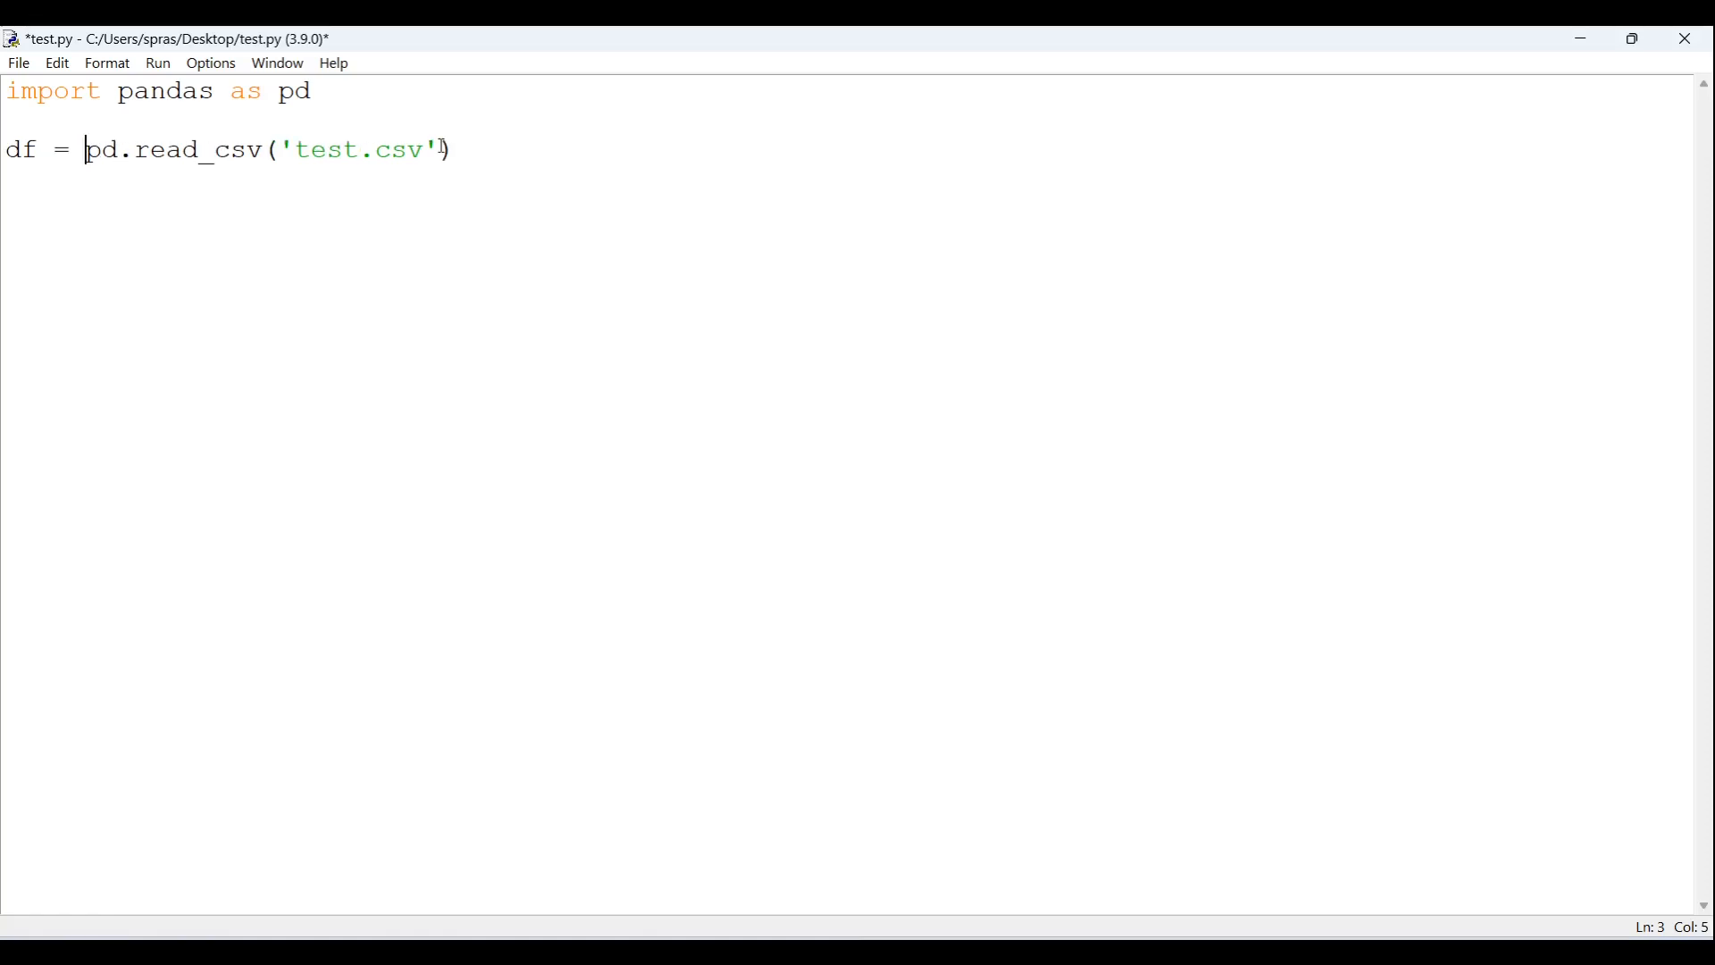
key(End)
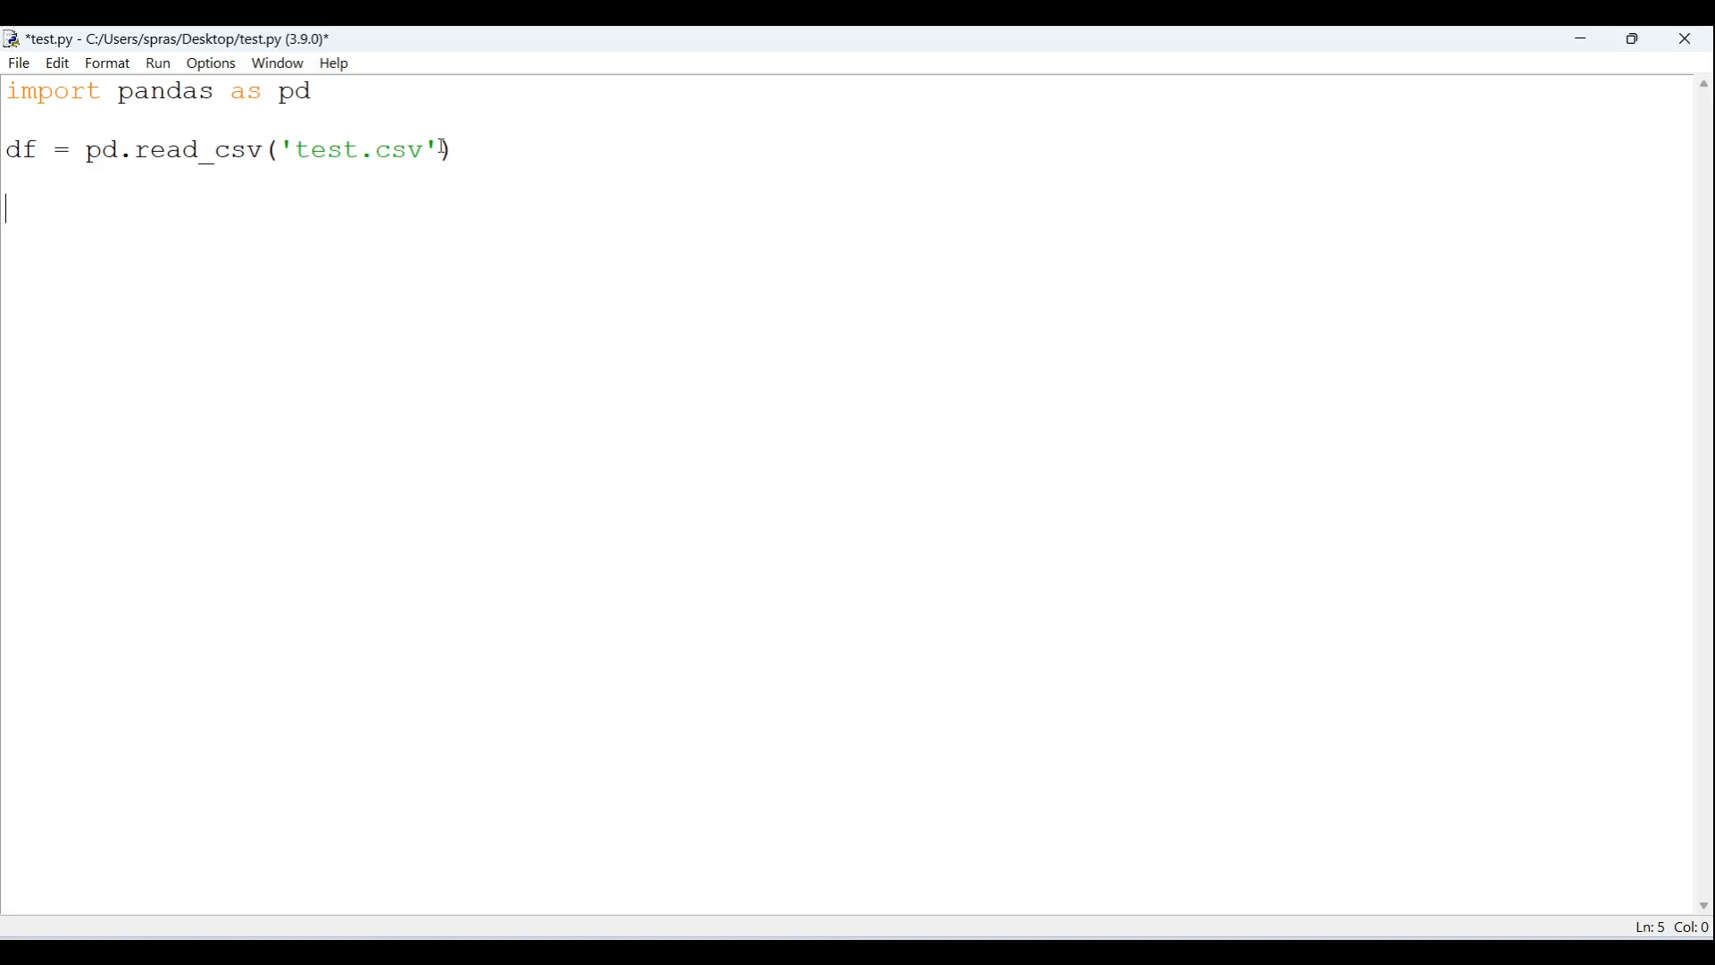
- Write 'for col in df:' followed by the indented line 'df[col] = df[col].'
text(for co)
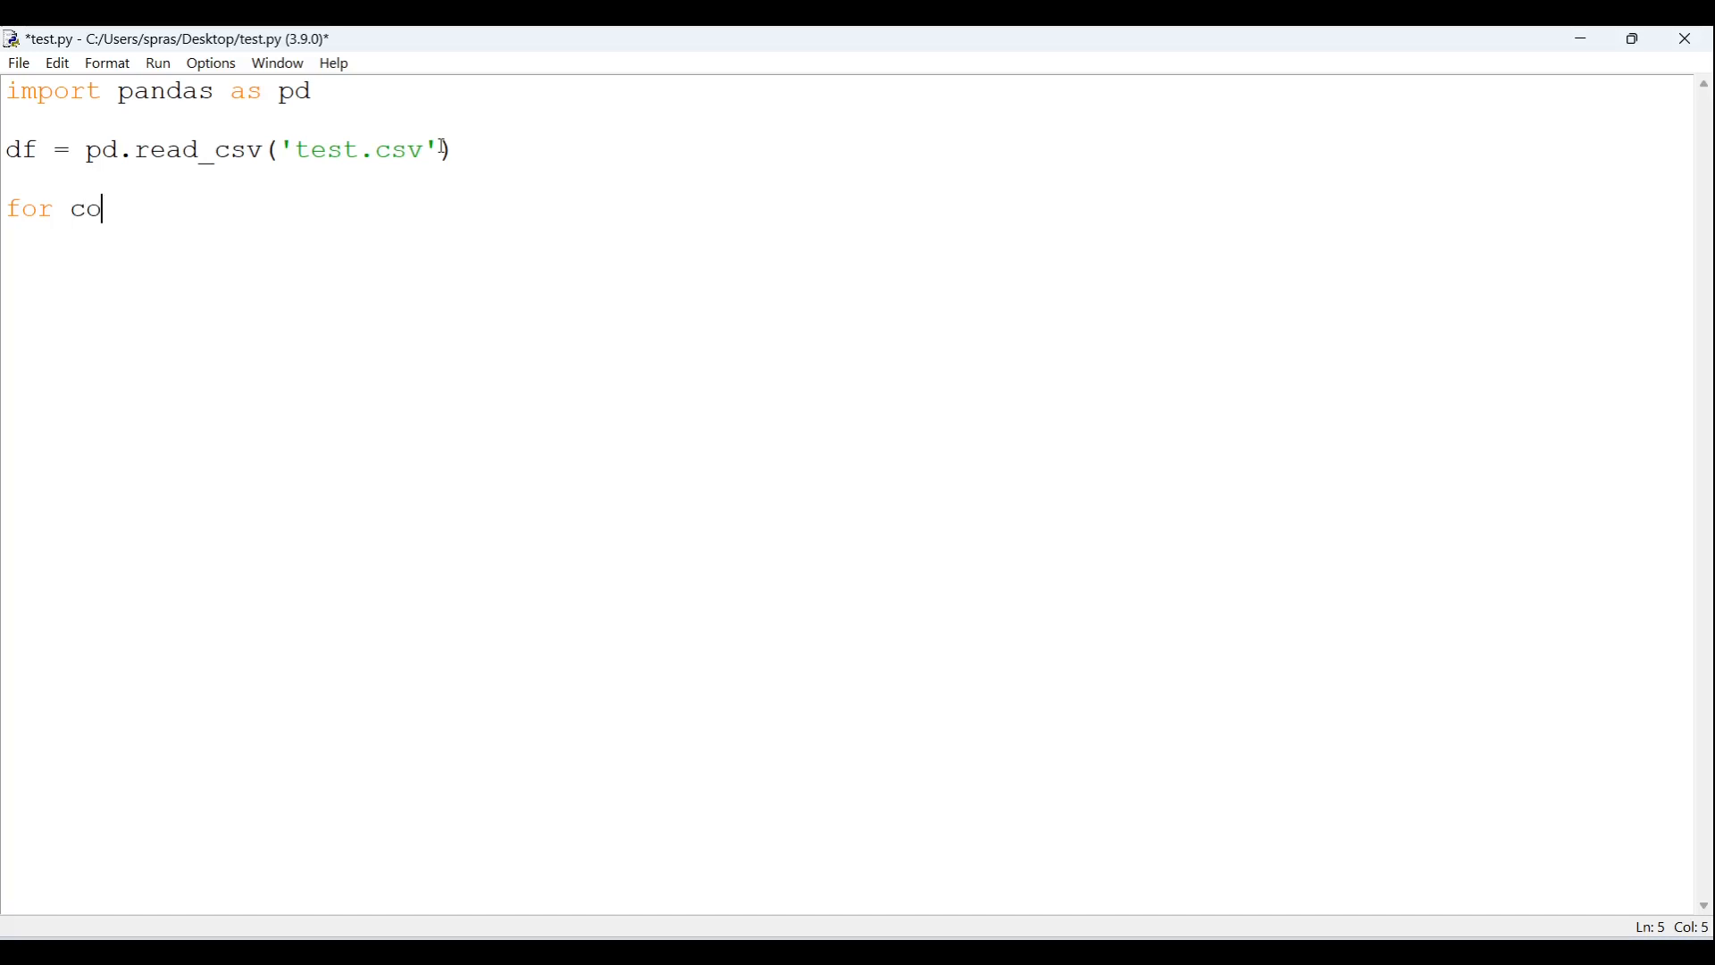
text(l o)
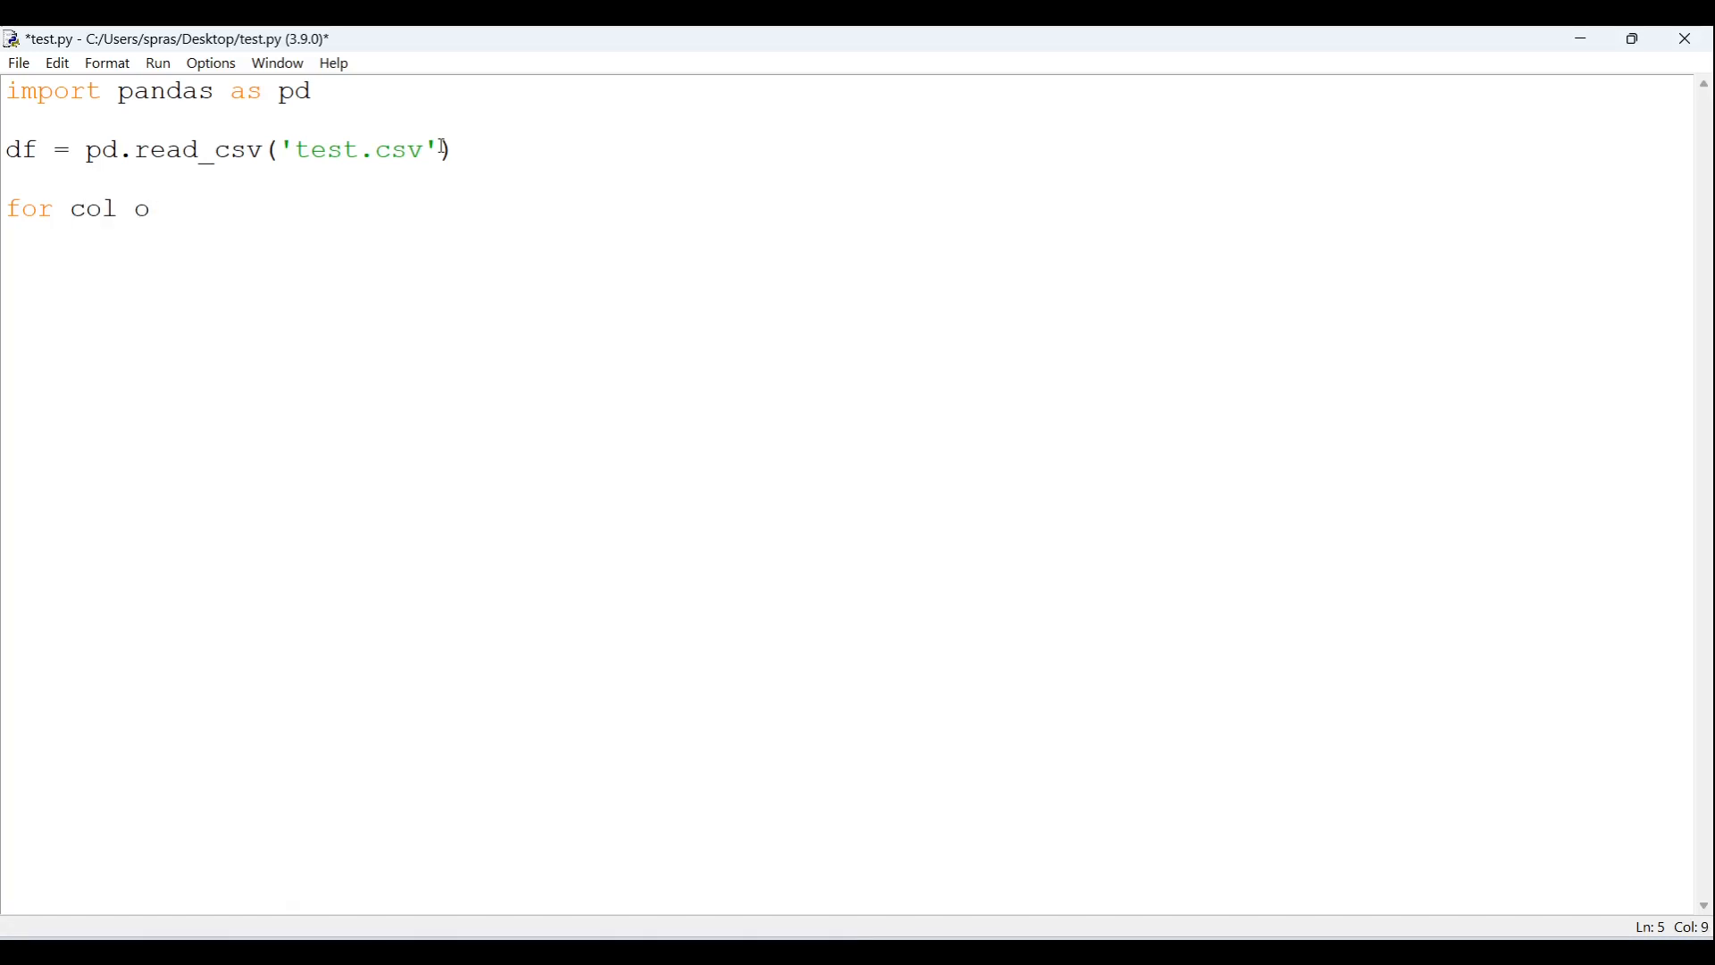
text(in df)
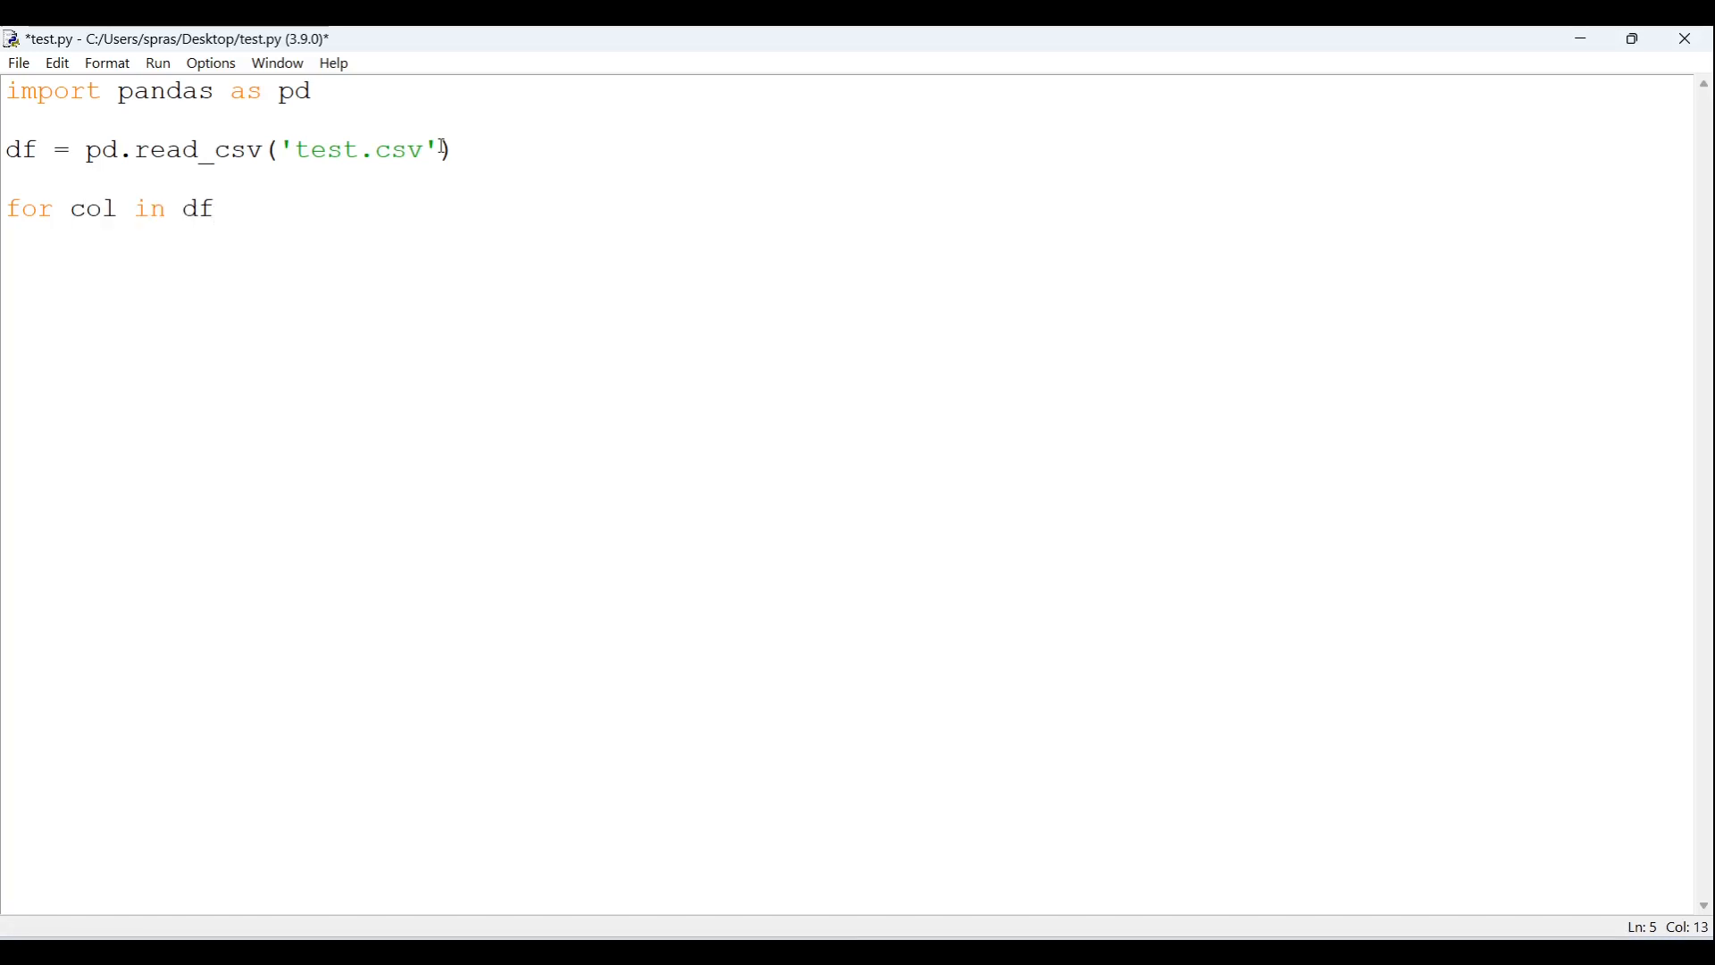
text(:)
text(df)
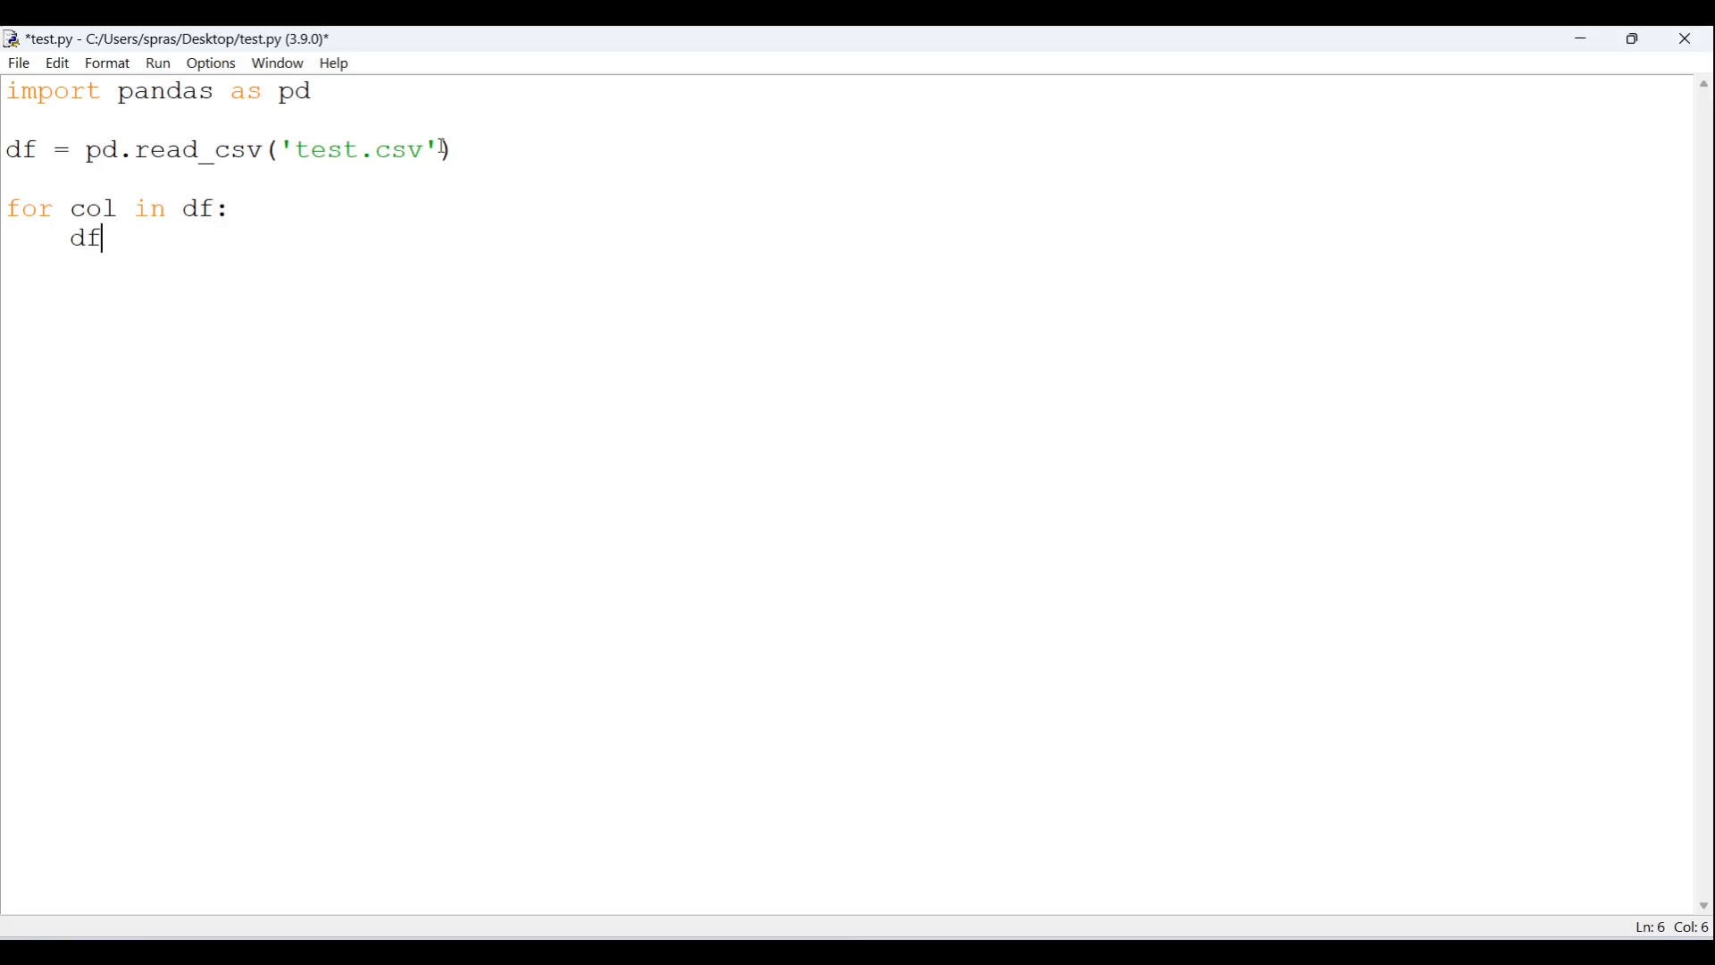
text([])
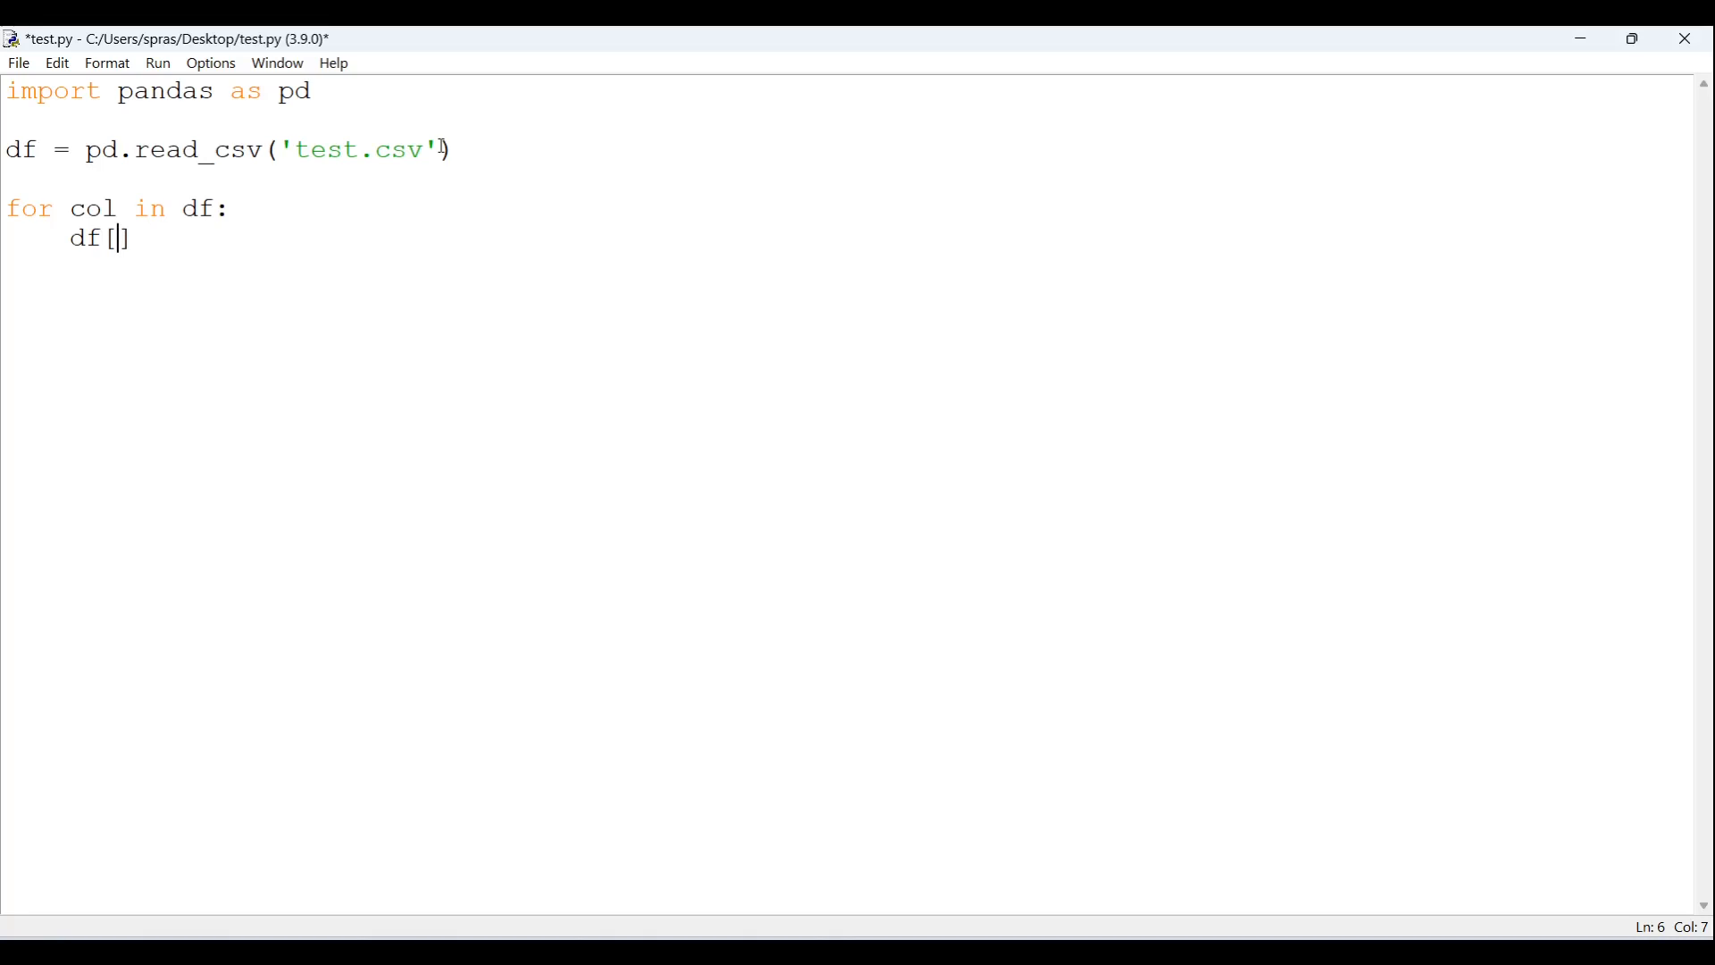
text(col)
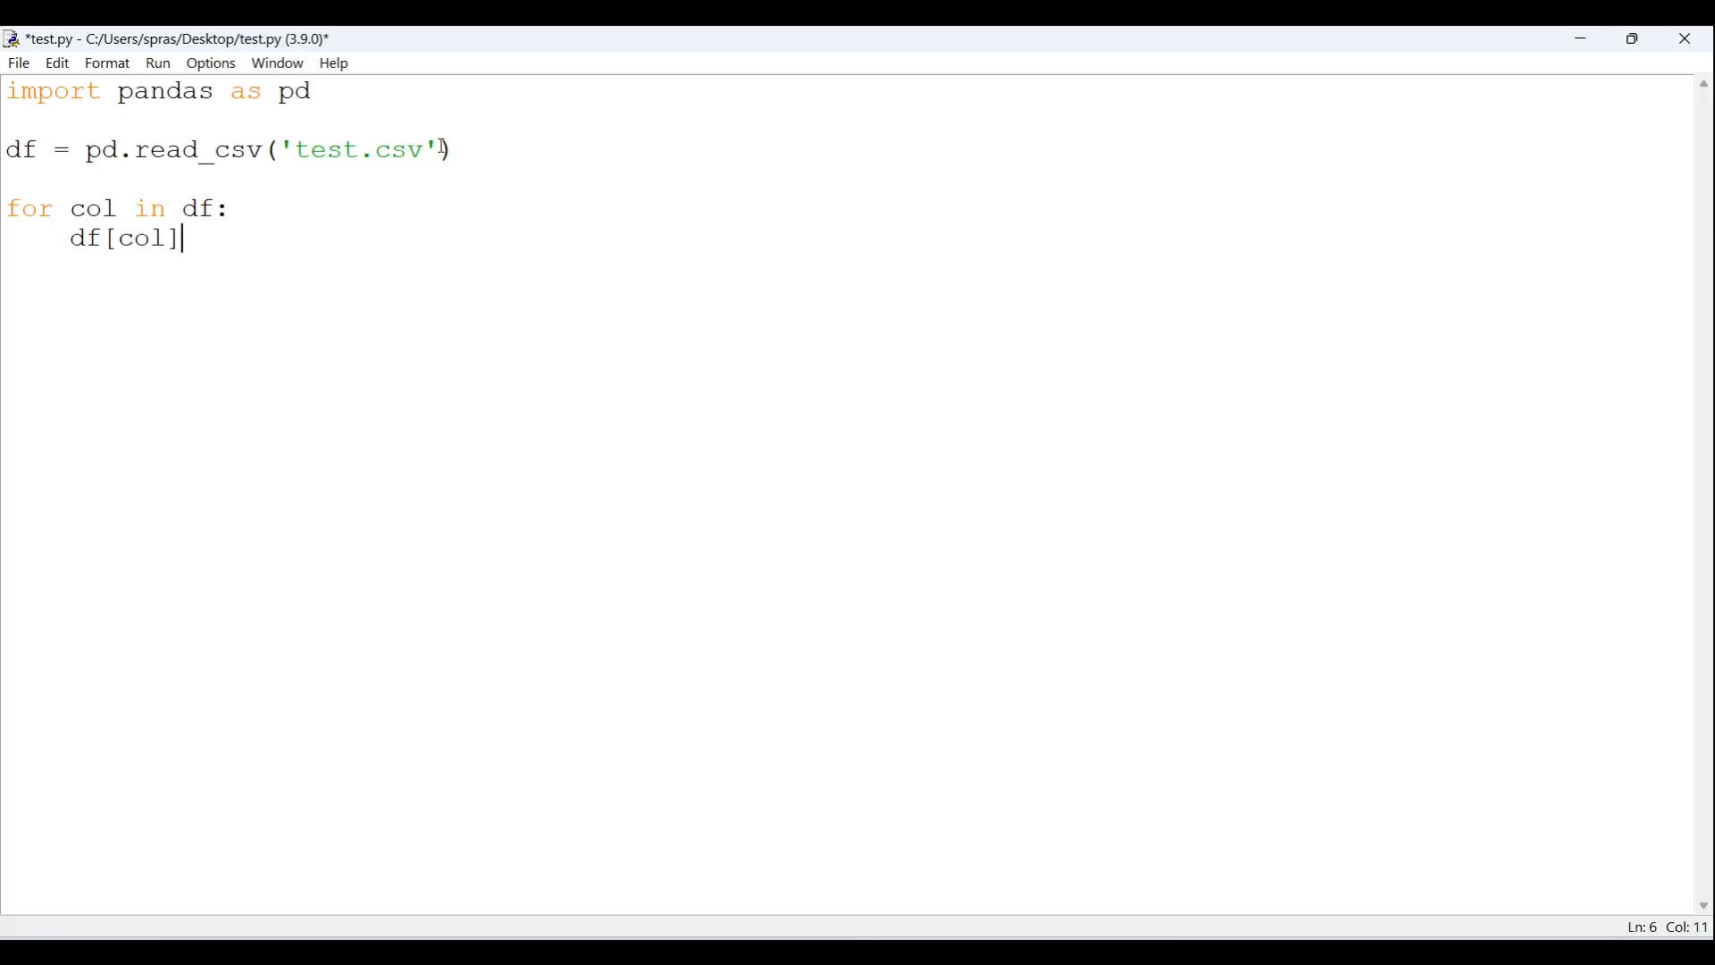
text(= df[)
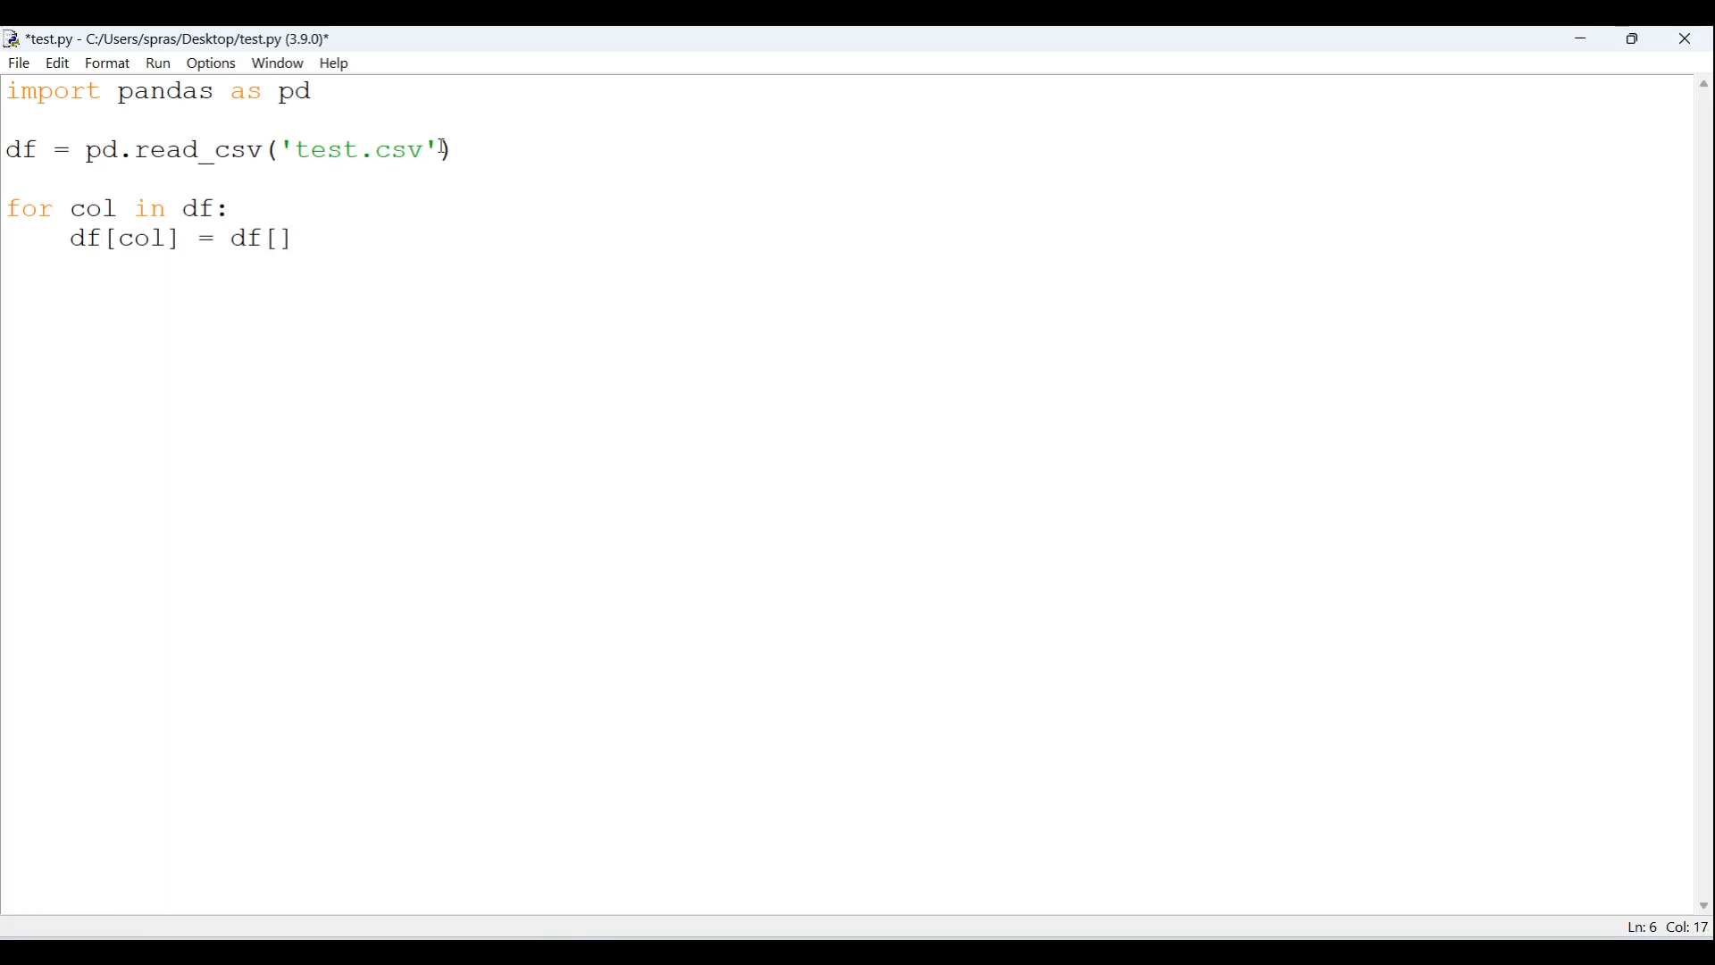
text(col)
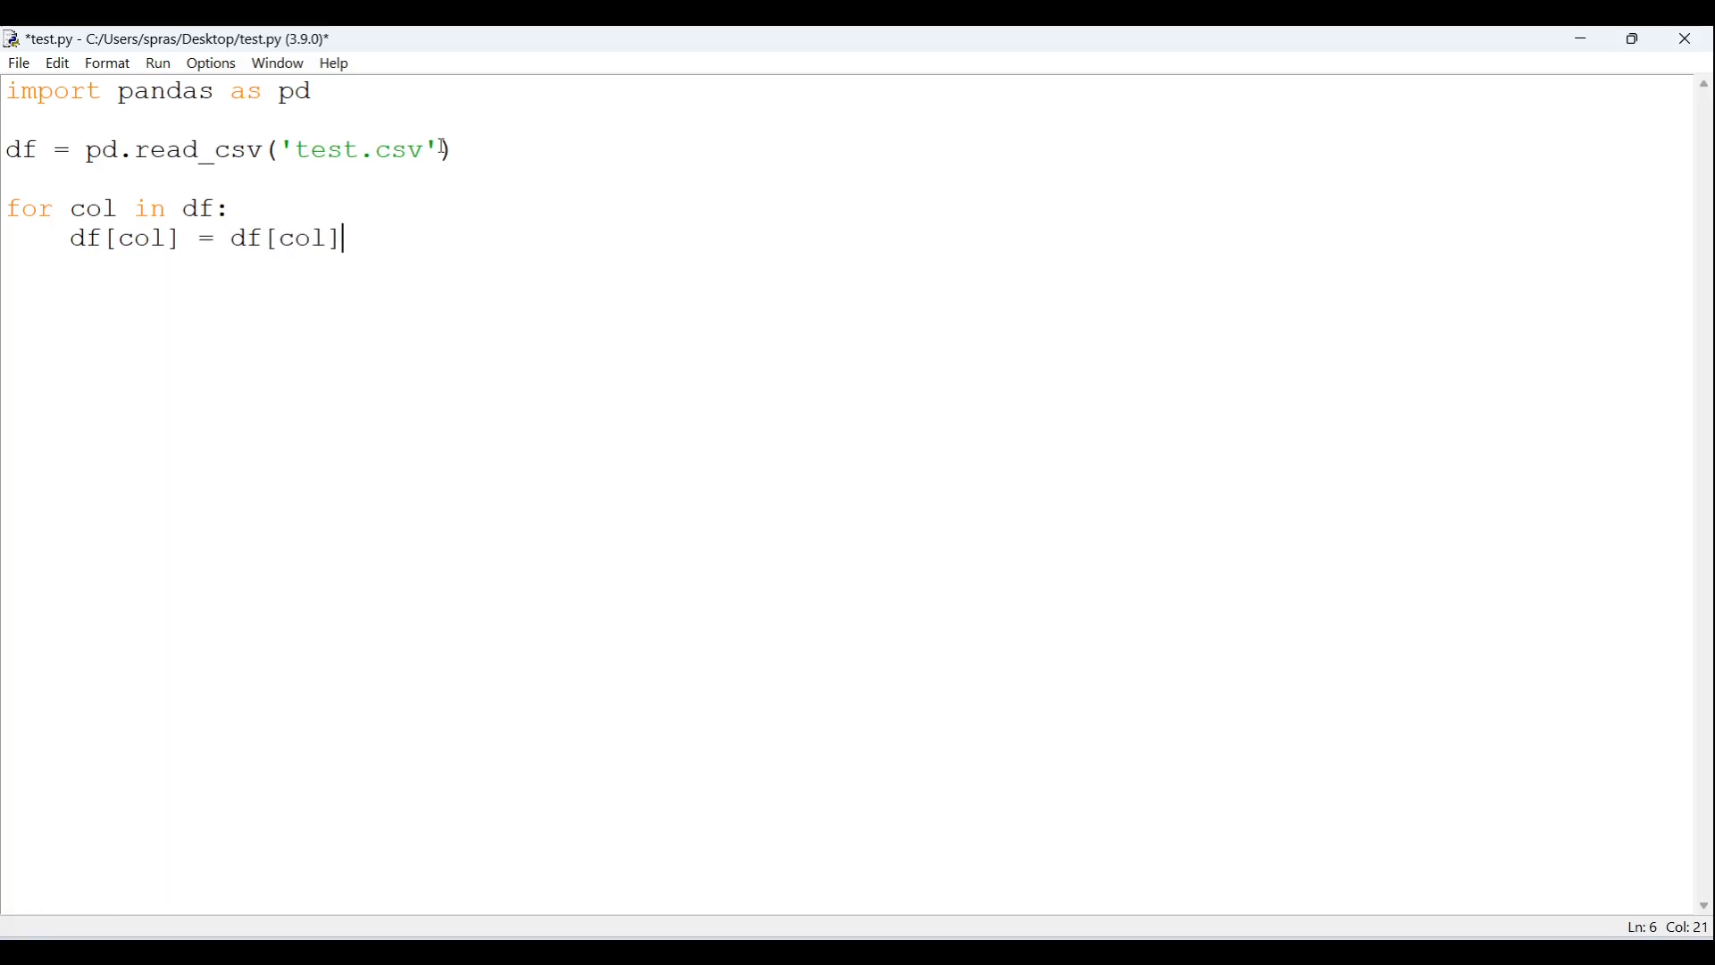
text(.)
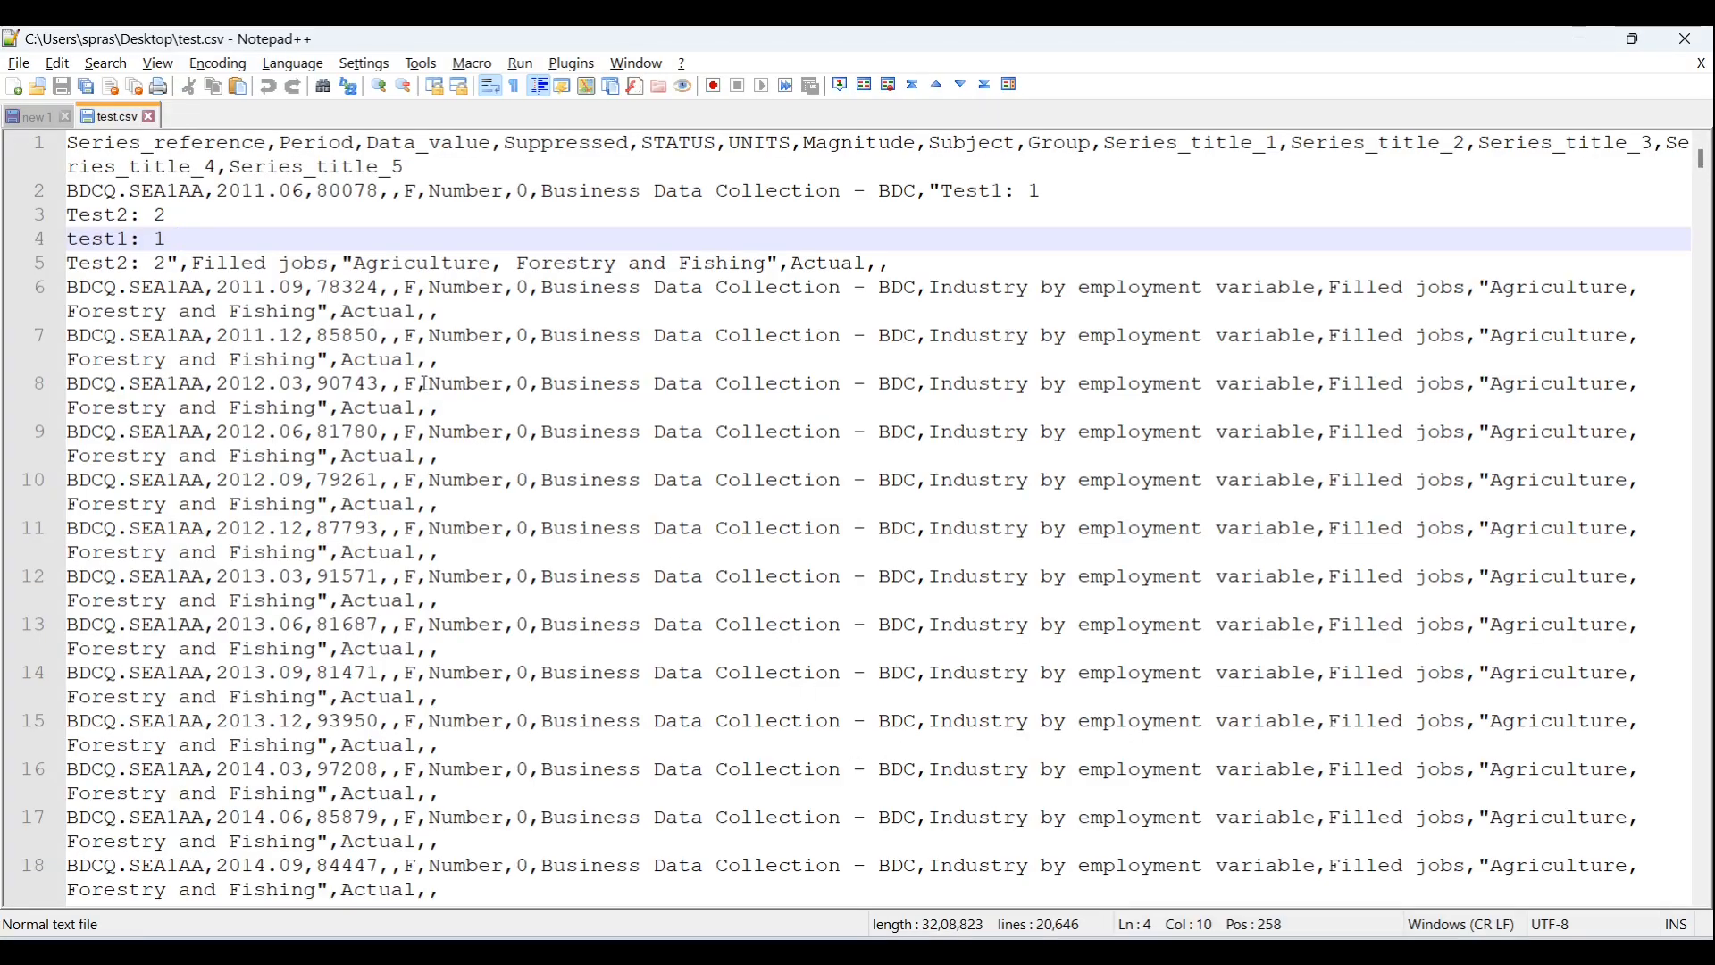
- Compare the scratch note's test lines with the multi-line test.csv record
click(33, 116)
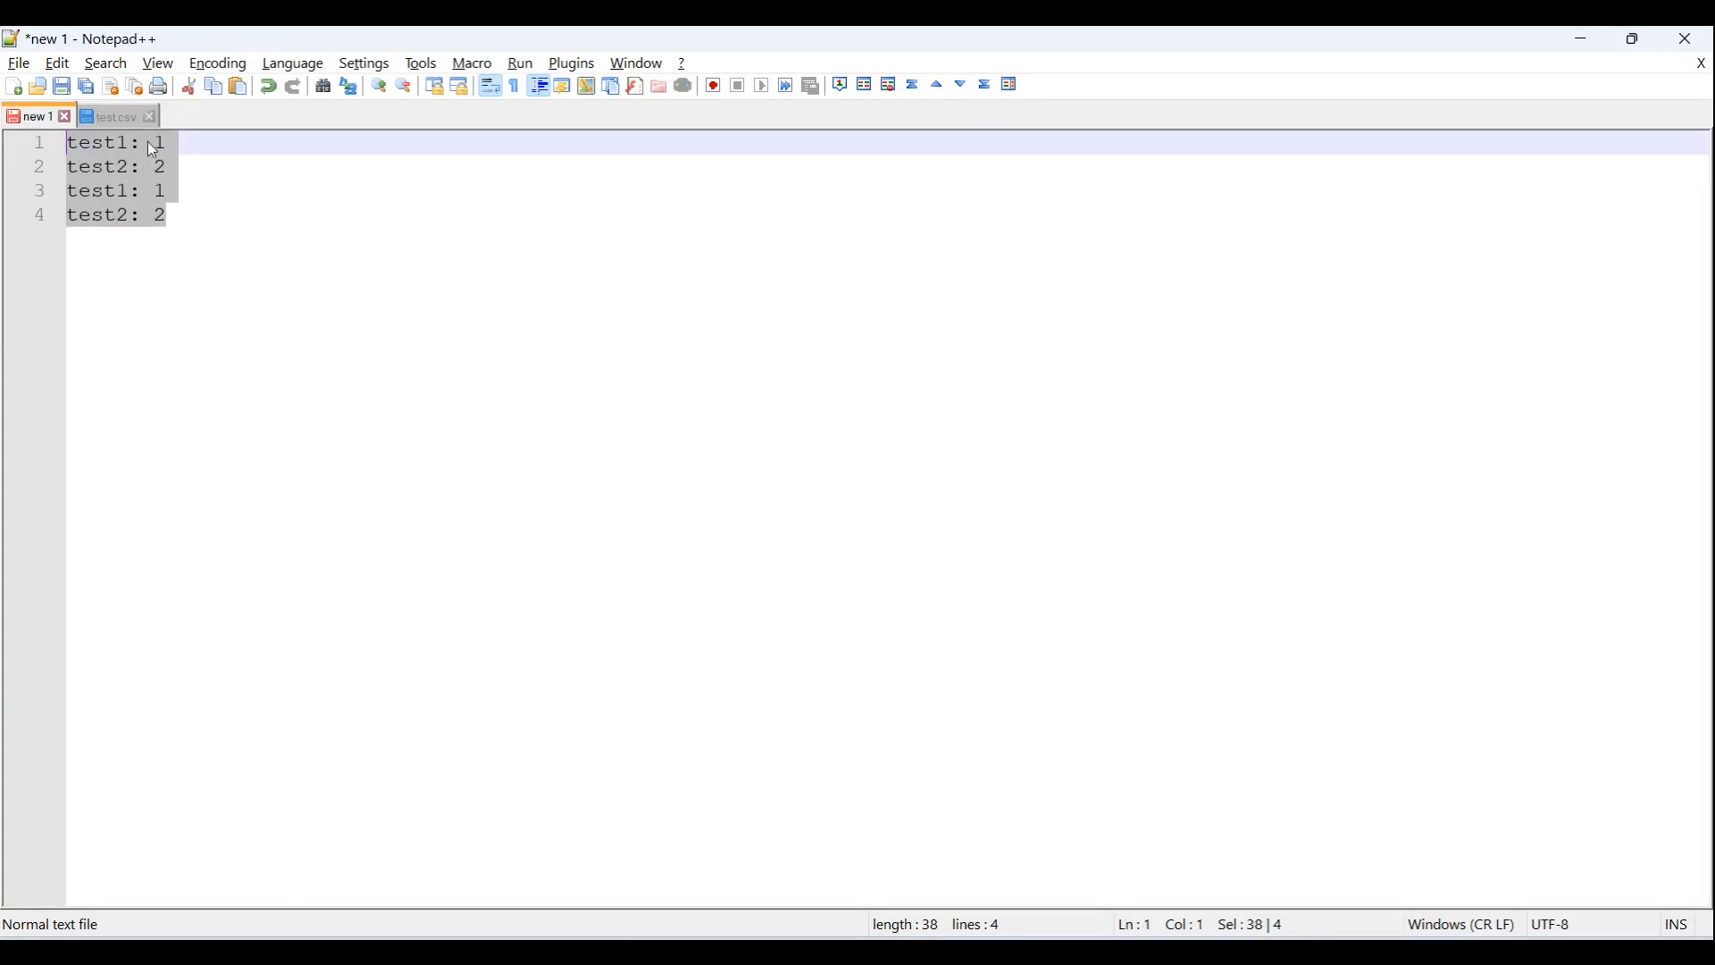
mouse_move(180, 182)
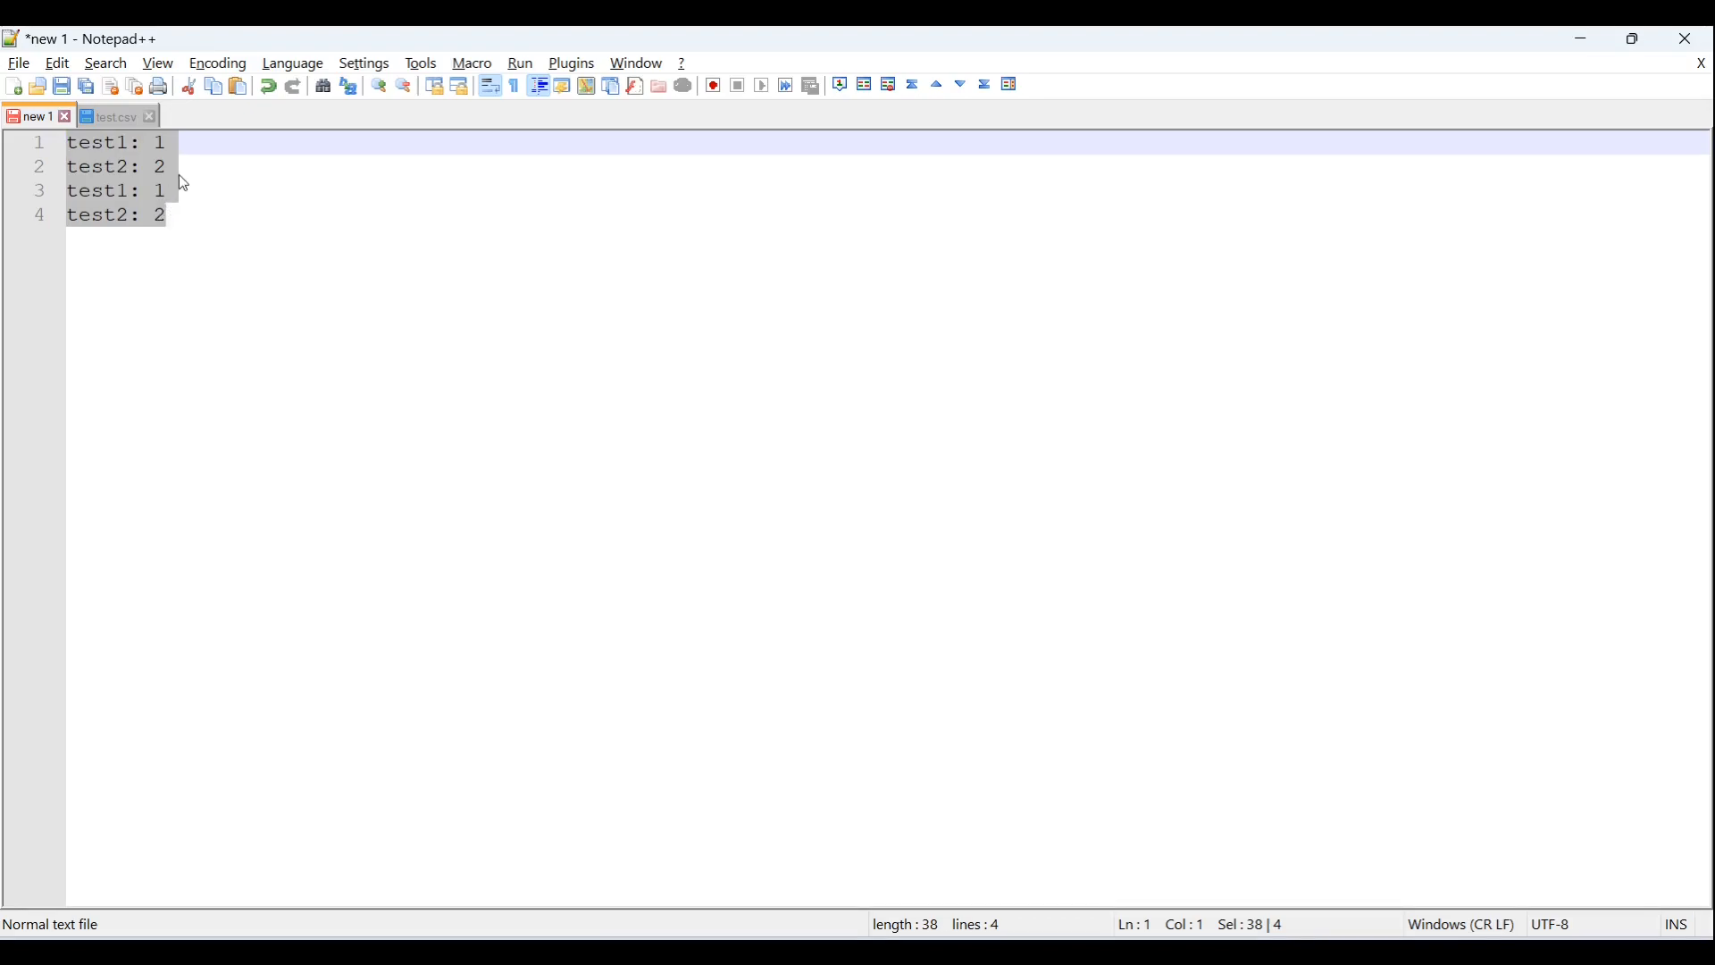
click(111, 116)
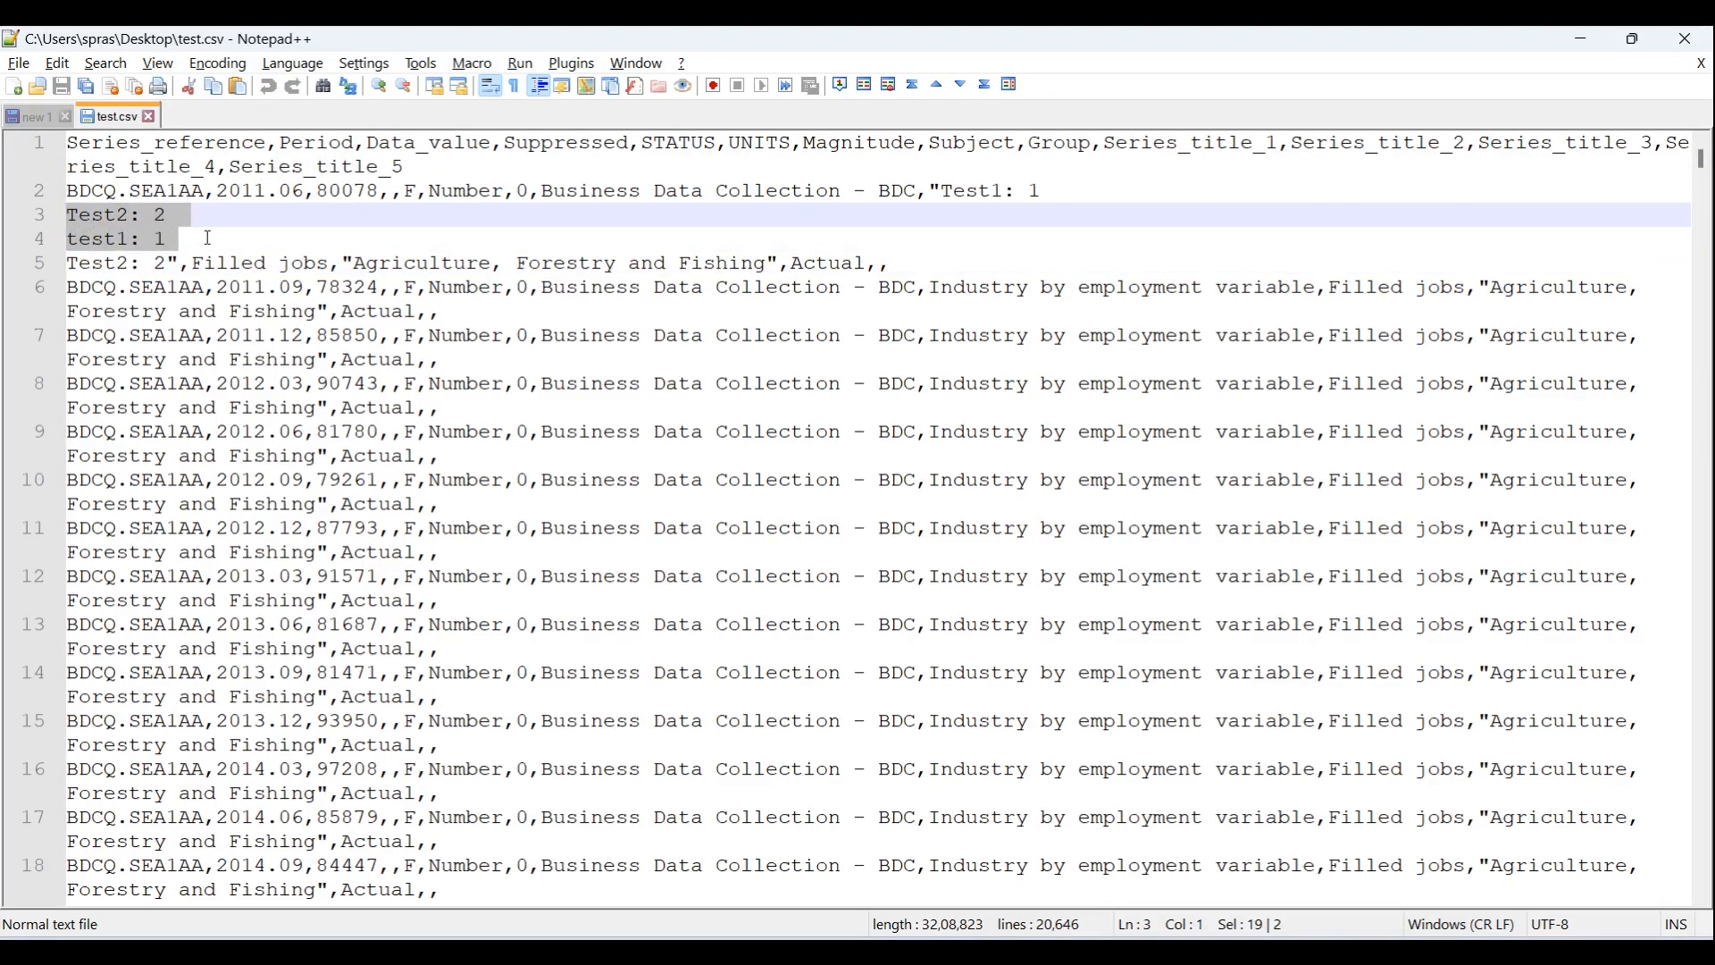
click(33, 117)
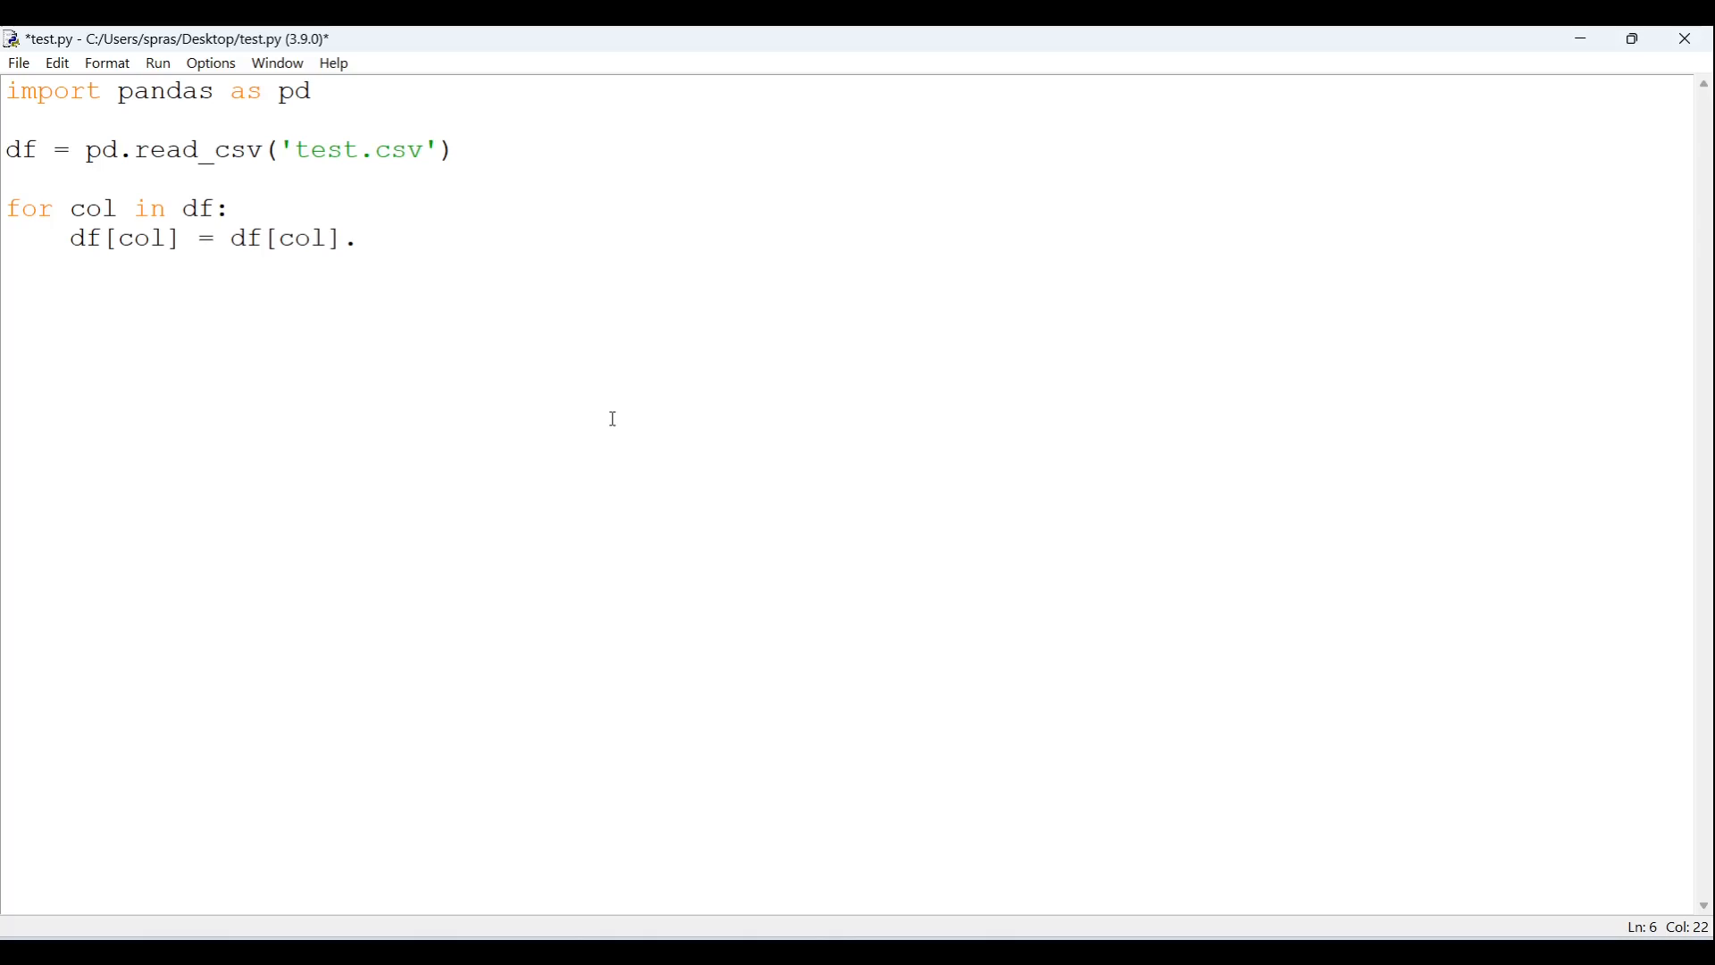
- Complete the loop line with .replace("\n", " ", regex = True)
text(replace)
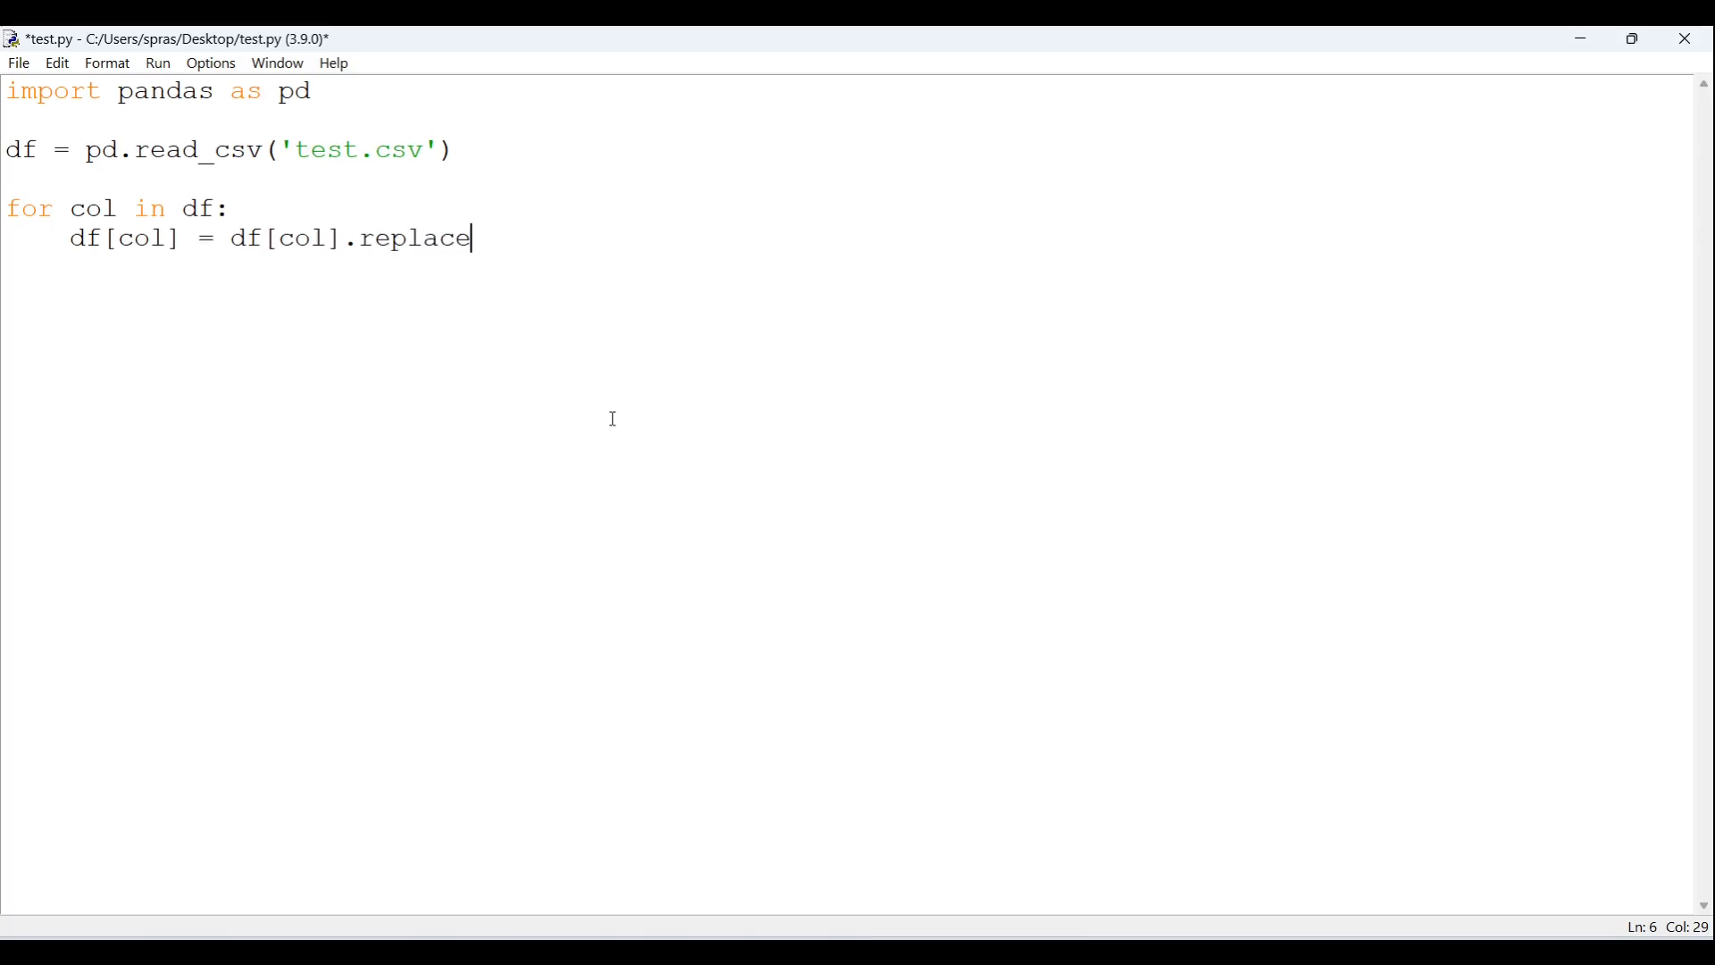
text(())
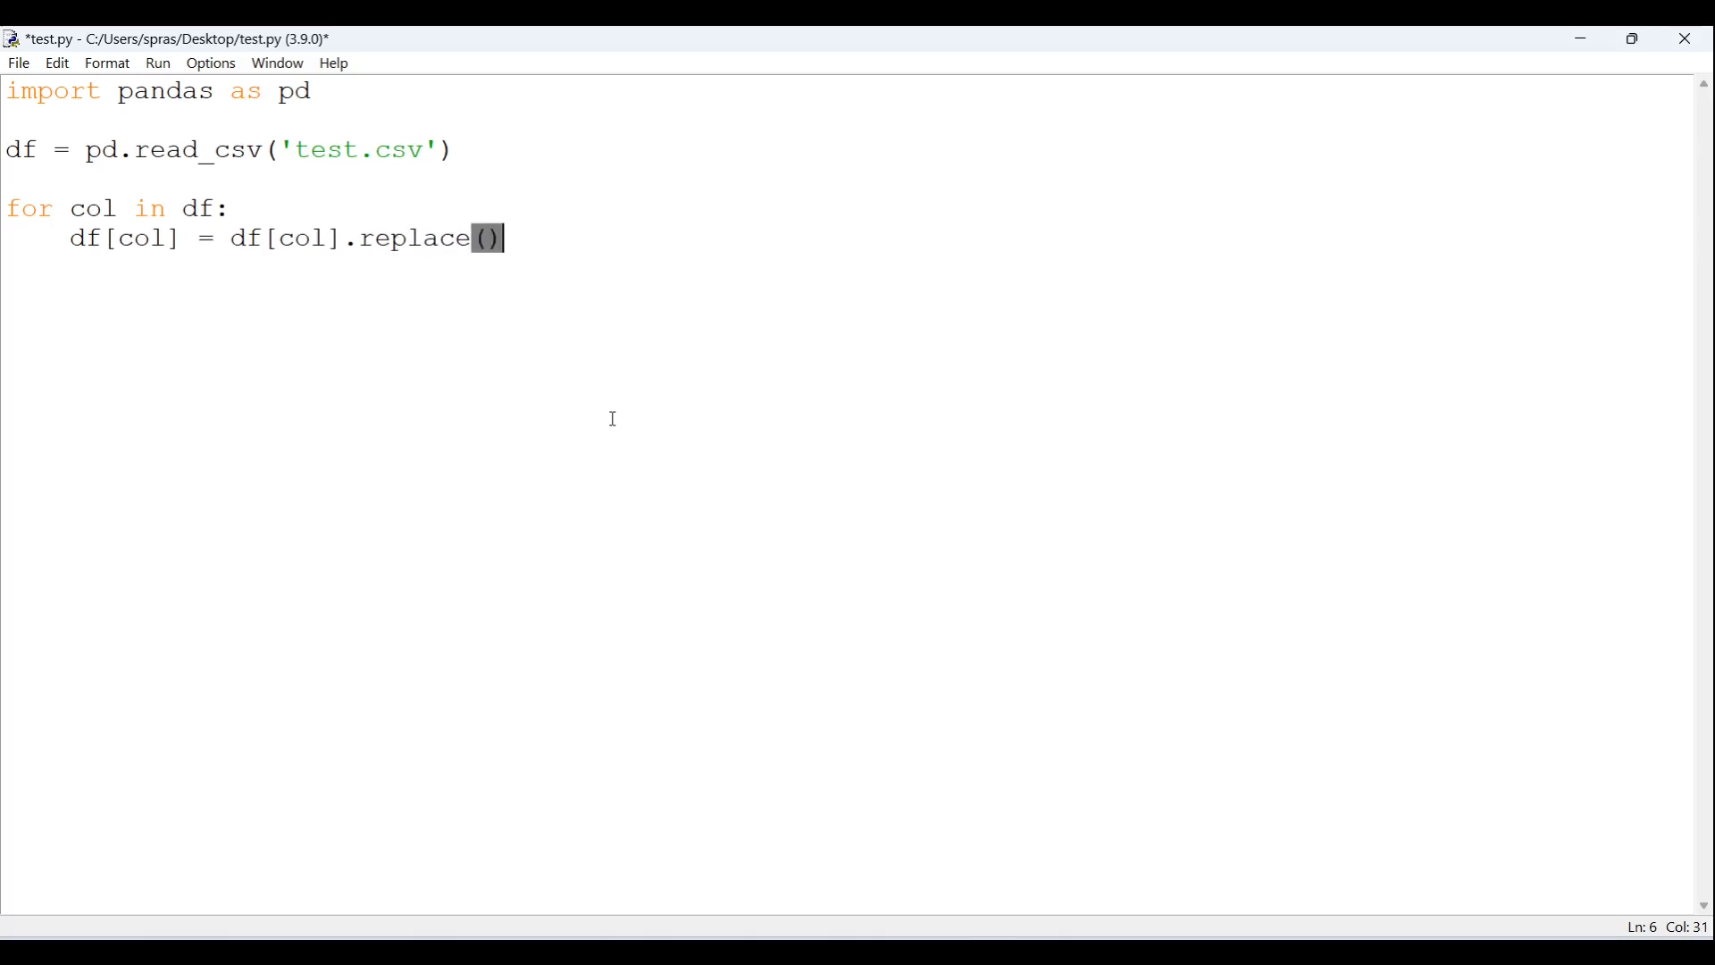
text("")
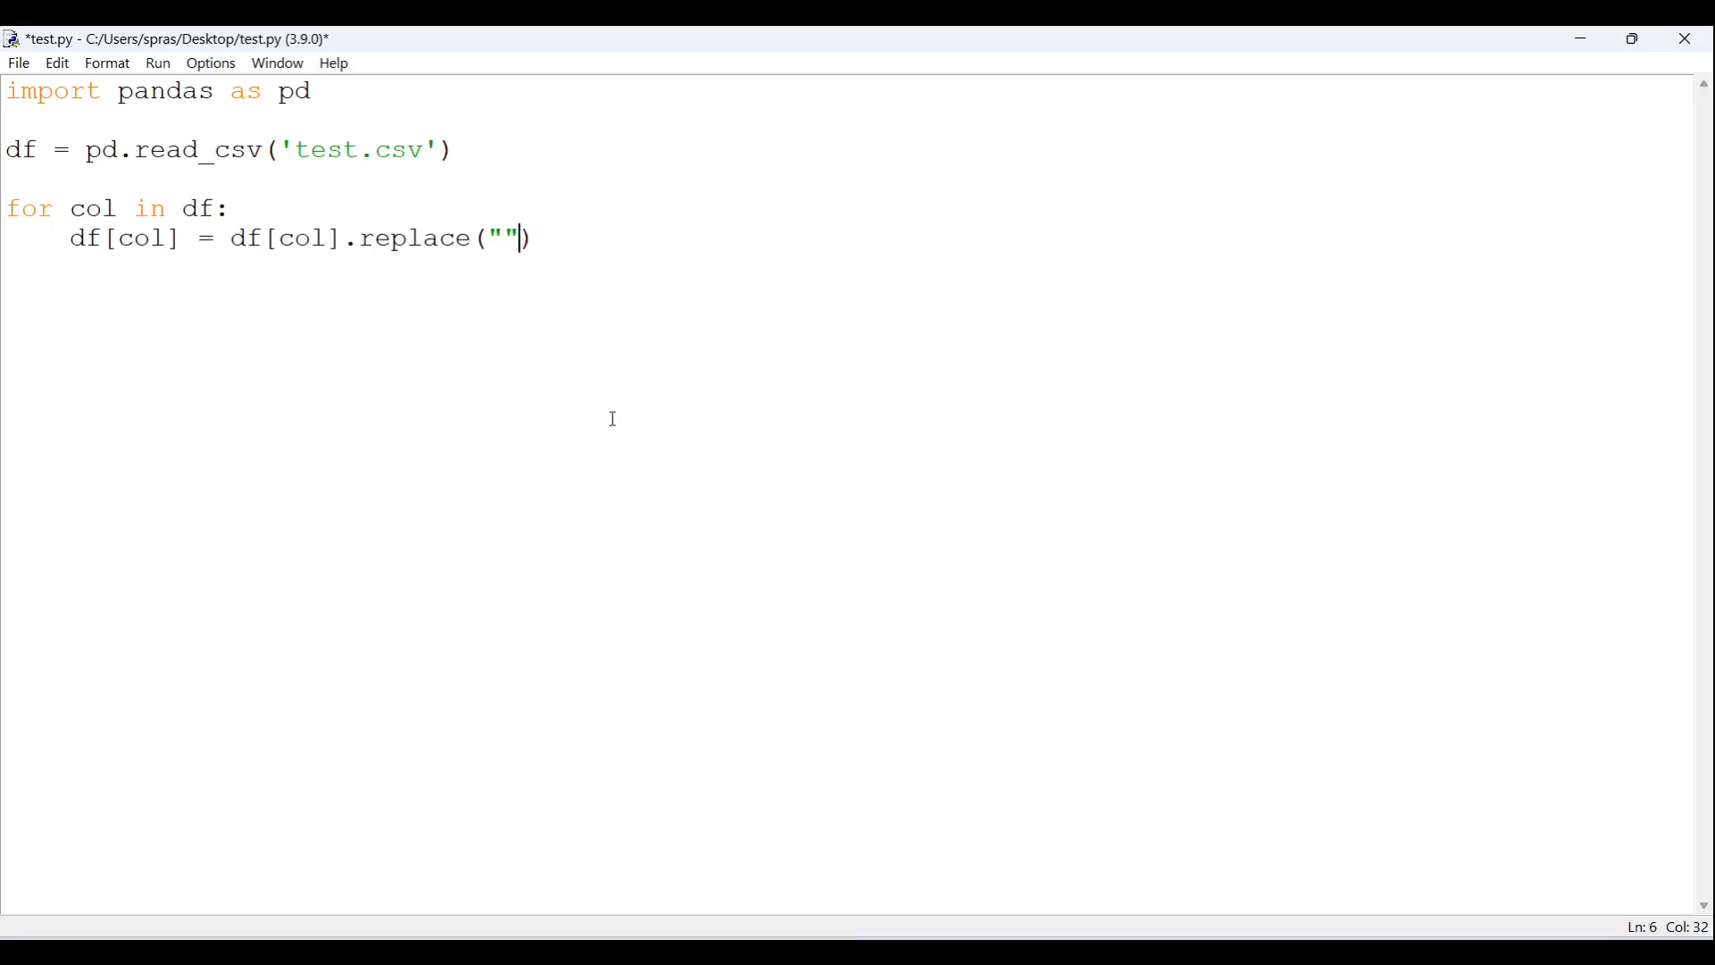
text(\n)
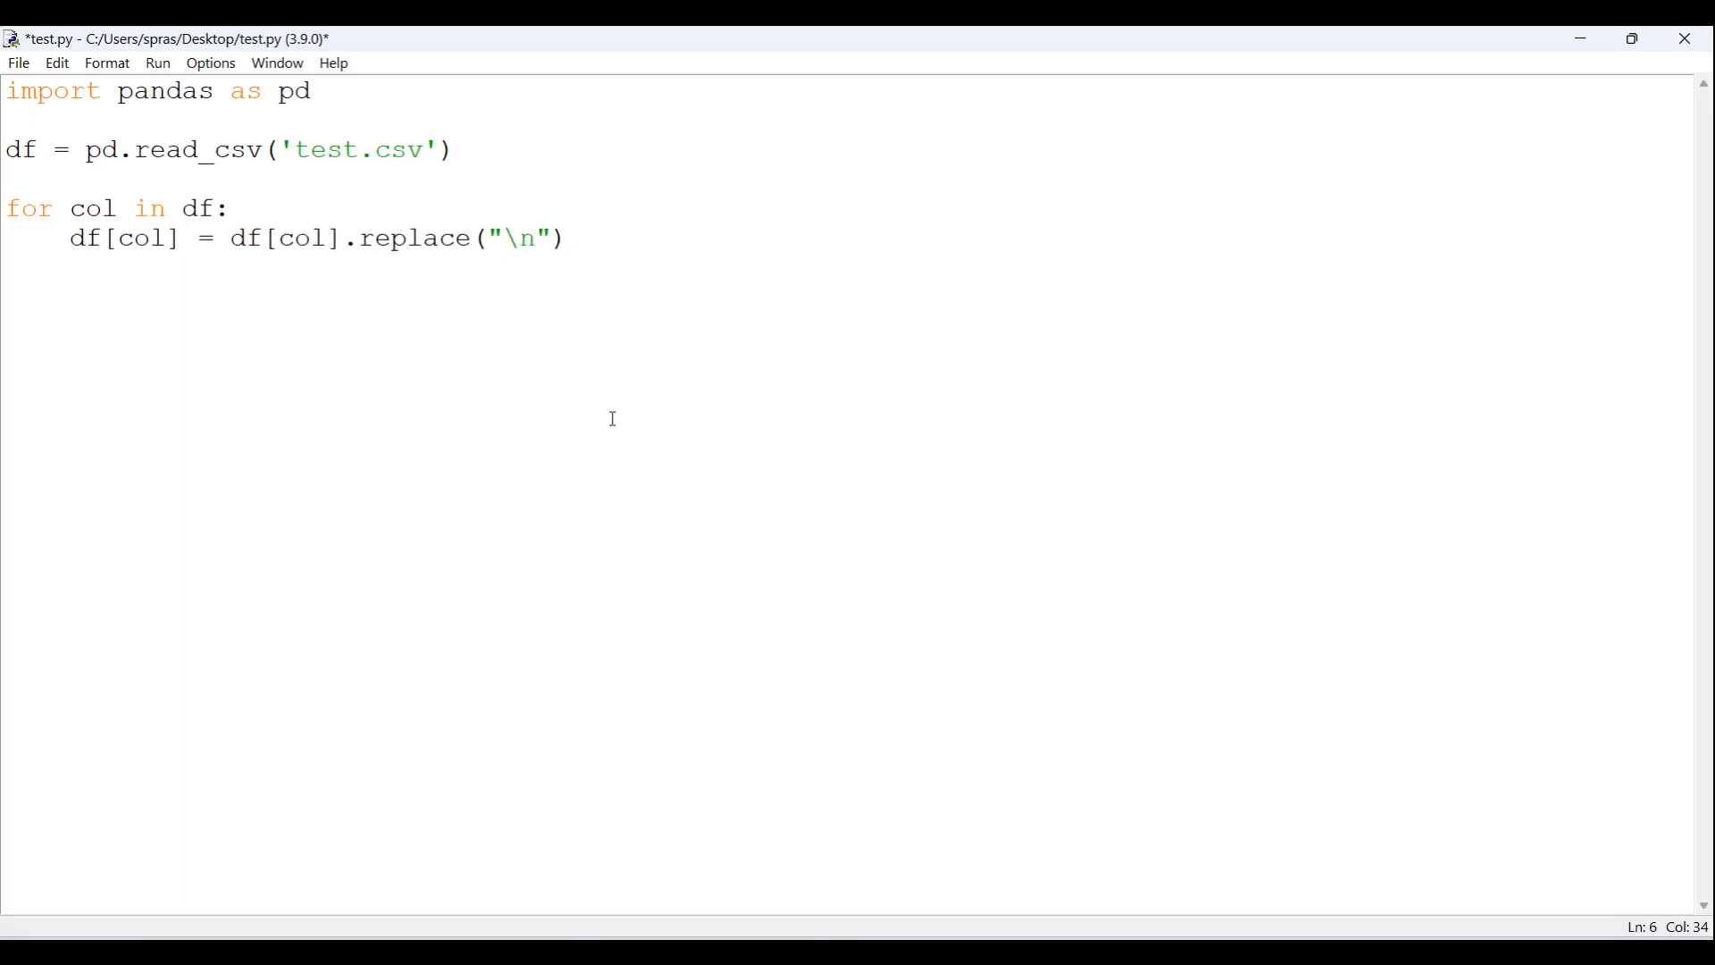
text(, "")
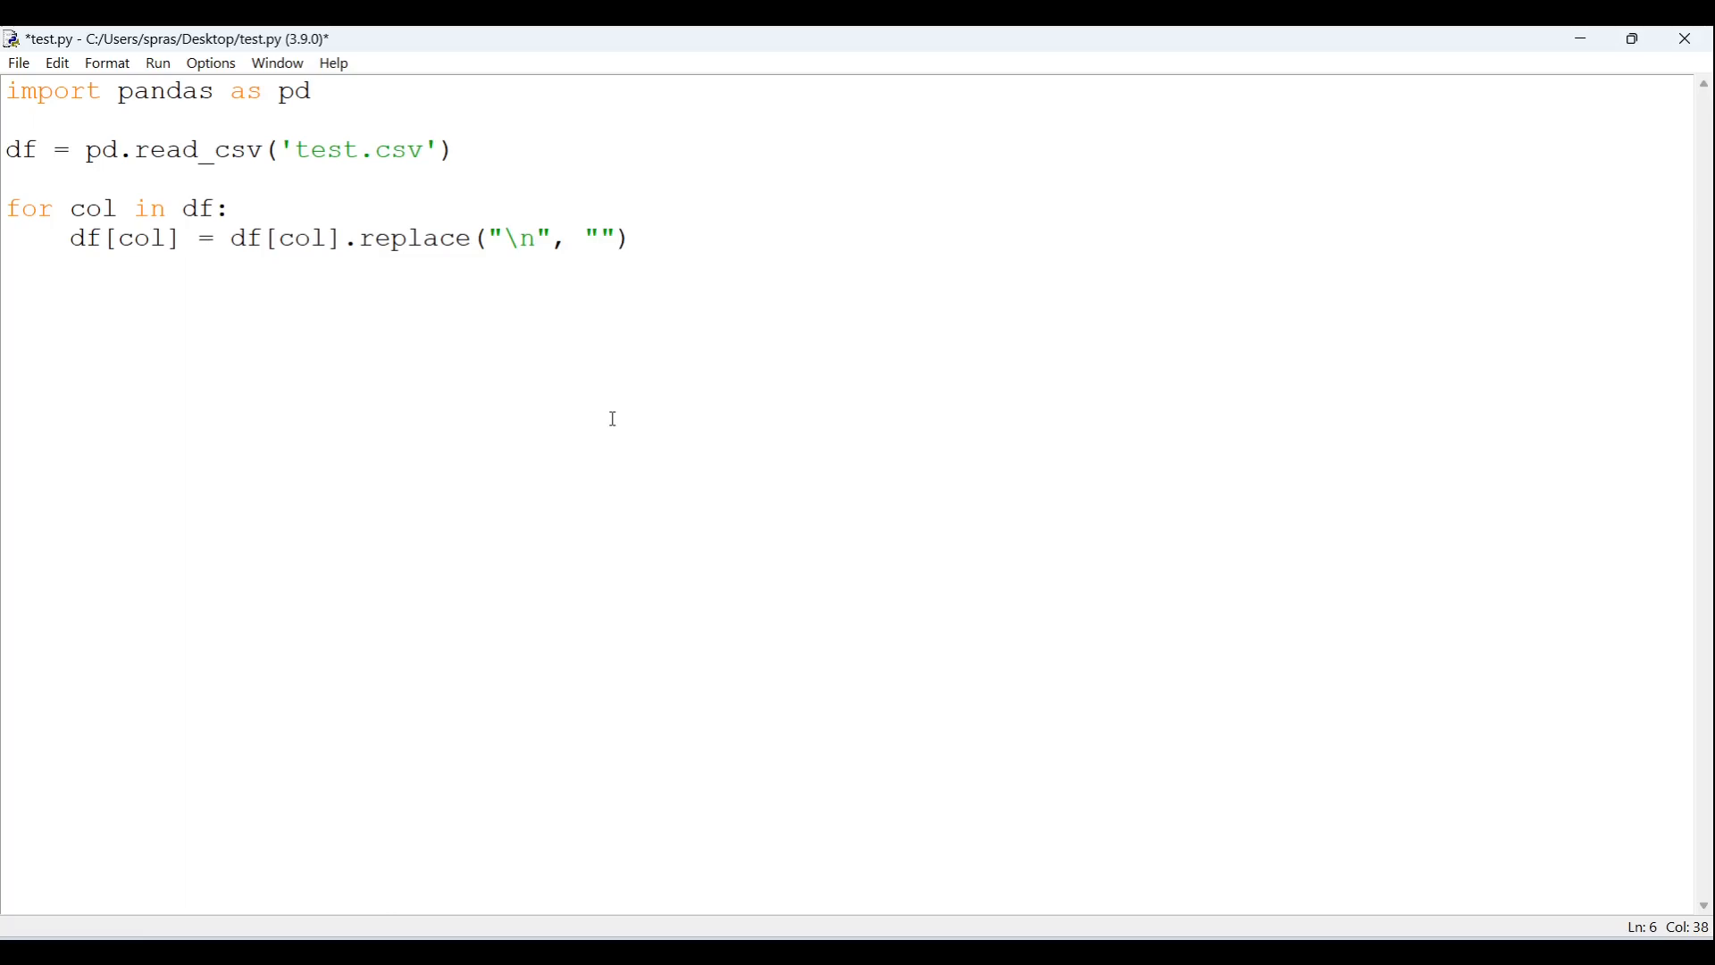
text(", r)
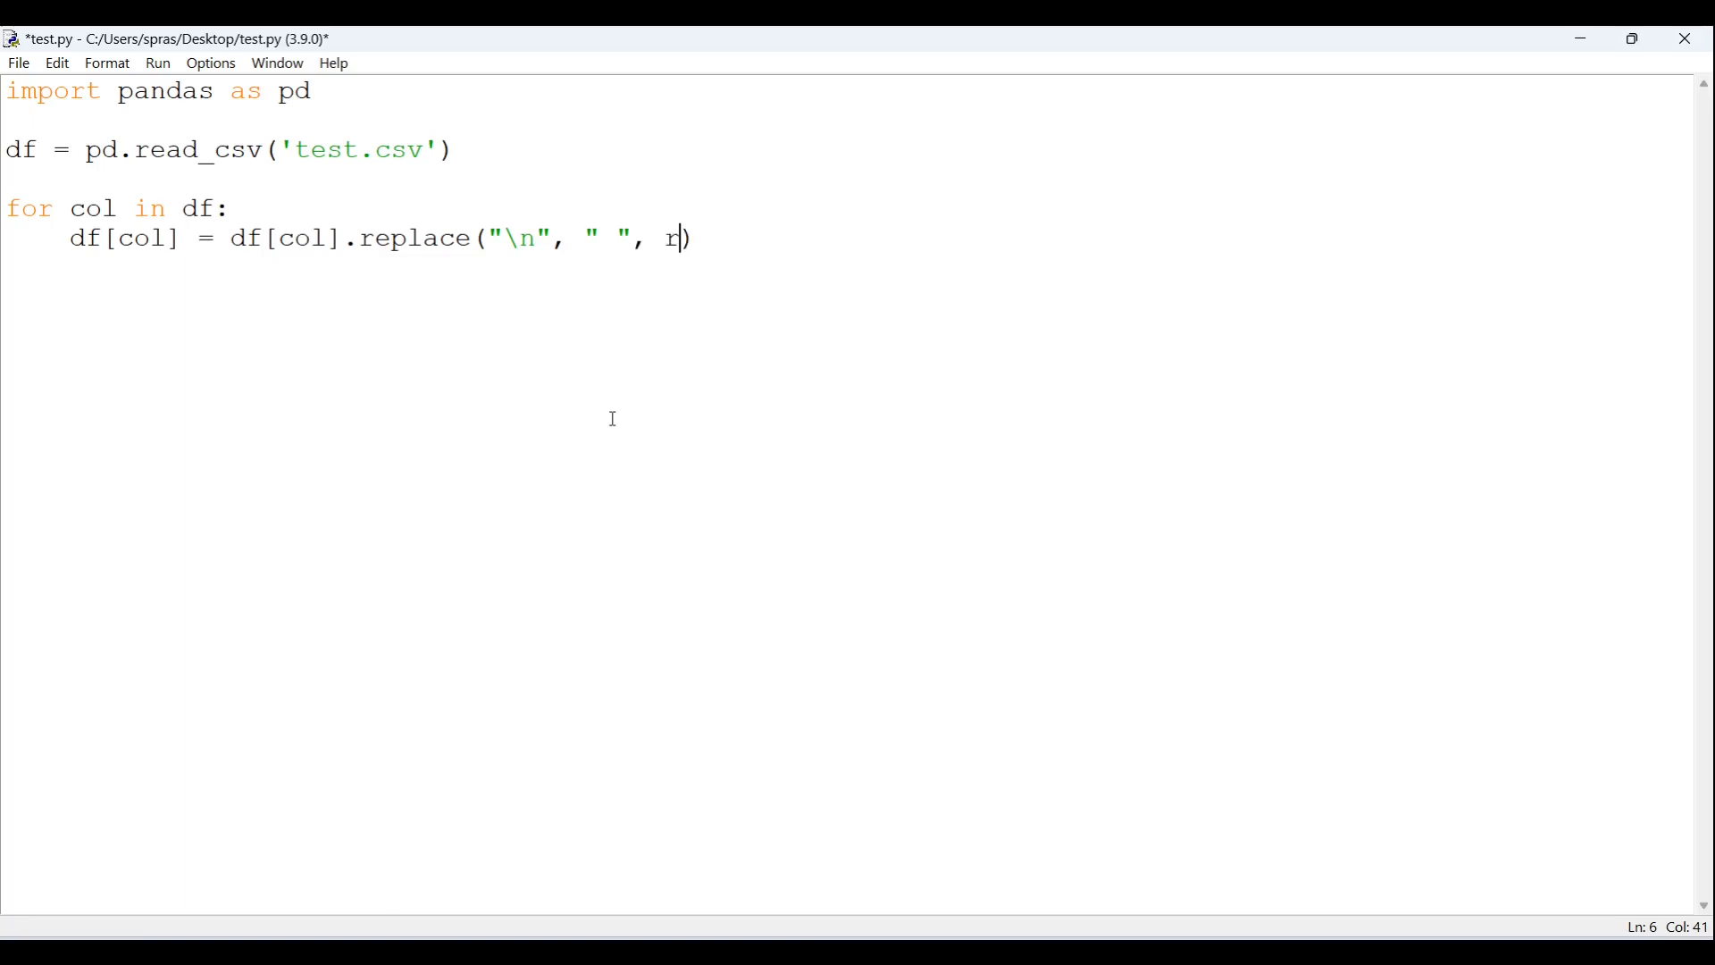
text(egezx)
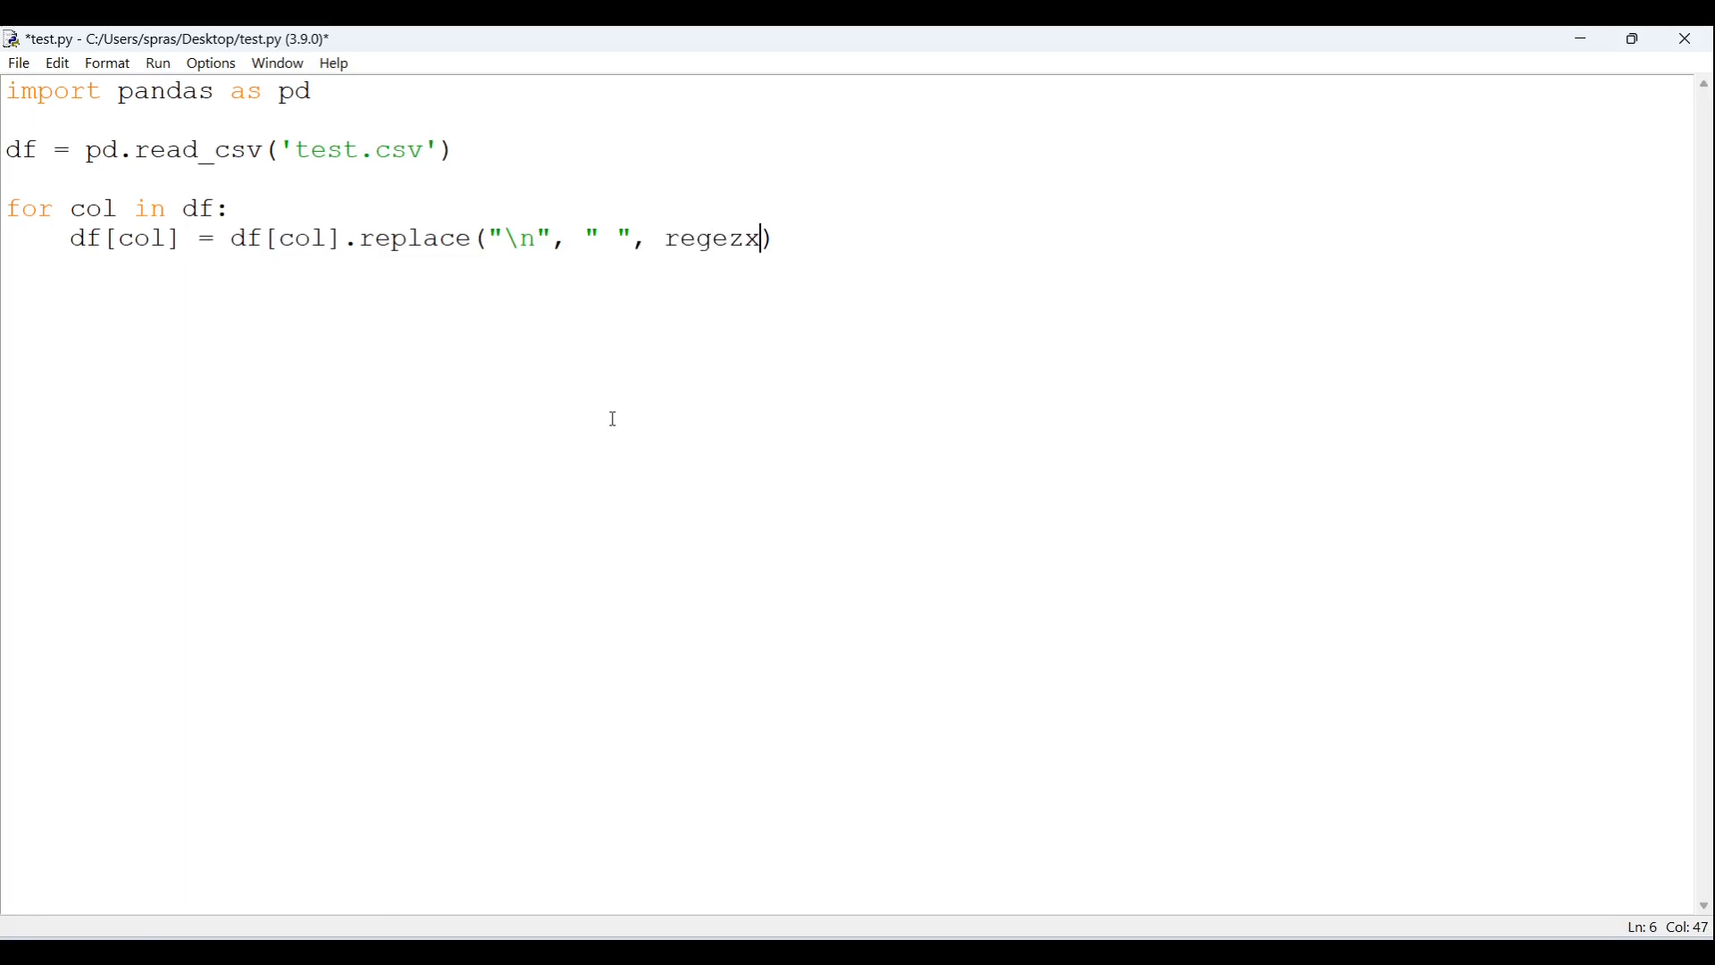
text(=)
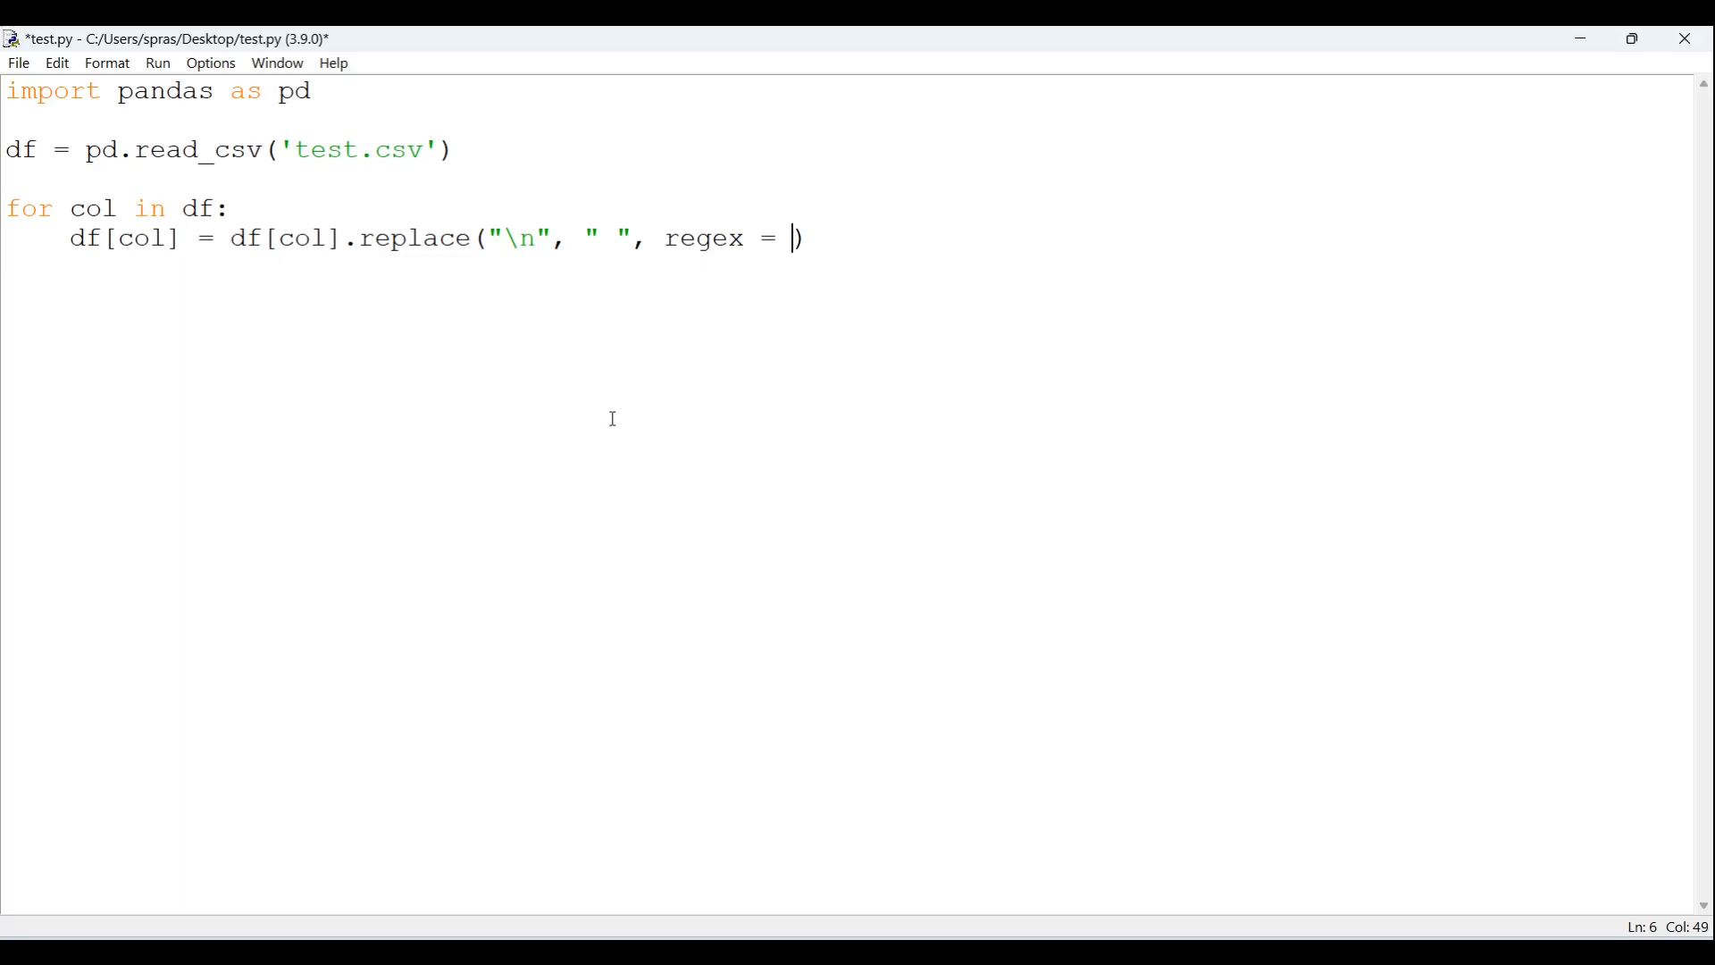
text(True)
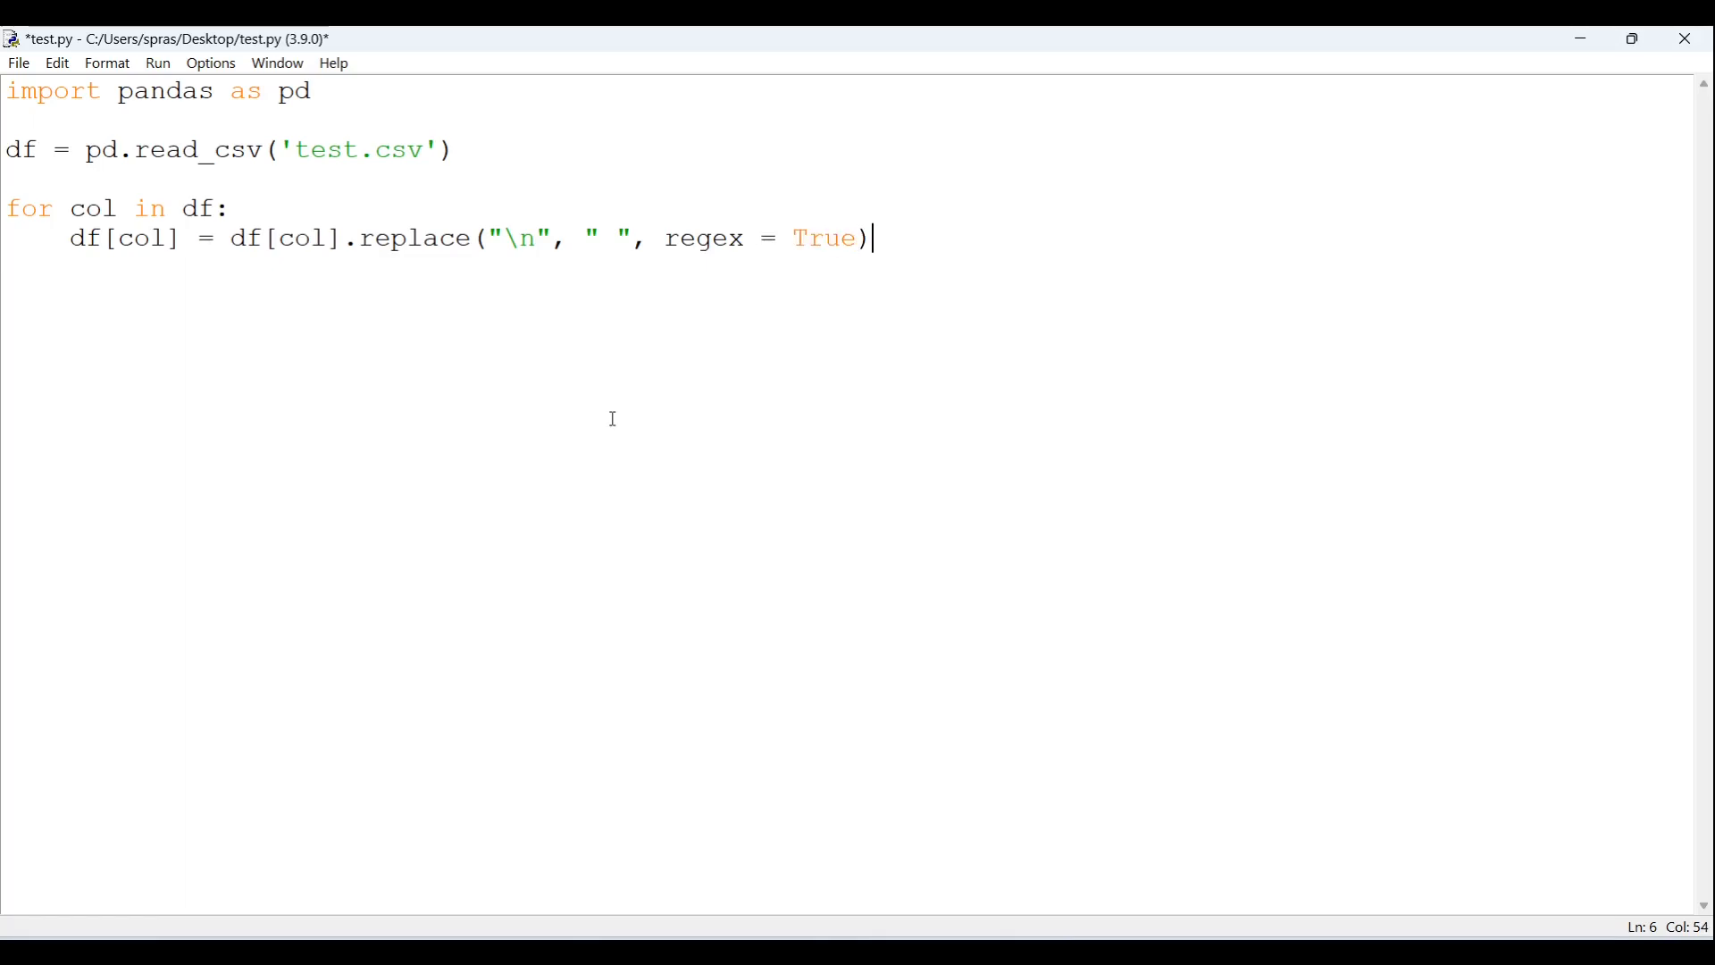
- Chain a second .replace("\r", " ", regex = True) after the first
text(.replace)
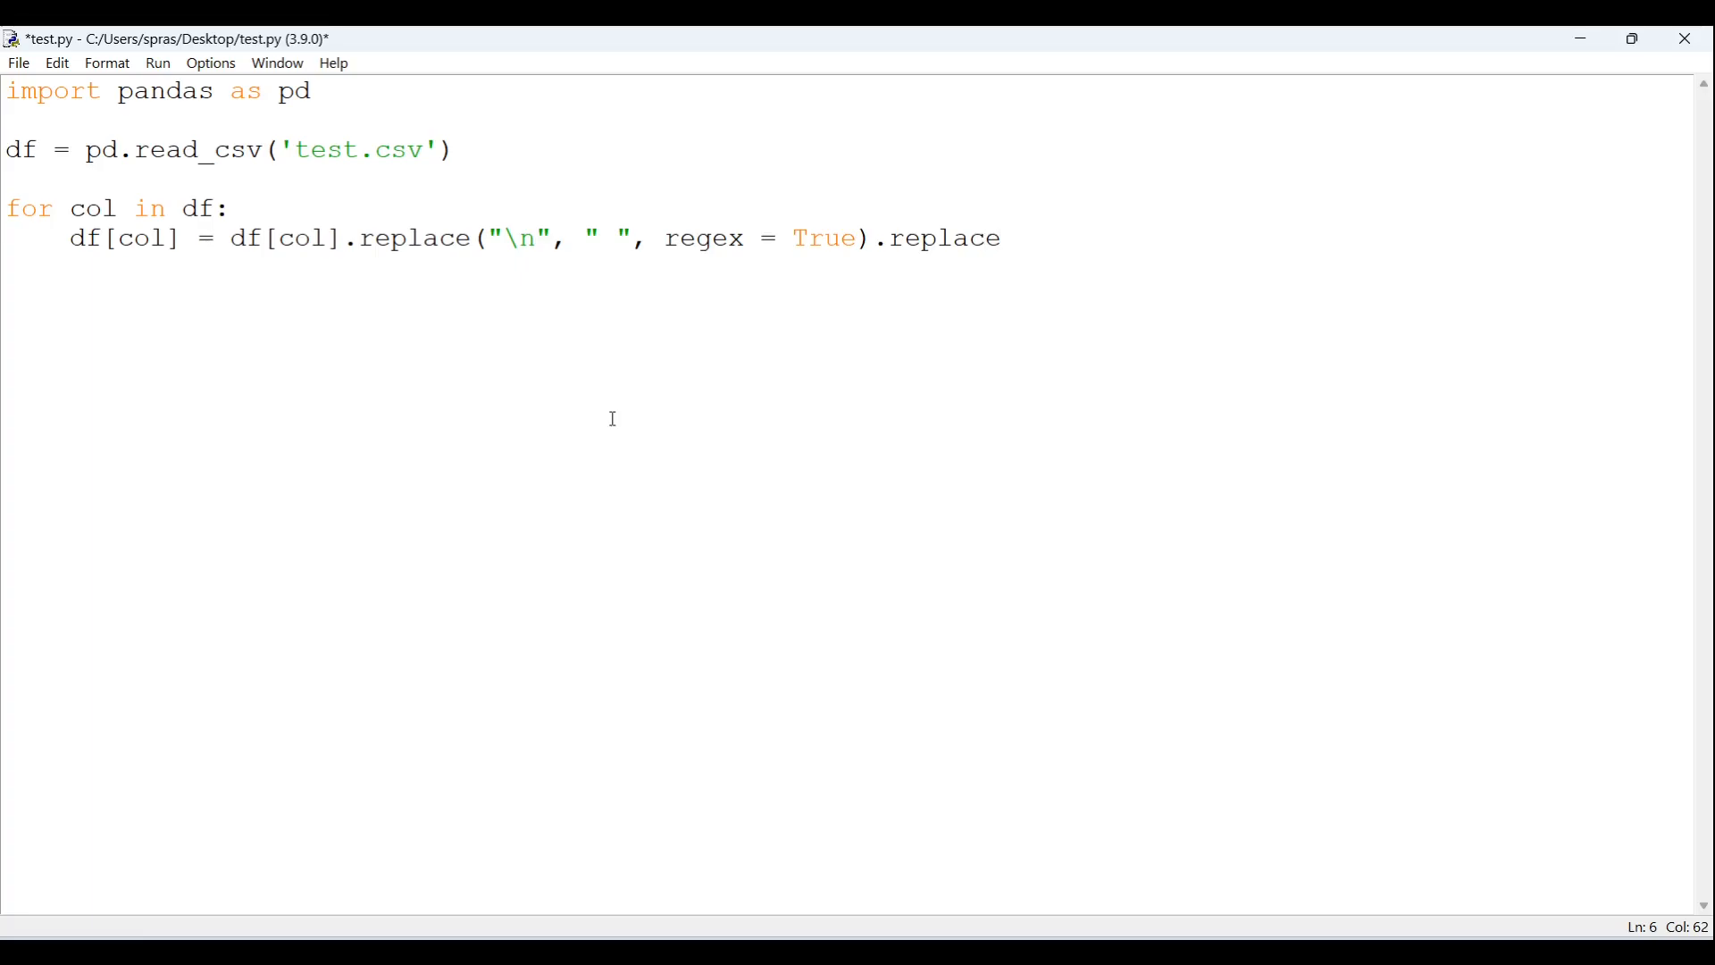
text(())
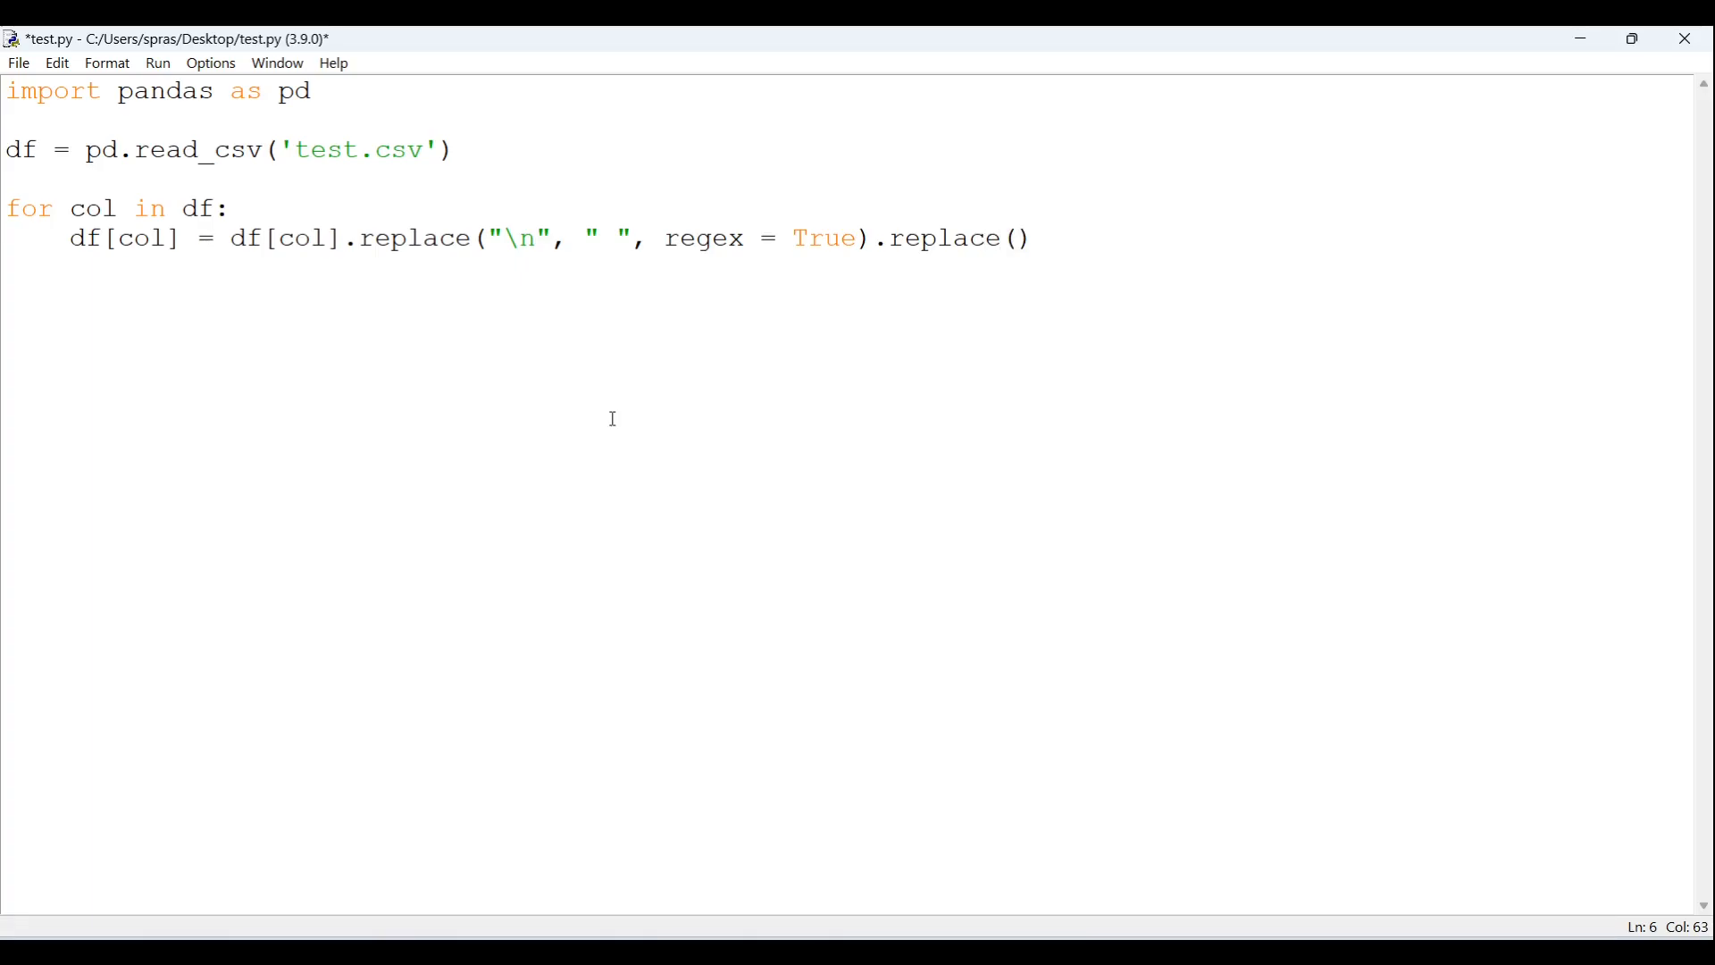
text("\r")
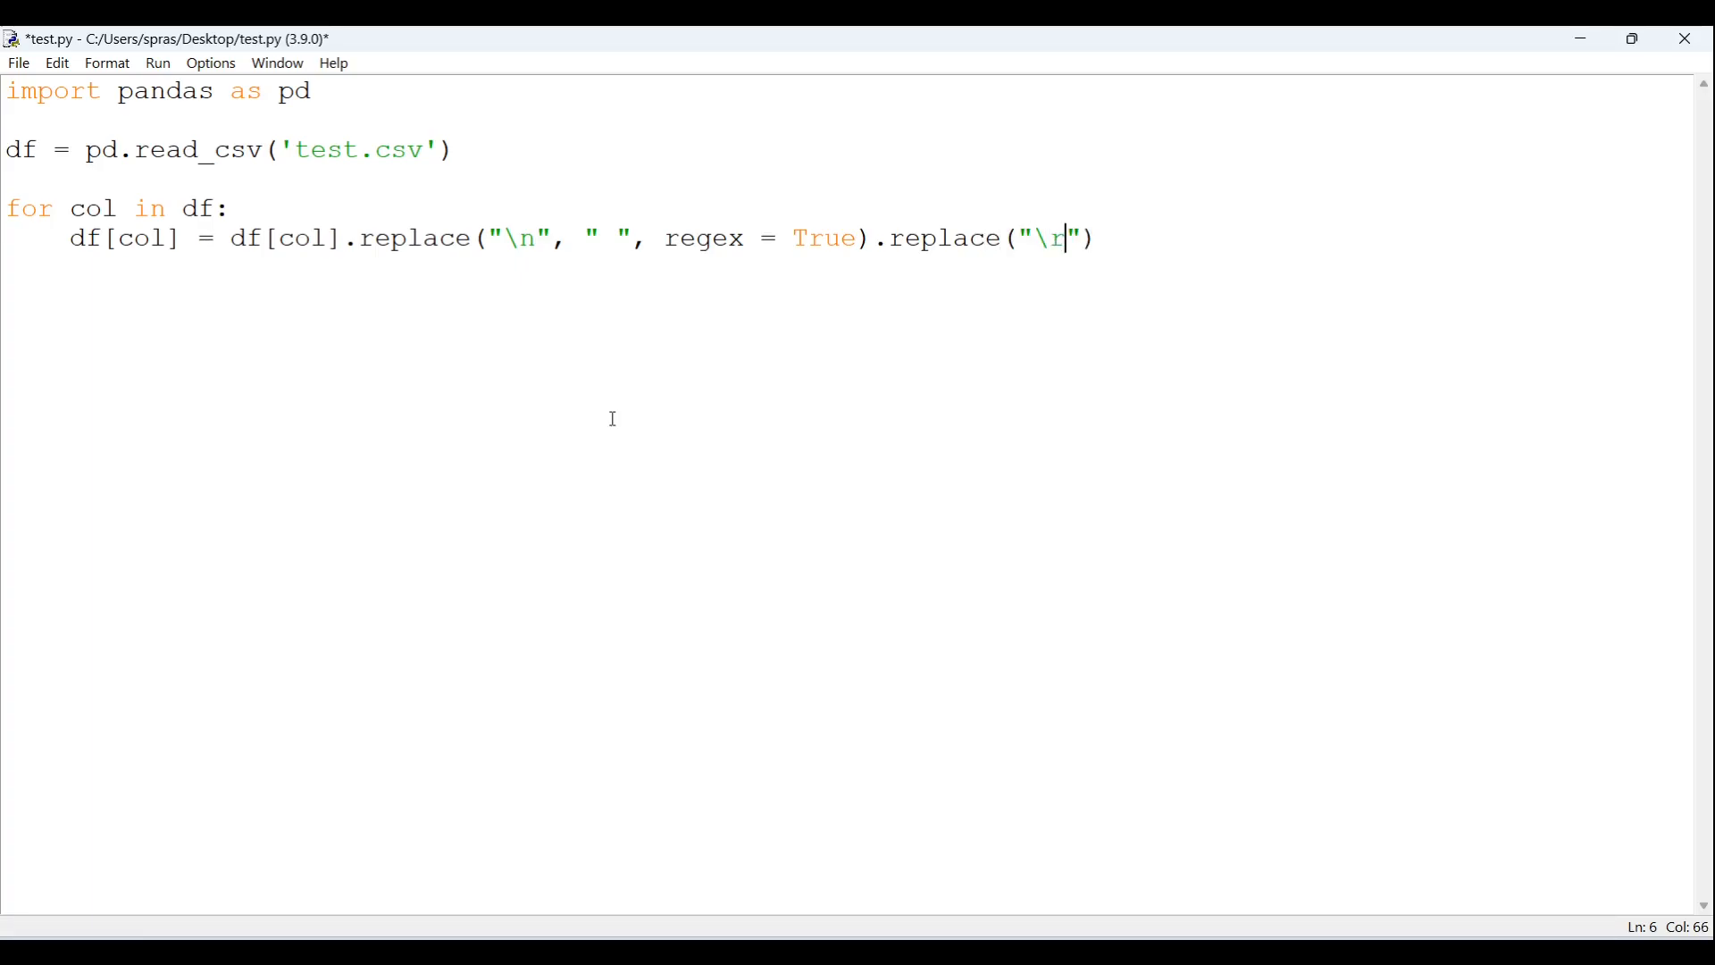
text(")
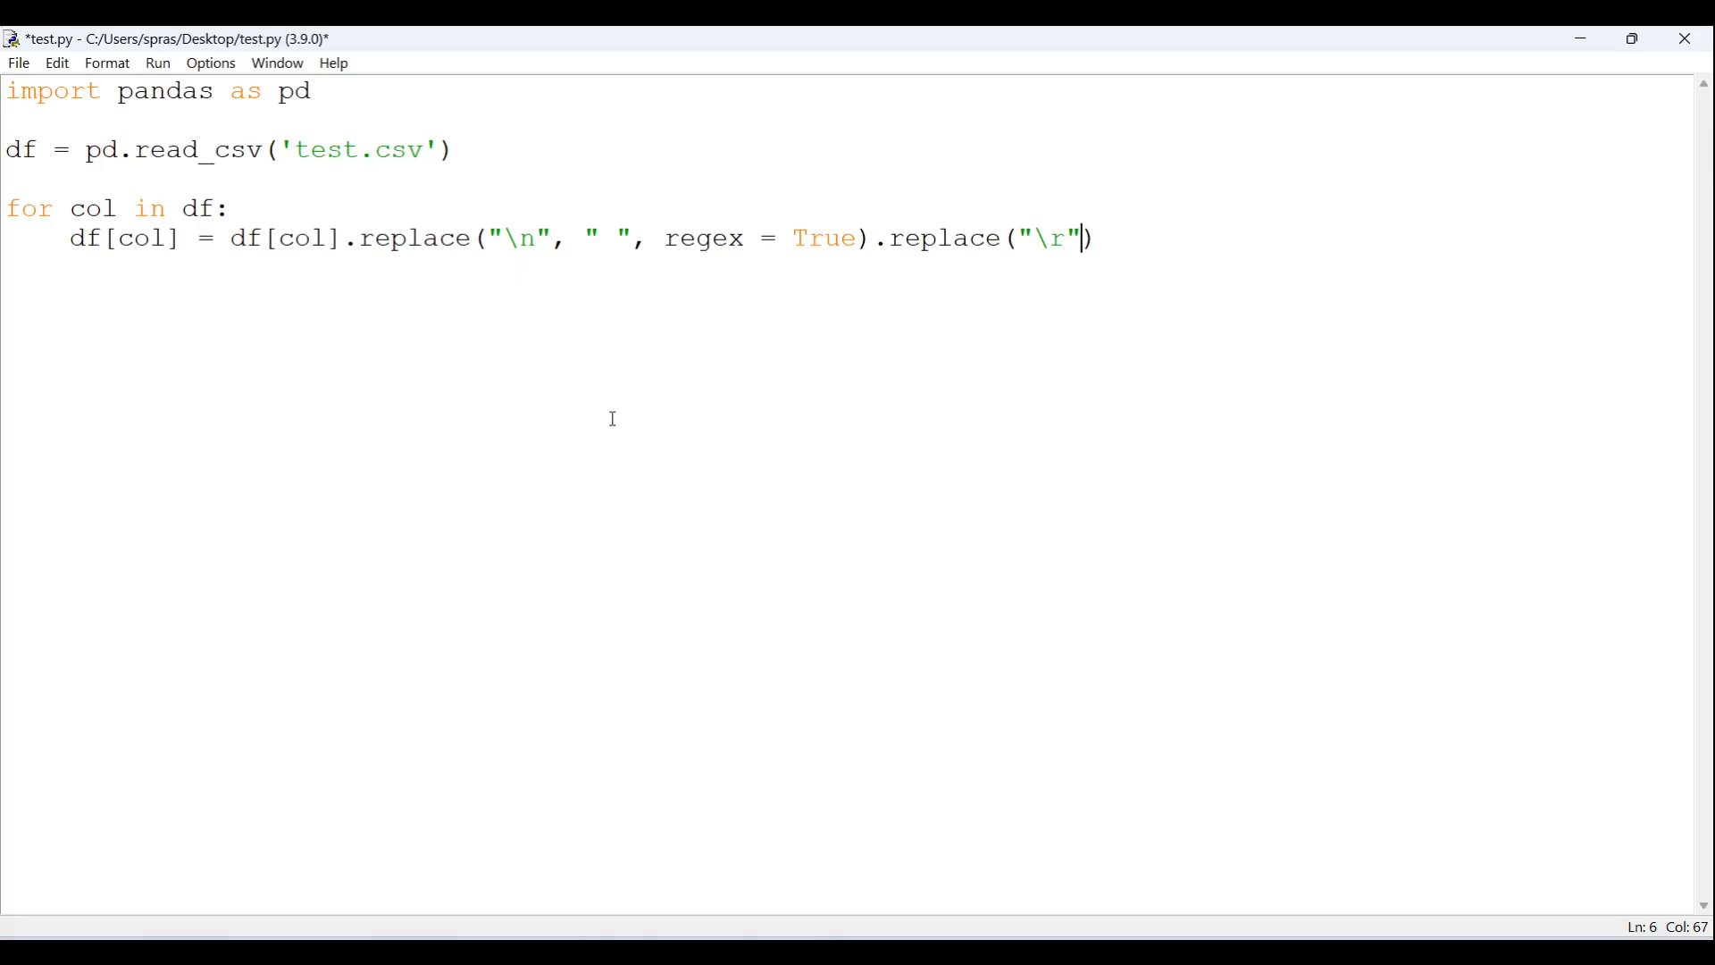
text(, " ", regex)
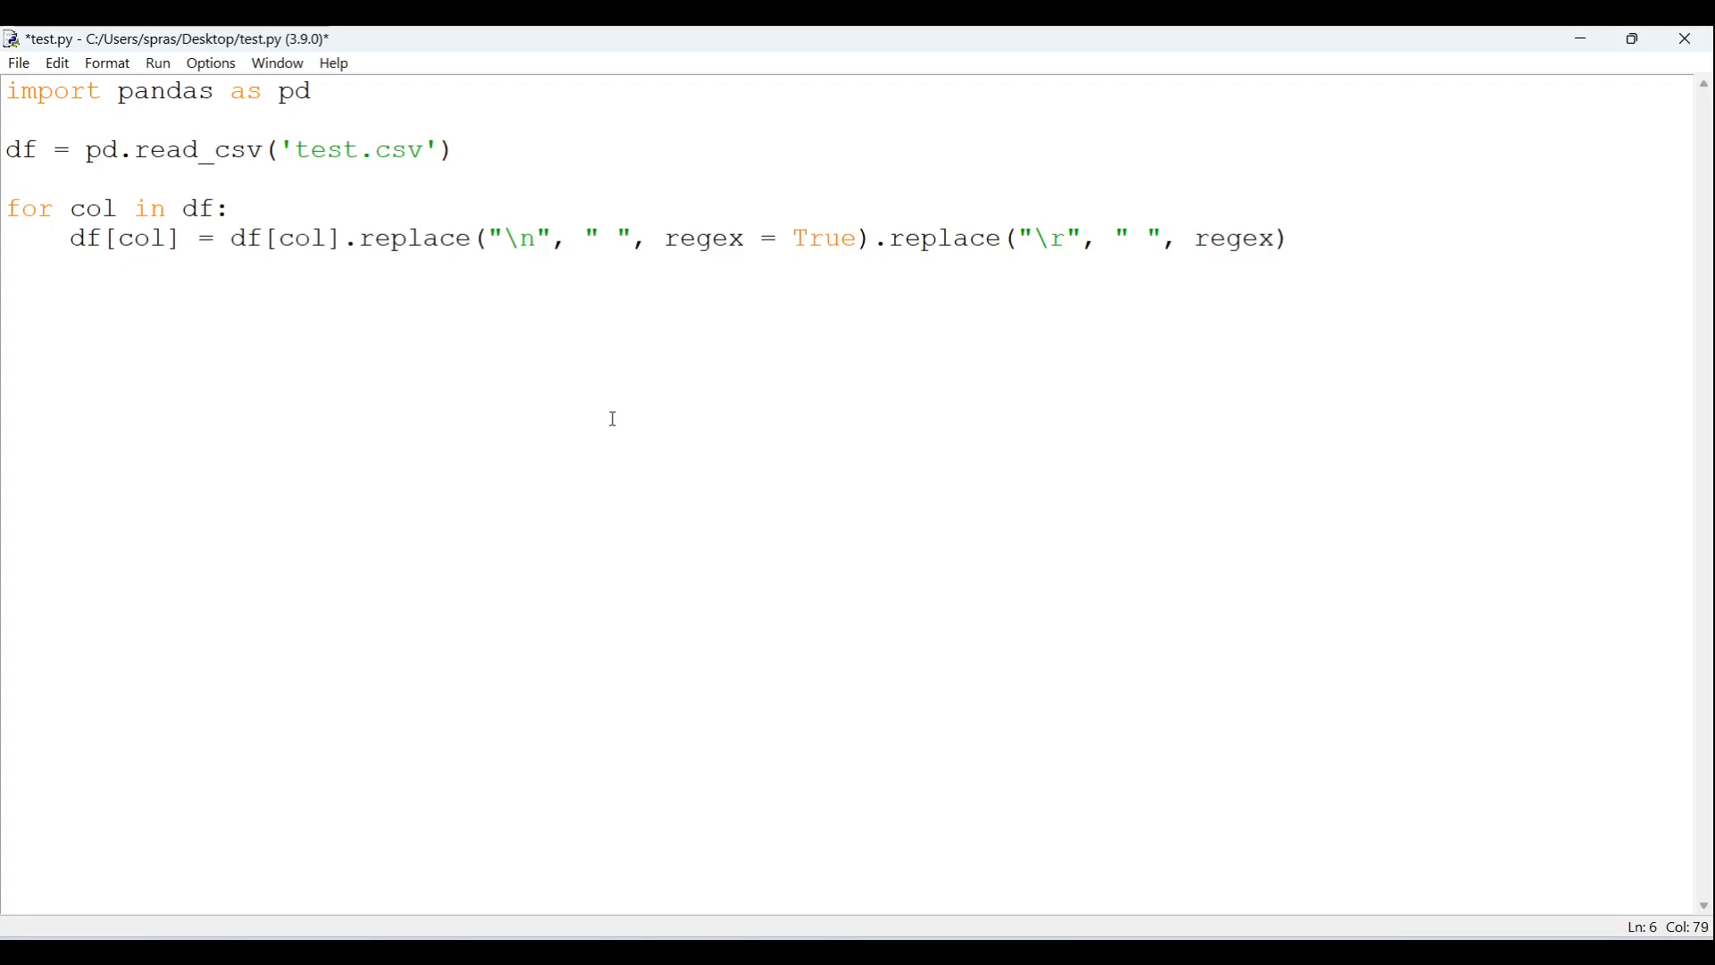
text(= T)
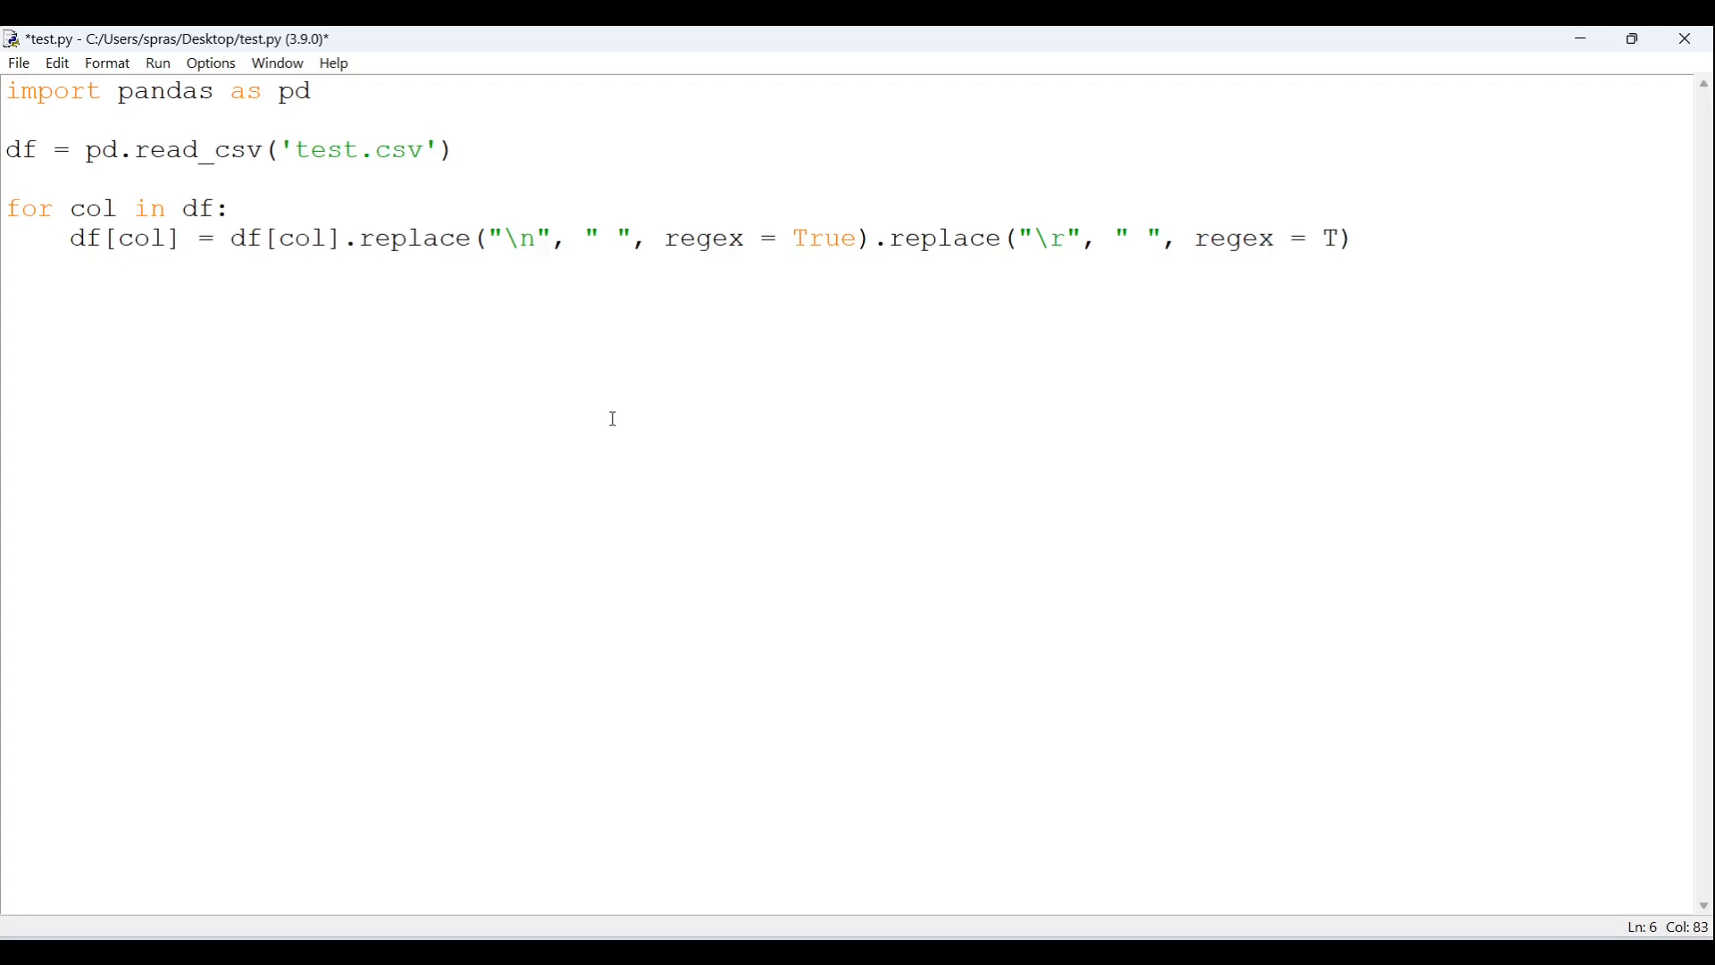
text(rue)
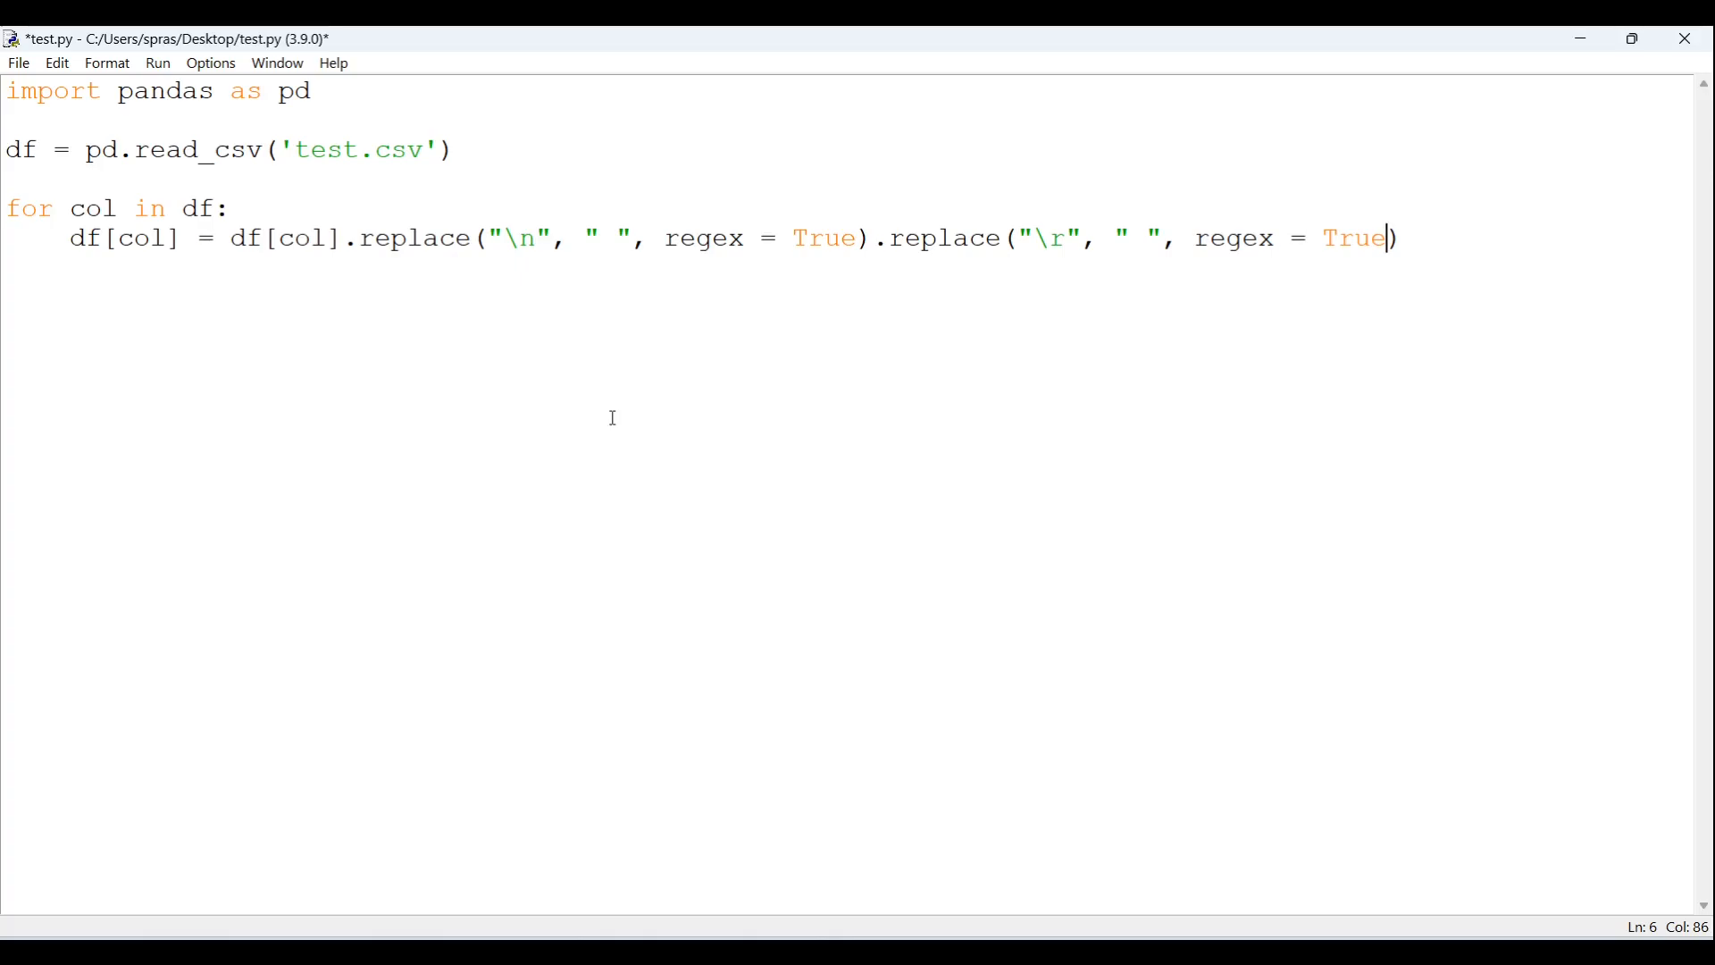
mouse_move(1441, 230)
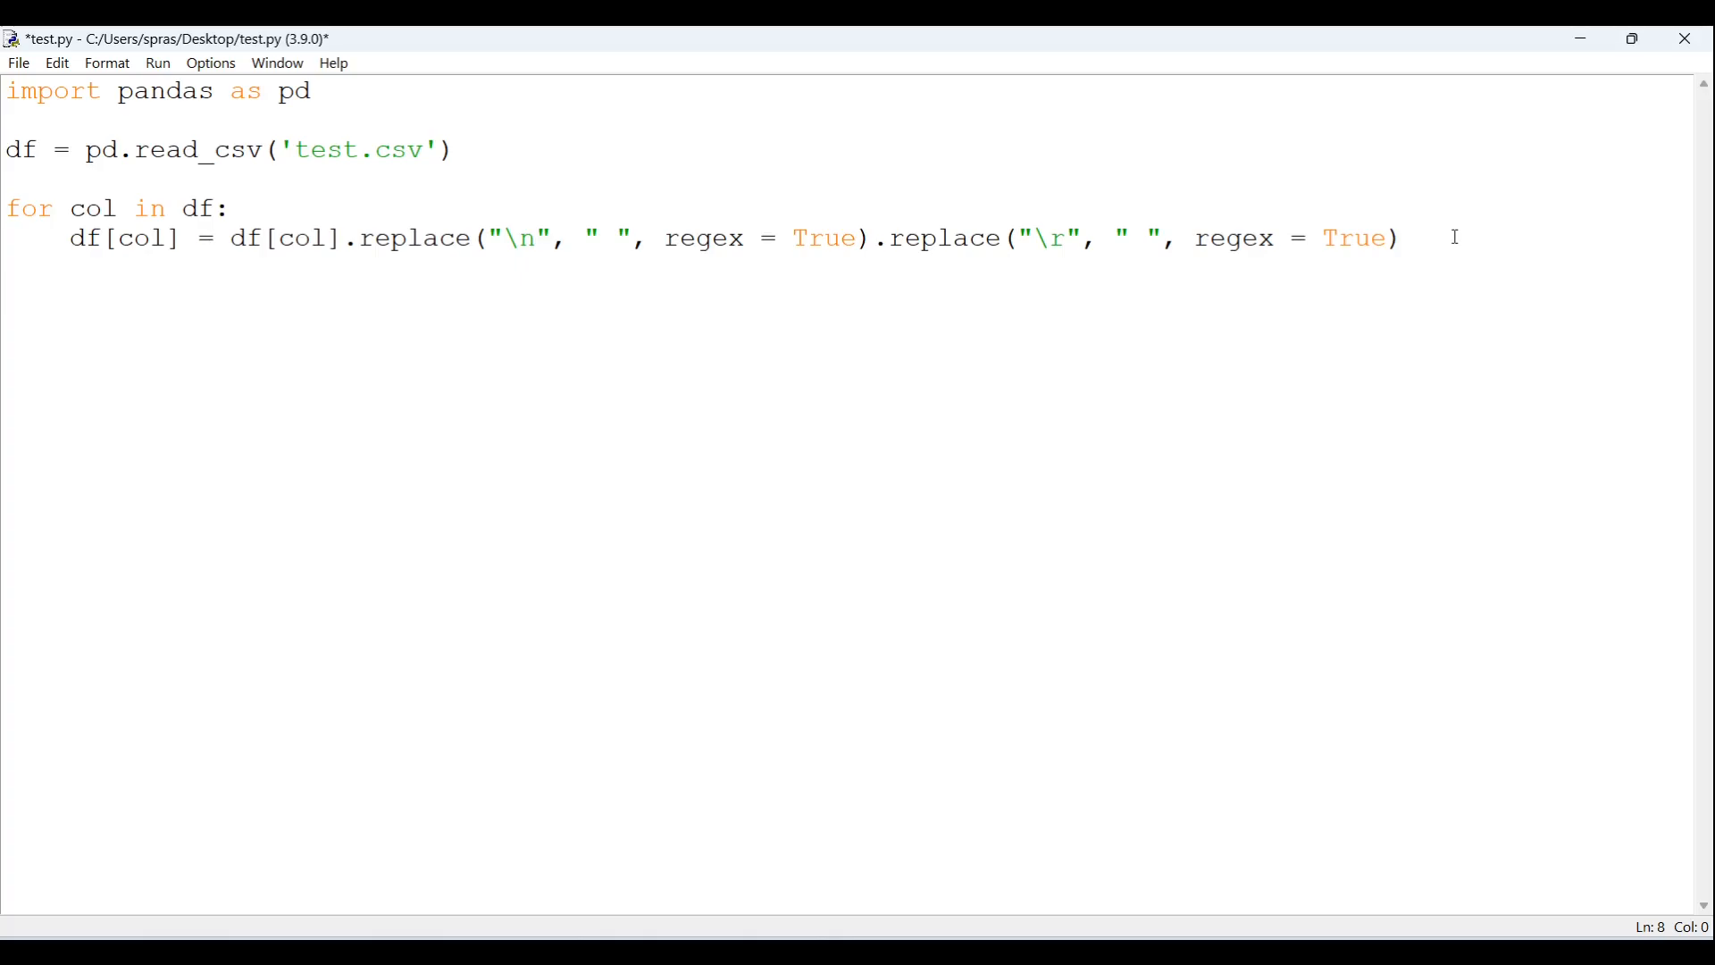
- Add the line df.to_csv('out.csv', index = False) and save test.py
key(Return)
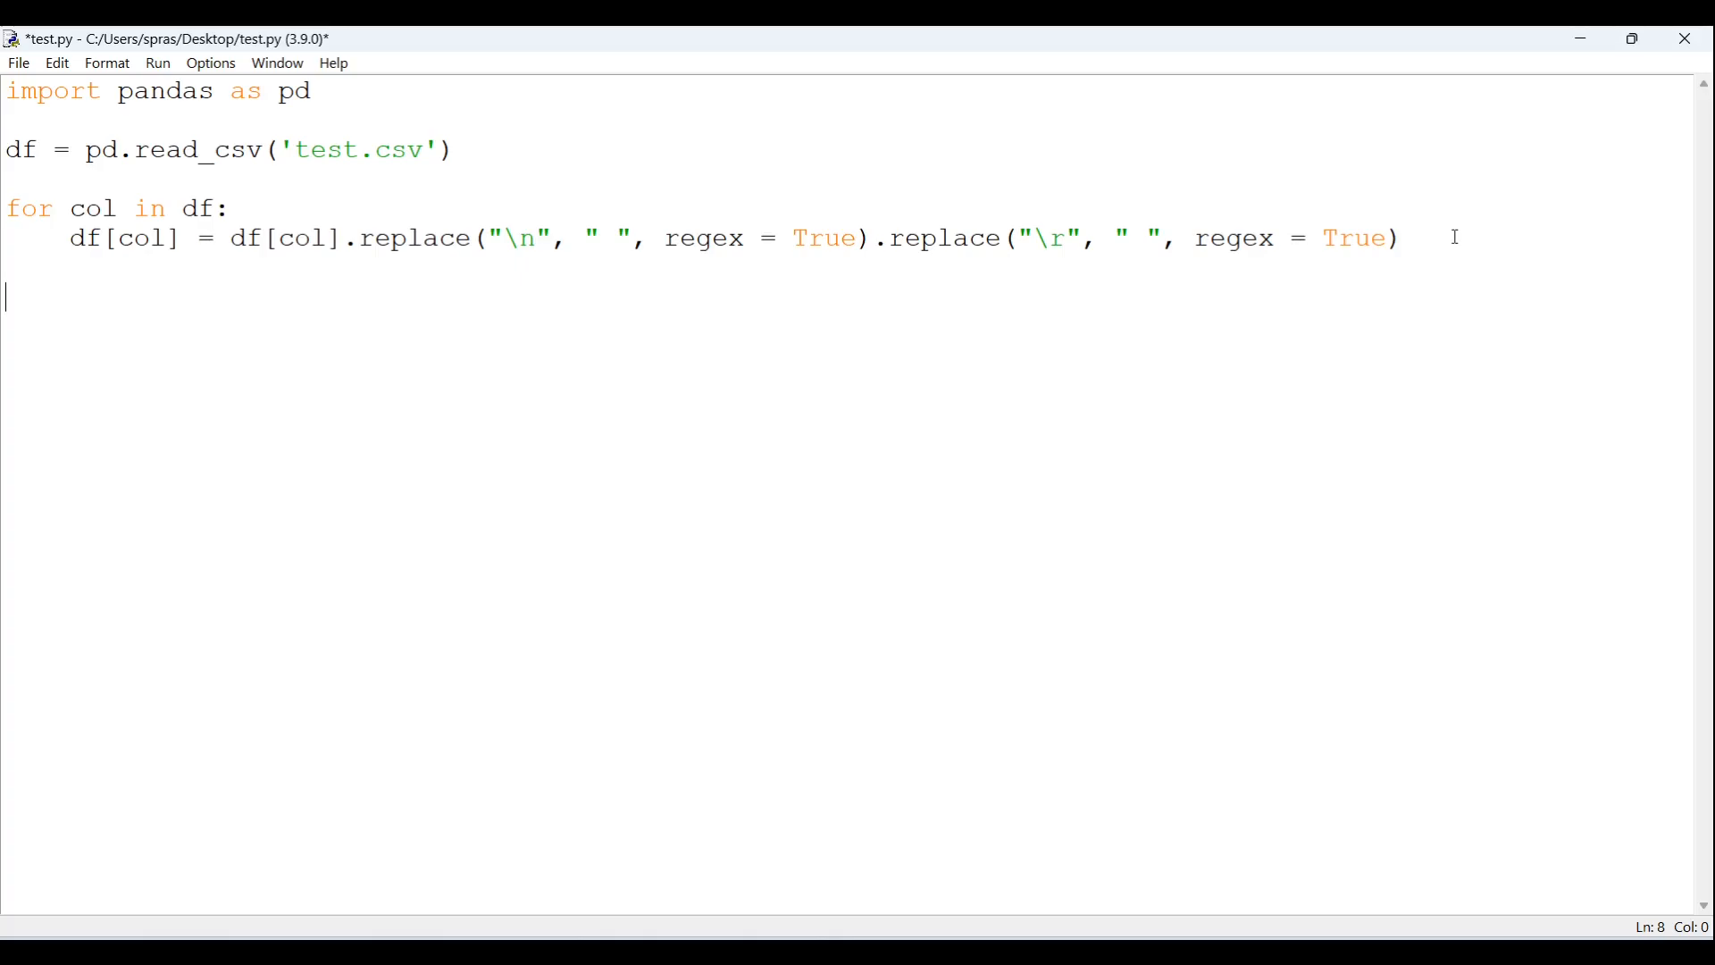
text(df)
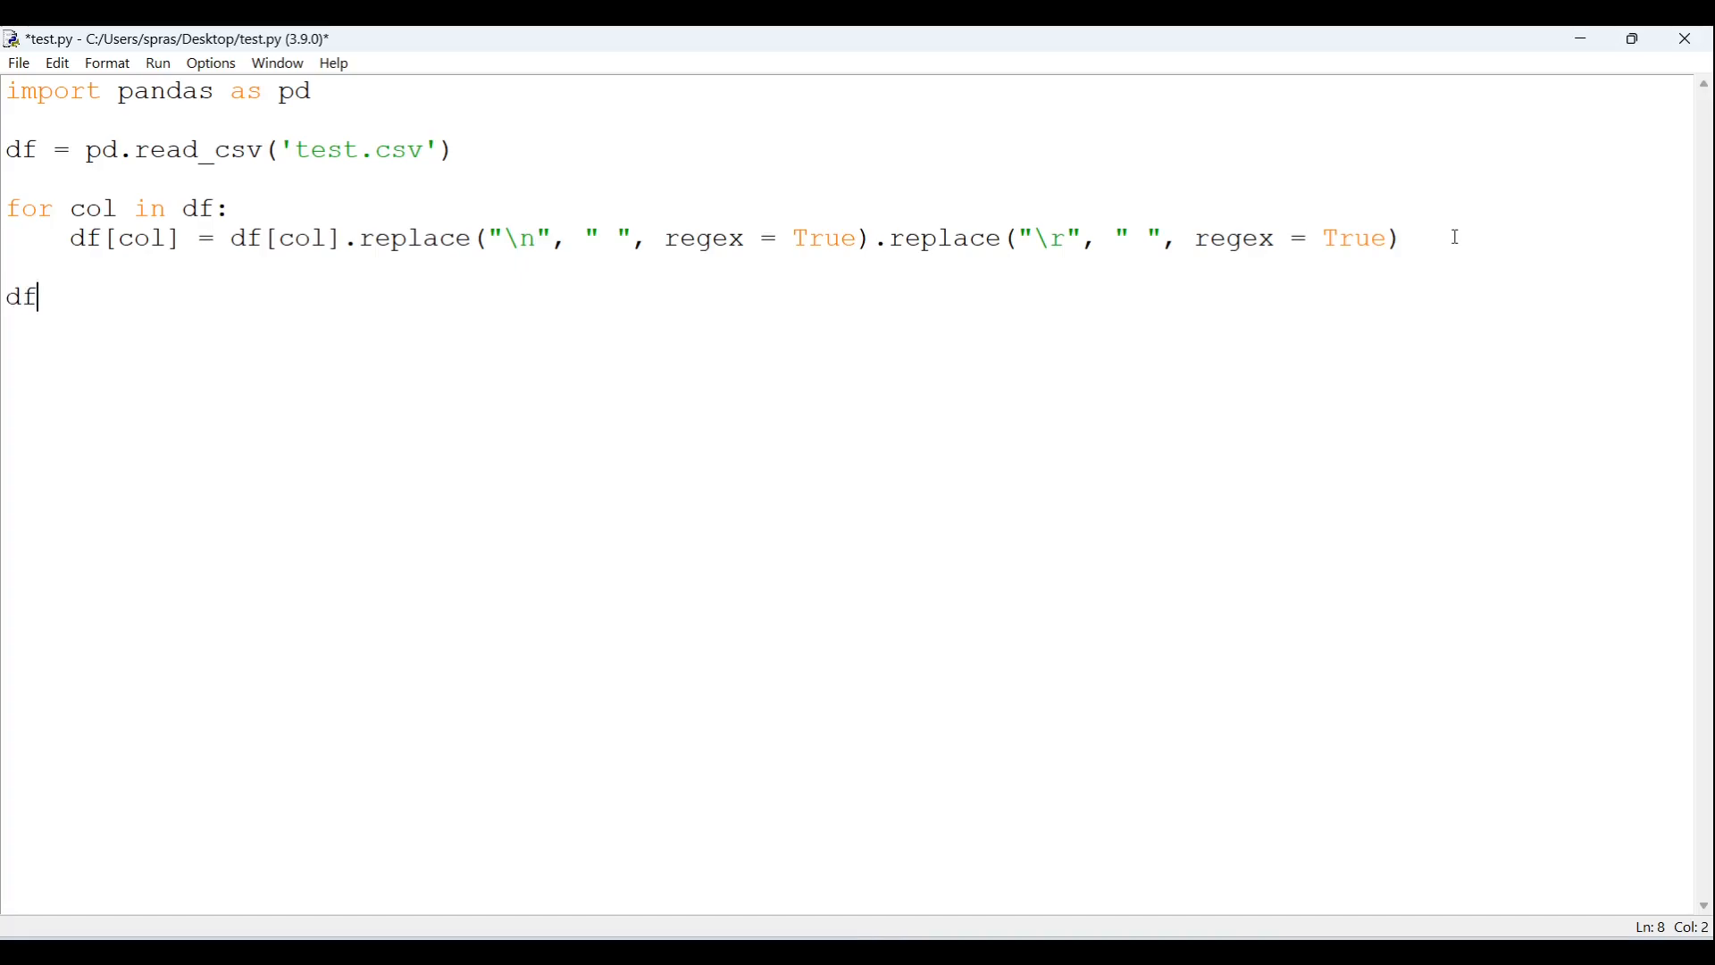
text(.to)
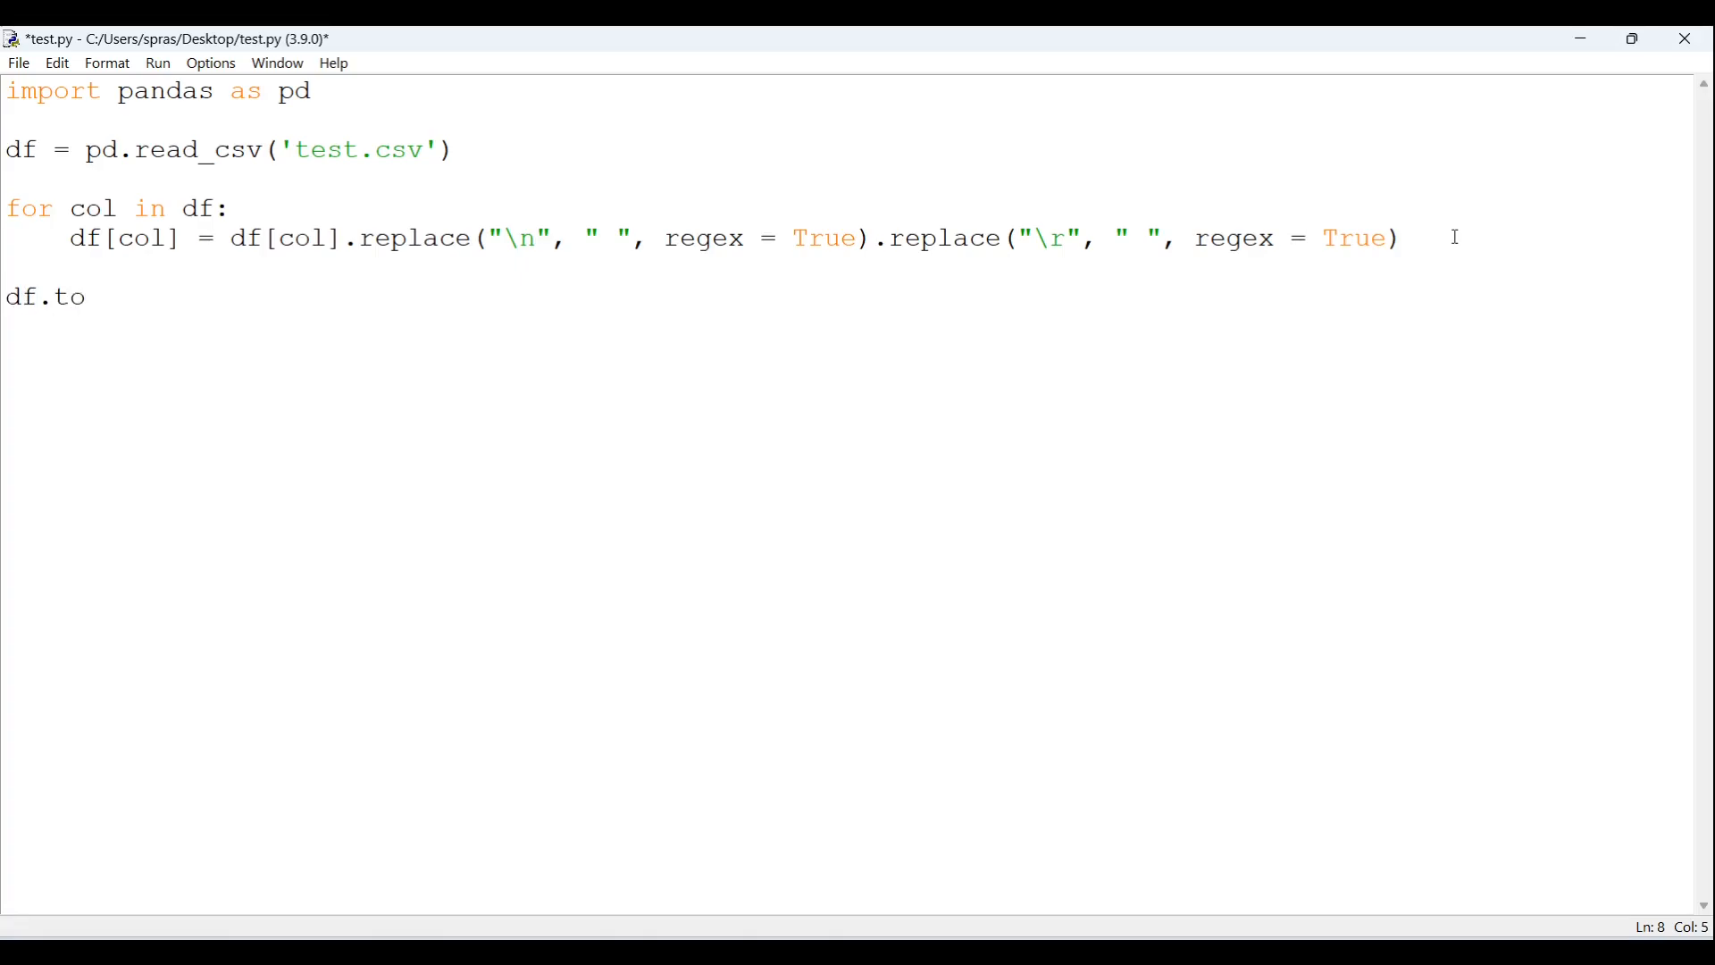
text(_csv())
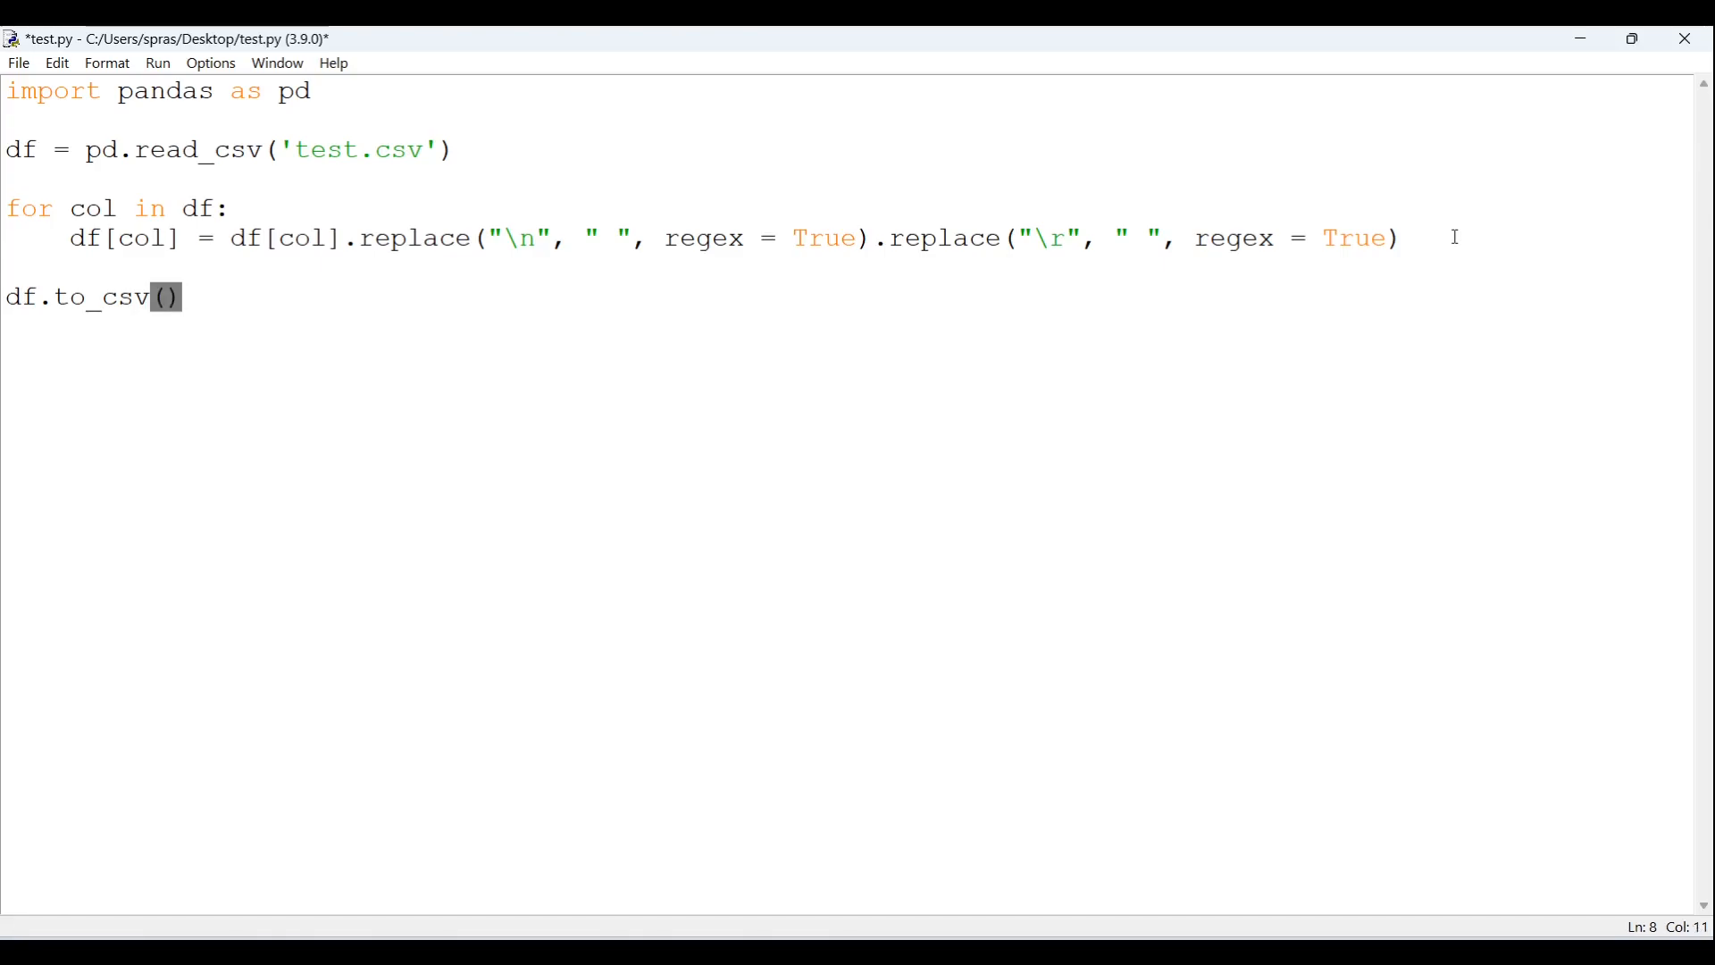
text('')
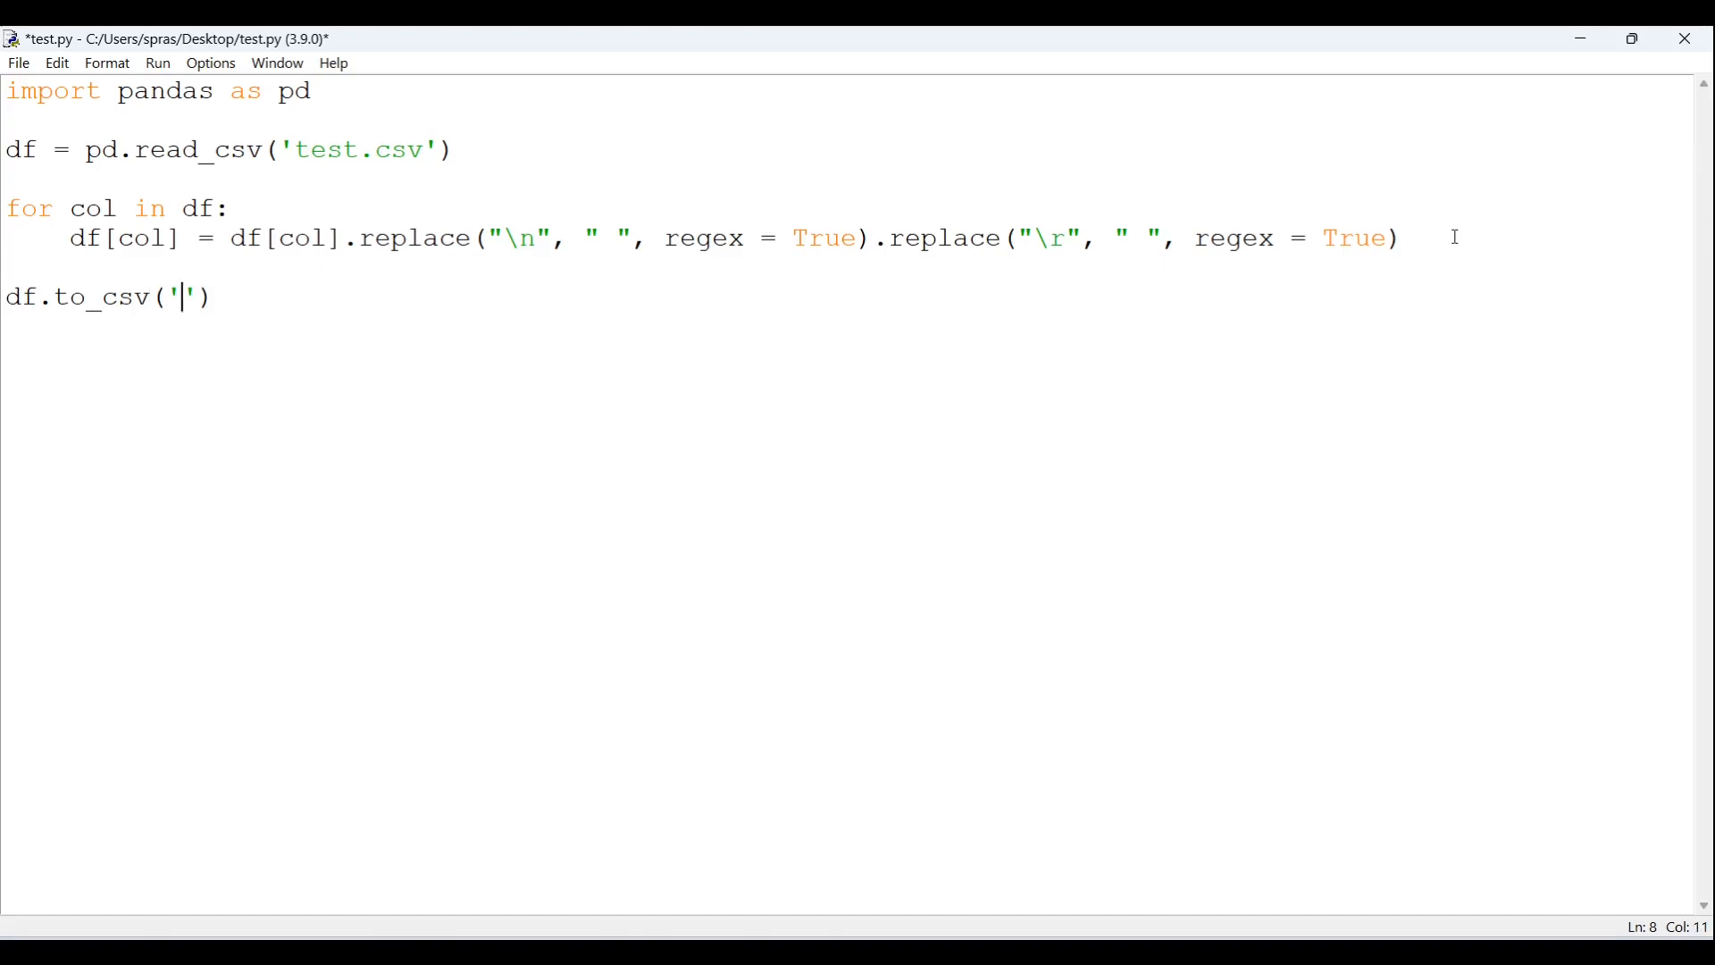
text(out.cs)
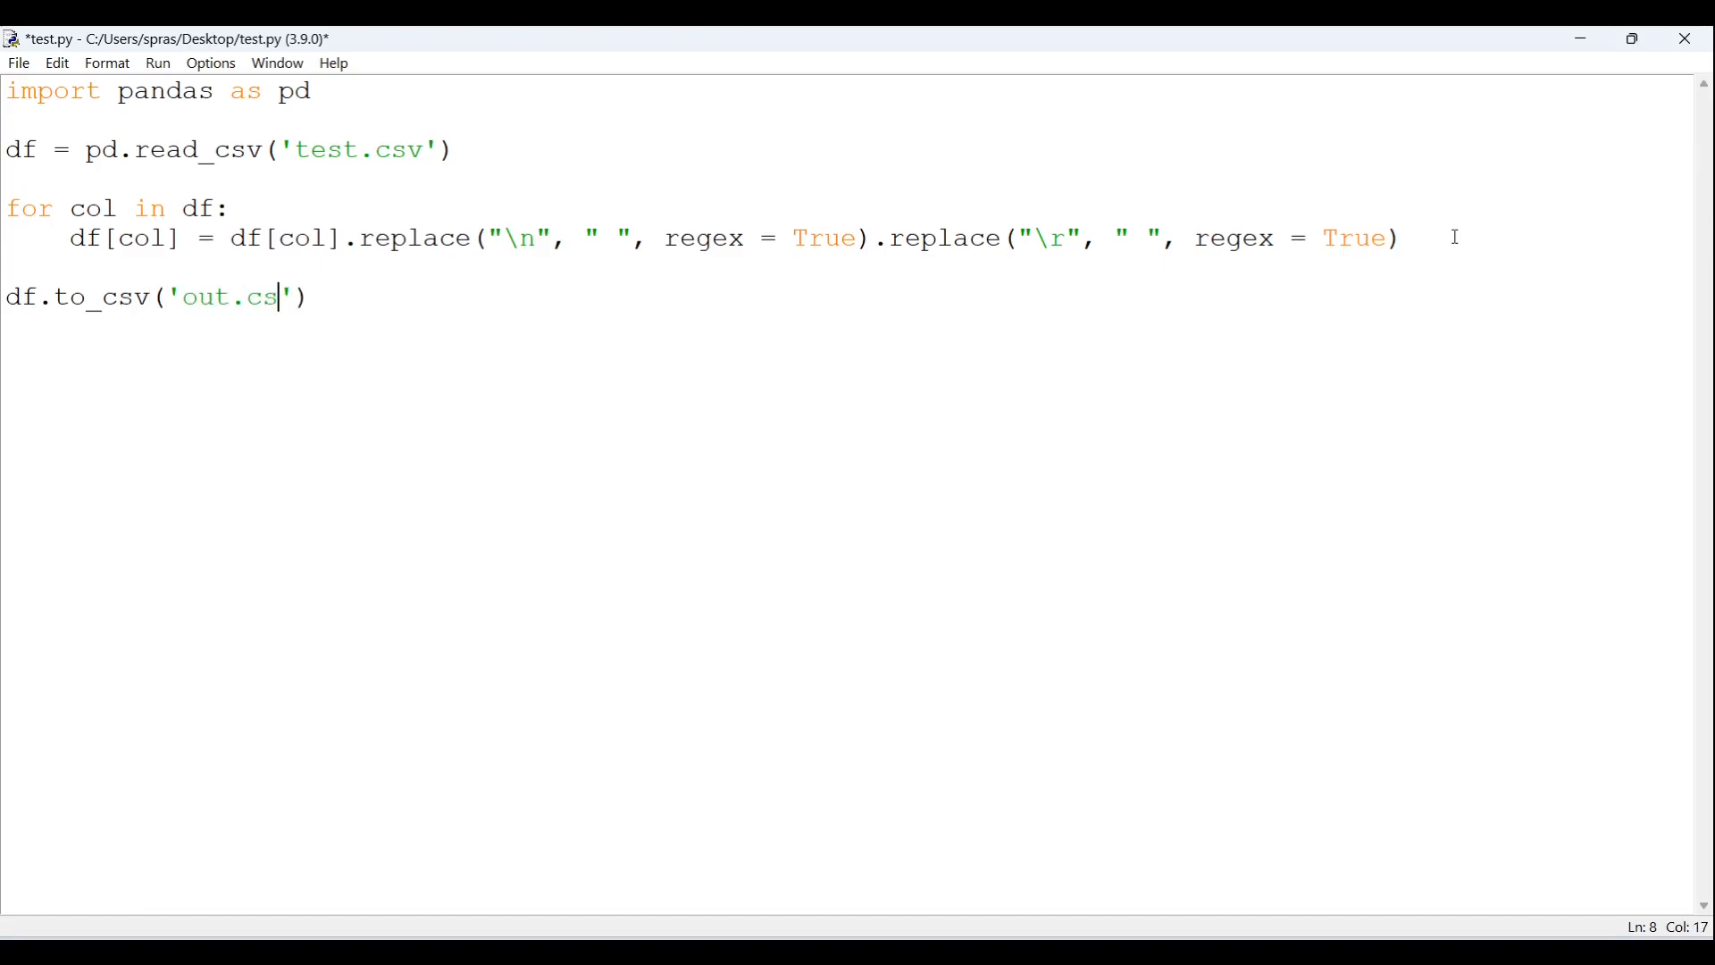
text(v)
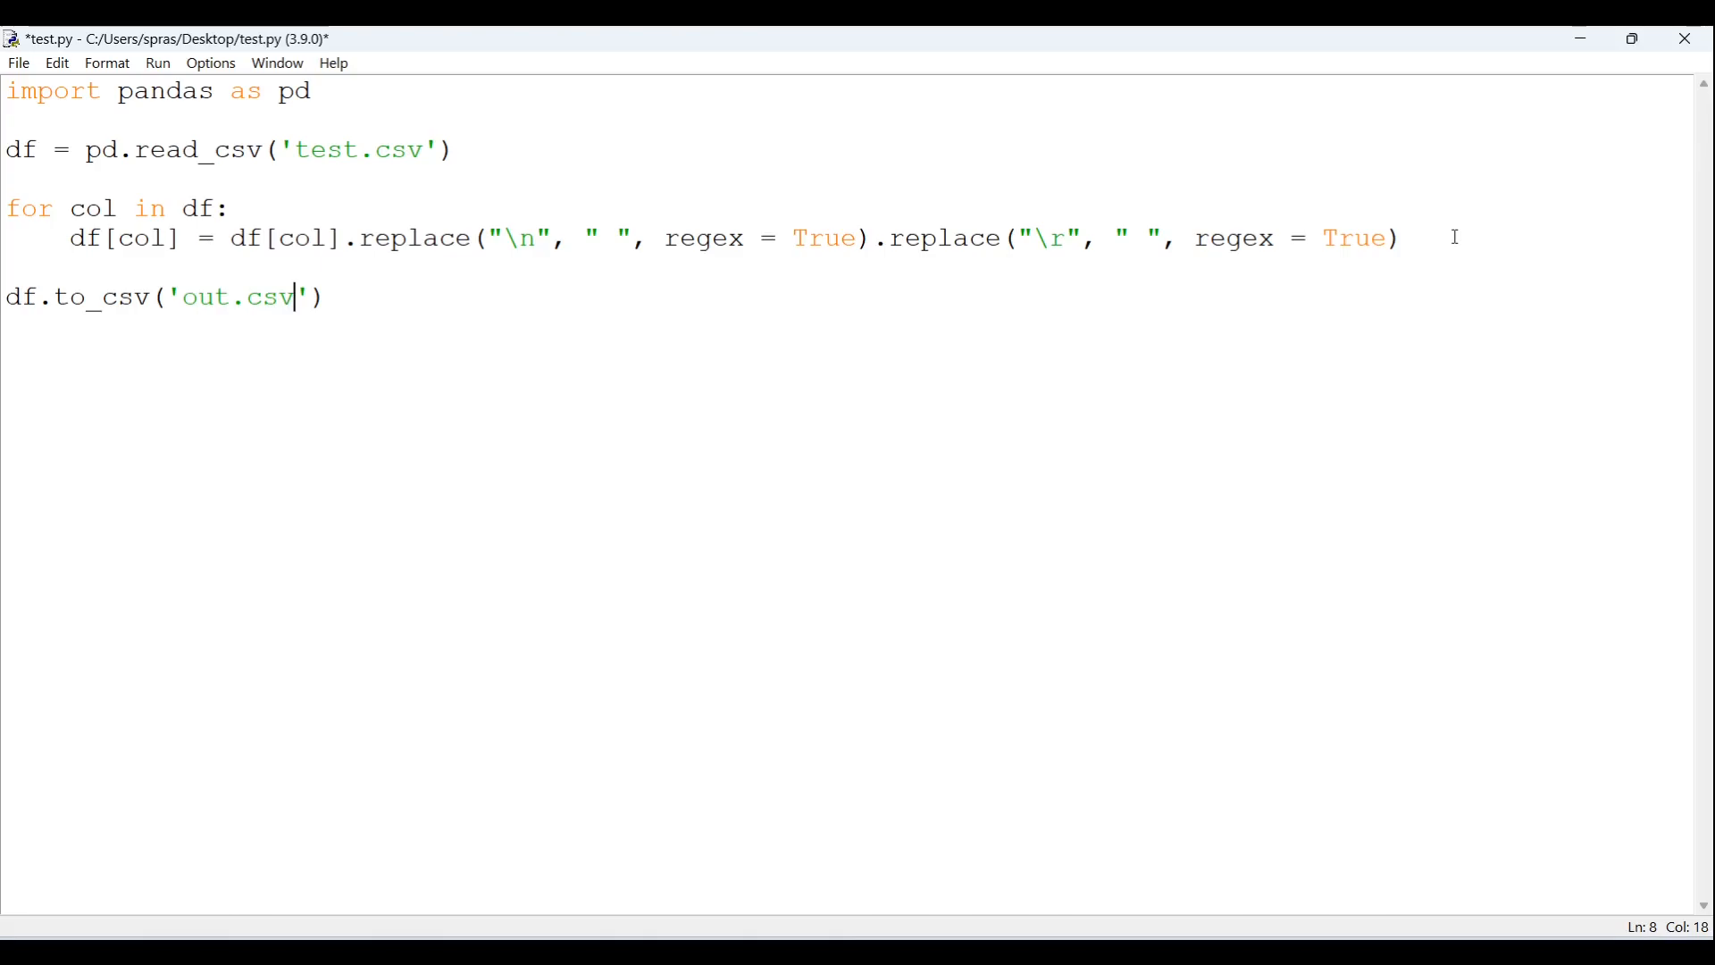
text(, i)
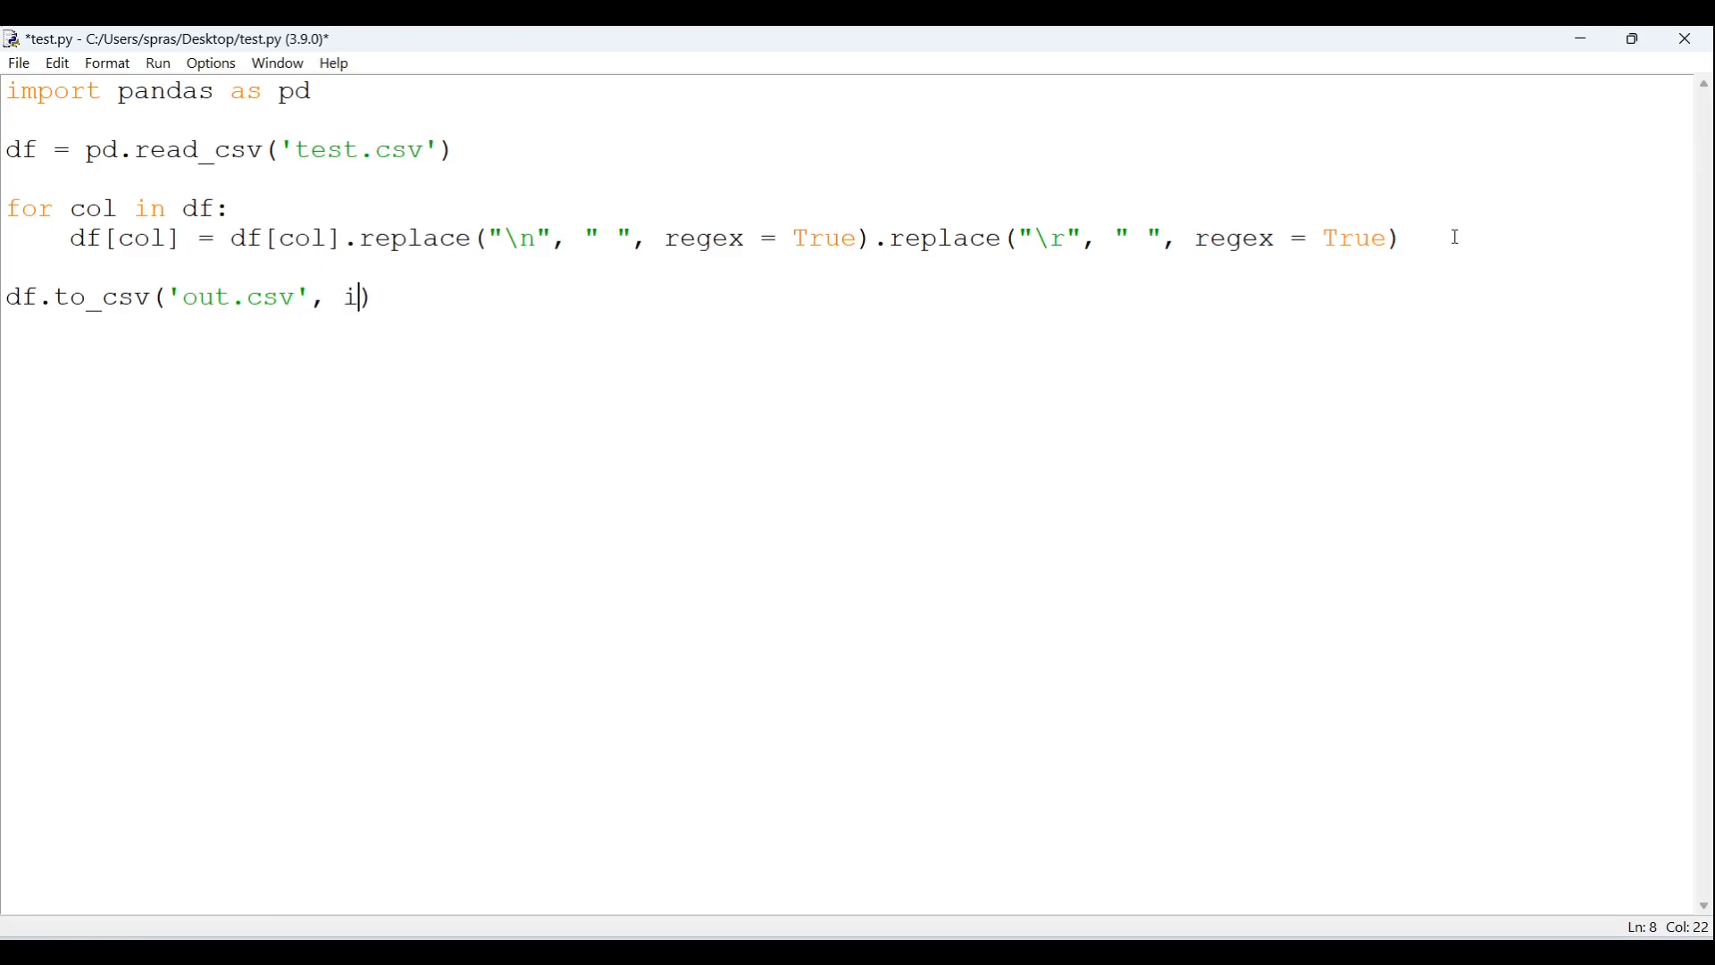
text(ndex =)
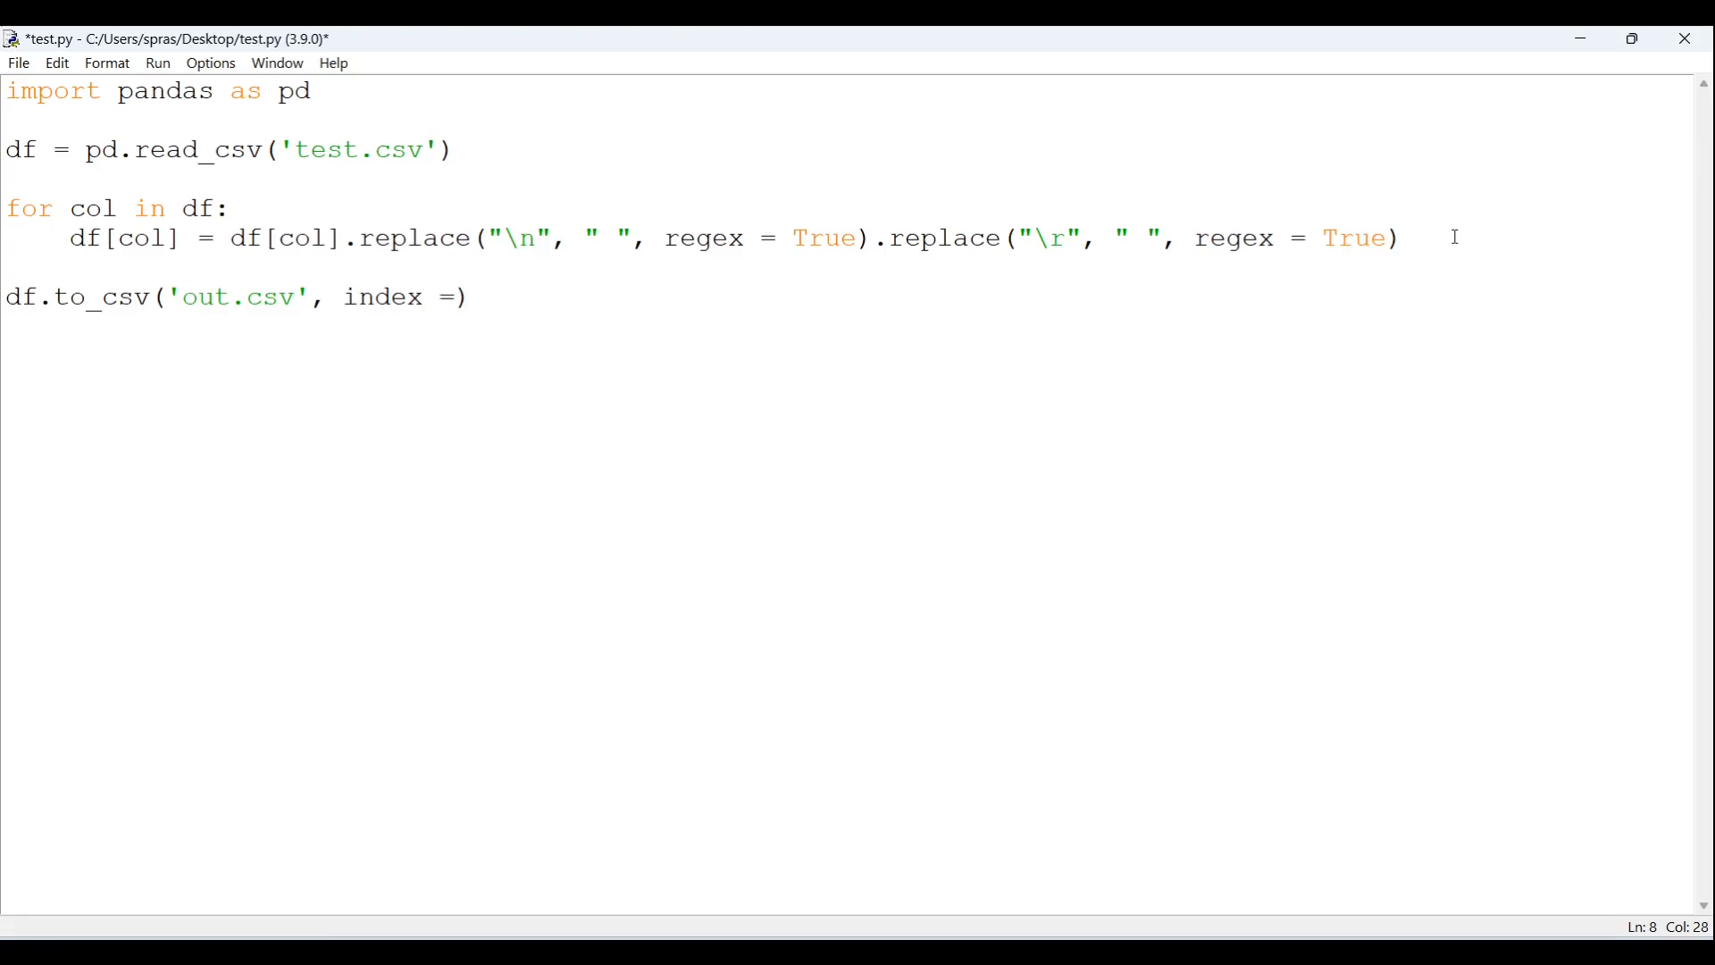
text(False)
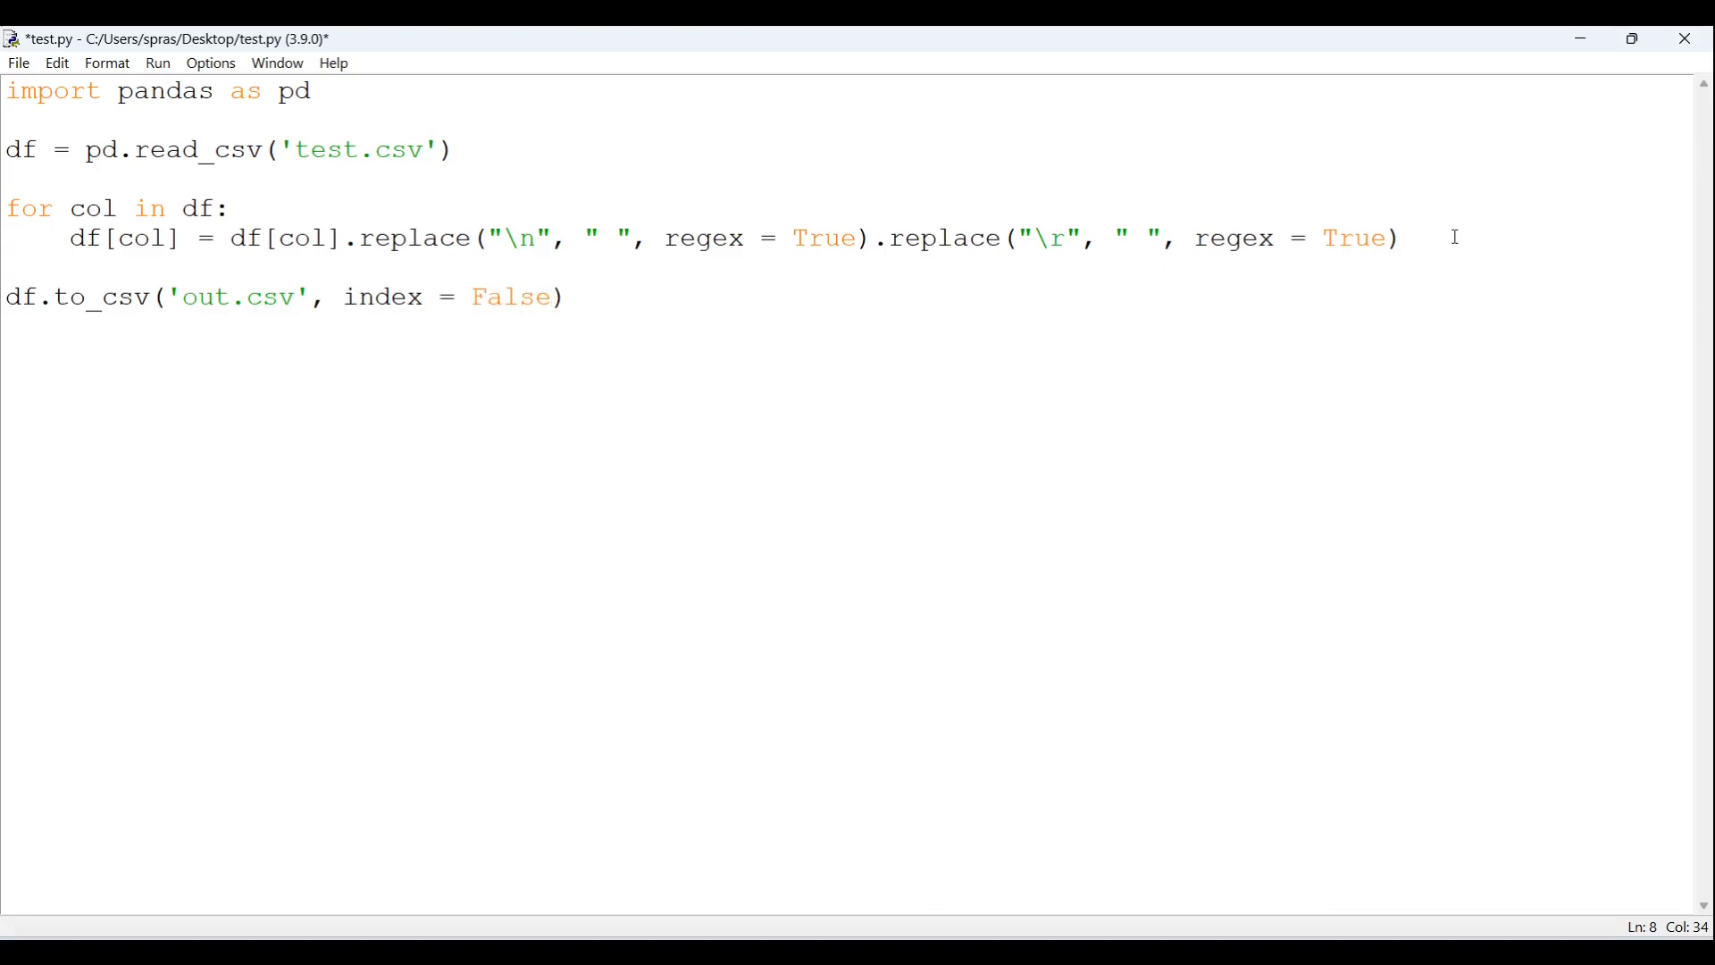
click(551, 296)
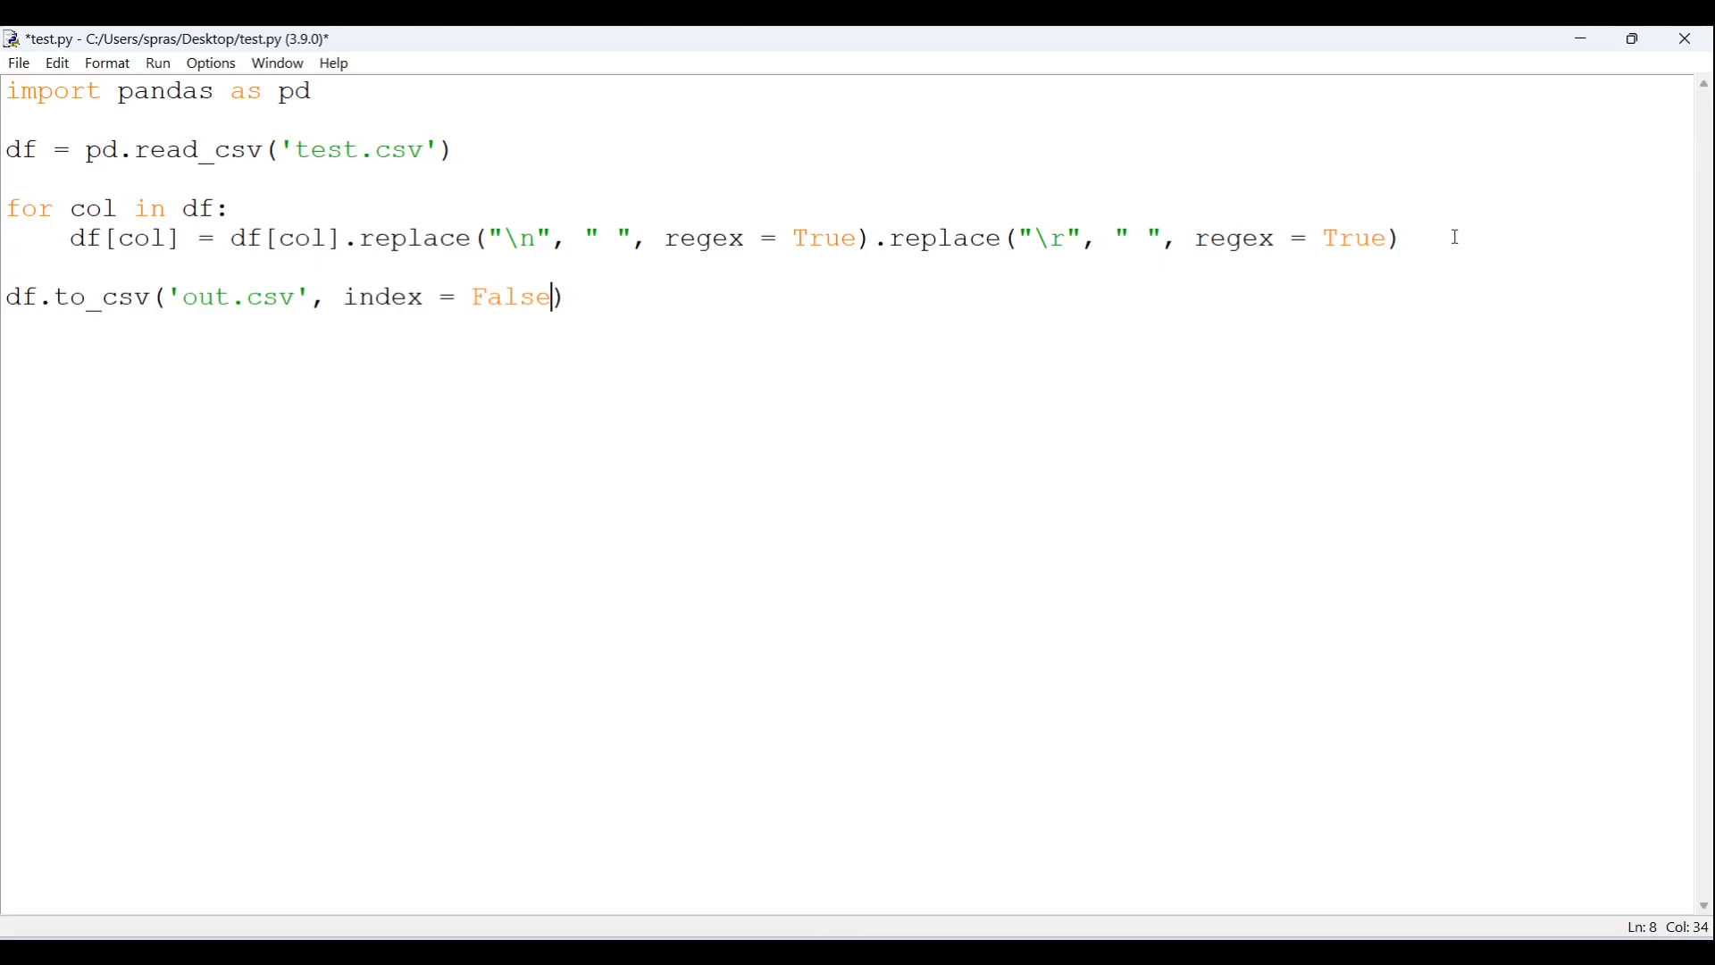
key(ctrl+s)
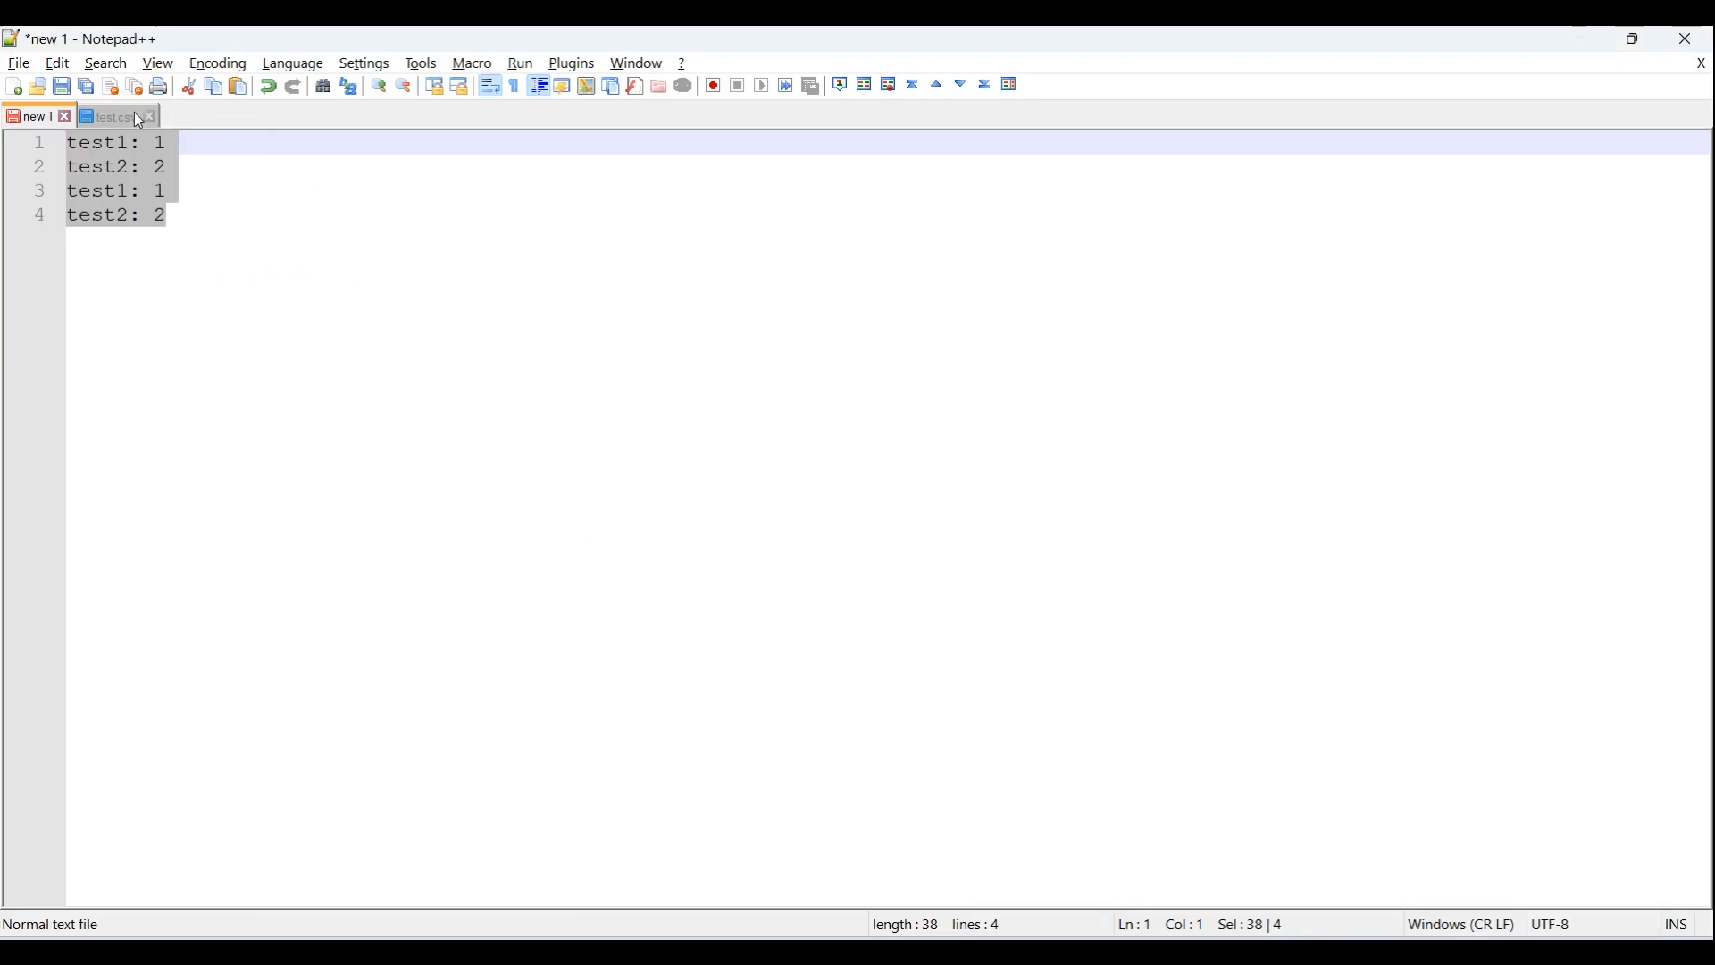
- Review test.csv's multi-line Test record in Notepad++, then return to IDLE
click(109, 116)
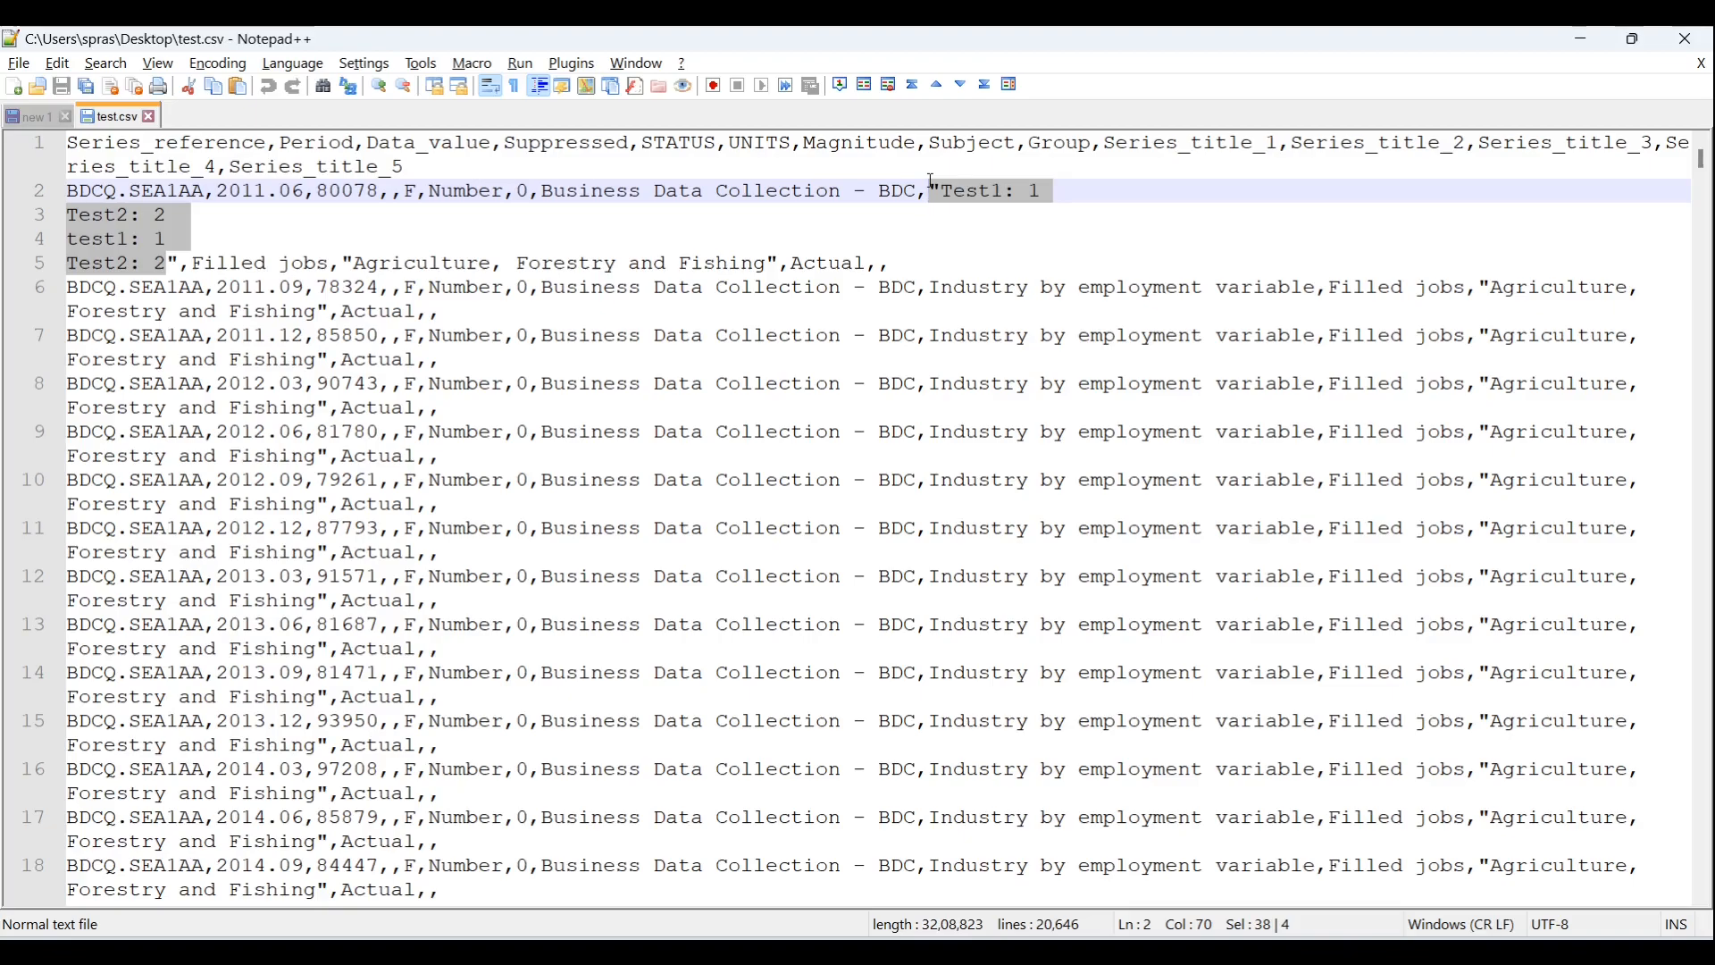
mouse_move(552, 243)
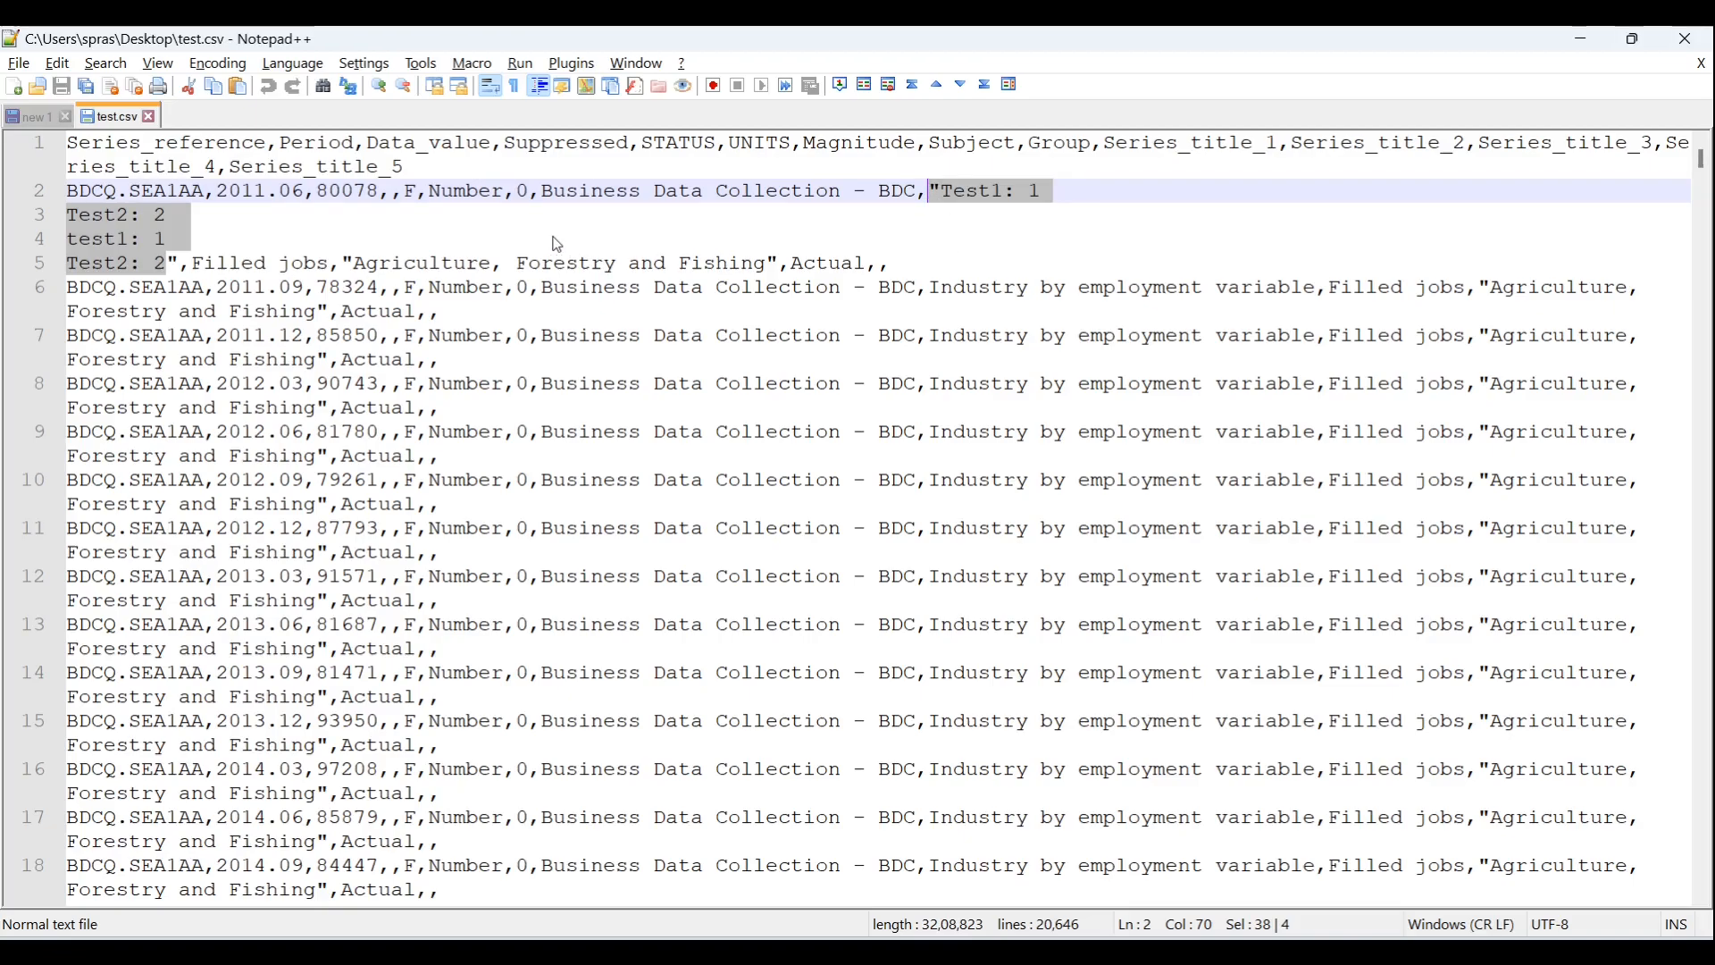
click(131, 239)
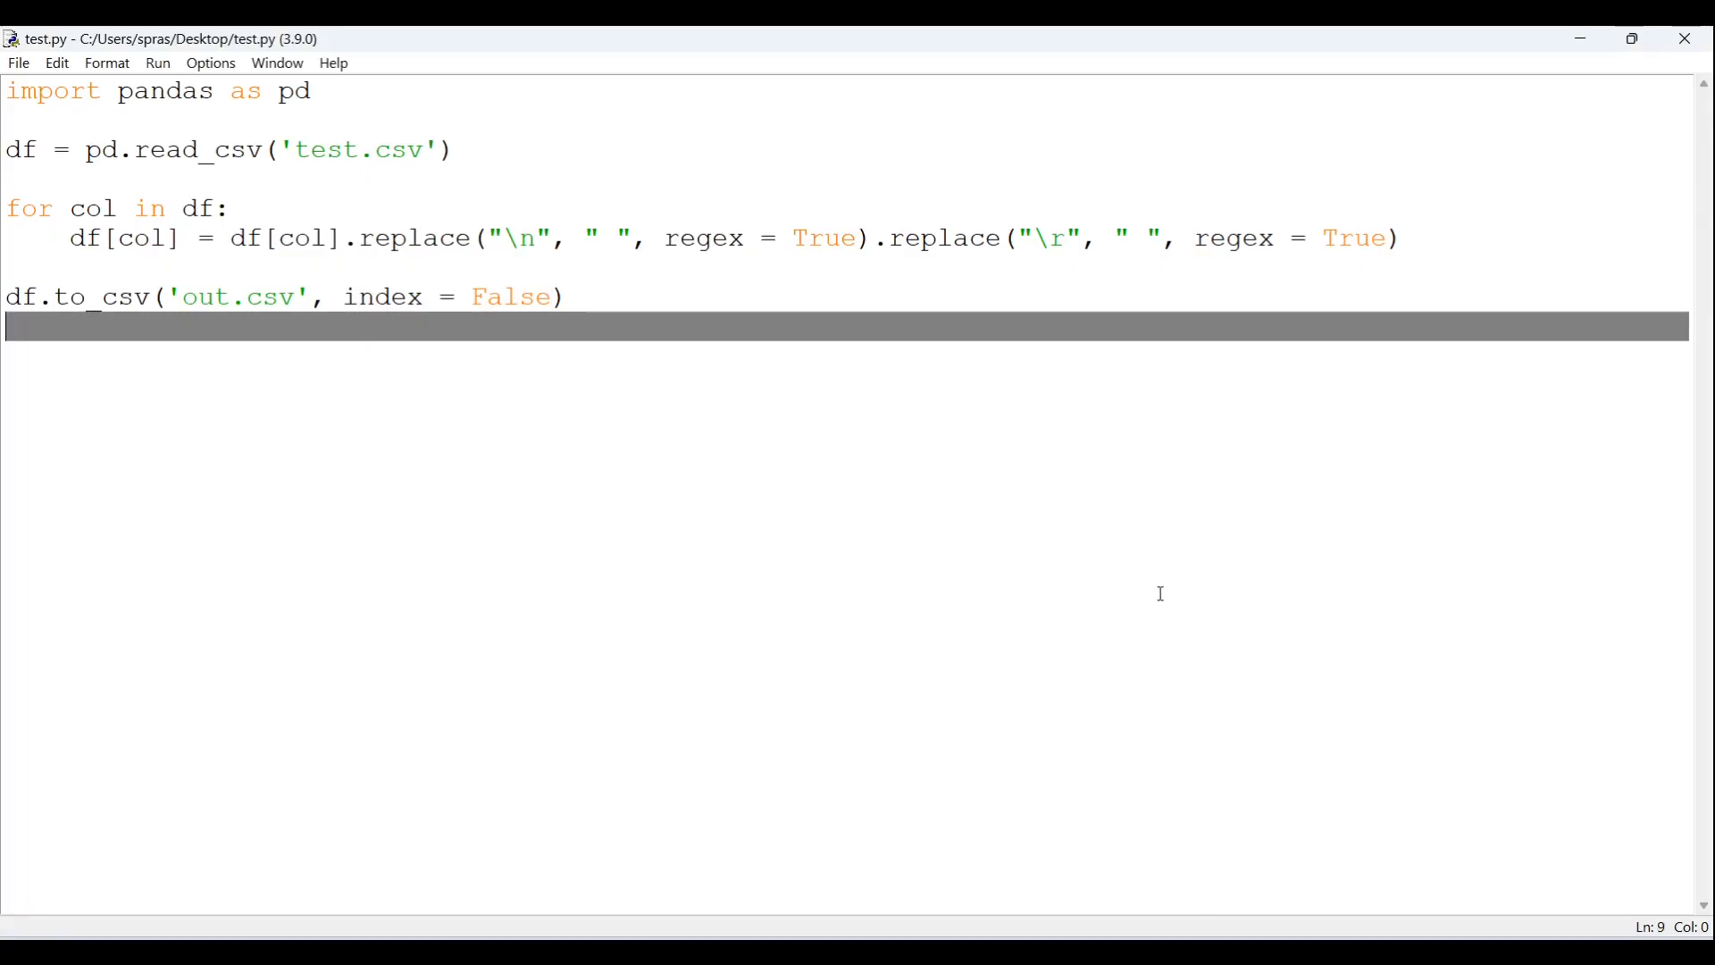
- Run test.py with F5 to generate out.csv, then show the Desktop folder
key(F5)
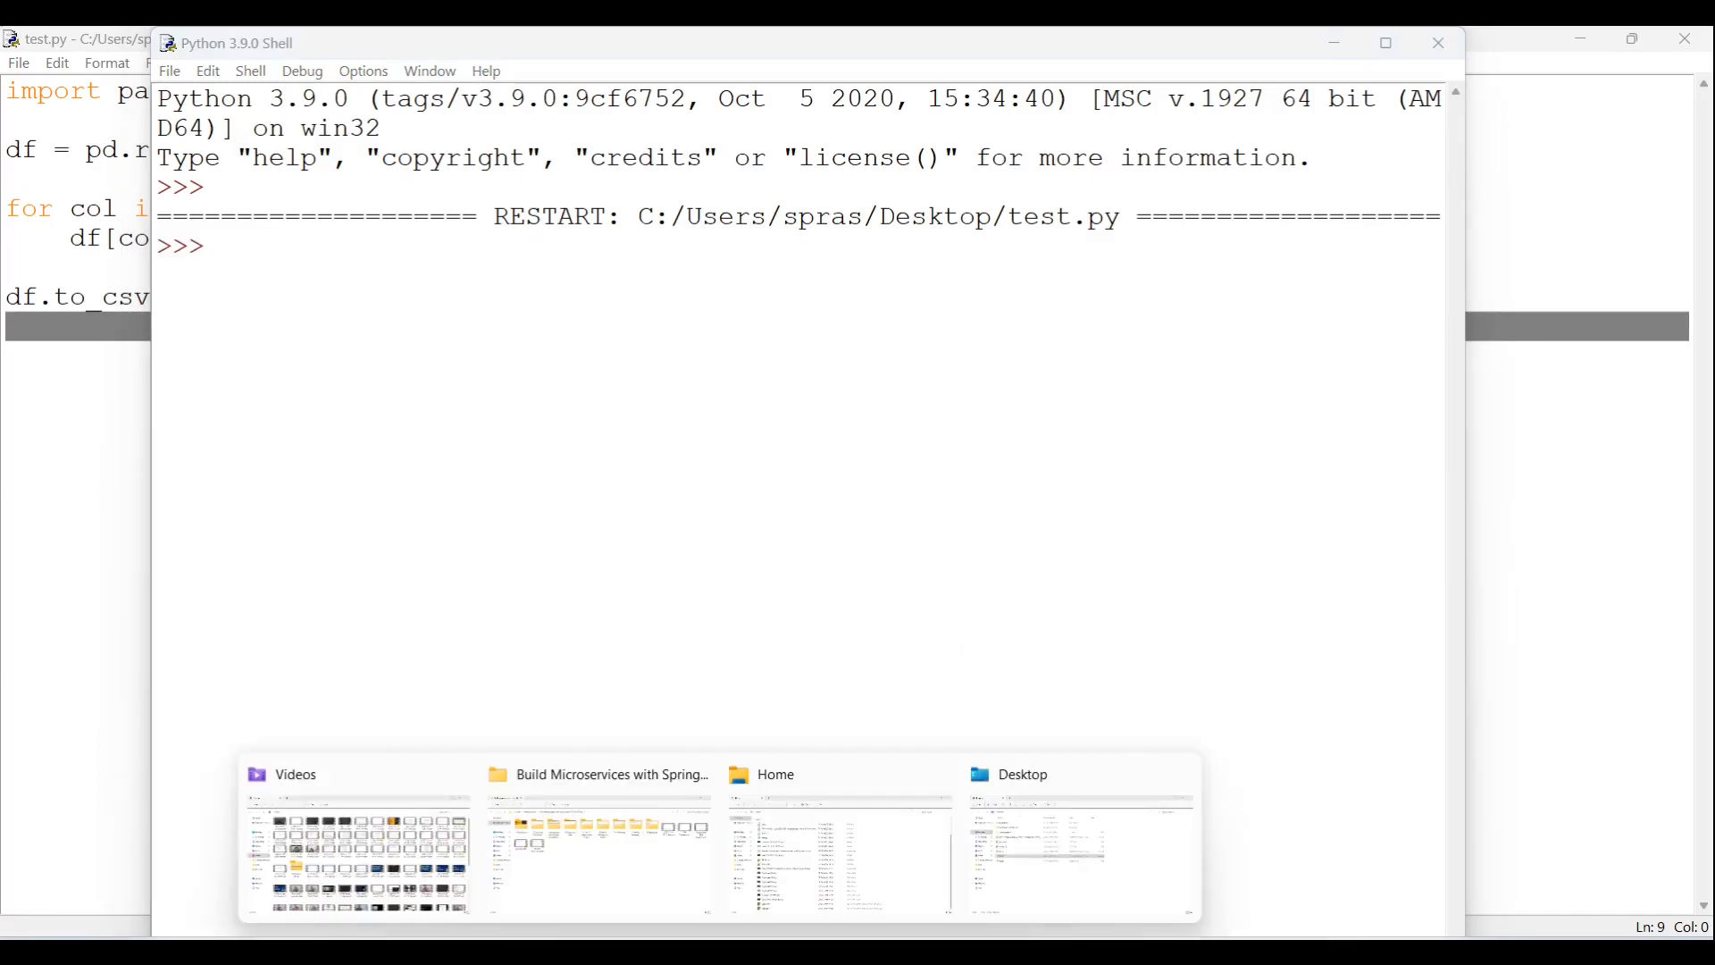
click(1077, 836)
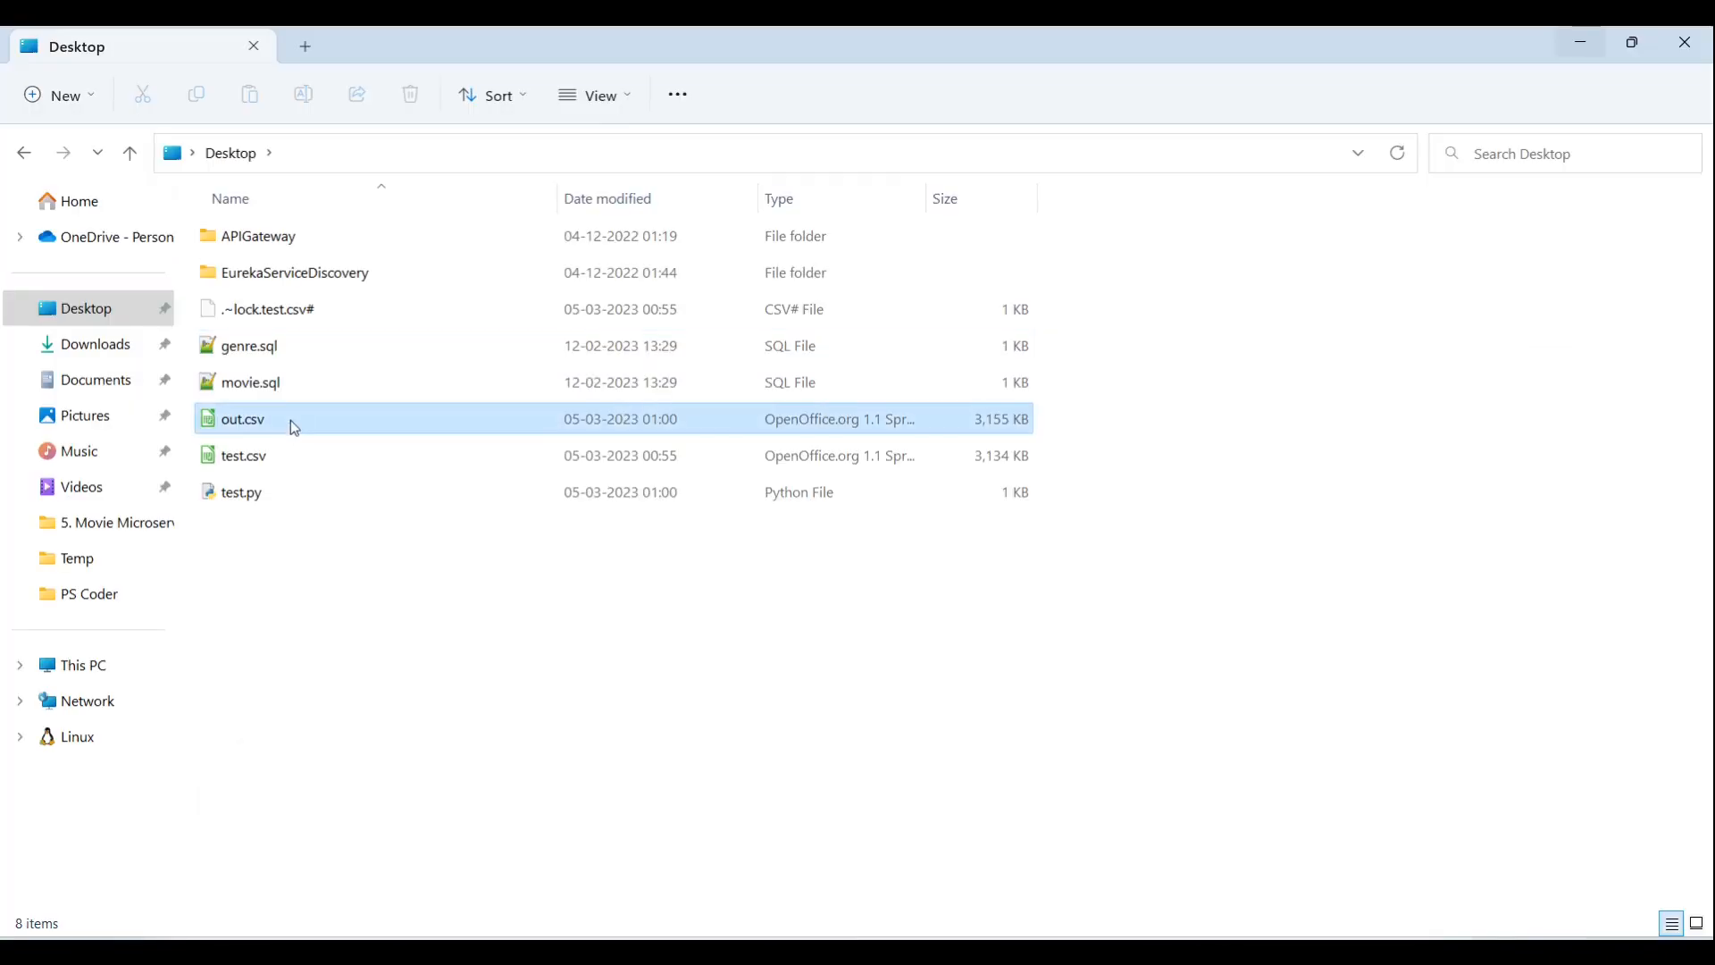
- Open out.csv from the Desktop with Notepad++
click(242, 417)
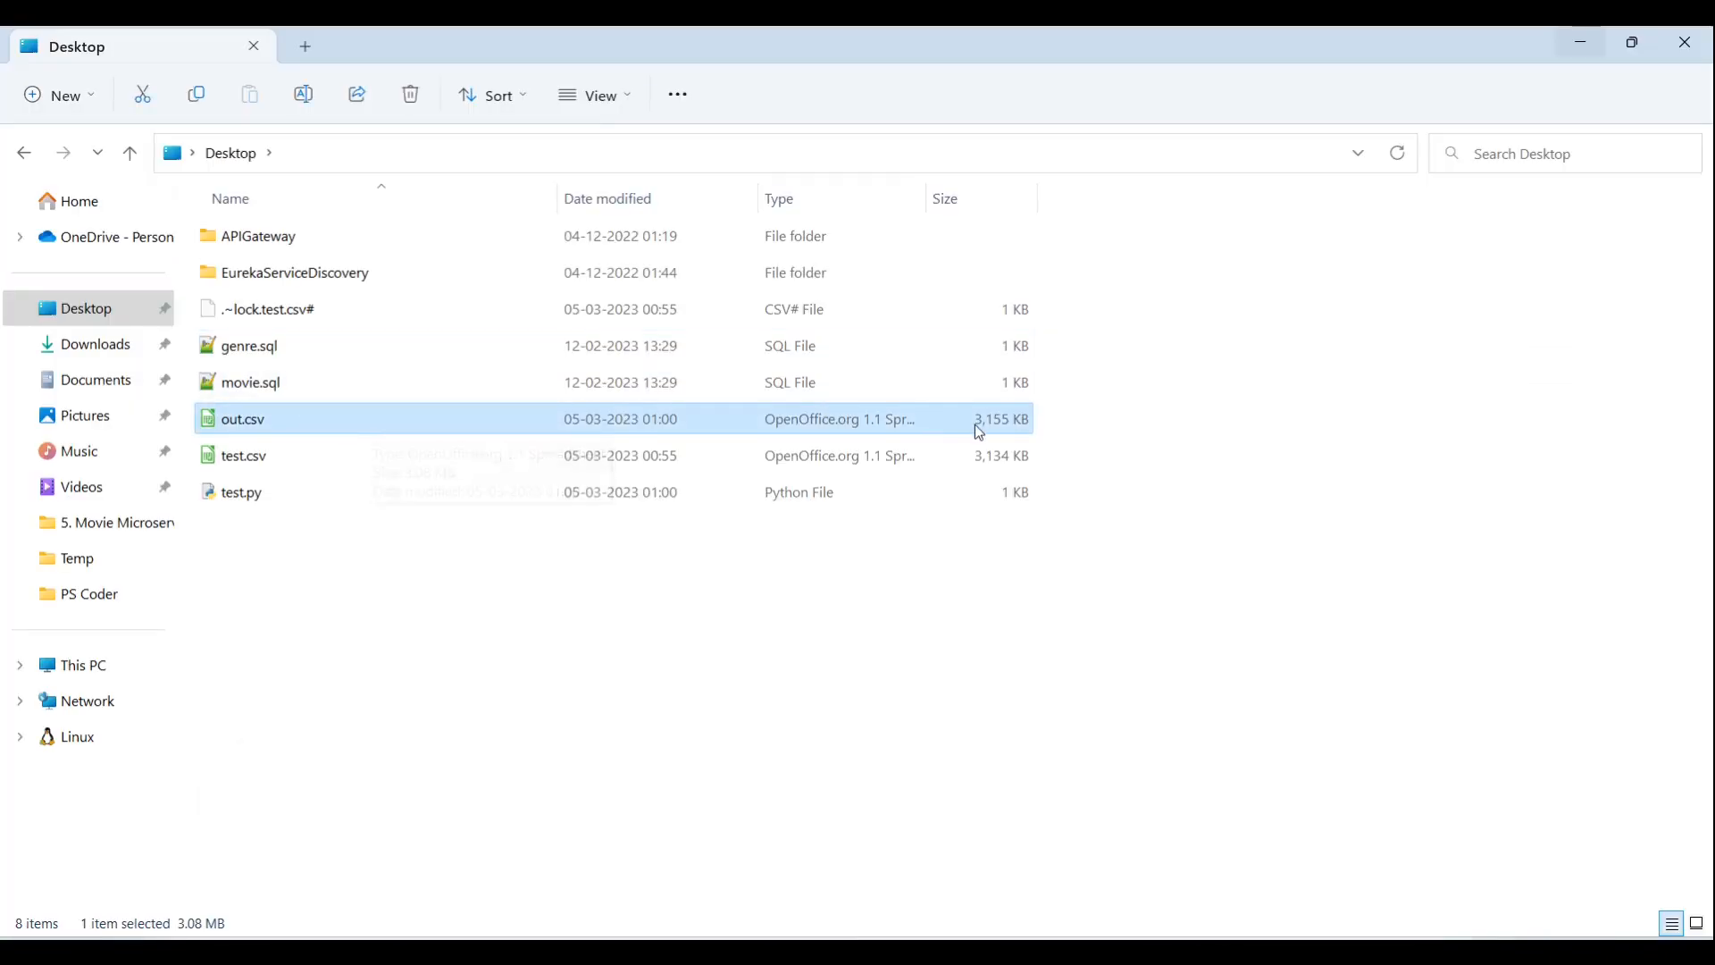
mouse_move(279, 429)
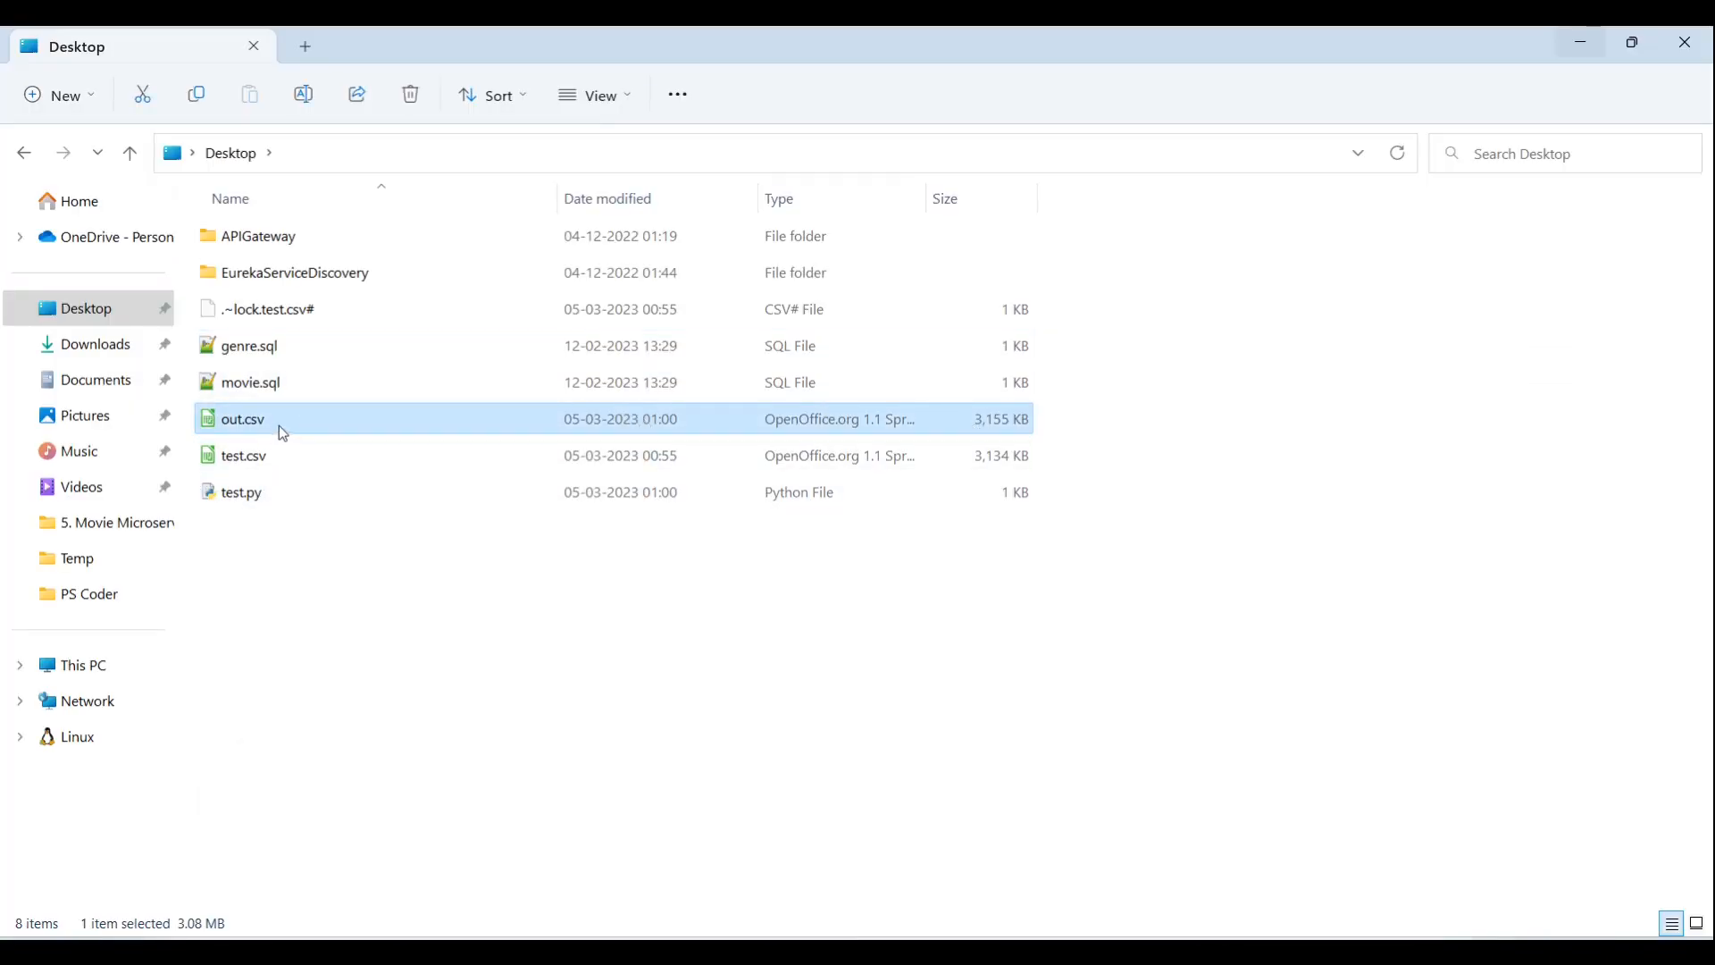
right_click(242, 419)
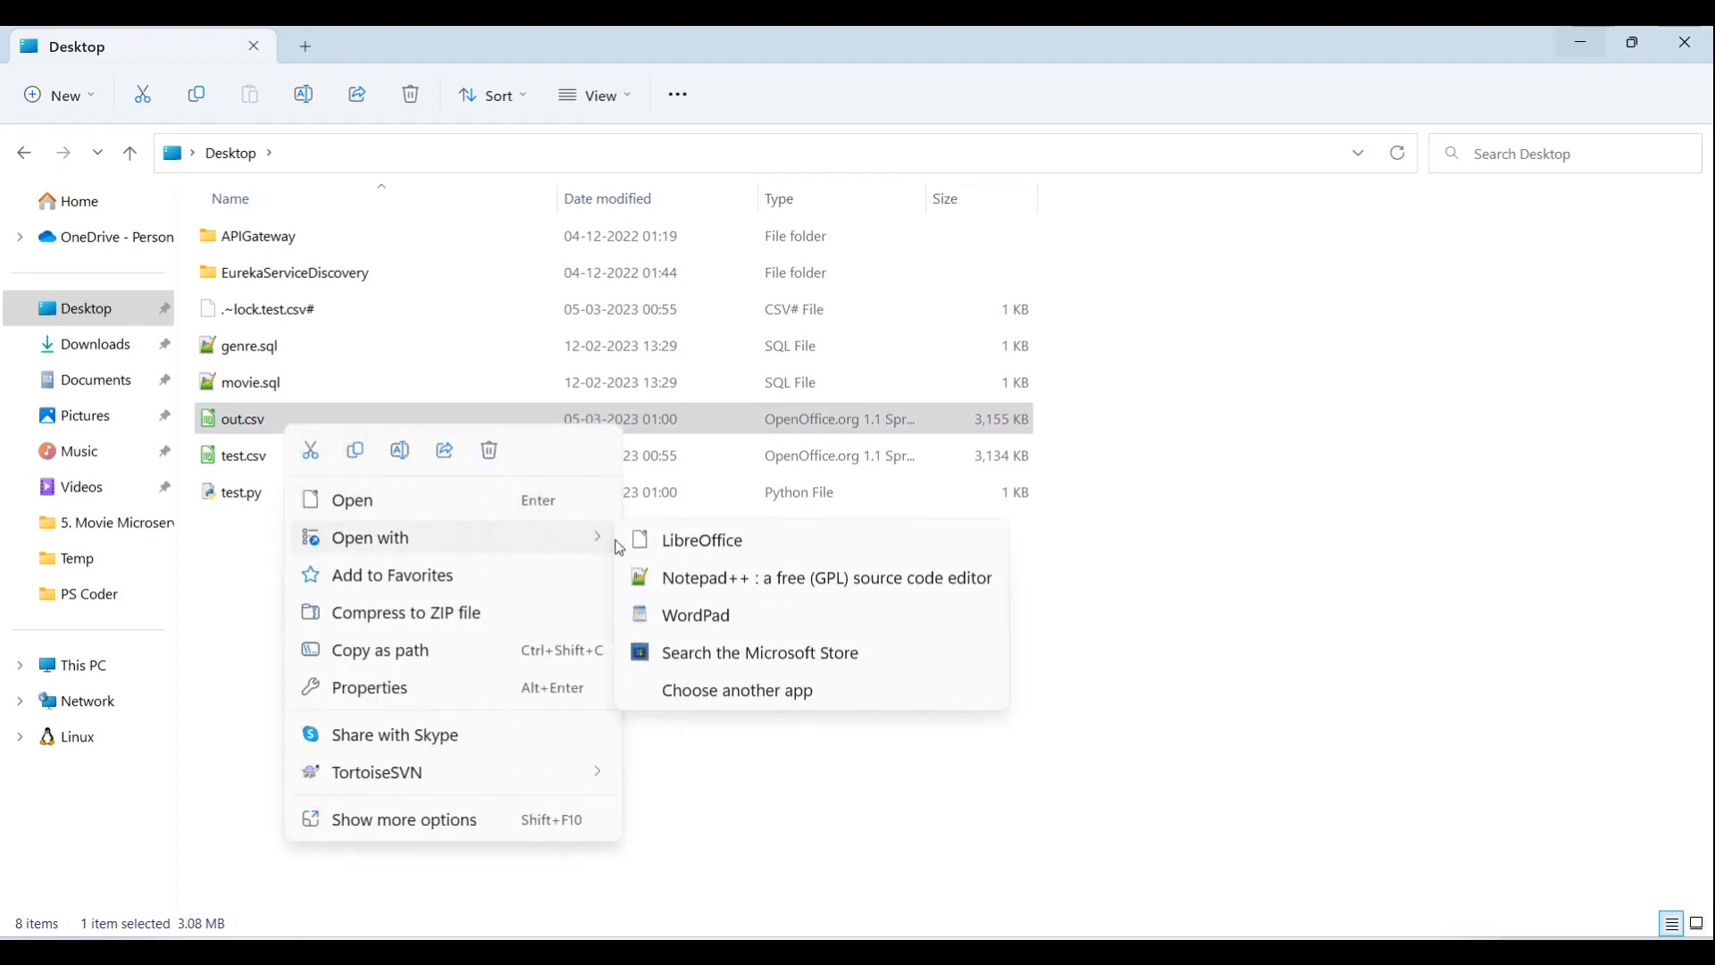
click(825, 577)
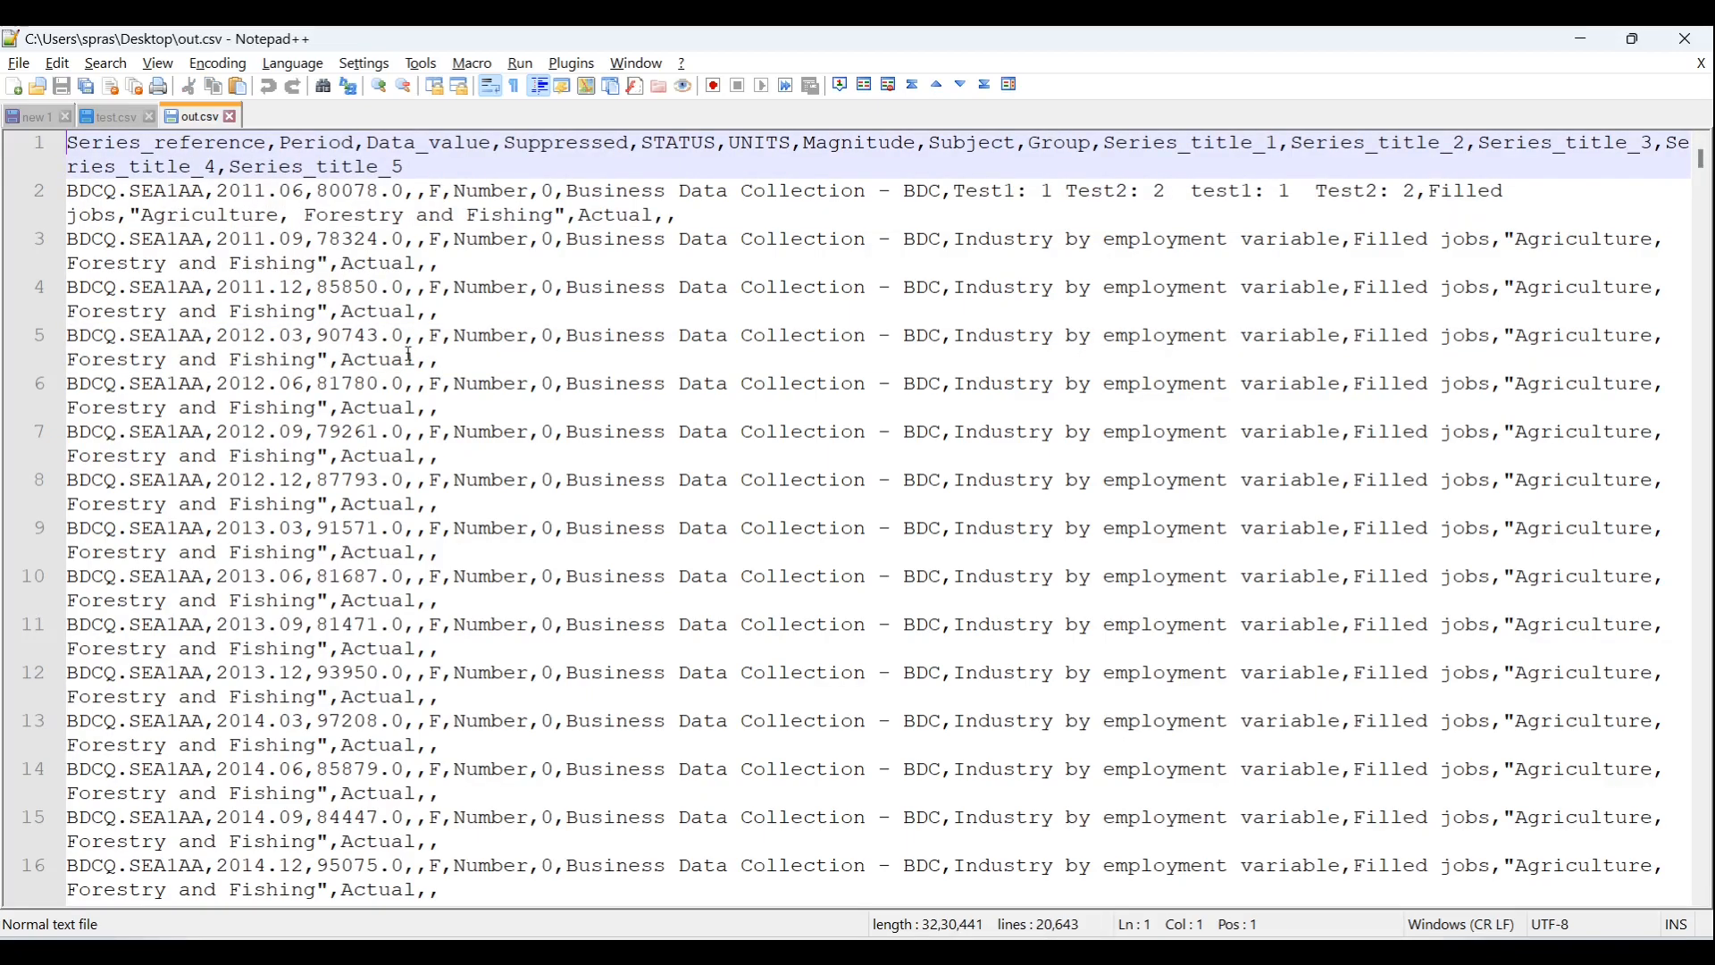
- Jump to the end of out.csv, its last record on line 20,642
key(Ctrl+End)
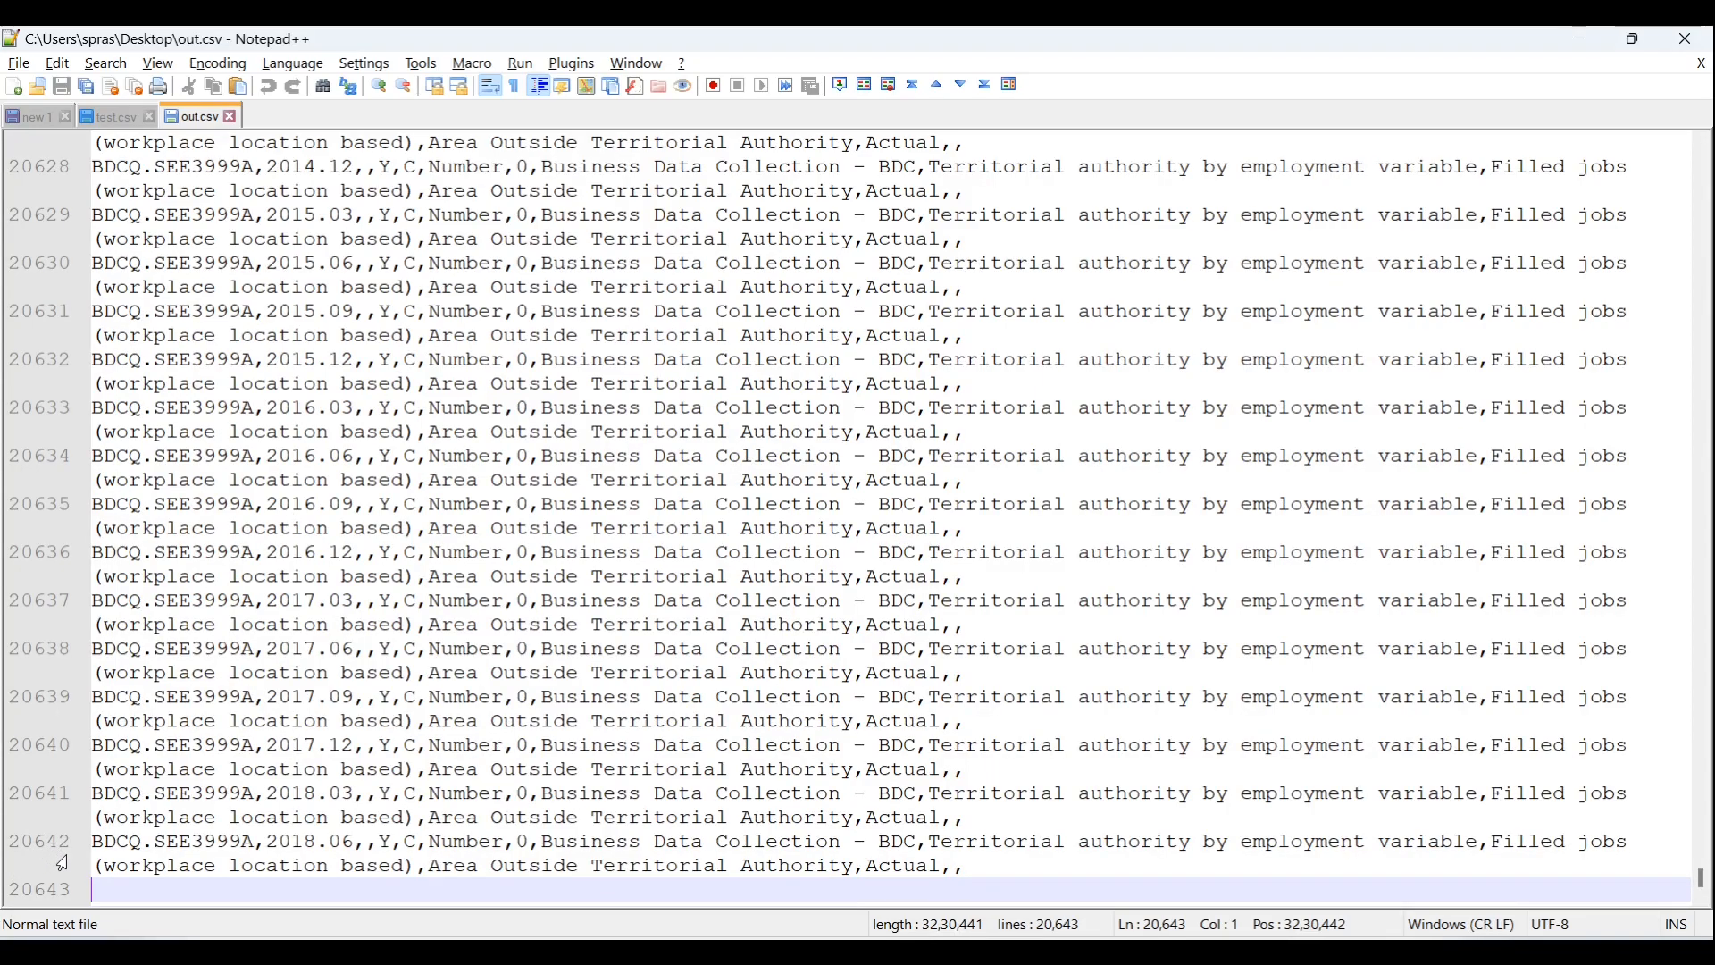
mouse_move(1247, 937)
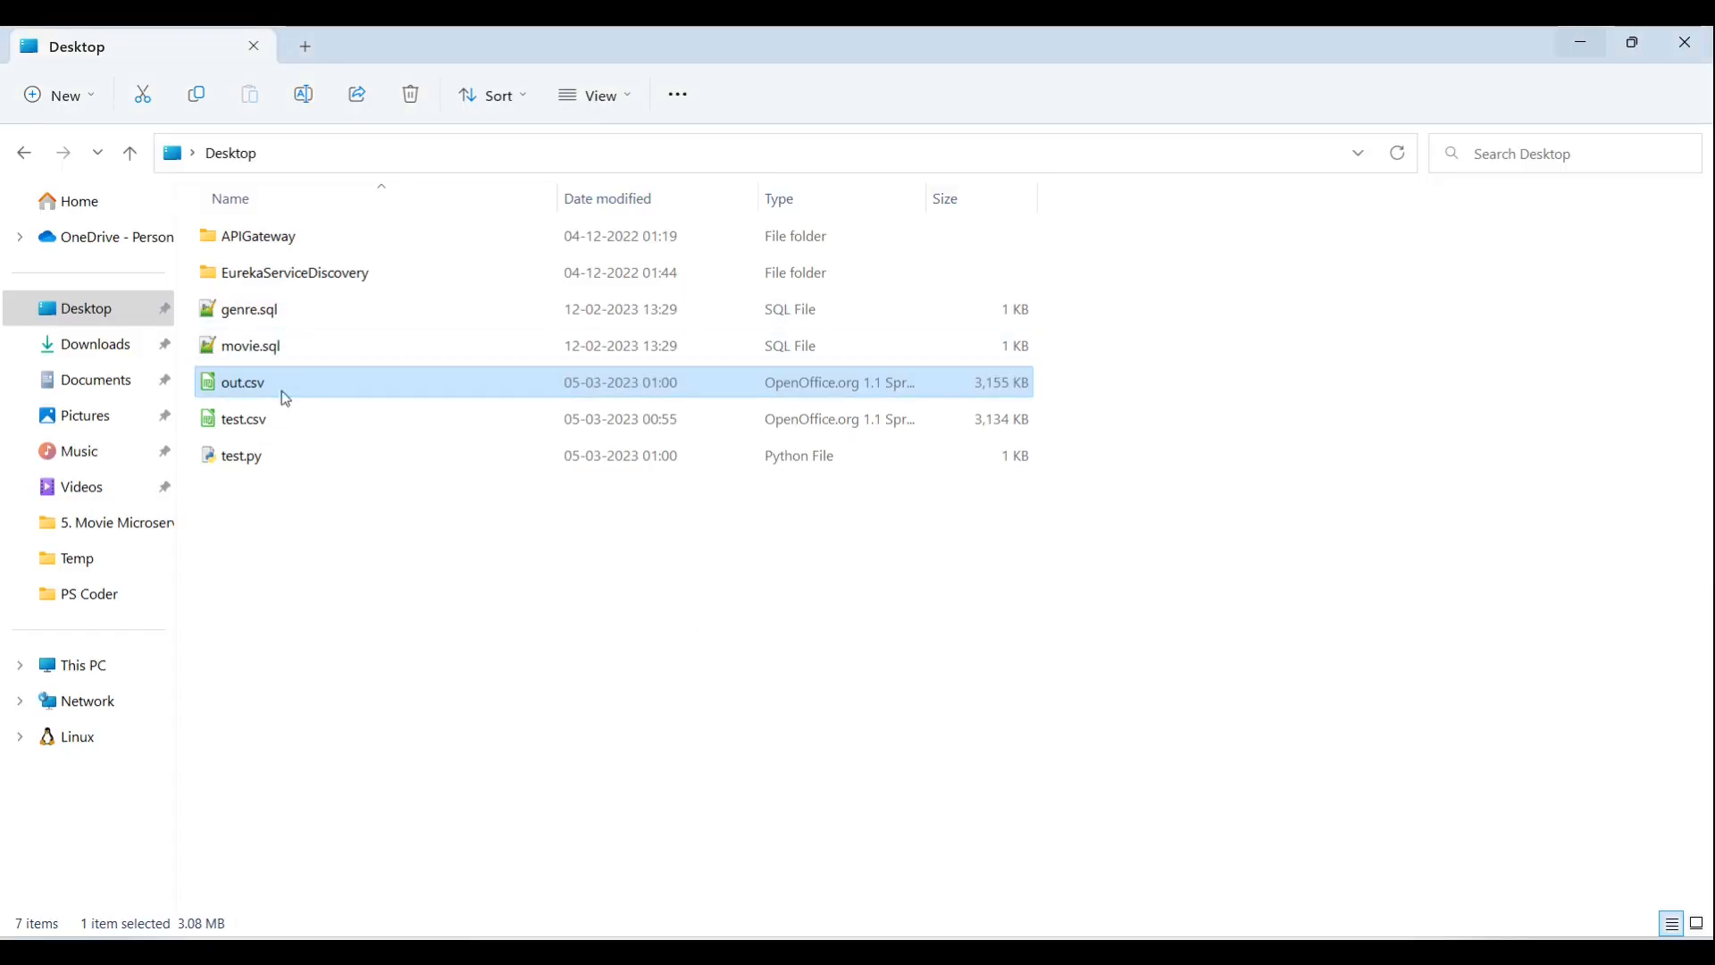
- Import out.csv into Calc with default settings and inspect Group cell I2
double_click(242, 381)
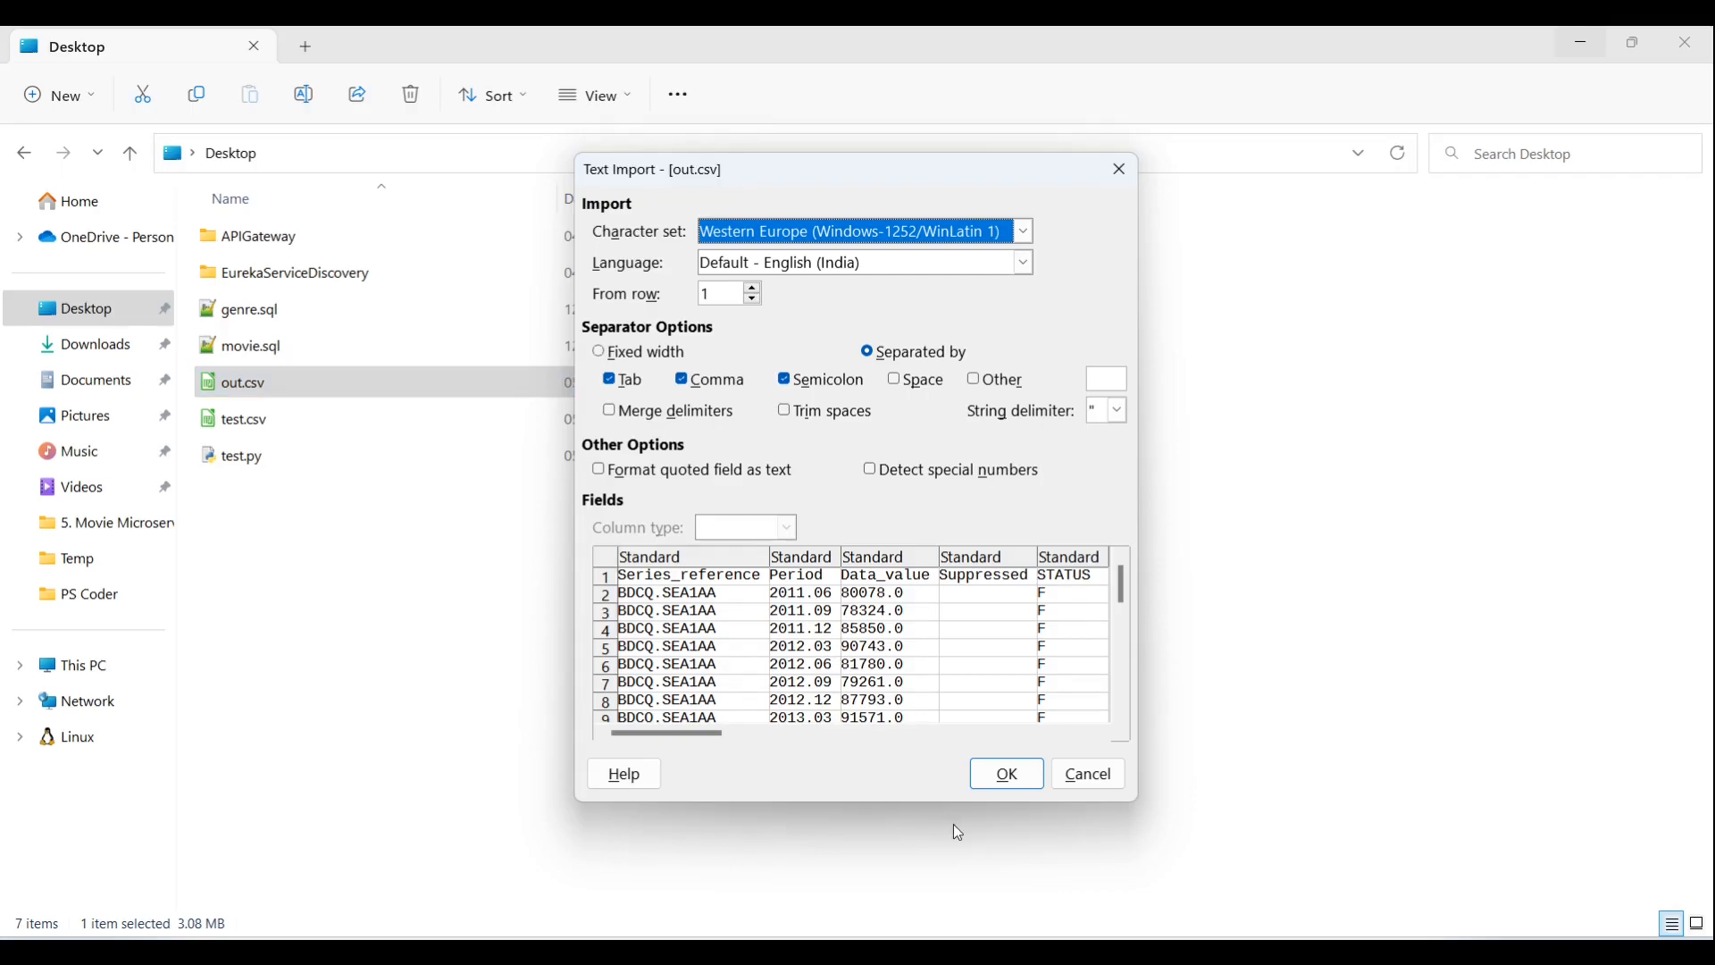
click(1004, 773)
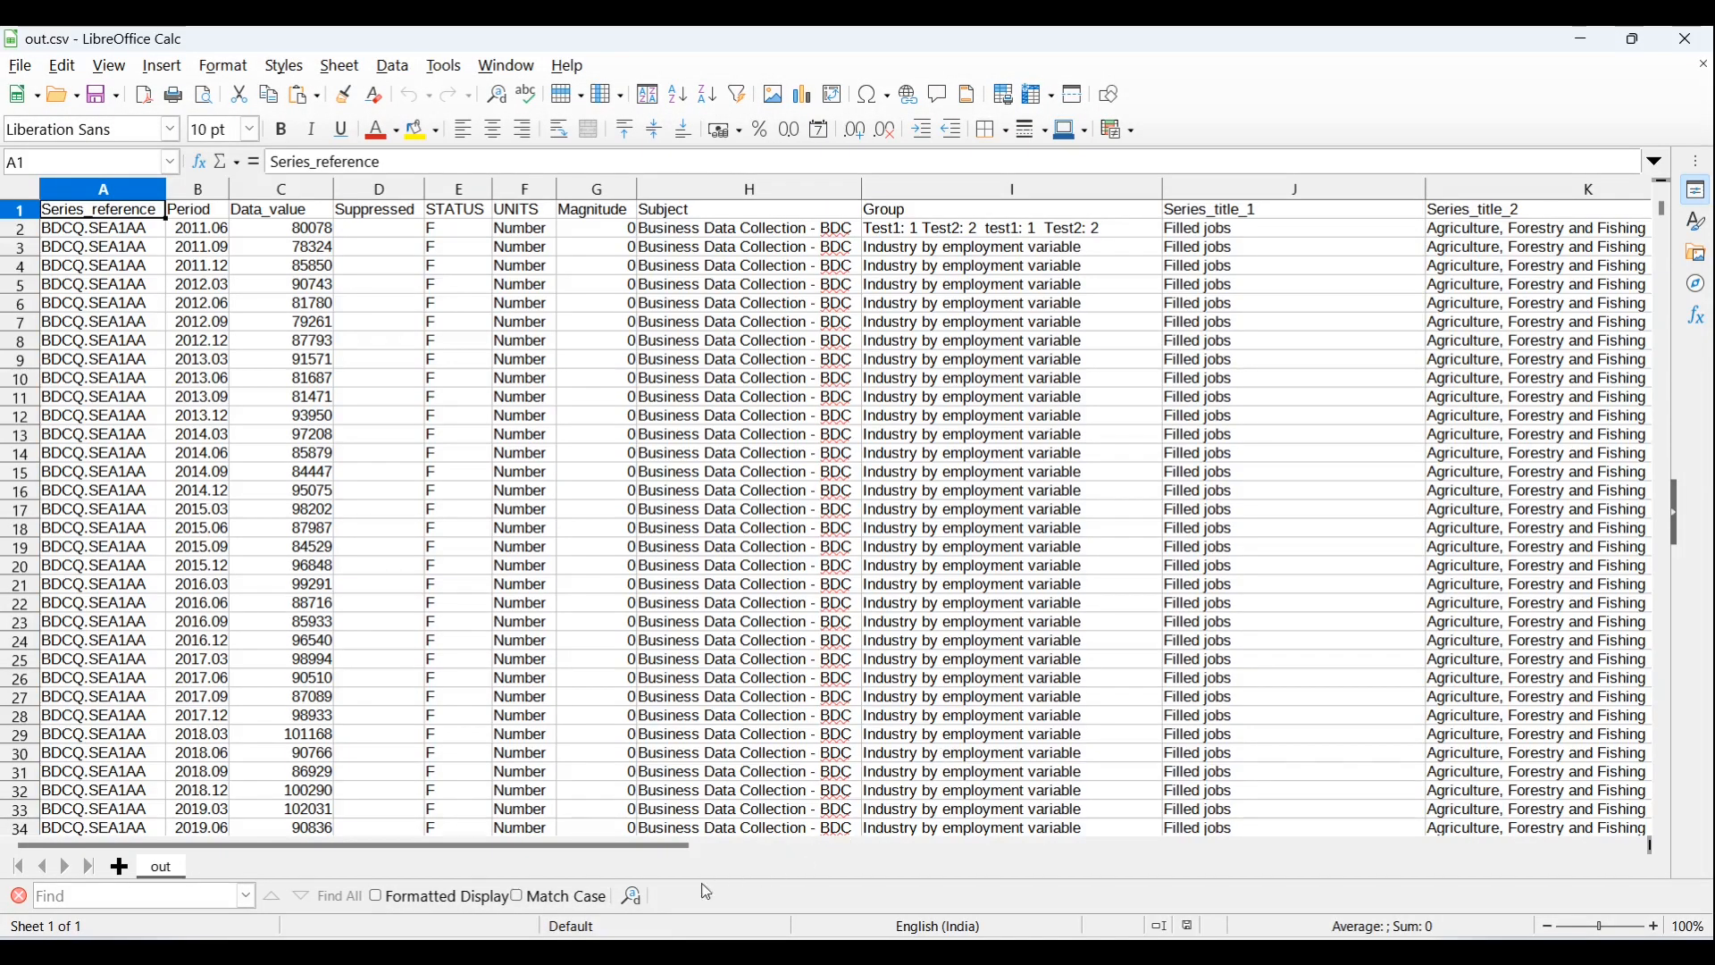
click(1008, 228)
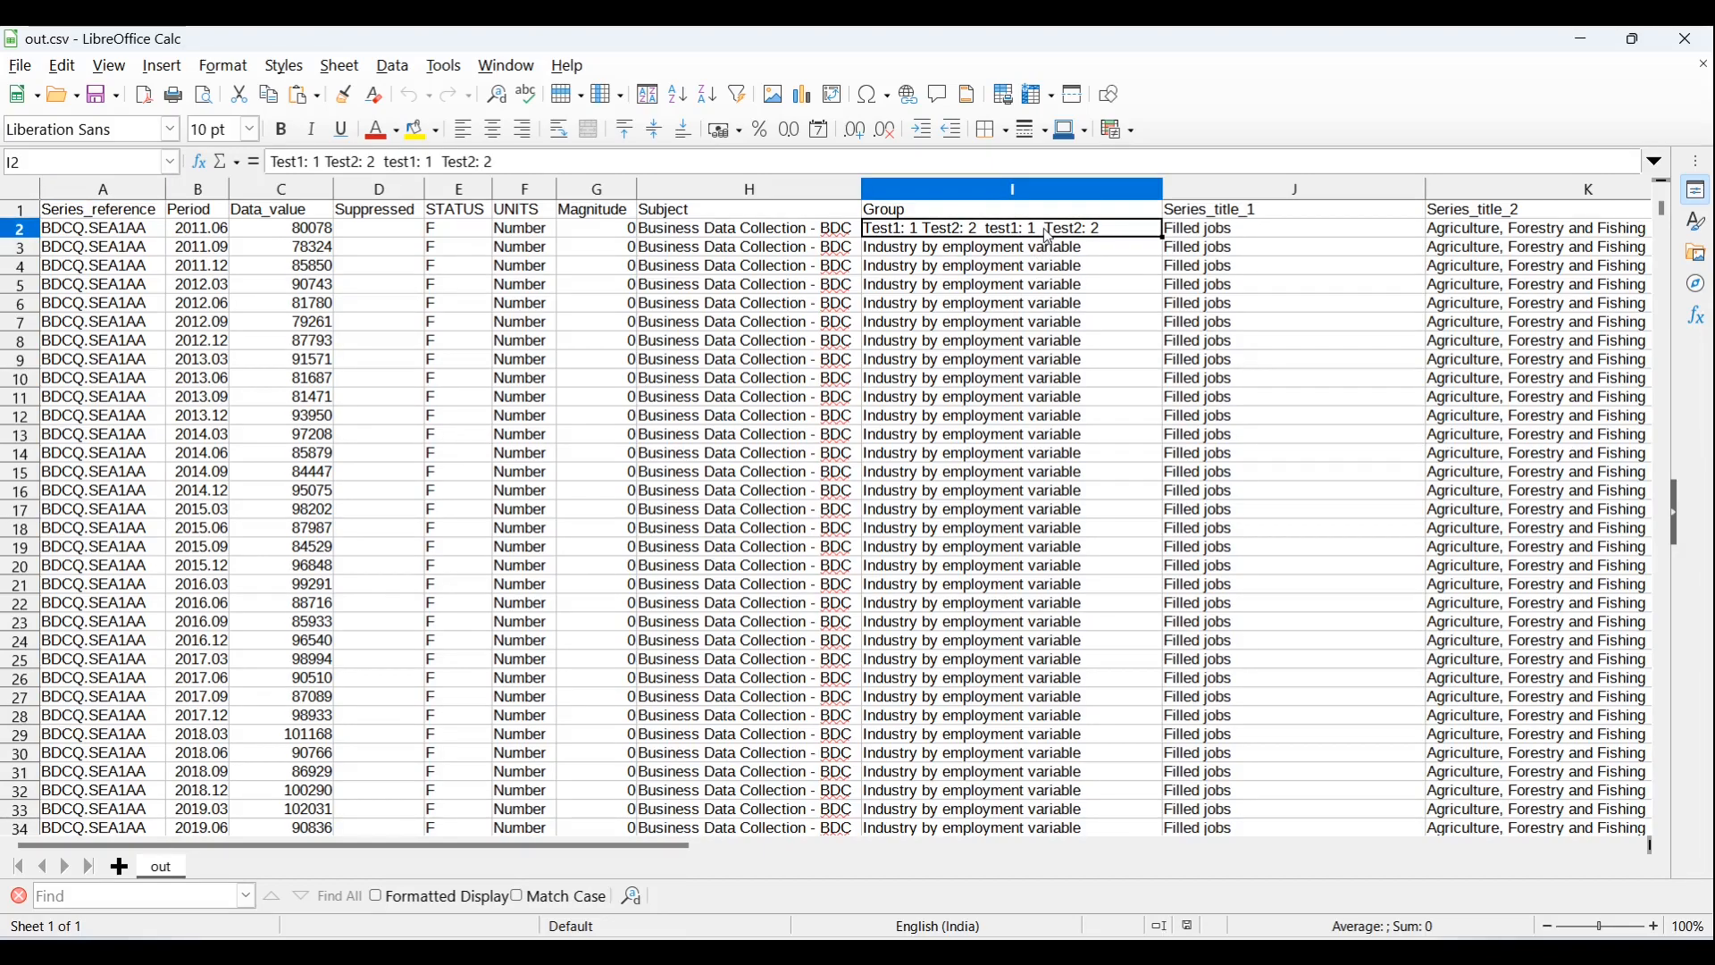